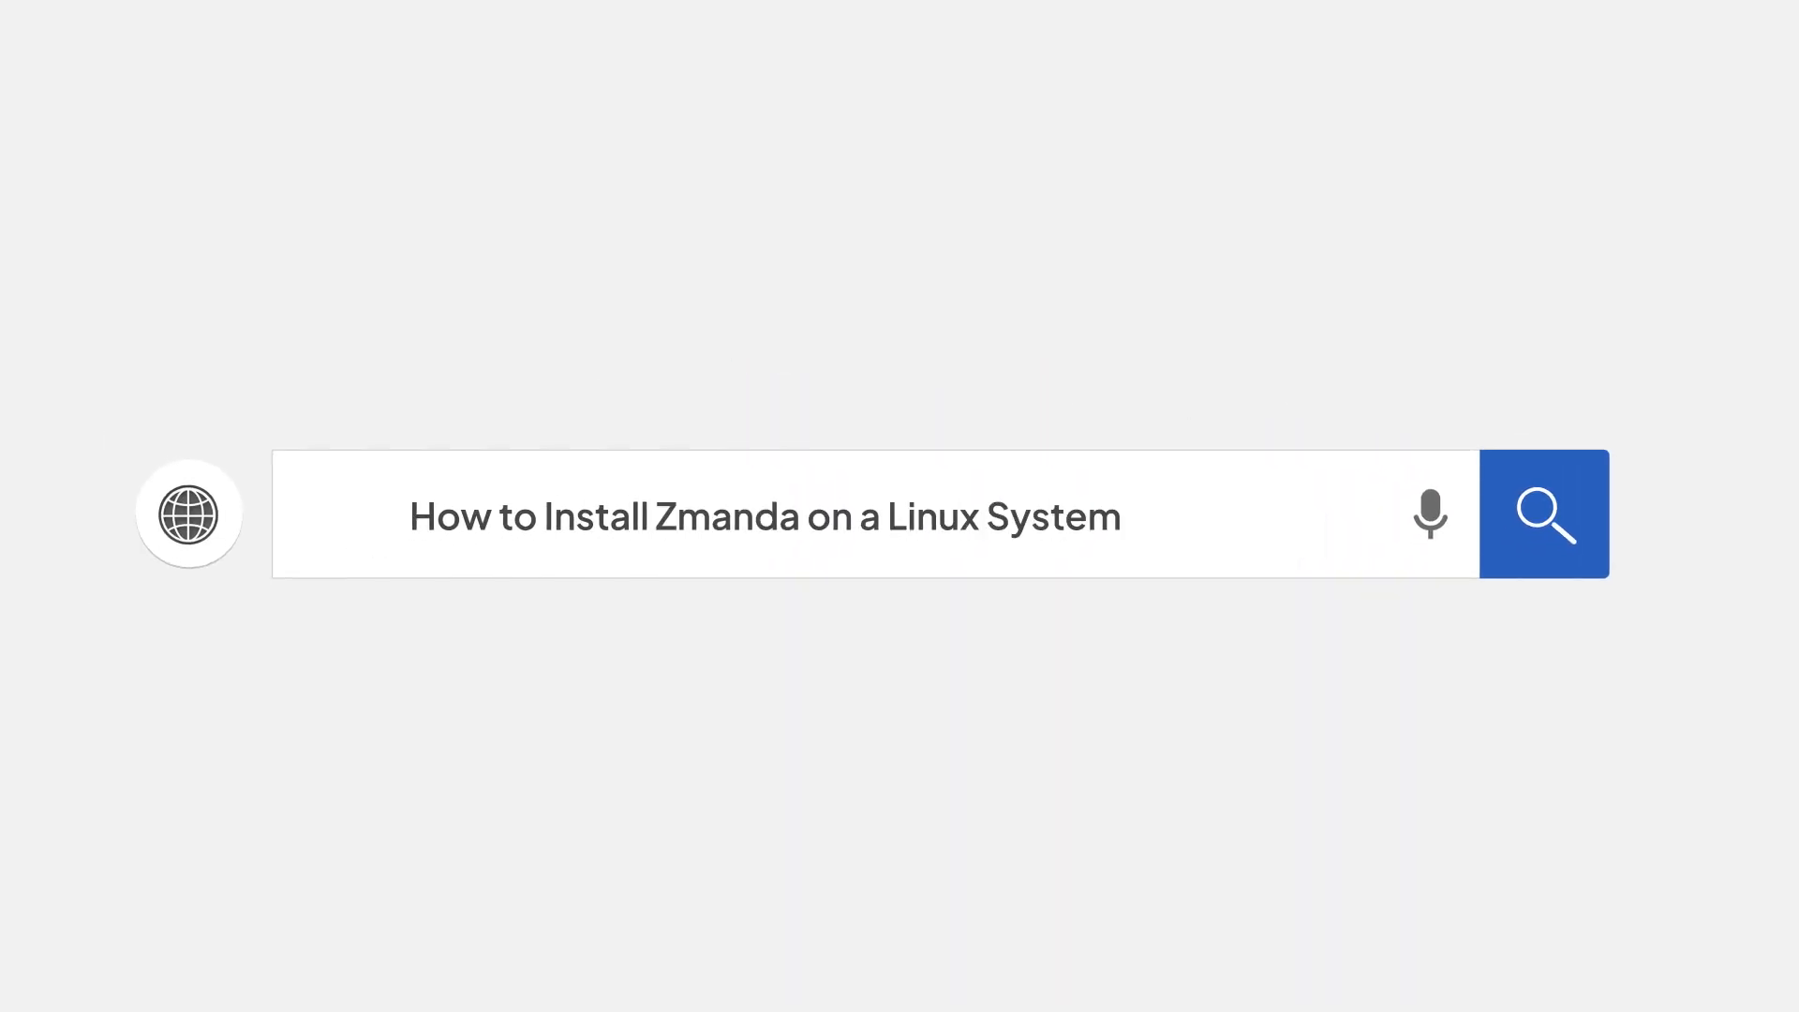
- Advance past the intro title card to the Zmanda compatibility-matrix page
{"action": "left_click", "coordinate": [1546, 513]}
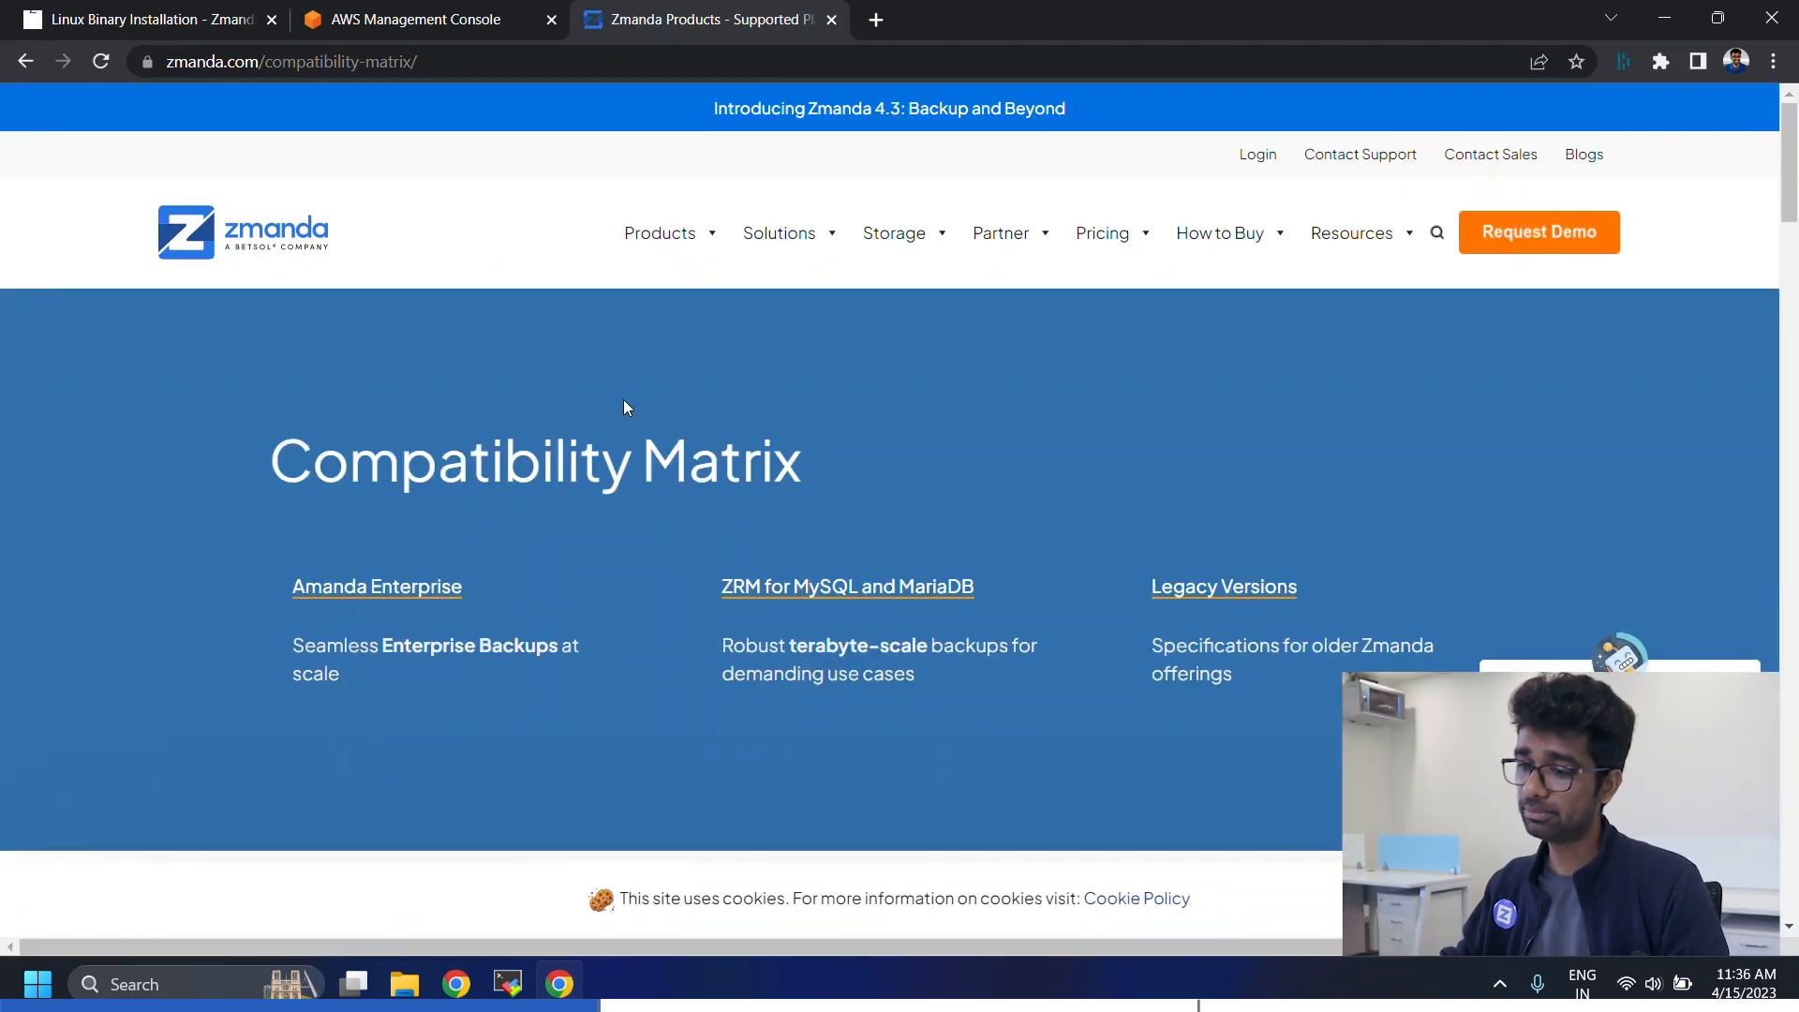
- From Services > Compute > EC2, begin launching an instance named 'Zmanda Ba...' on Ubuntu 22.04
{"action": "left_click", "coordinate": [415, 20]}
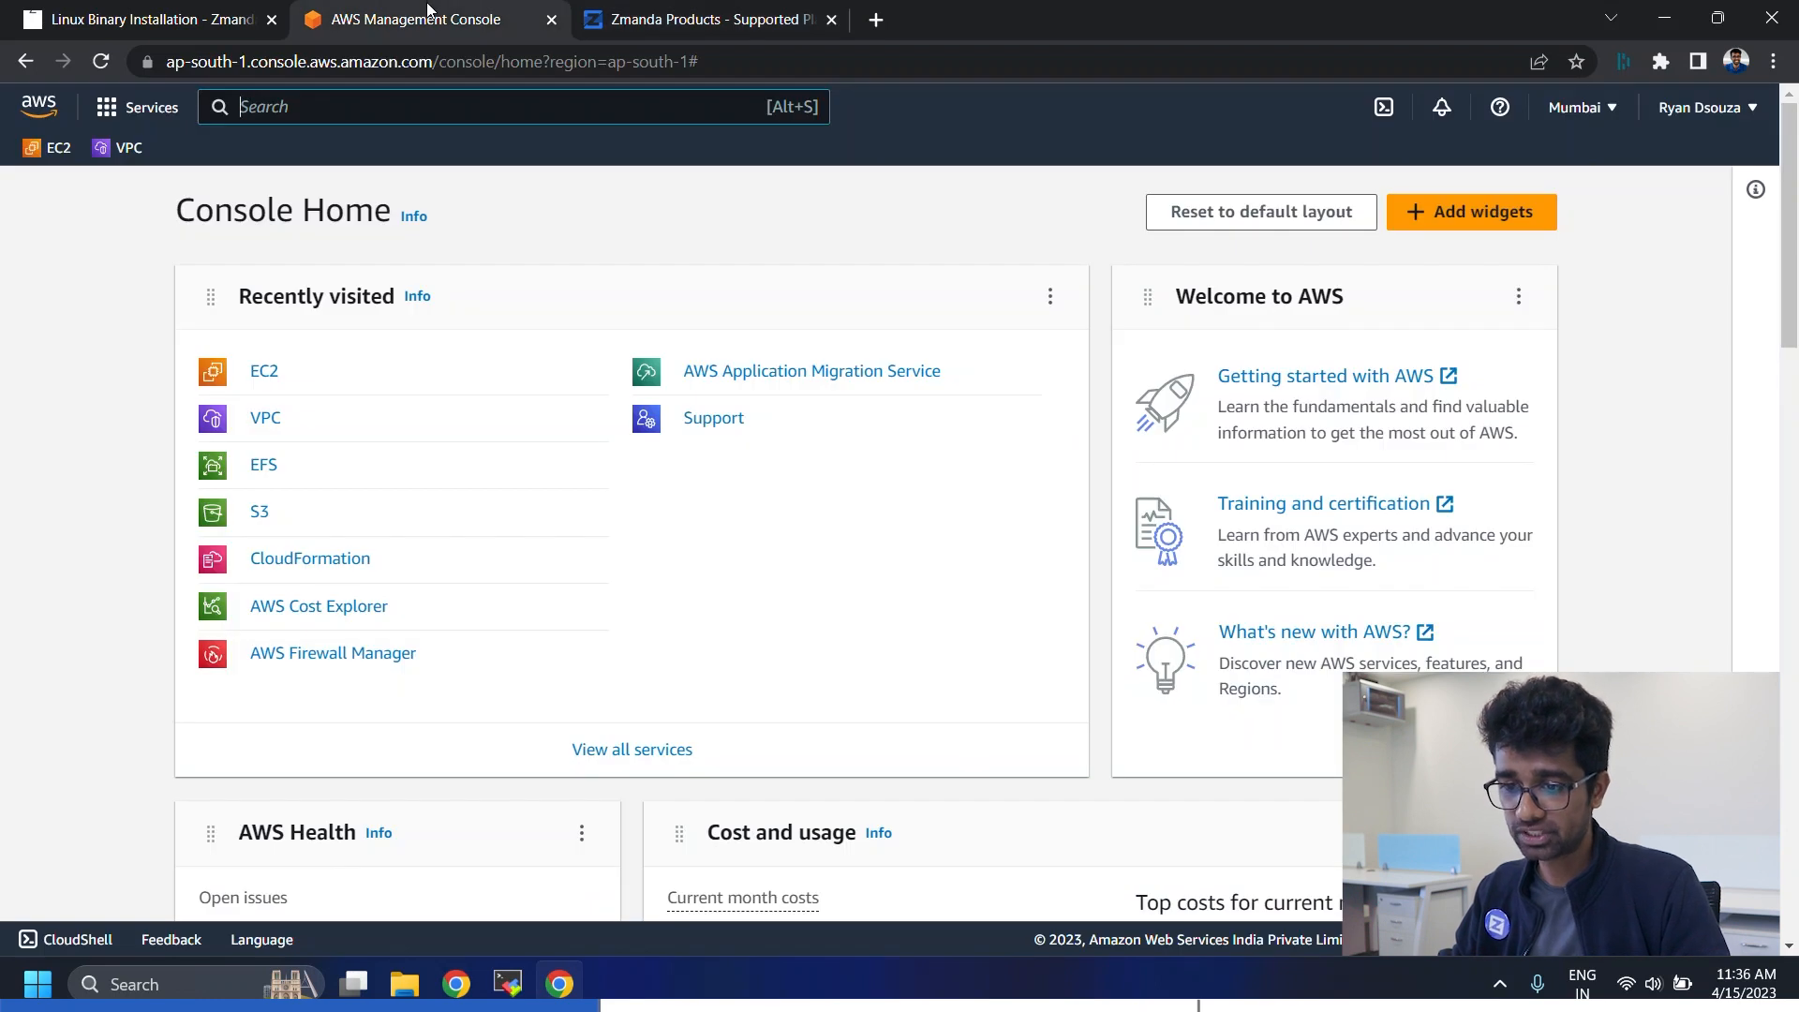
{"action": "left_click", "coordinate": [138, 107]}
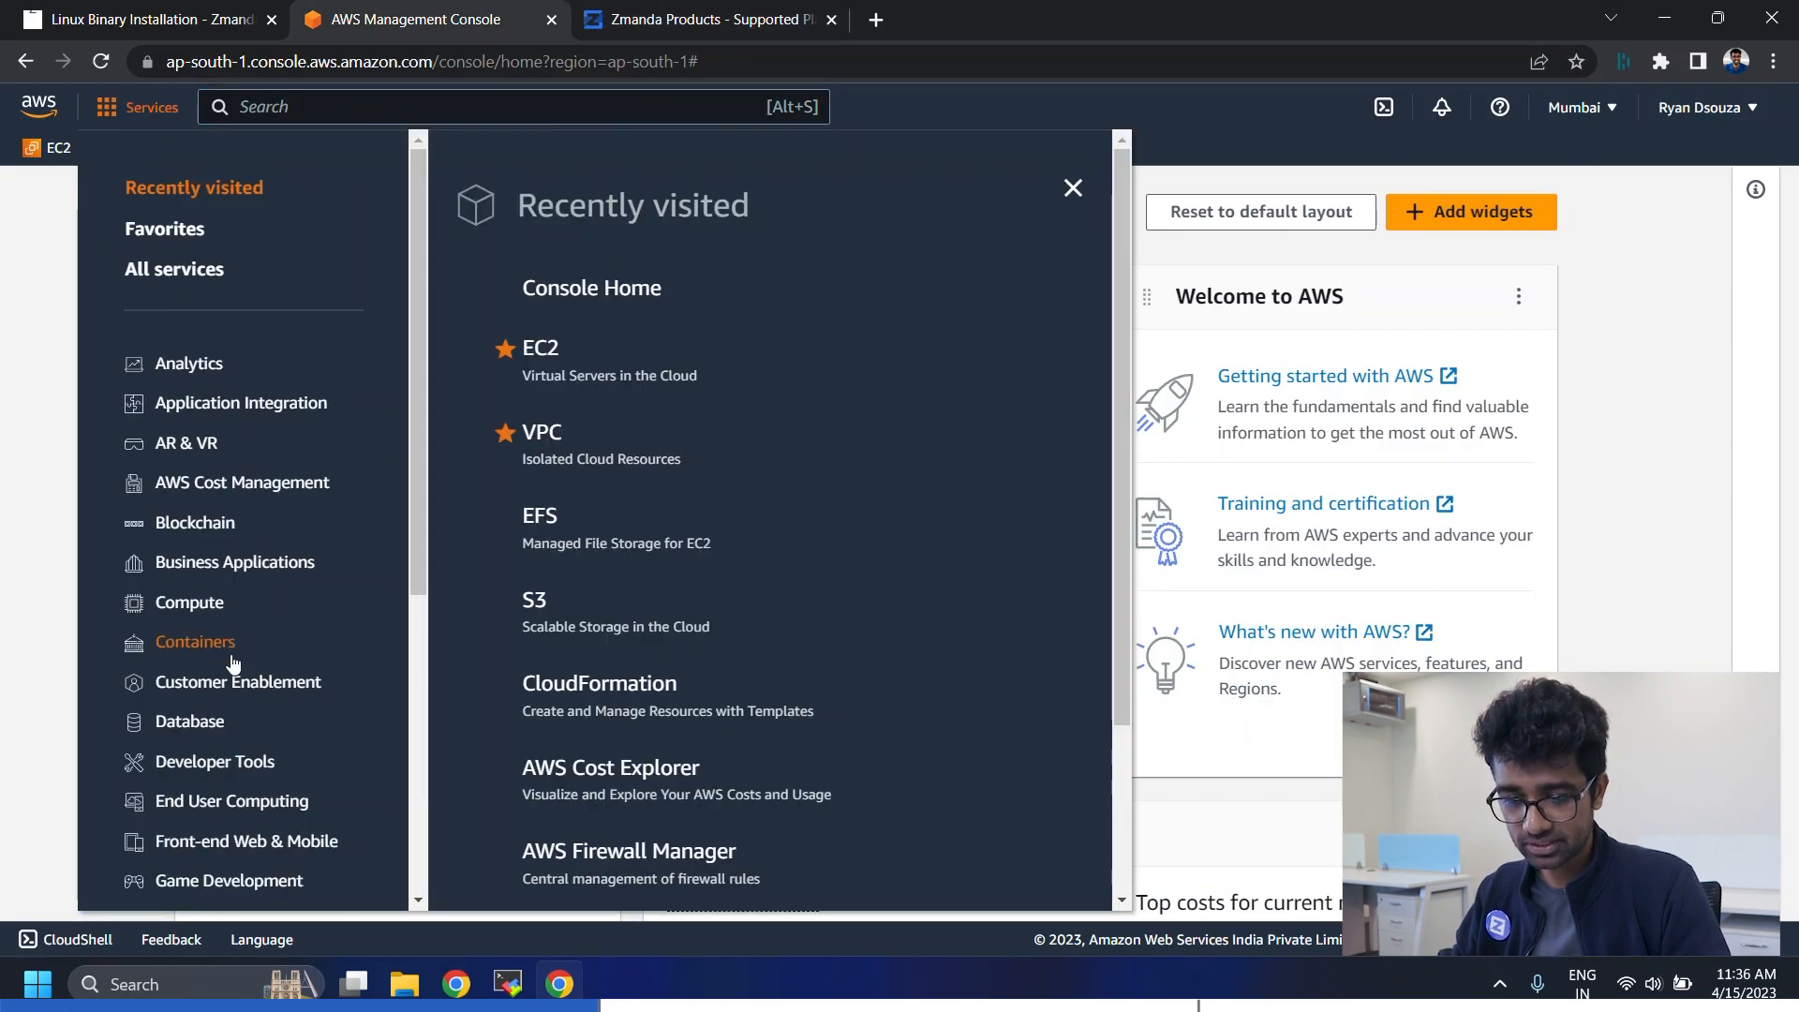
{"action": "left_click", "coordinate": [539, 309]}
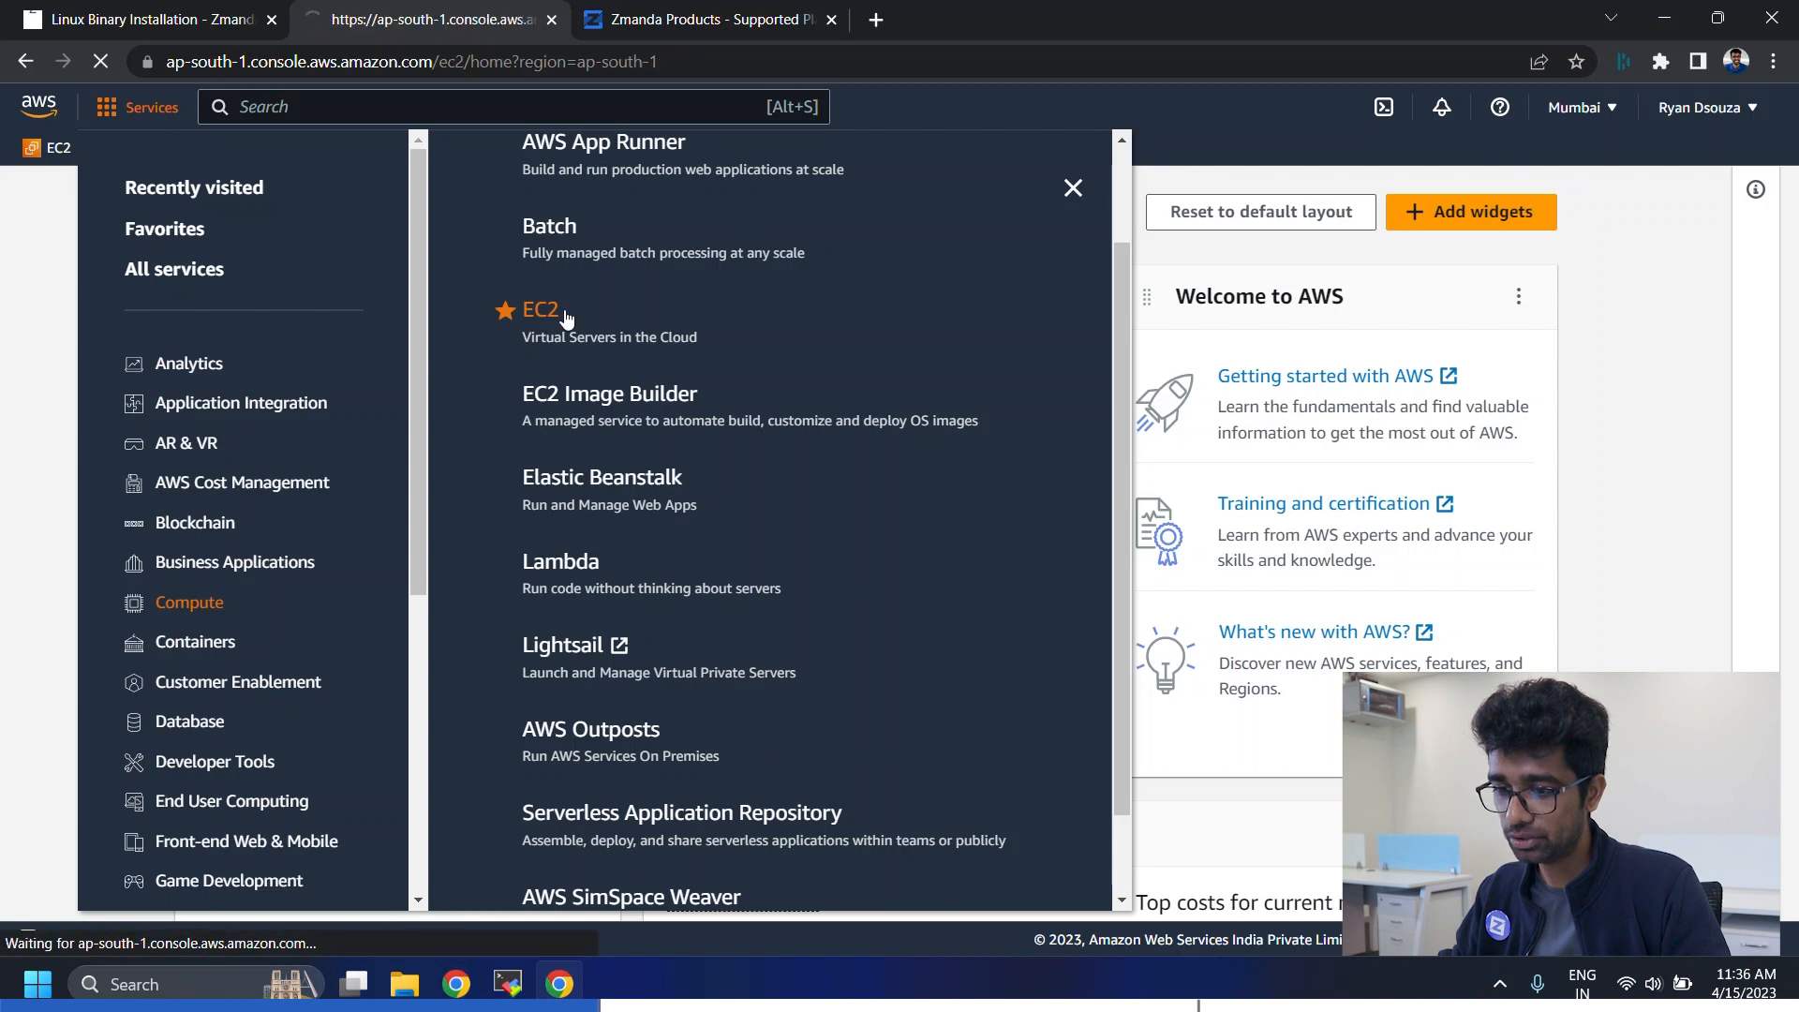
{"action": "left_click", "coordinate": [539, 309]}
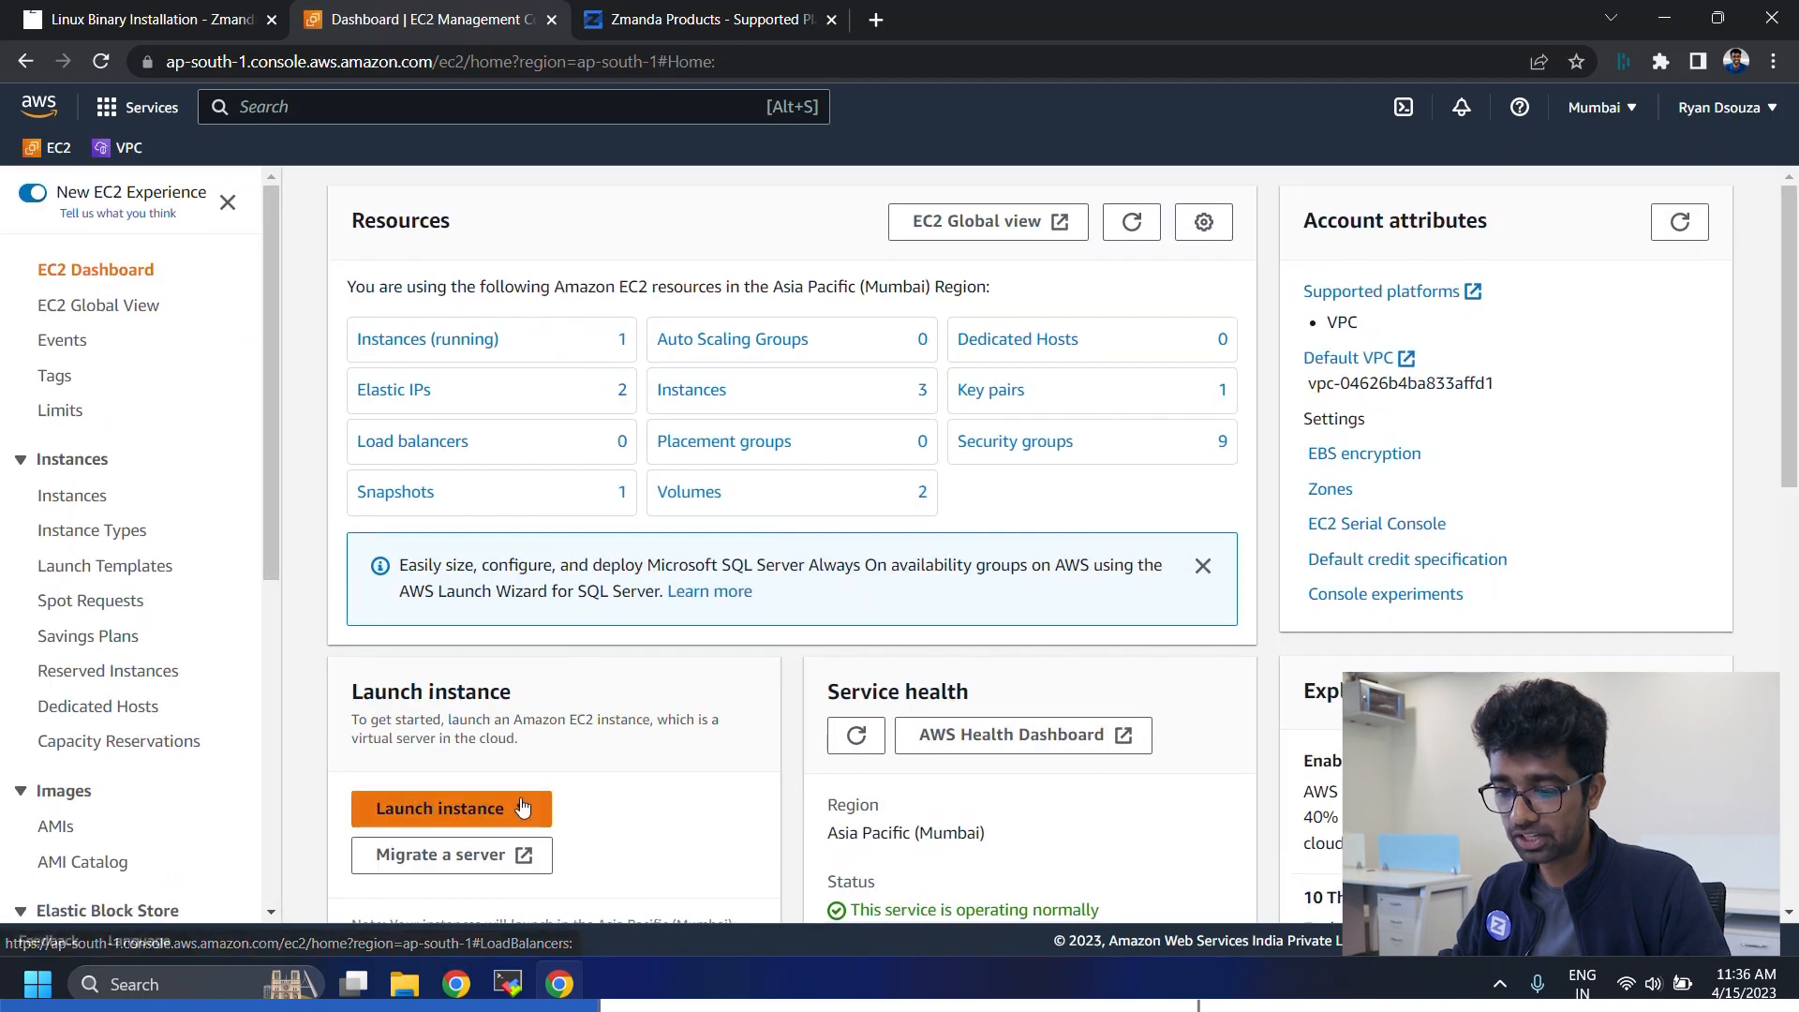
{"action": "left_click", "coordinate": [451, 808]}
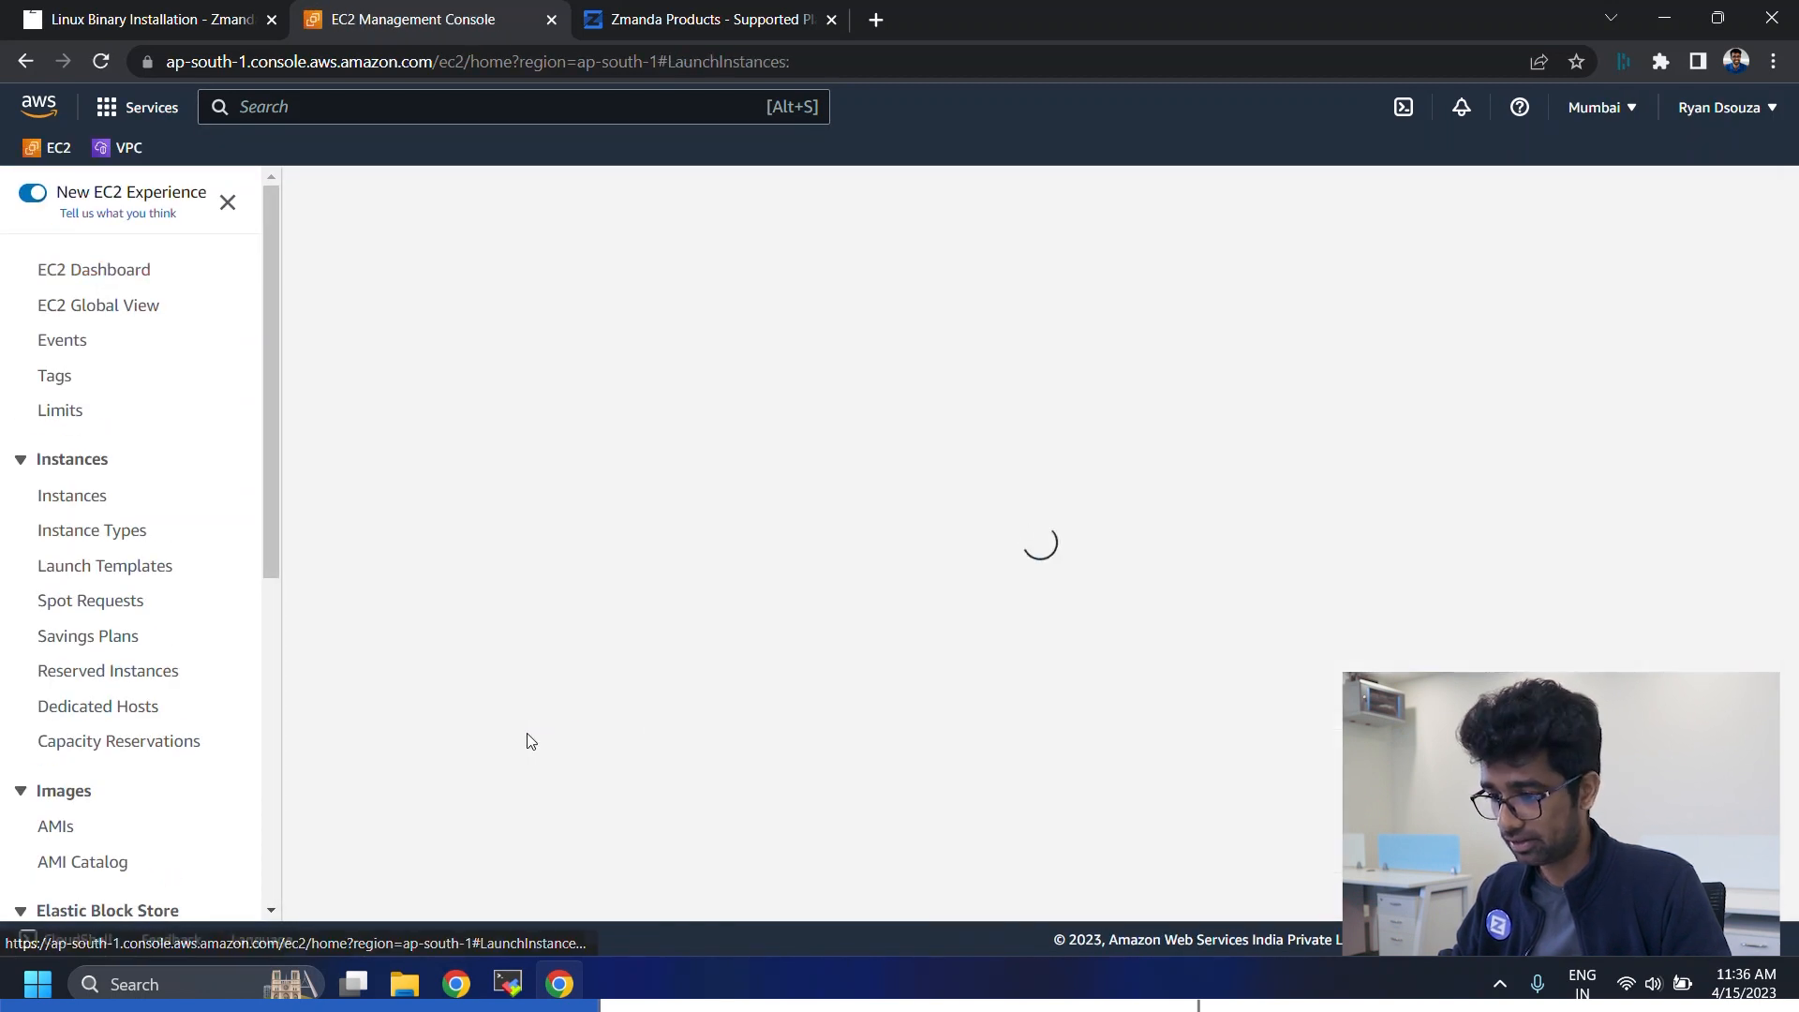
{"action": "type", "text": "Zmanda Ba"}
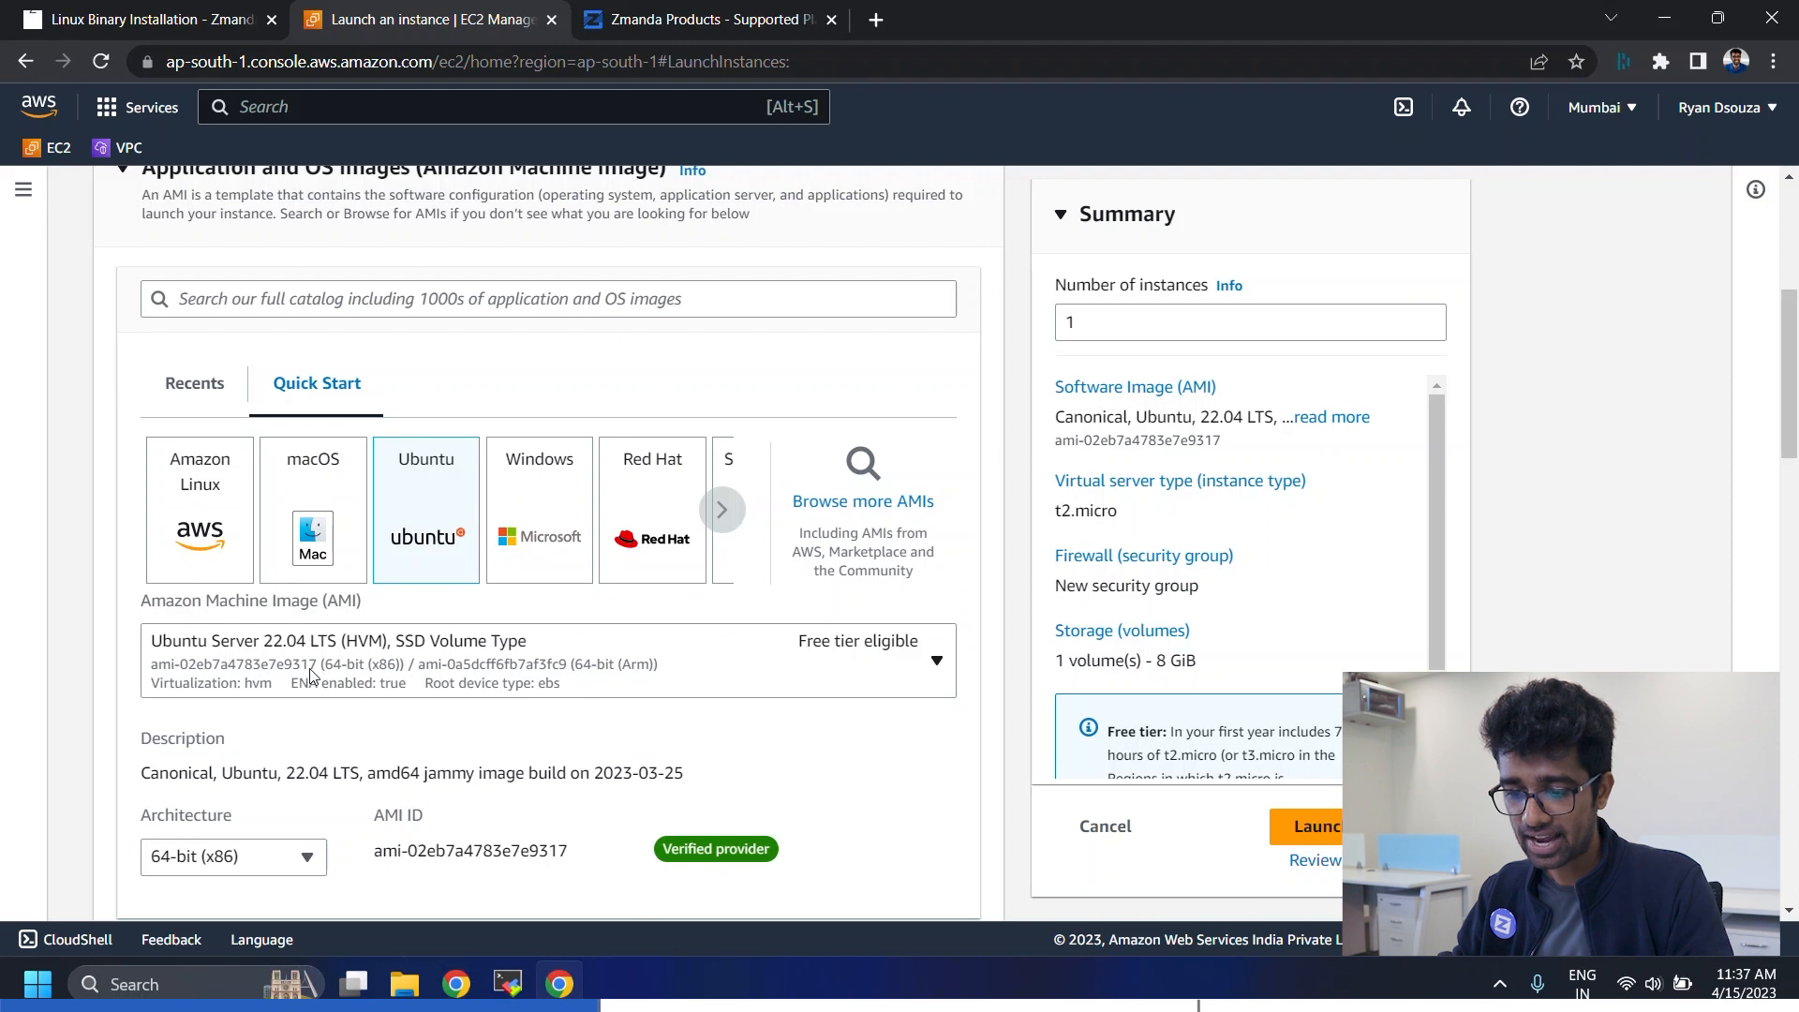
{"action": "mouse_move", "coordinate": [317, 657]}
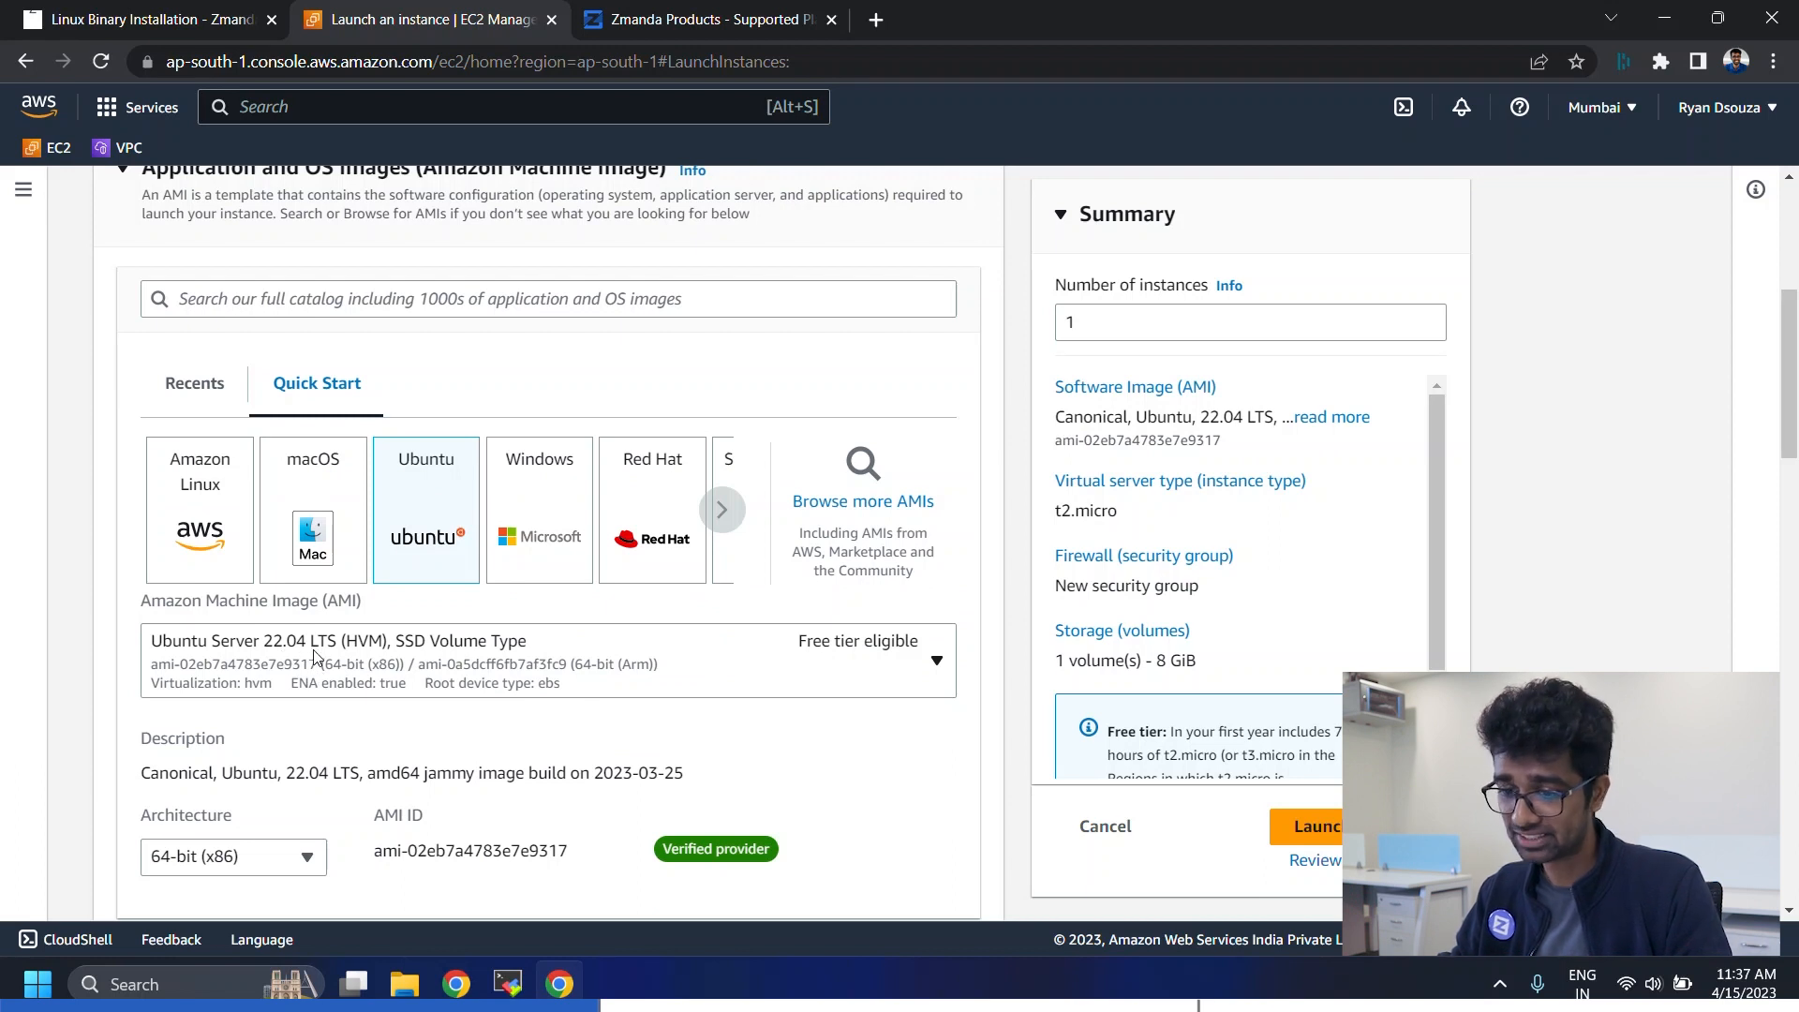
- Highlight the Amanda Enterprise Backup Server heading on Zmanda's compatibility matrix
{"action": "left_click", "coordinate": [708, 19]}
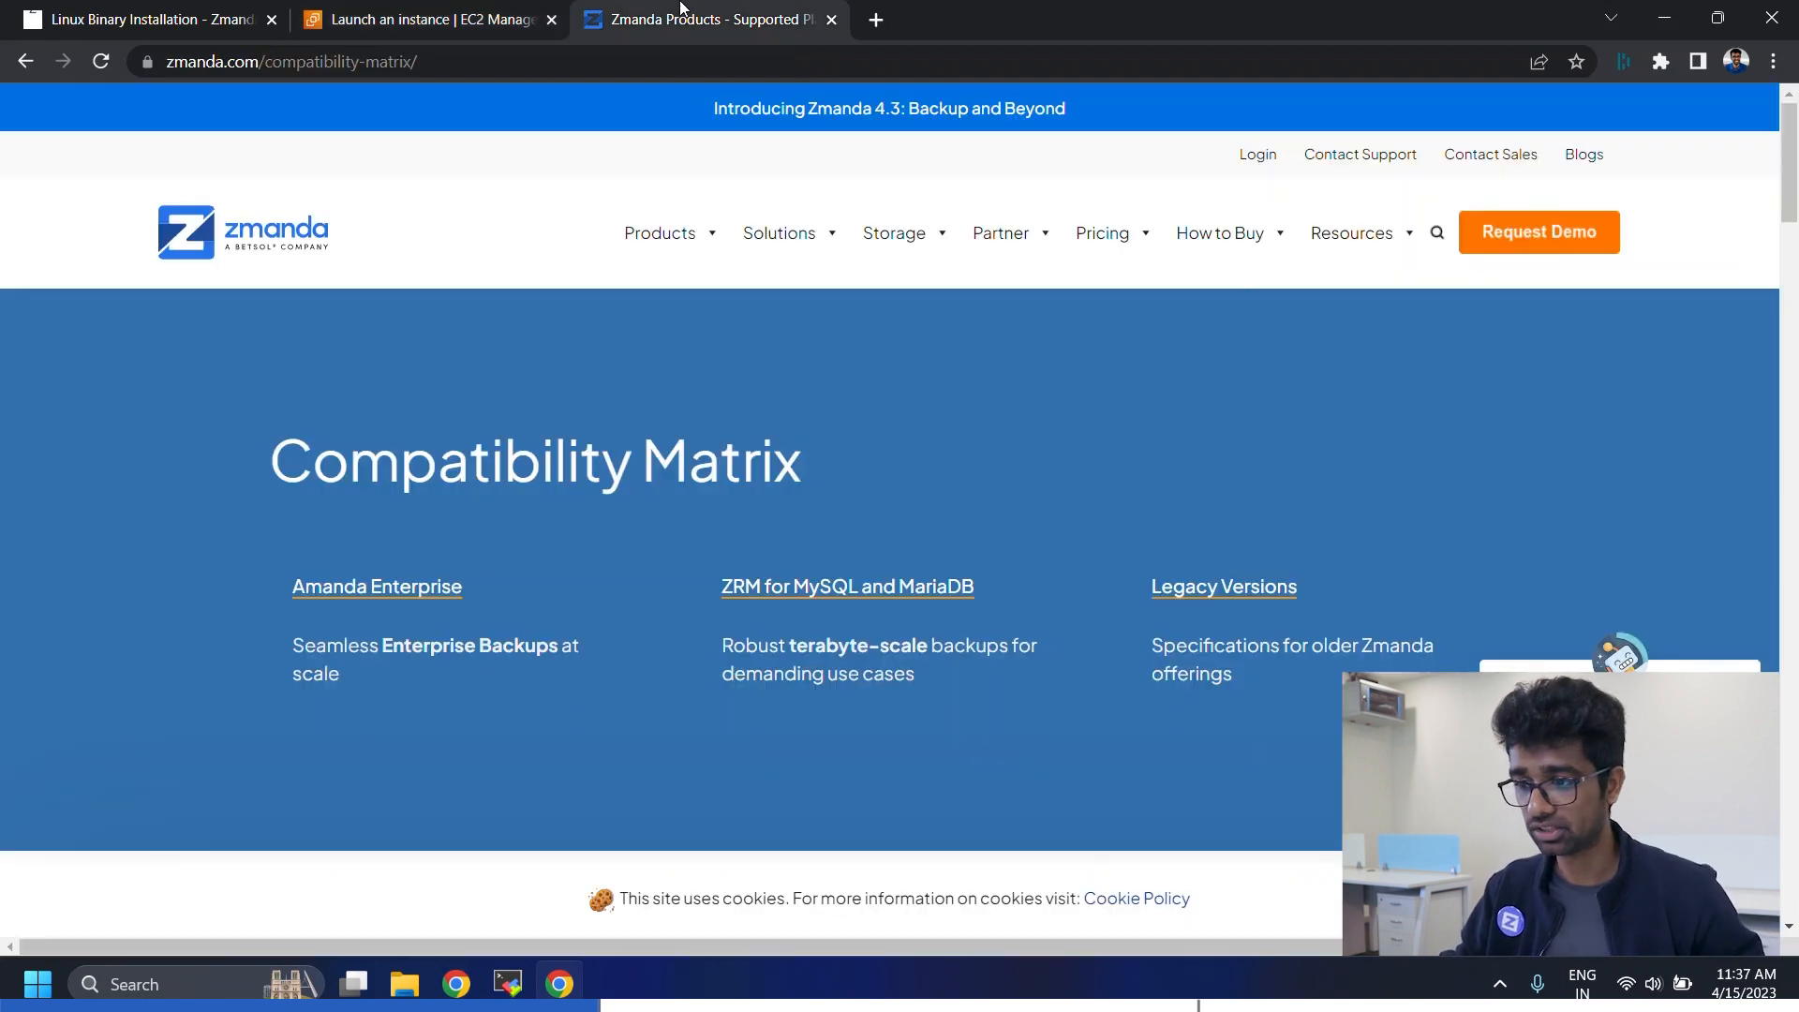
{"action": "scroll", "scroll_direction": "down", "scroll_amount": 3}
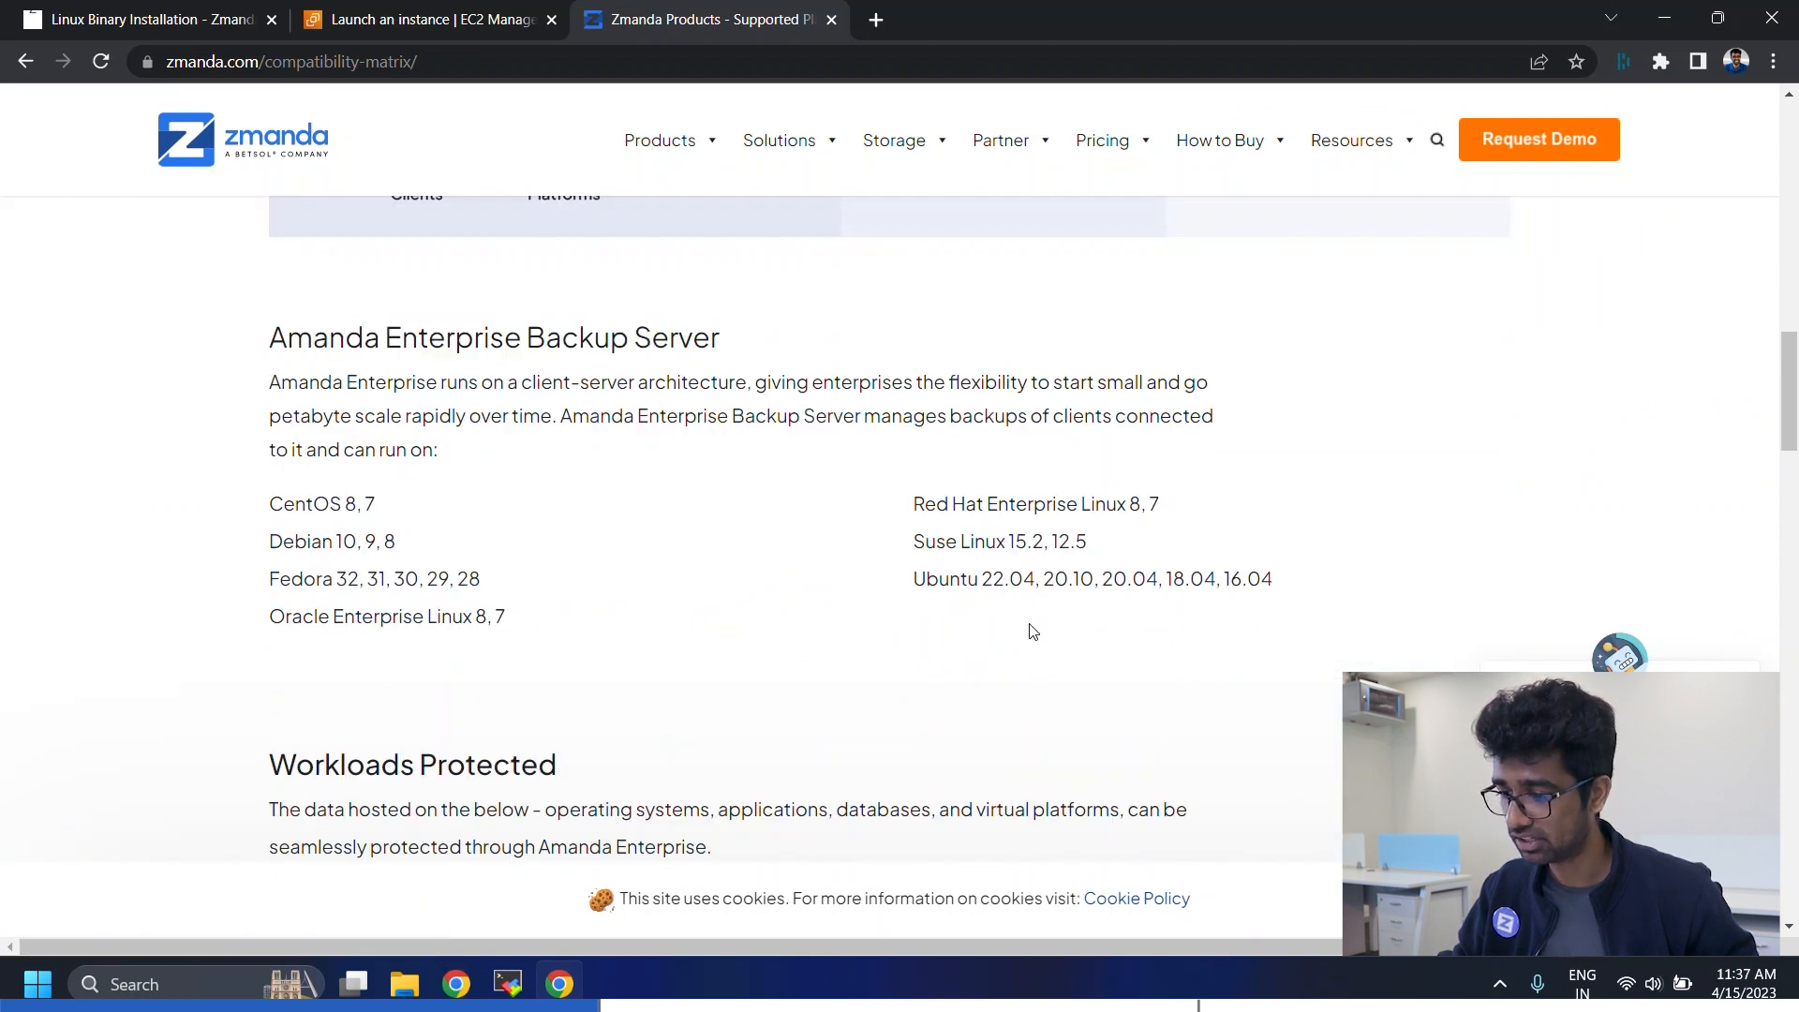
{"action": "double_click", "coordinate": [972, 578]}
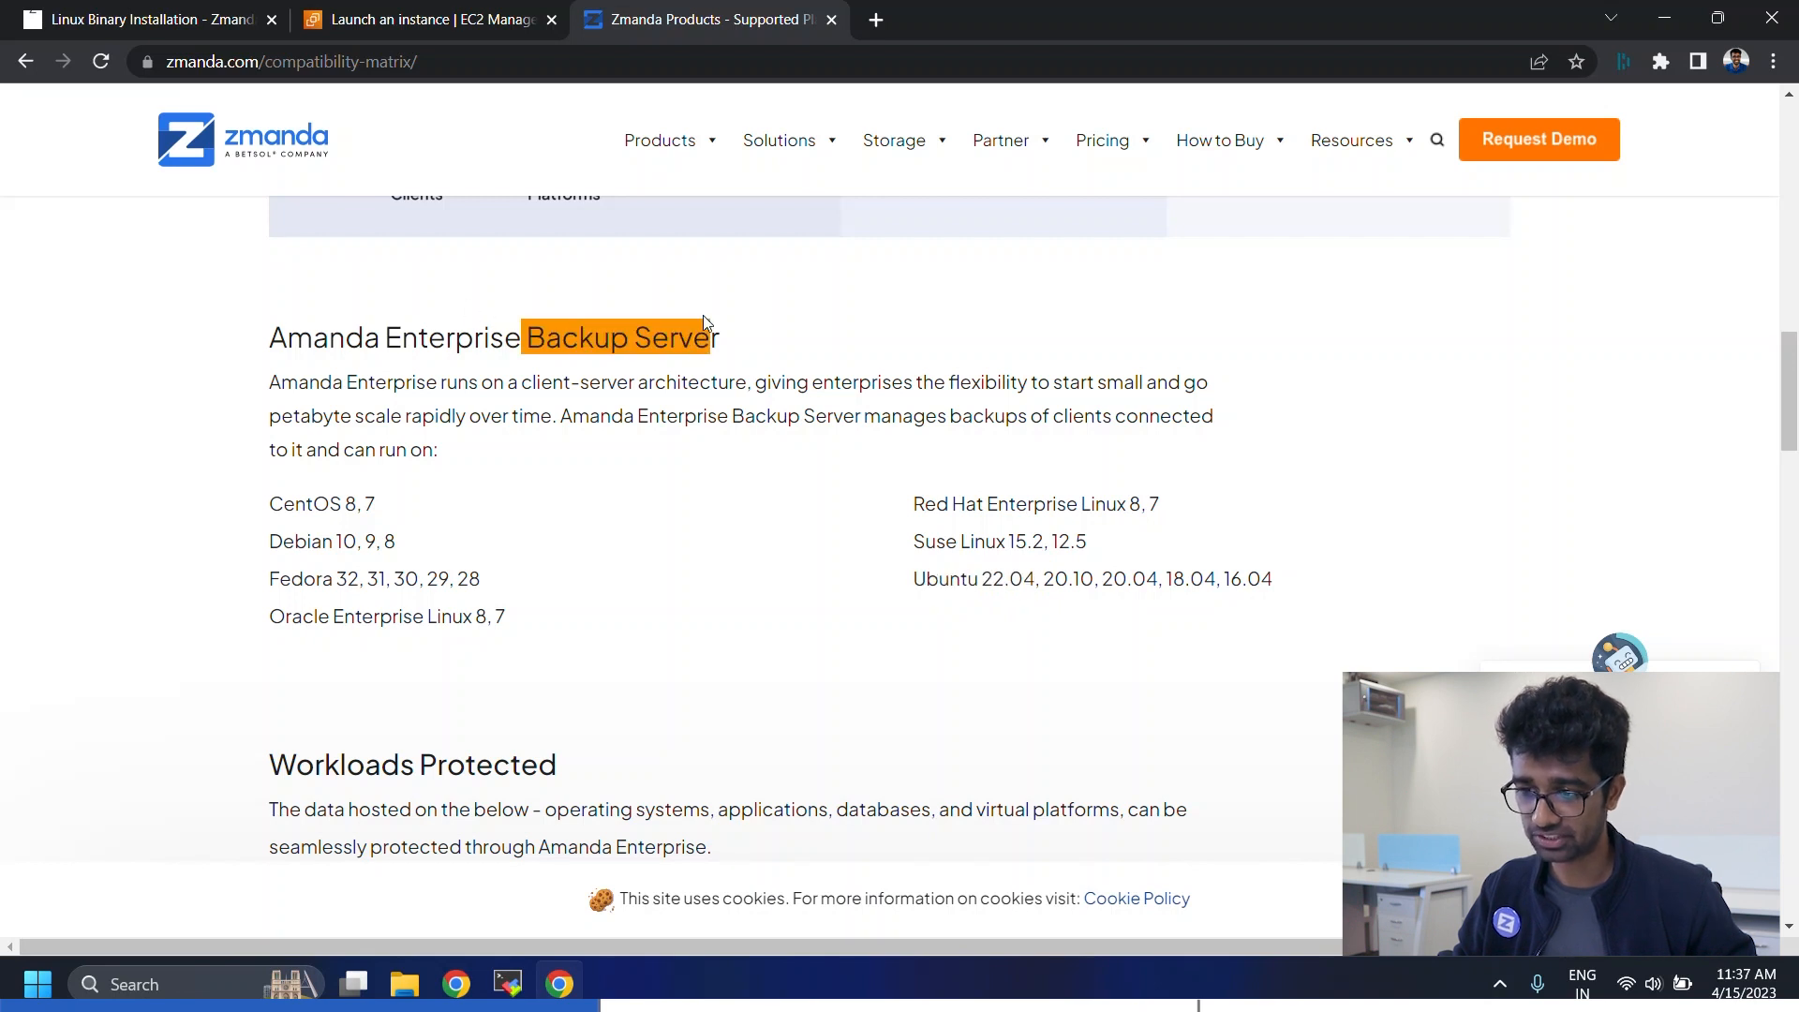
- Choose t2.small as the instance type in the launch form
{"action": "left_click", "coordinate": [435, 19]}
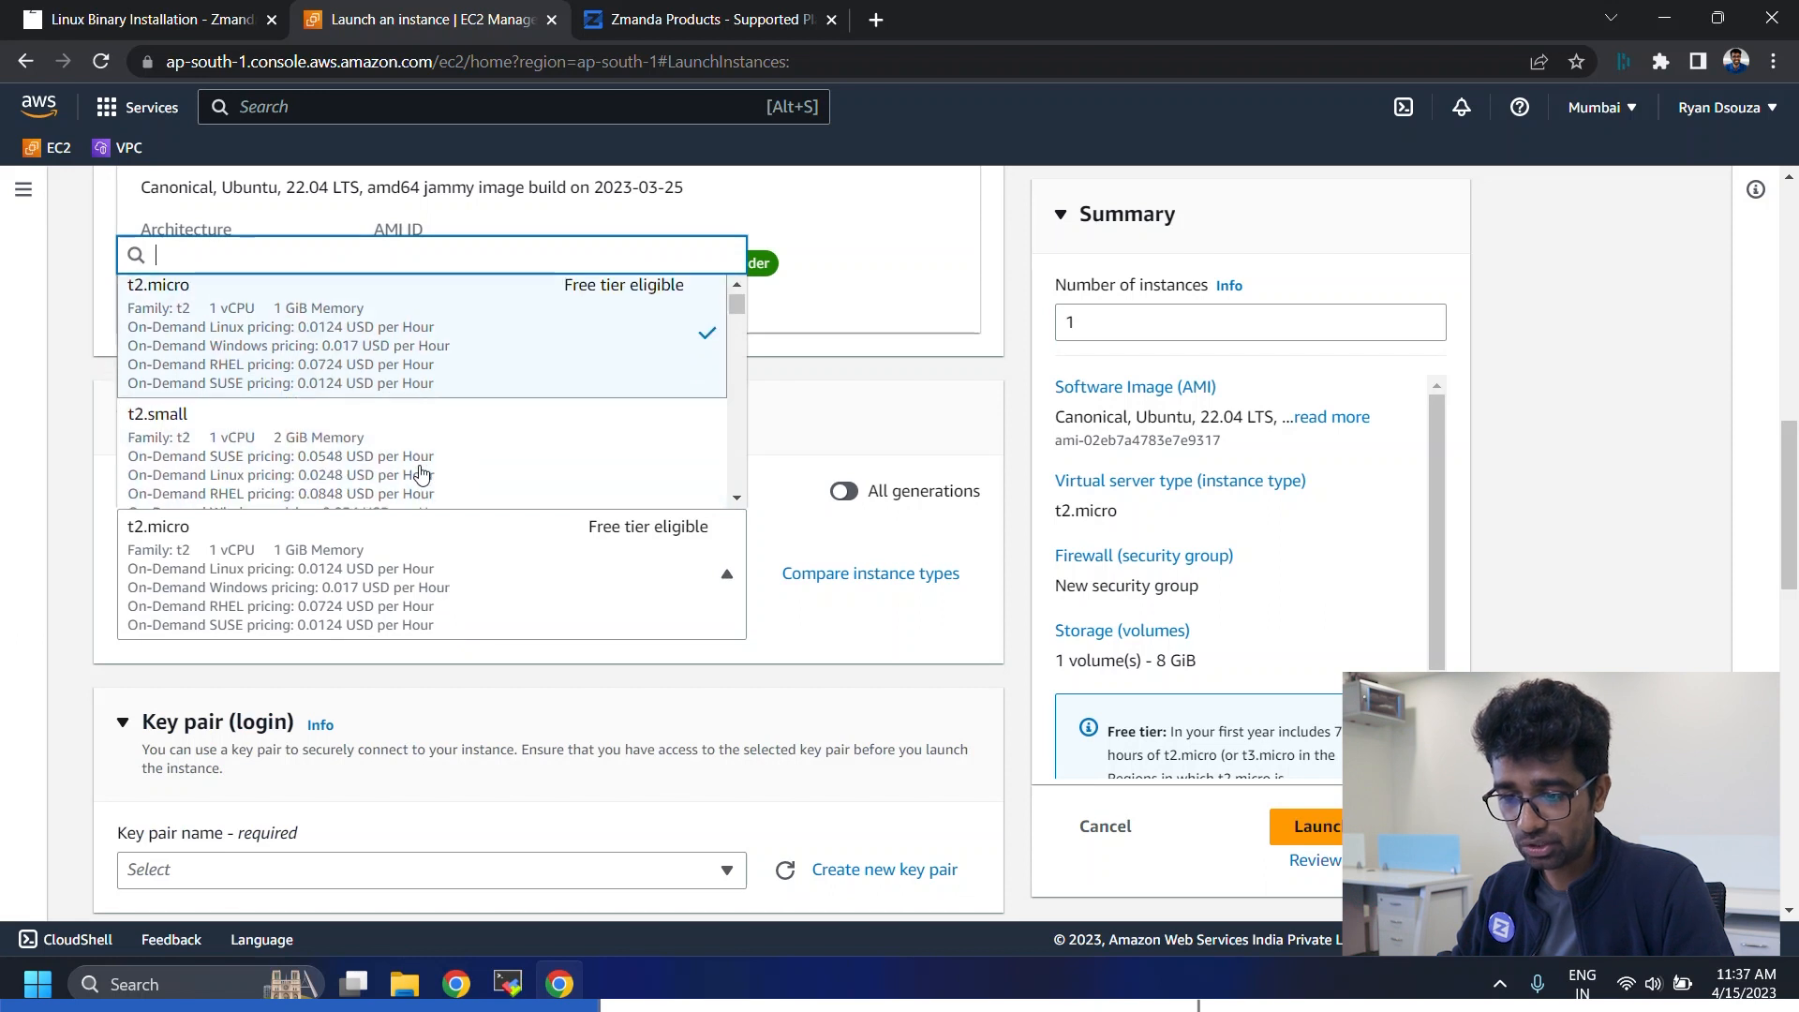
{"action": "left_click", "coordinate": [157, 414]}
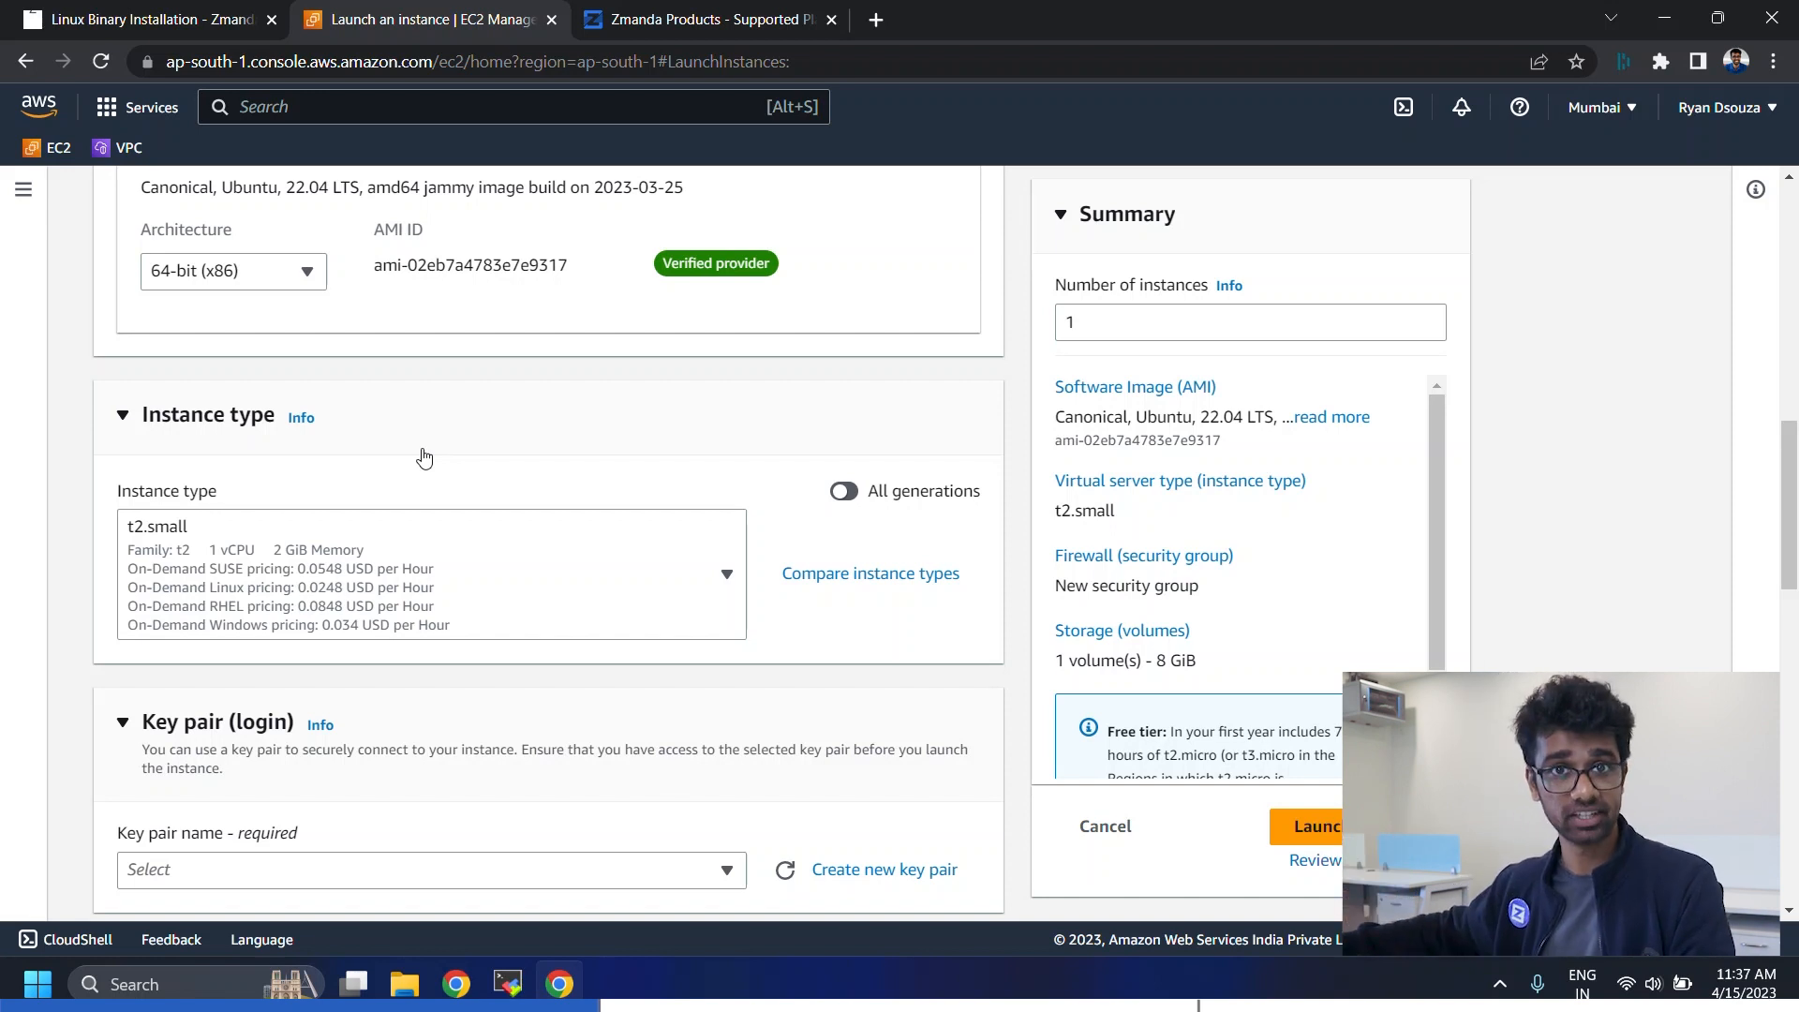
{"action": "mouse_move", "coordinate": [429, 459]}
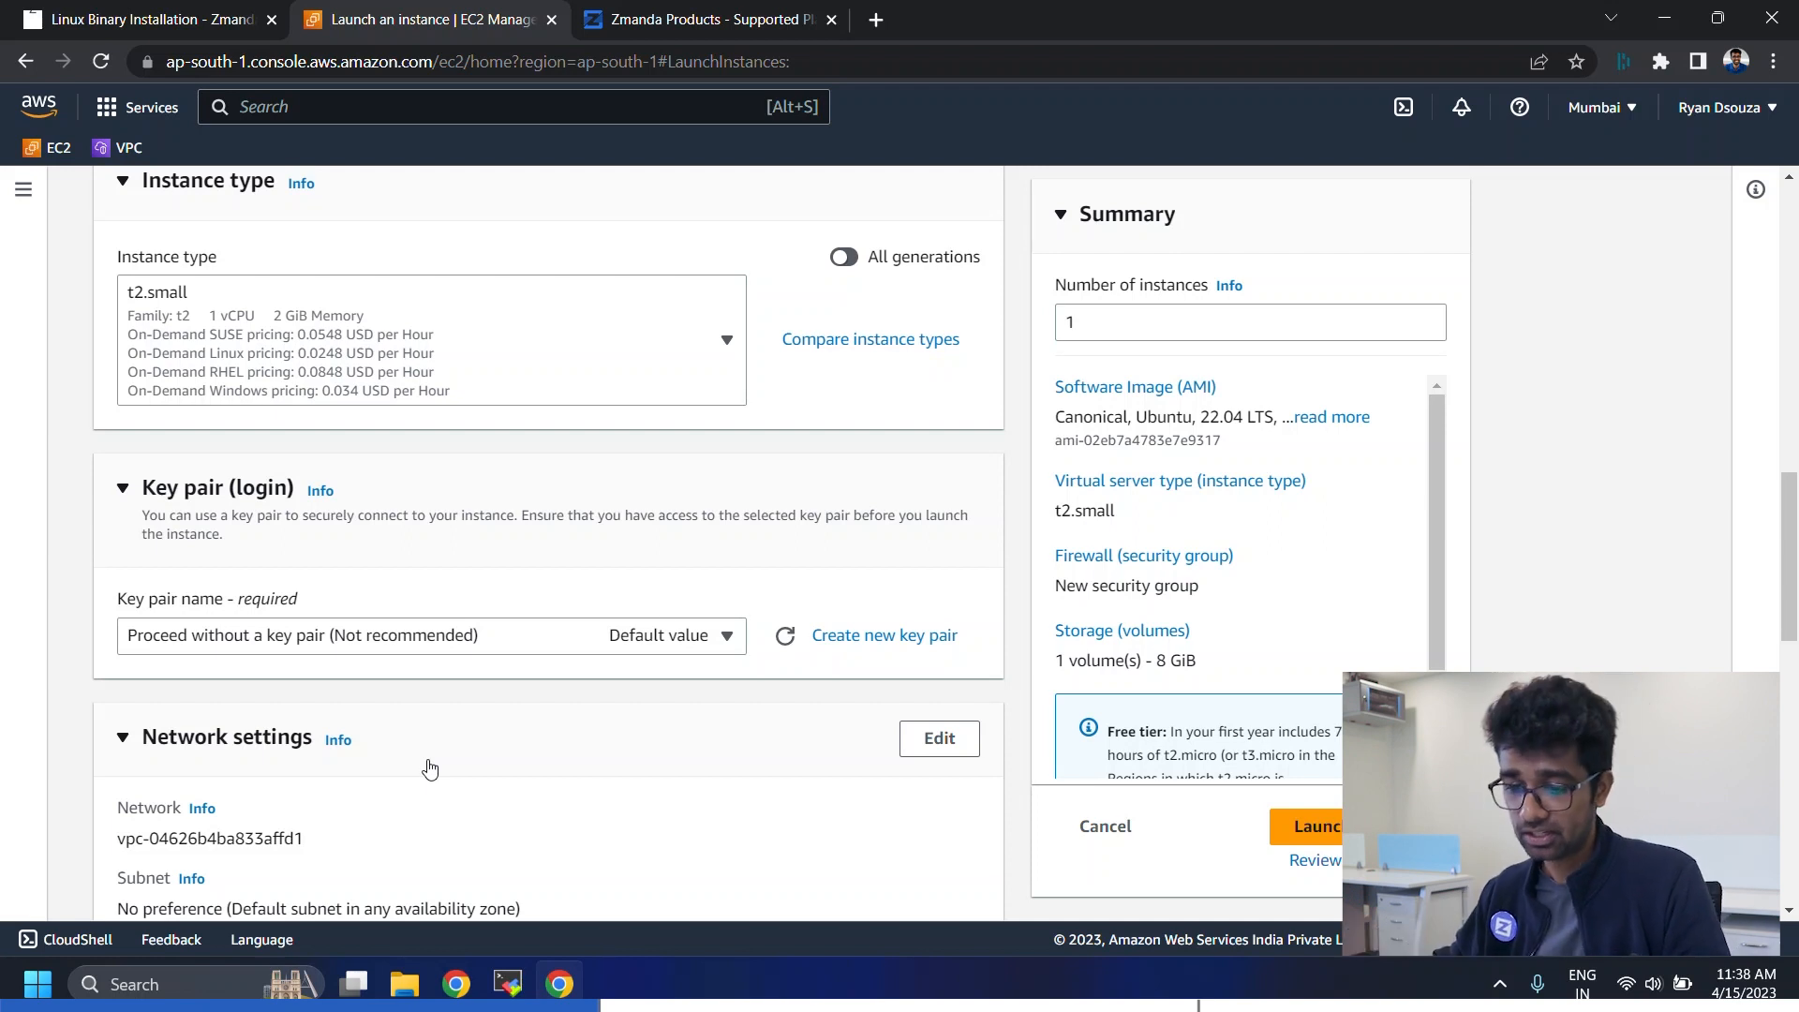
- Assign the Zmanda private key pair and place the instance in the productionNetwork VPC's backup-server subnet
{"action": "left_click", "coordinate": [430, 635]}
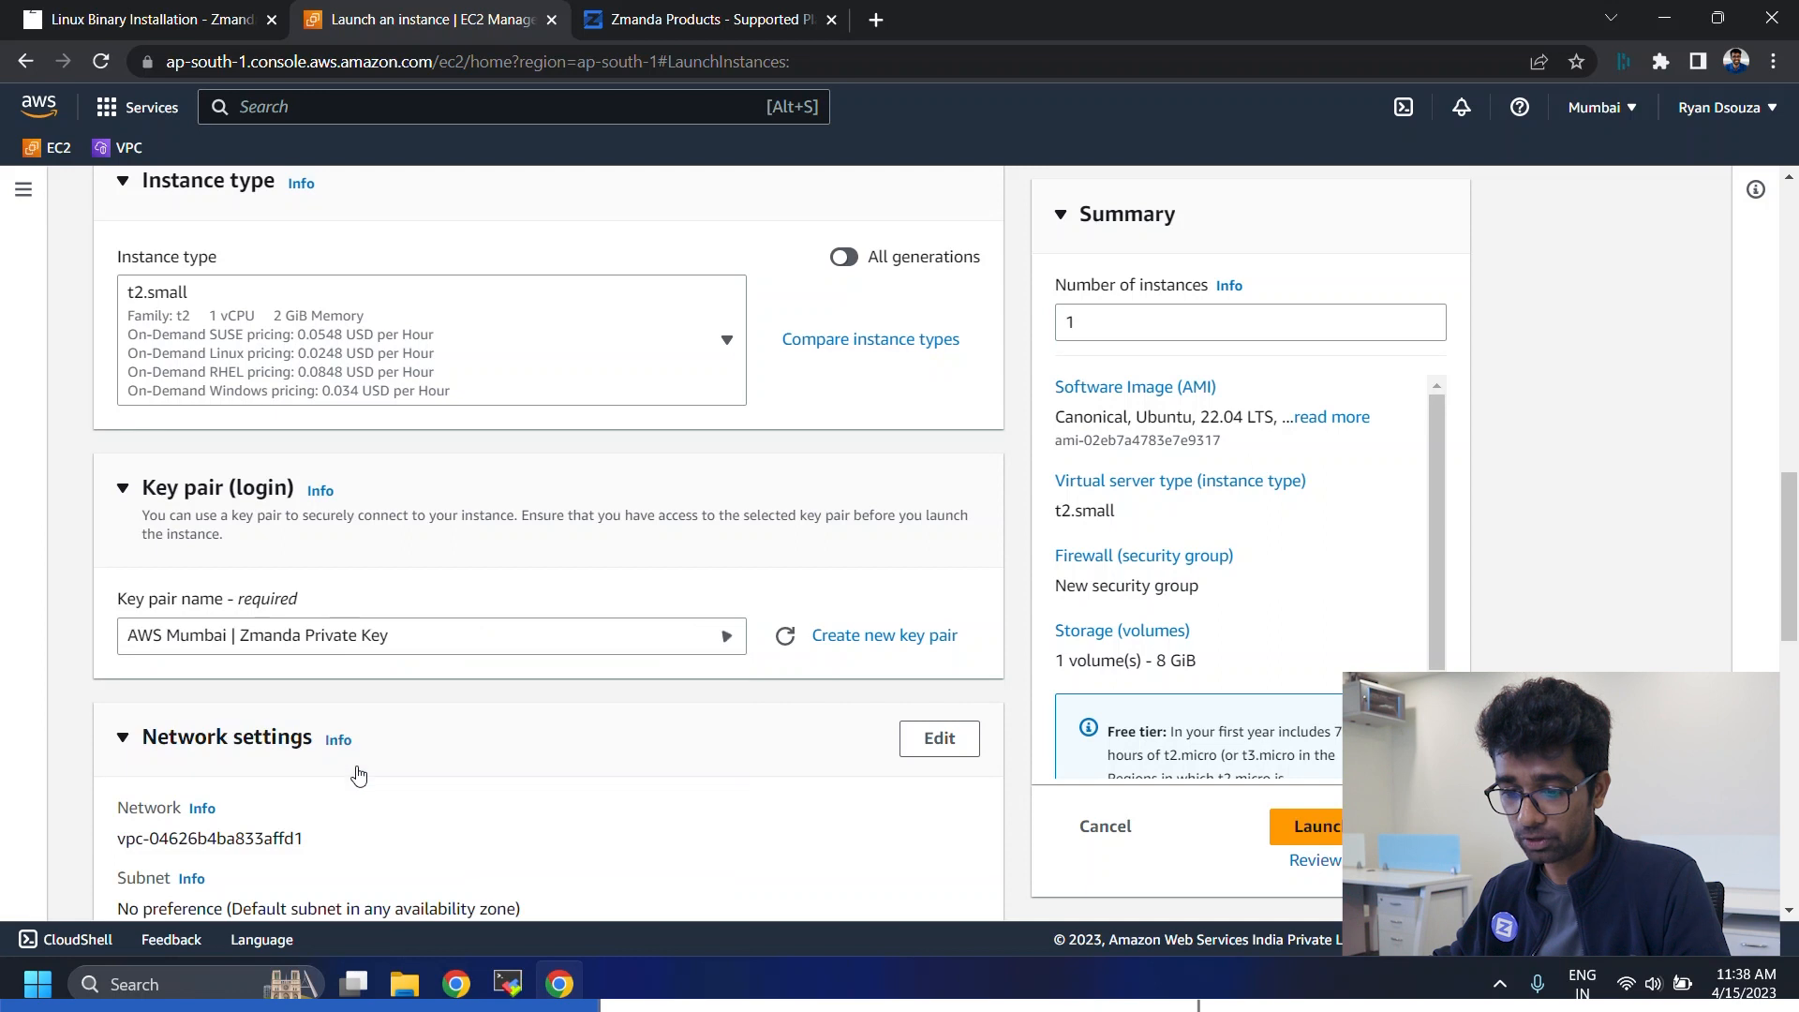
{"action": "scroll", "scroll_direction": "down", "scroll_amount": 3}
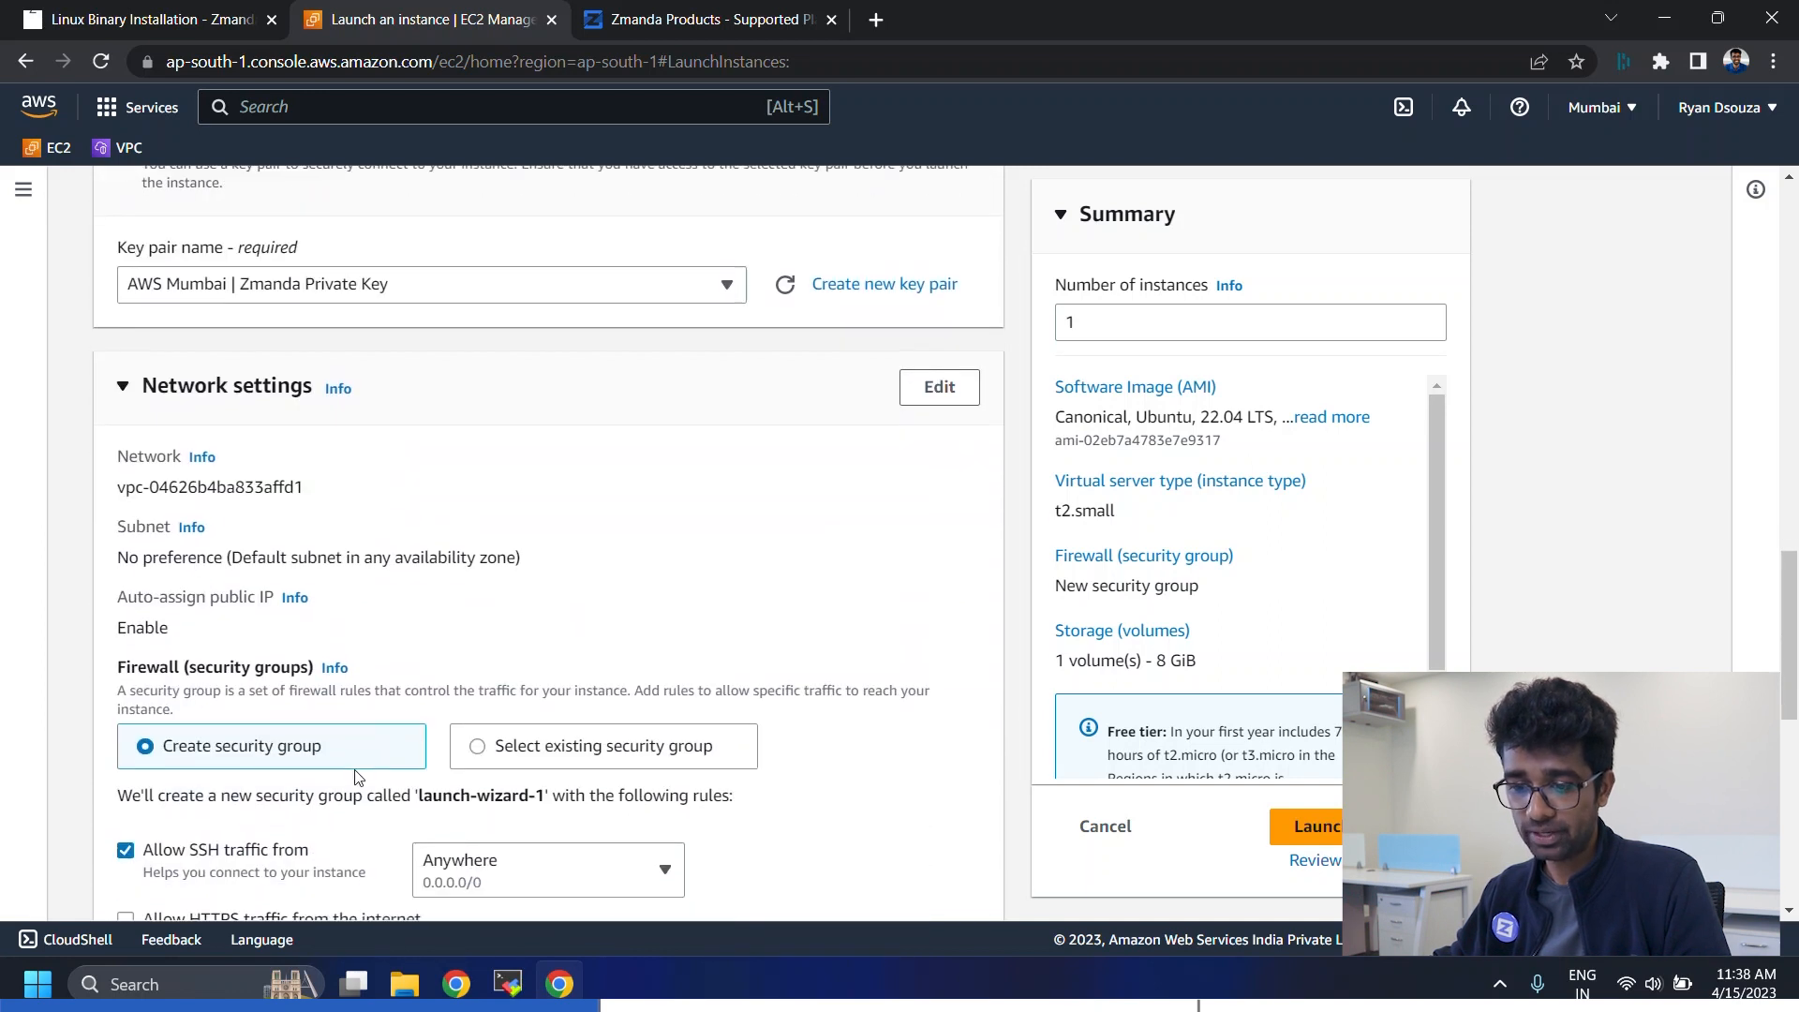
{"action": "left_click", "coordinate": [939, 387]}
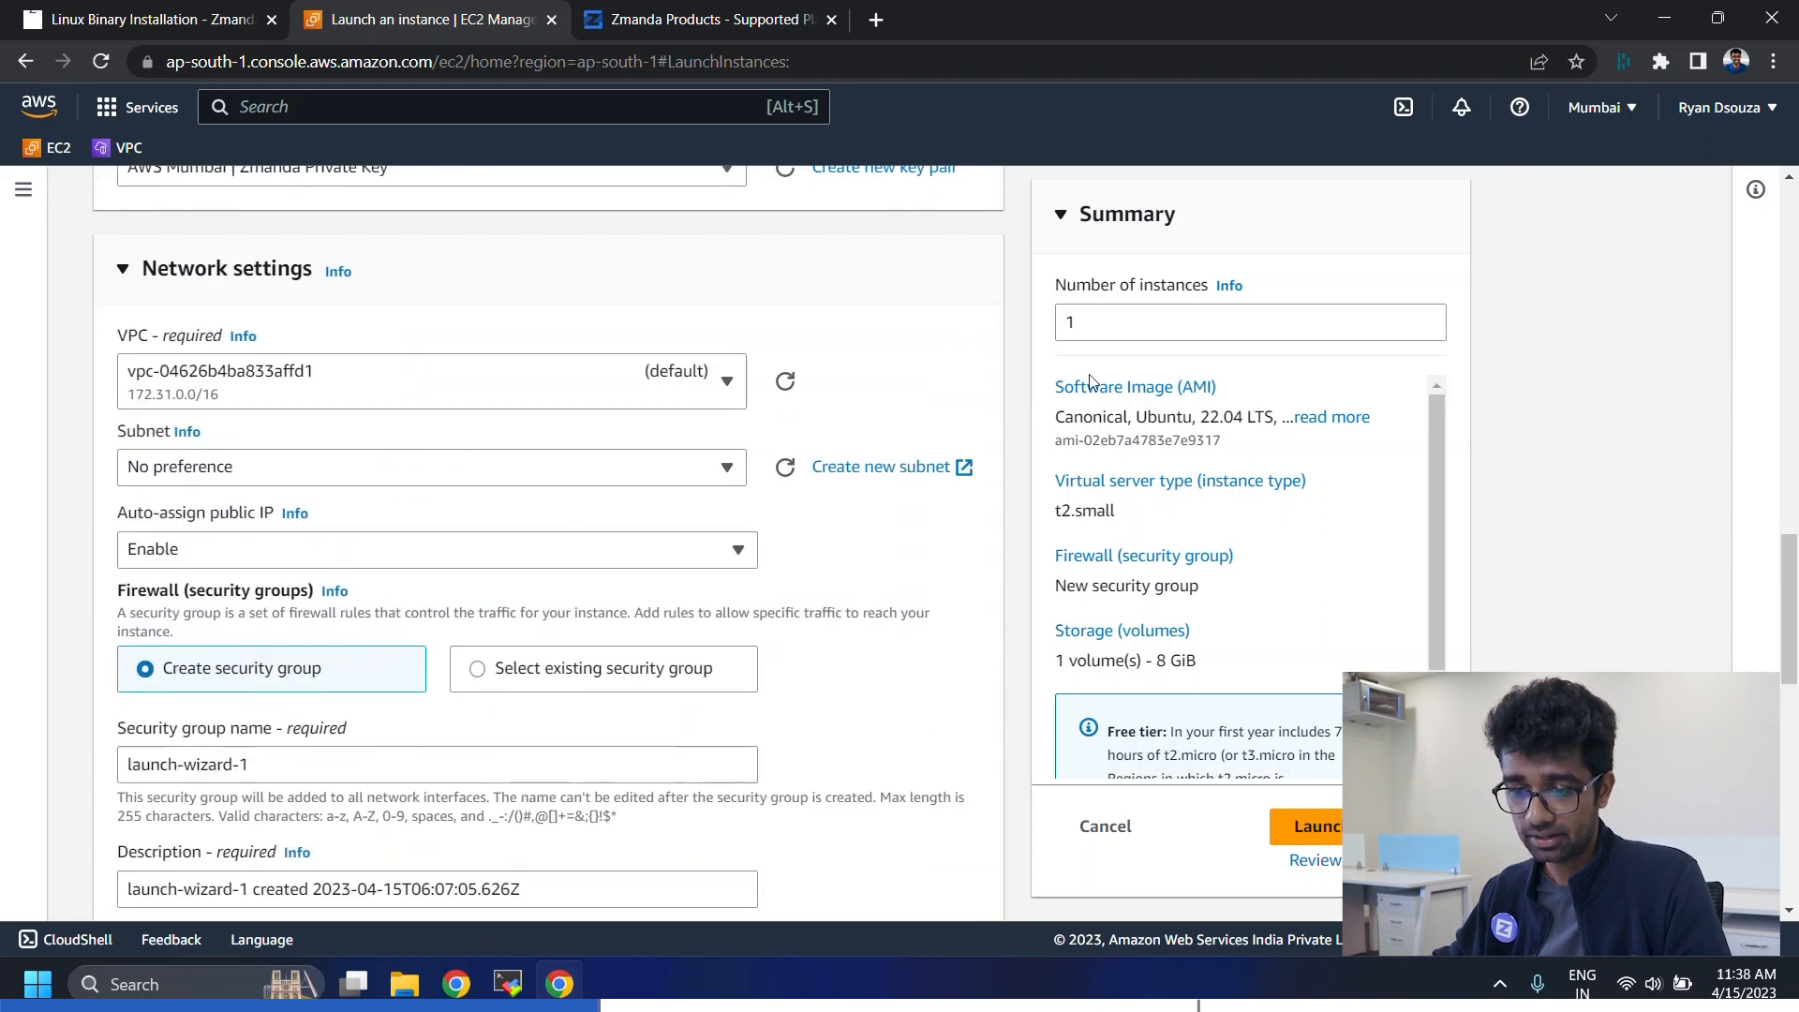
{"action": "left_click", "coordinate": [430, 380]}
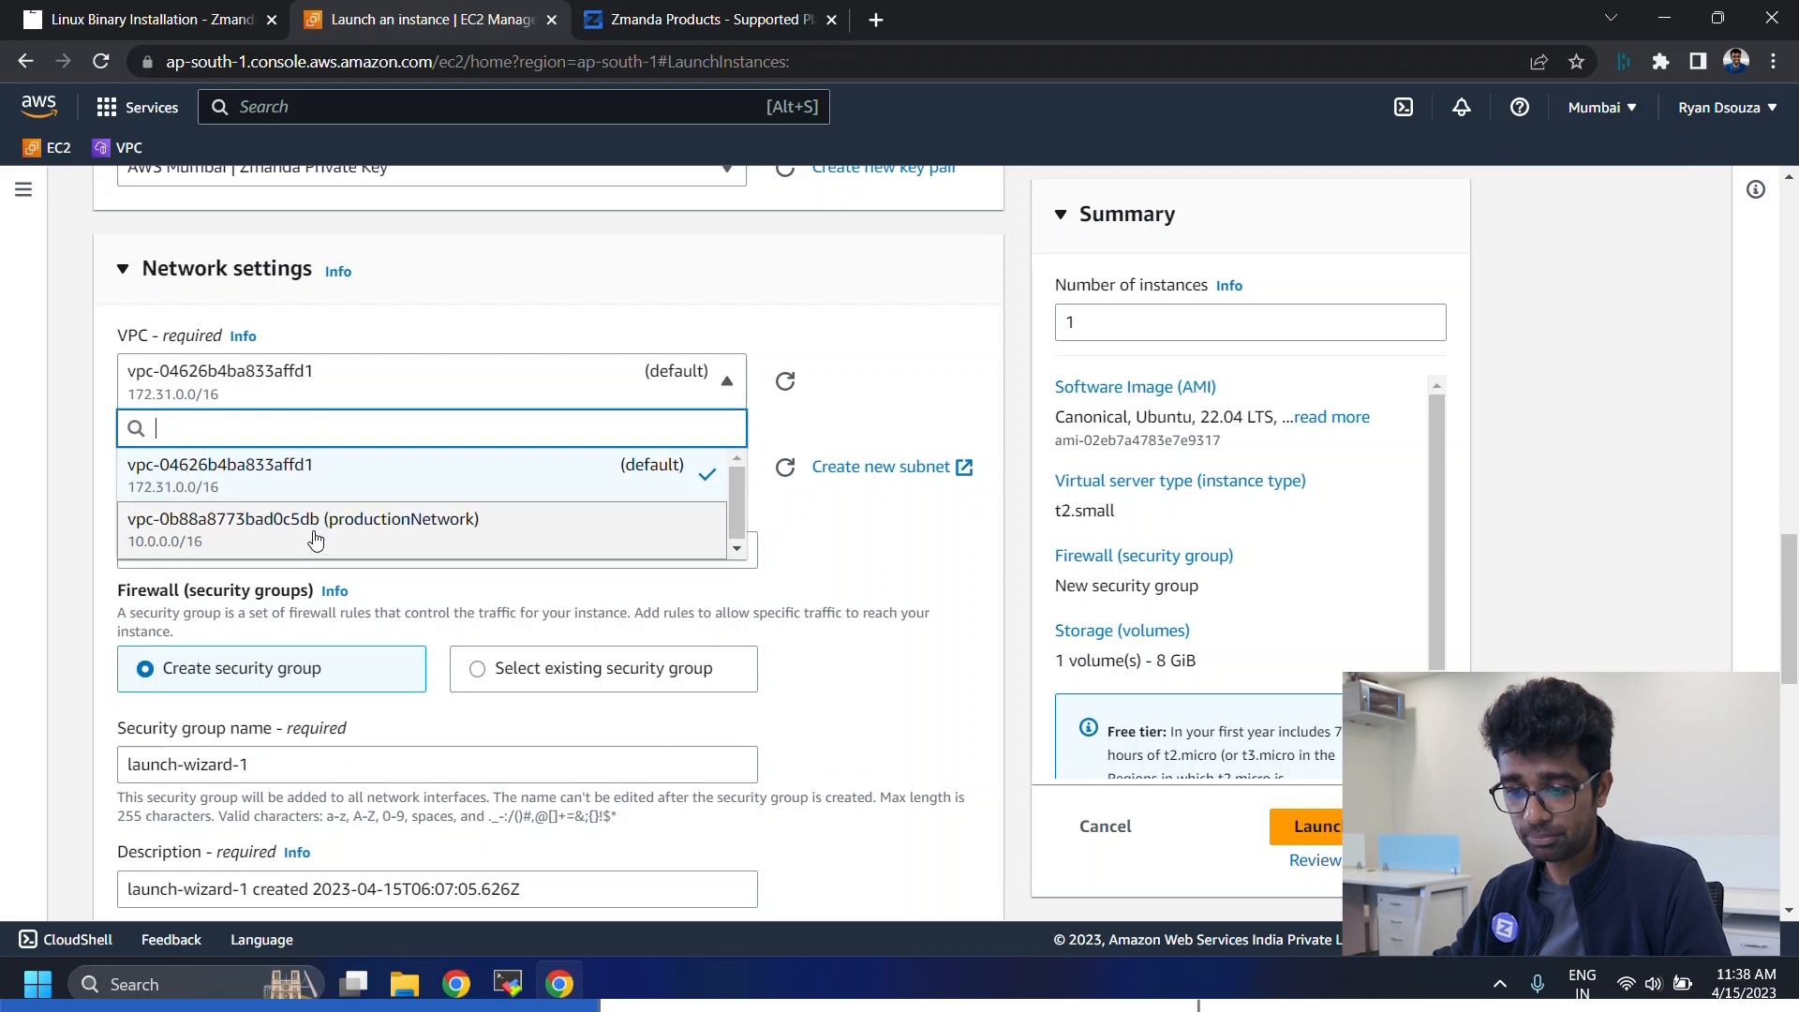
{"action": "left_click", "coordinate": [298, 530]}
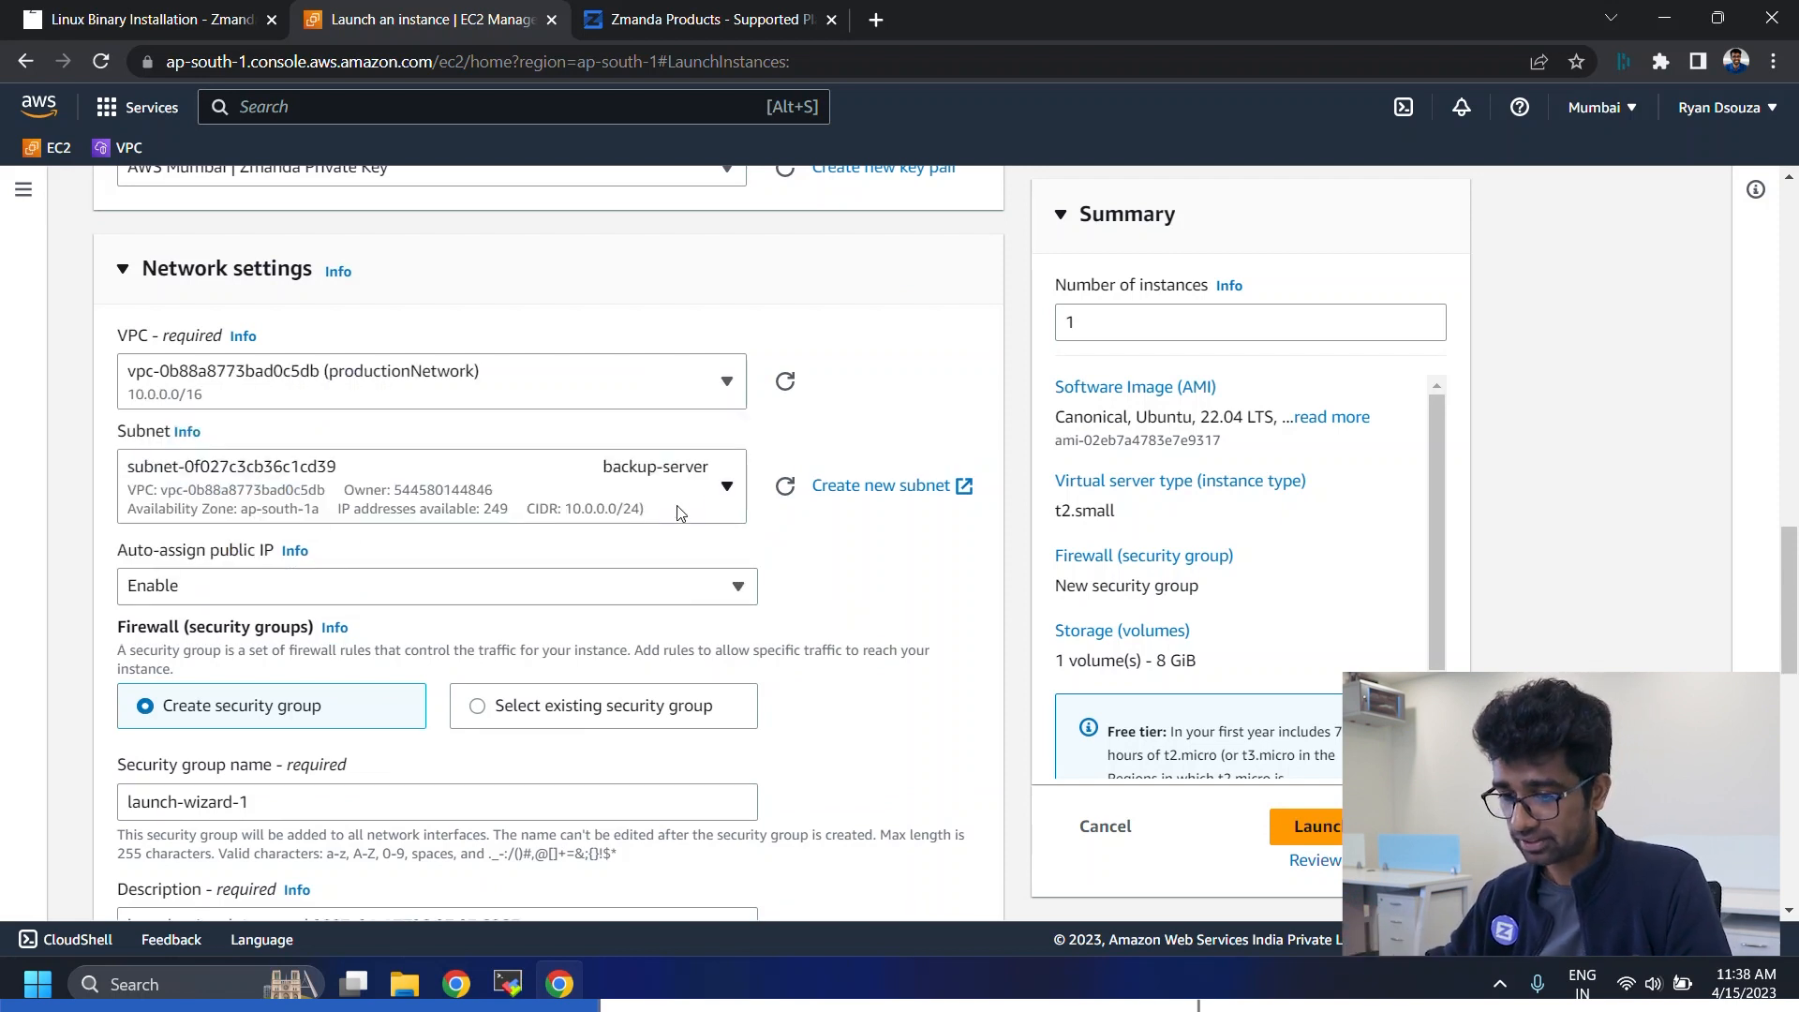
{"action": "scroll", "scroll_direction": "down", "scroll_amount": 3}
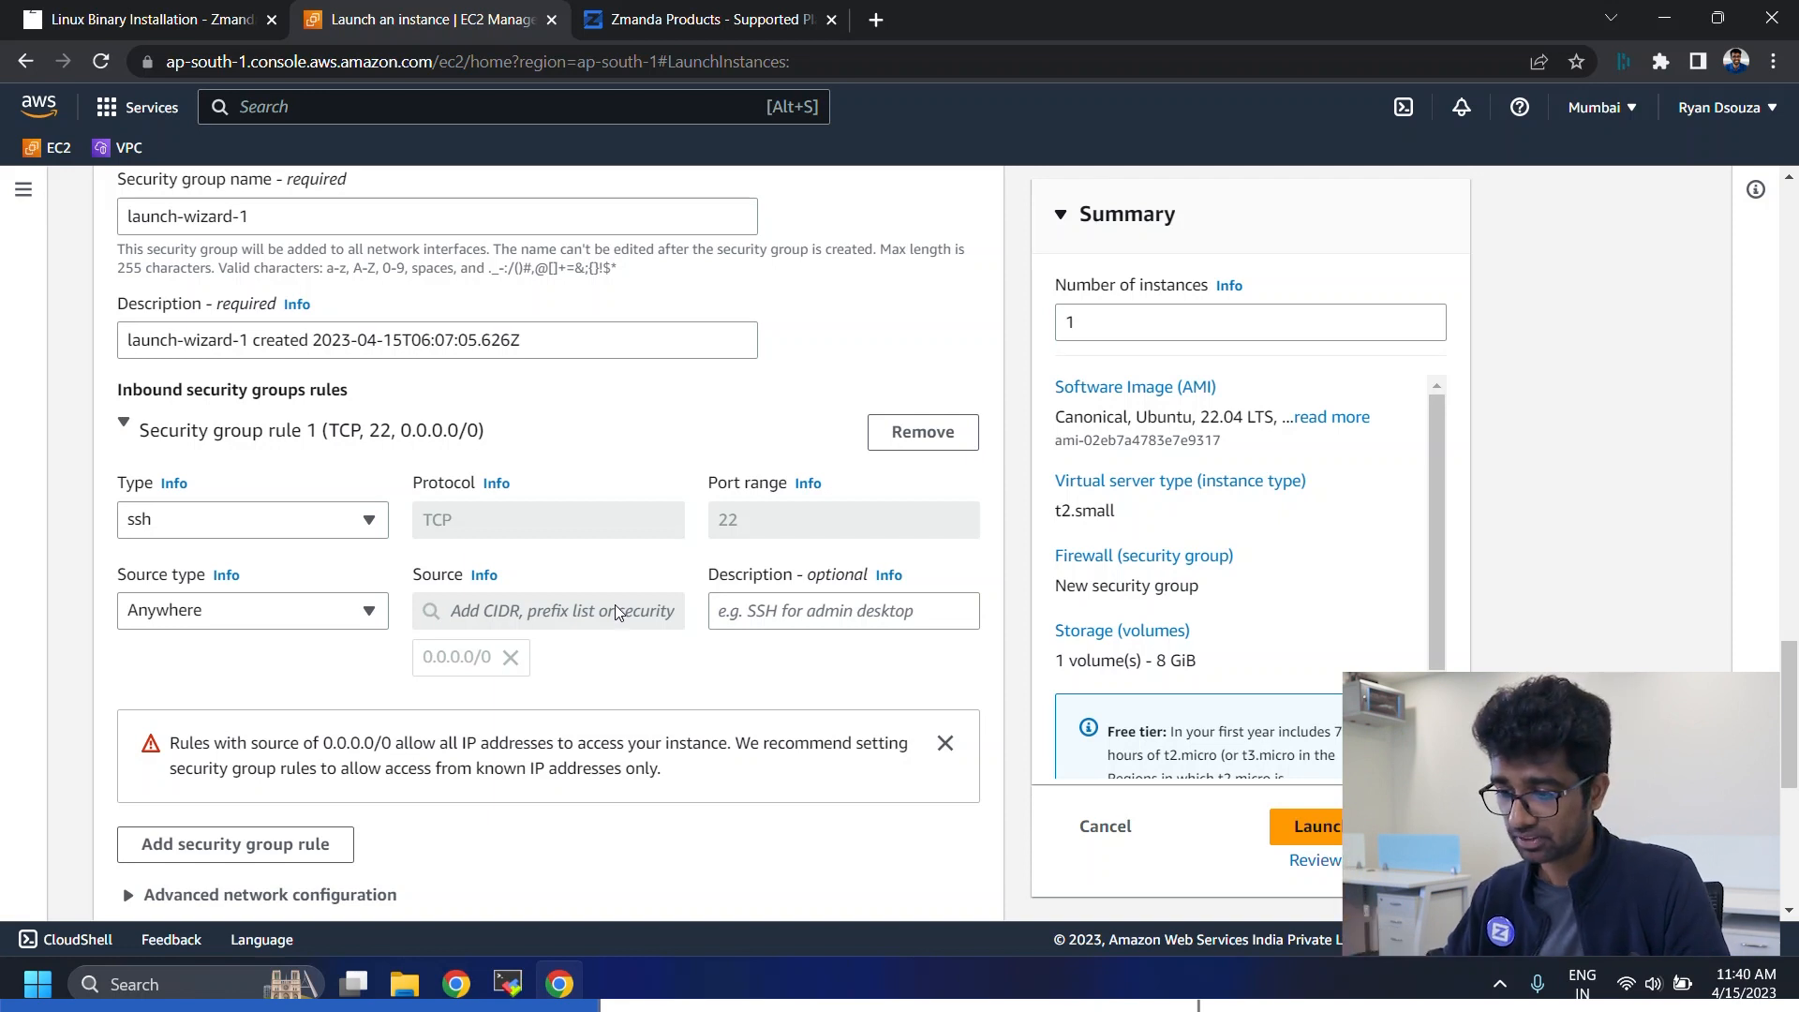
- Add a Custom TCP inbound rule for ports 800-840 sourced from the OpenVPN security group
{"action": "left_click", "coordinate": [235, 844]}
{"action": "type", "text": "8002"}
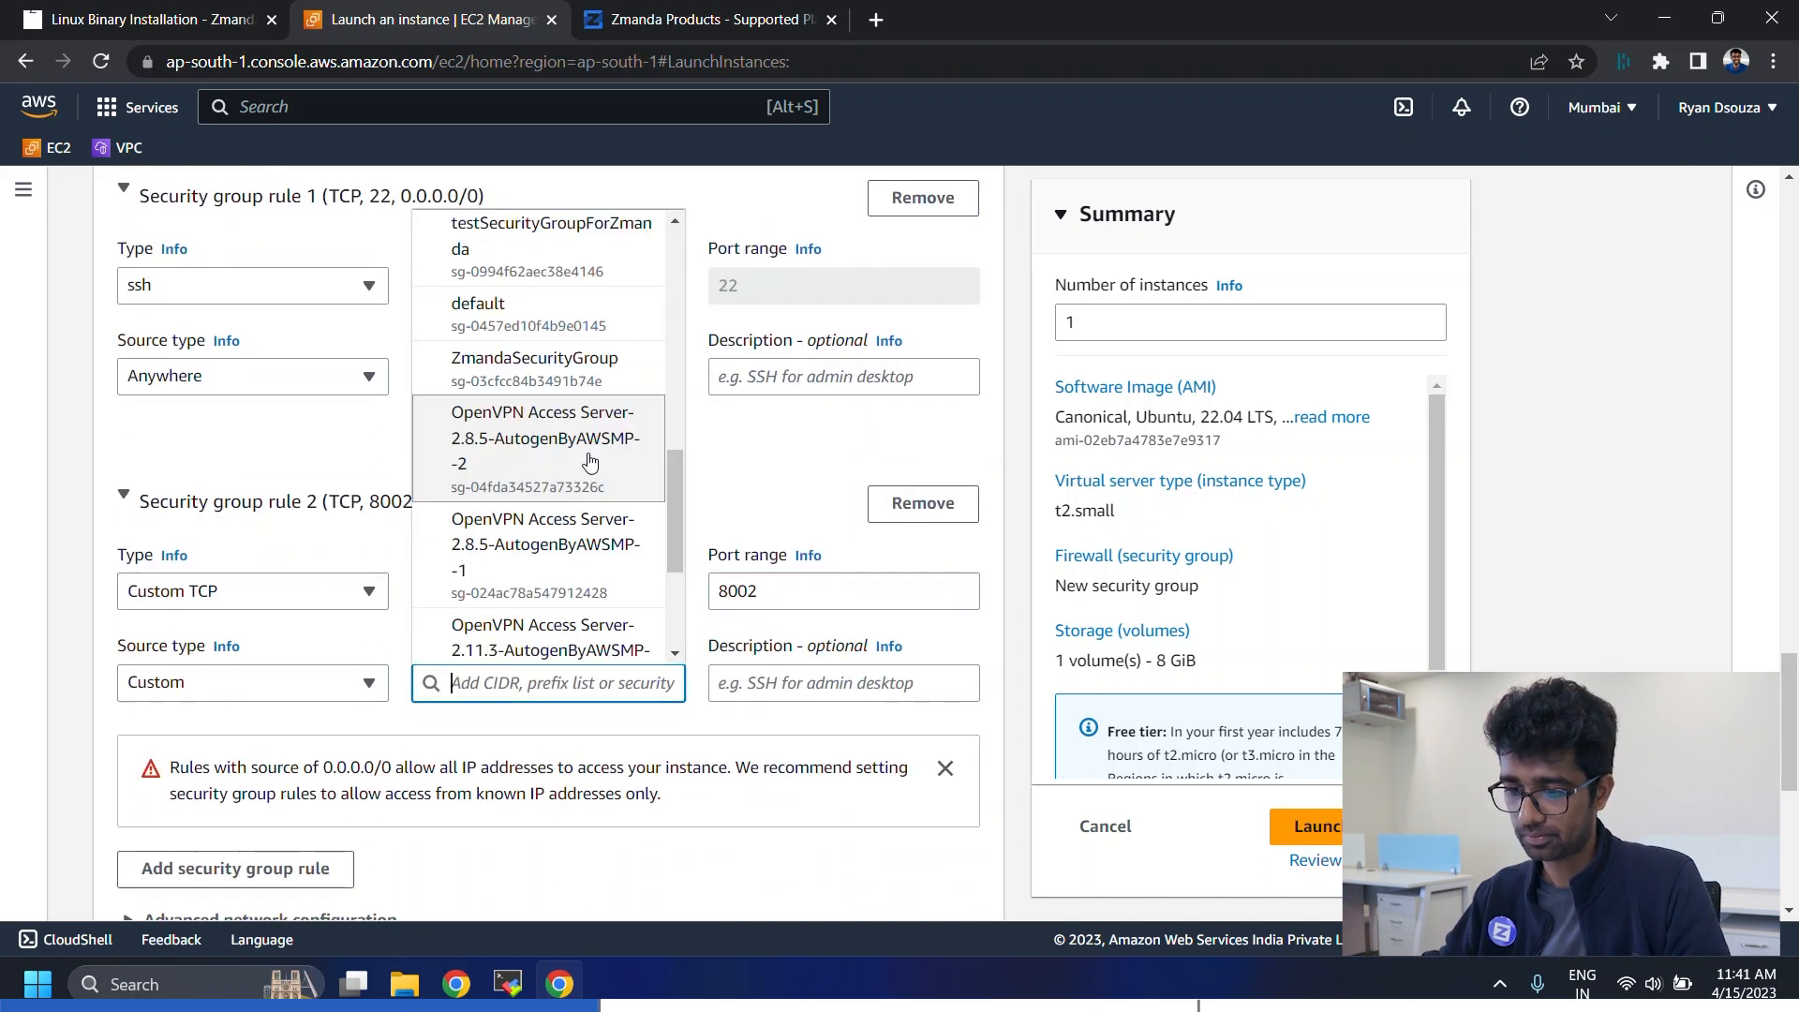
{"action": "left_click", "coordinate": [542, 451]}
{"action": "type", "text": "8"}
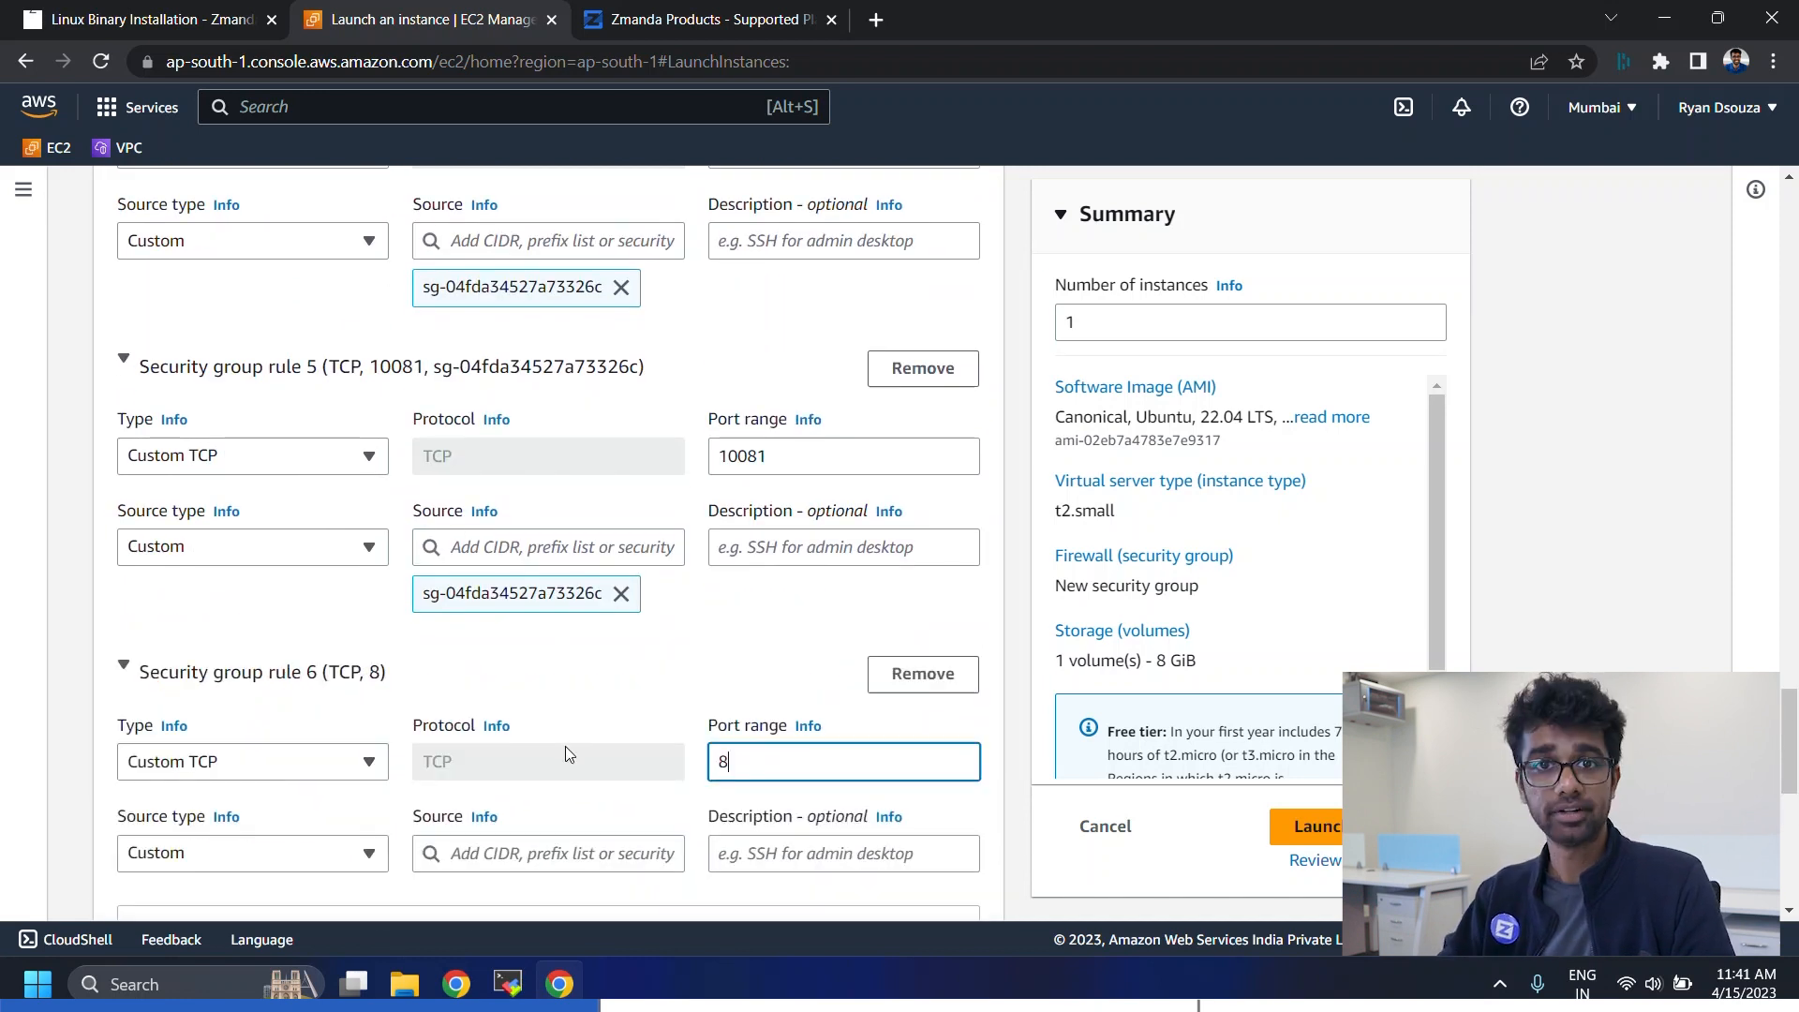
{"action": "type", "text": "00-840"}
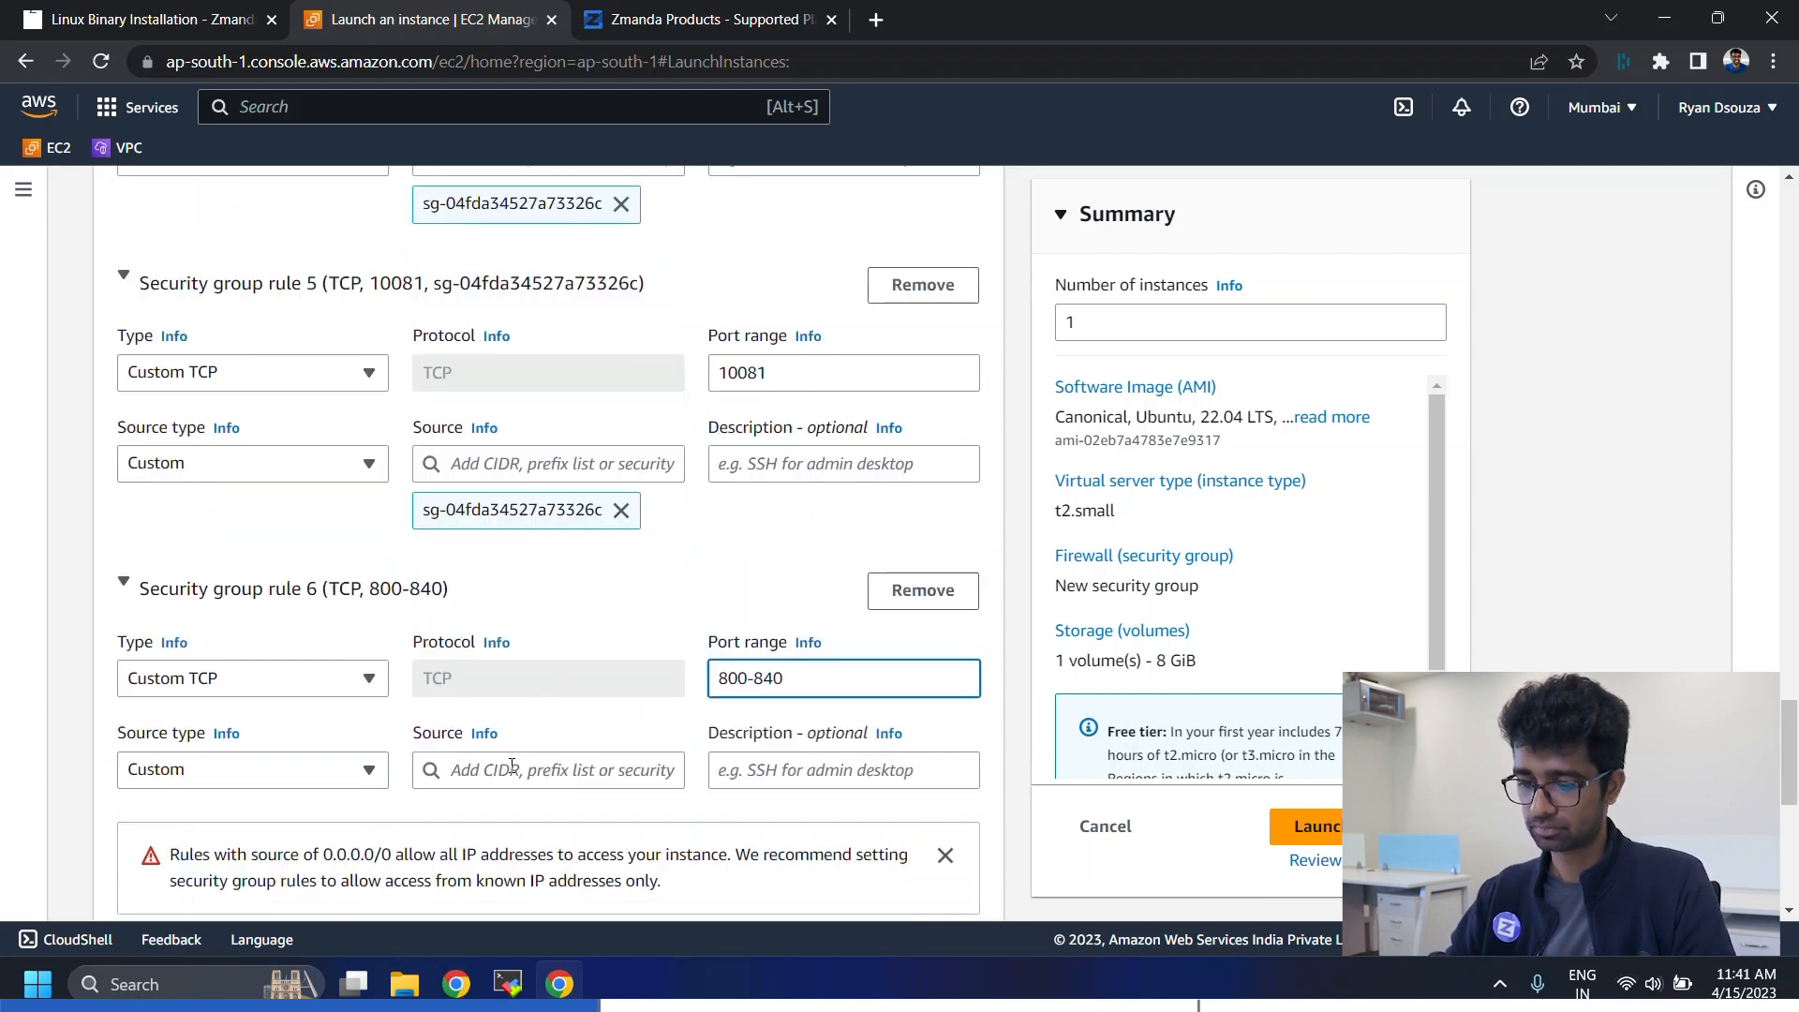
{"action": "scroll", "scroll_direction": "down", "scroll_amount": 3}
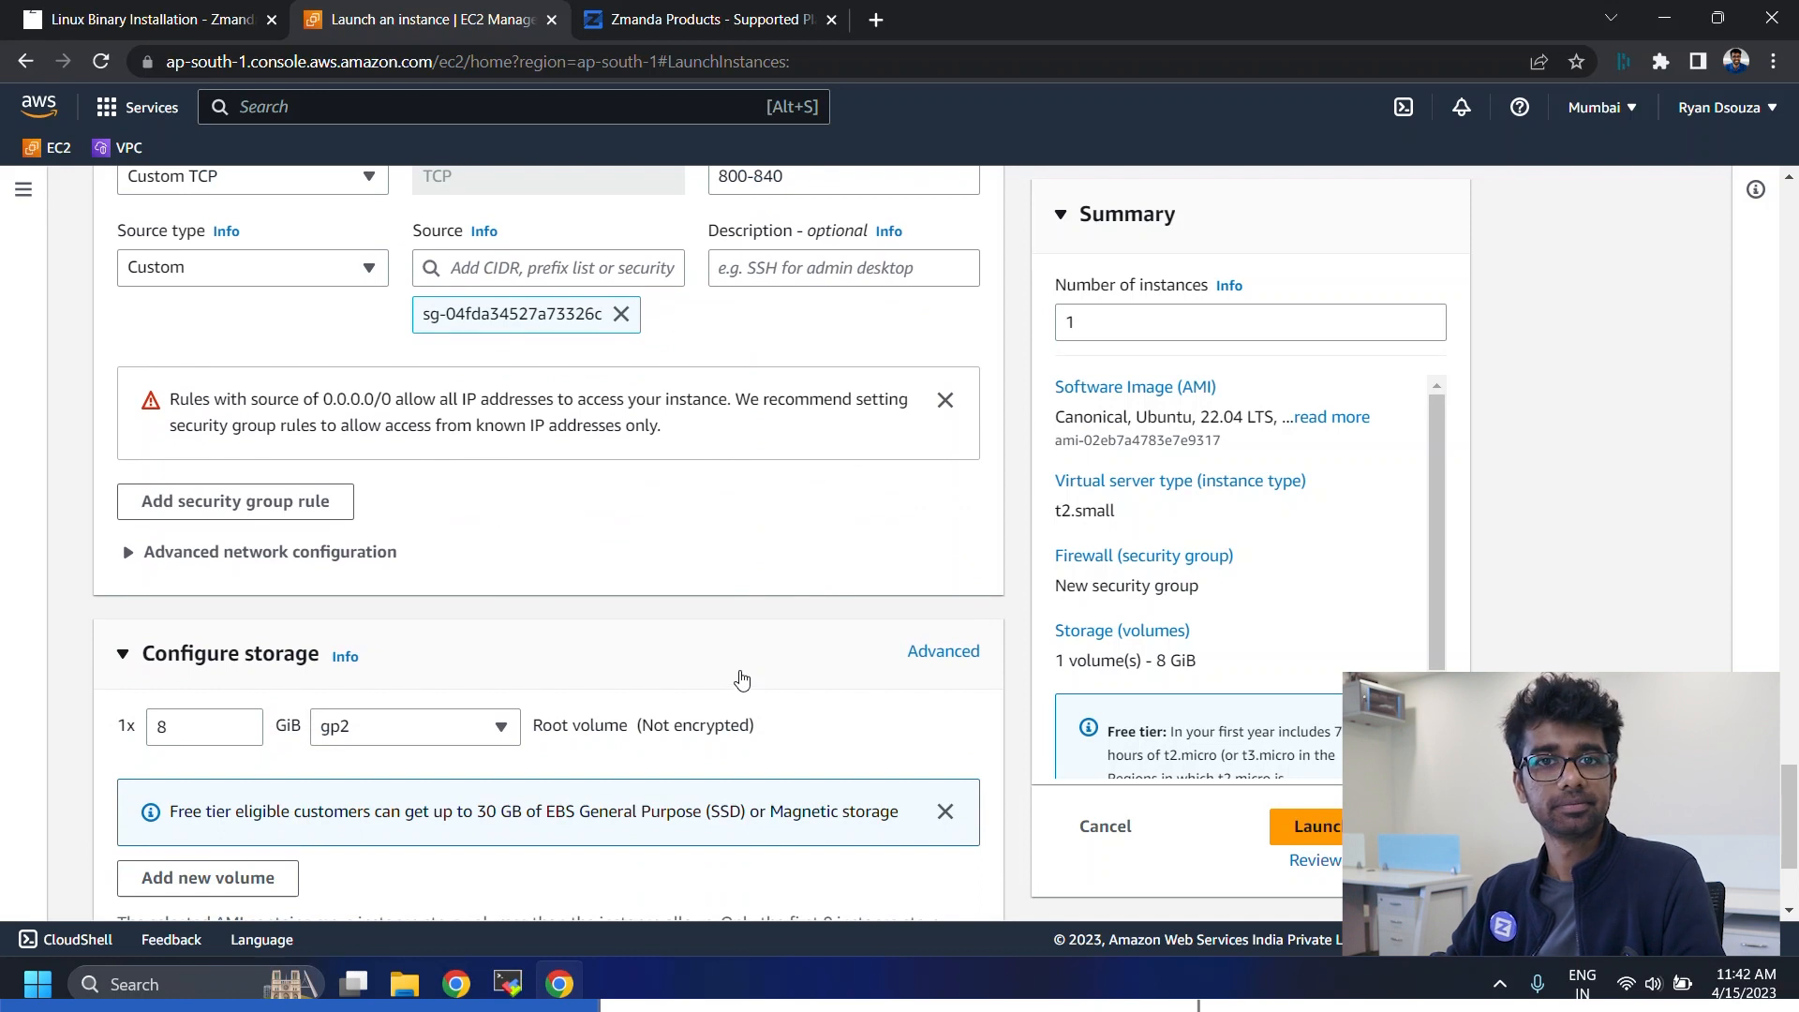
{"action": "scroll", "scroll_direction": "down", "scroll_amount": 3}
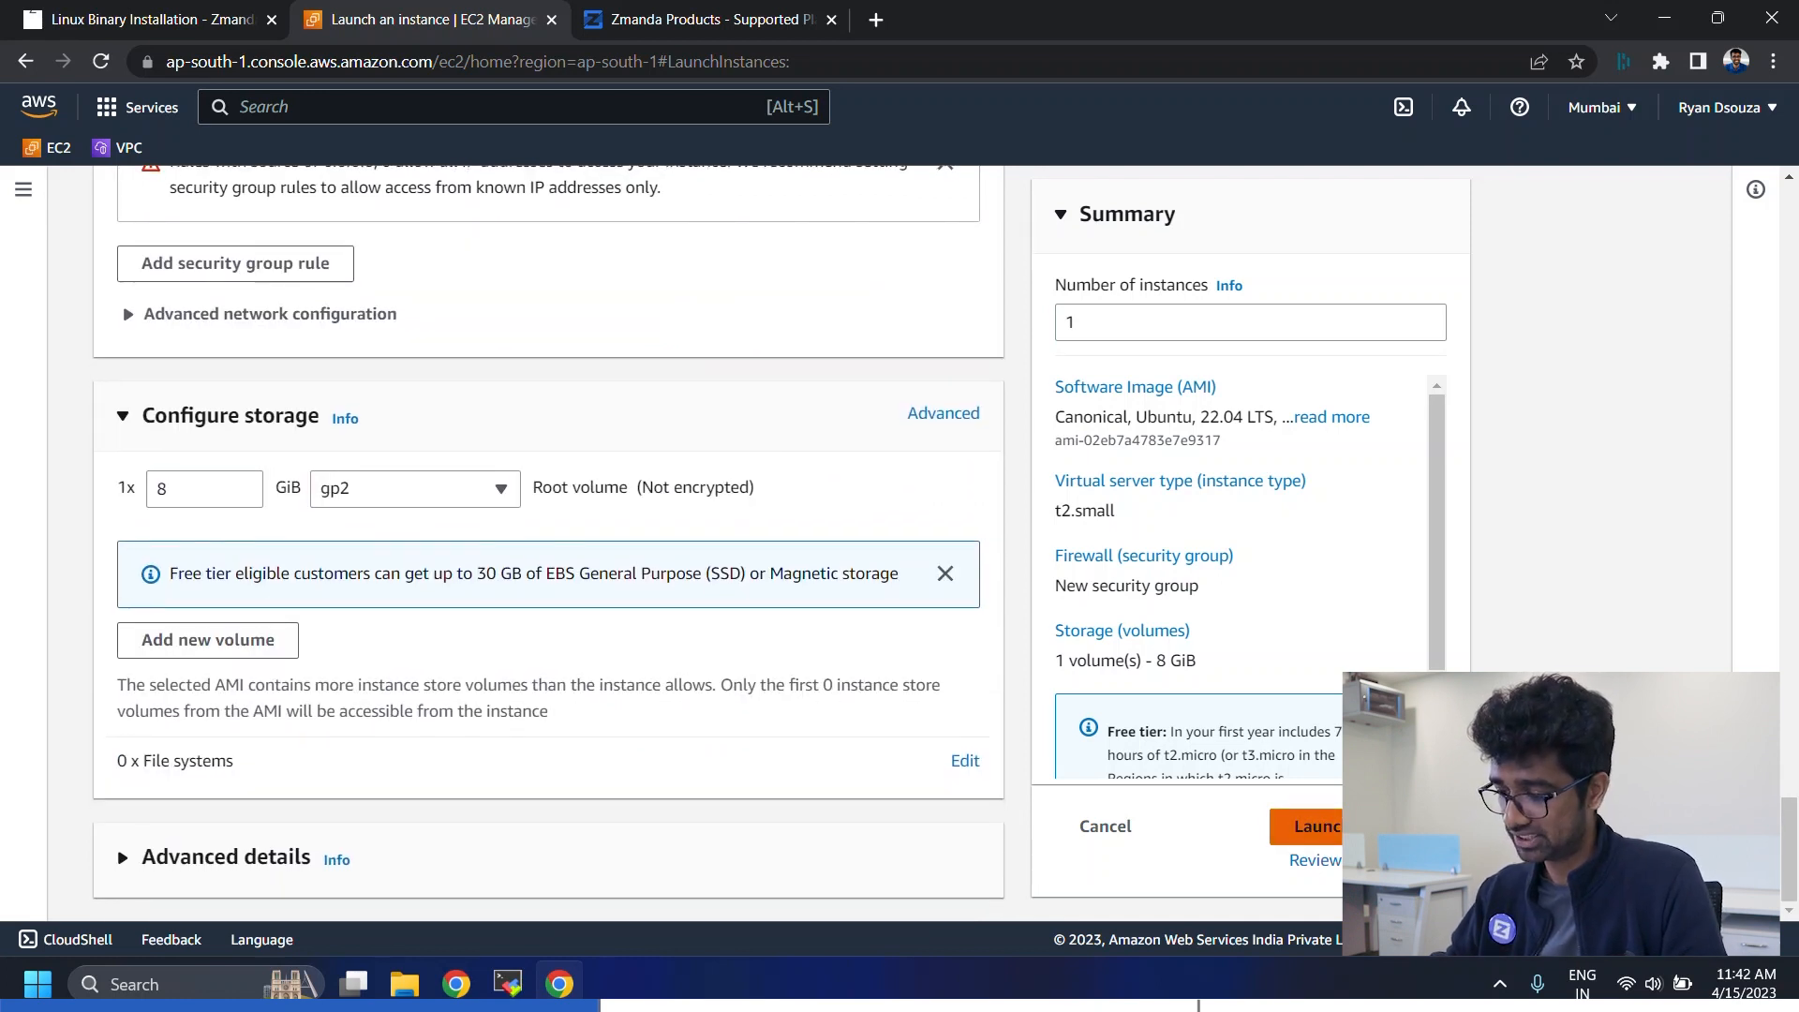
- Launch the Zmanda Backup Server instance and show its running details
{"action": "left_click", "coordinate": [1321, 826]}
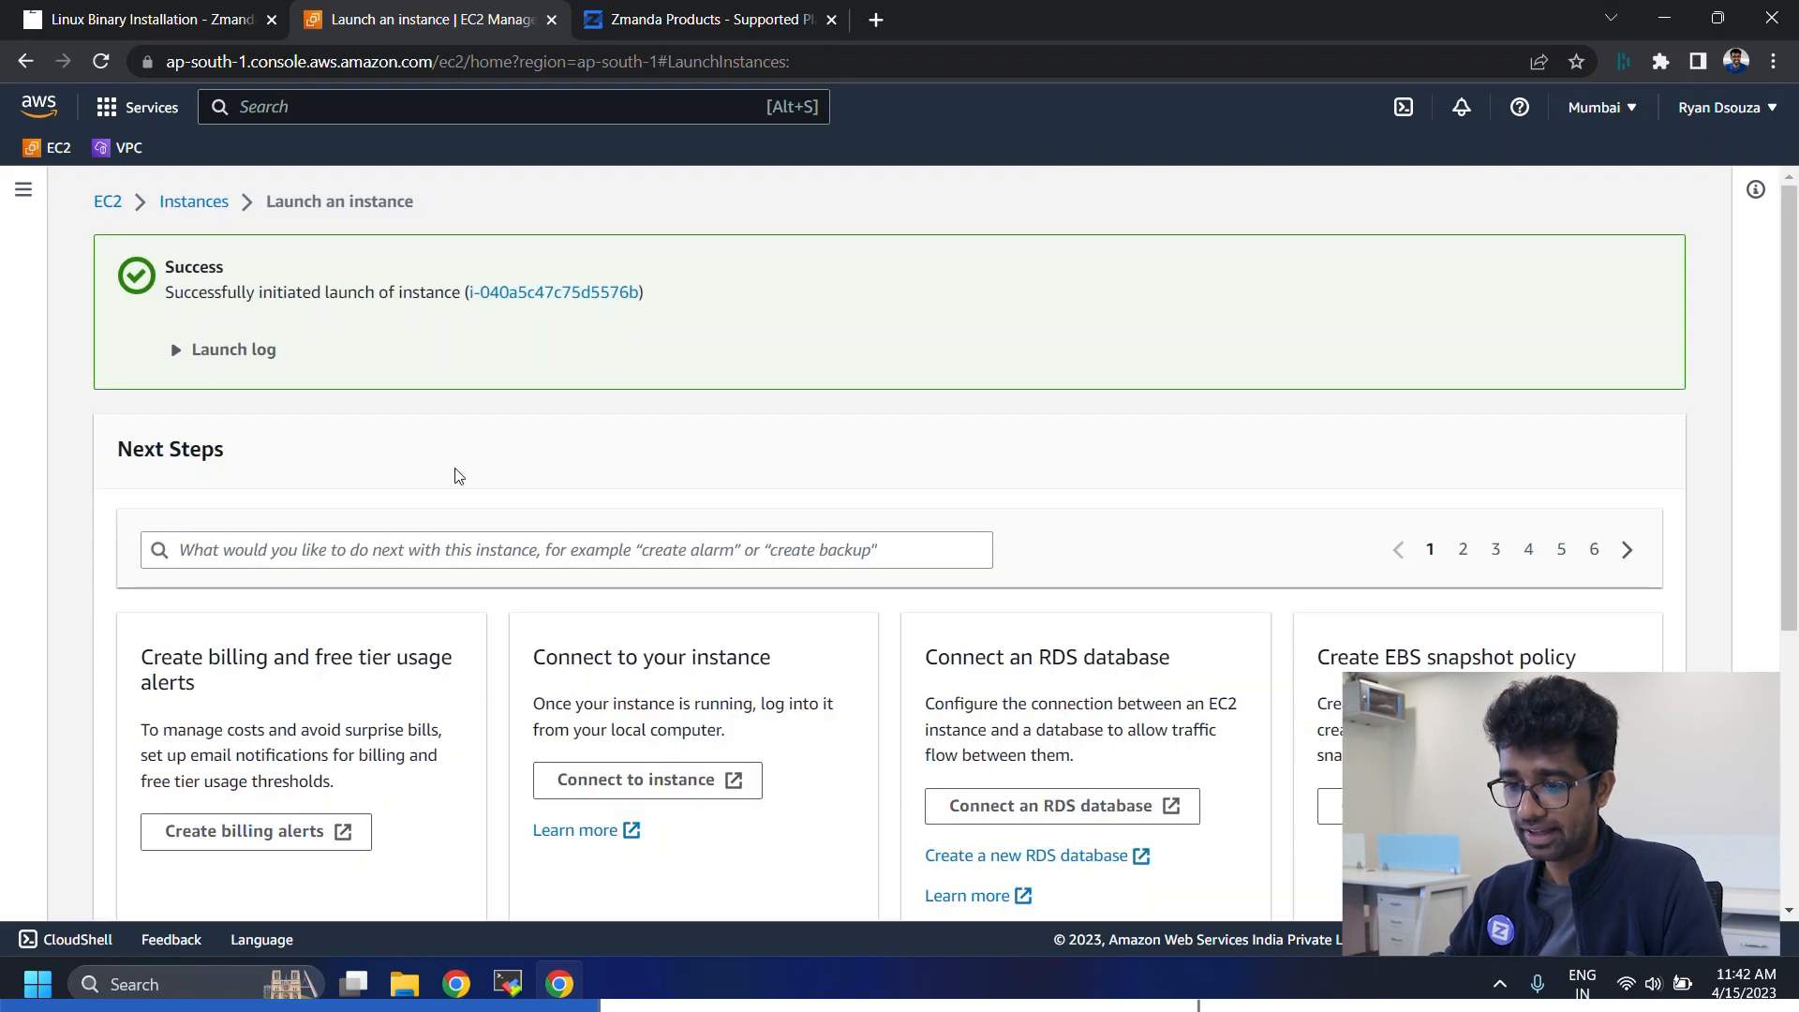
{"action": "left_click", "coordinate": [554, 291]}
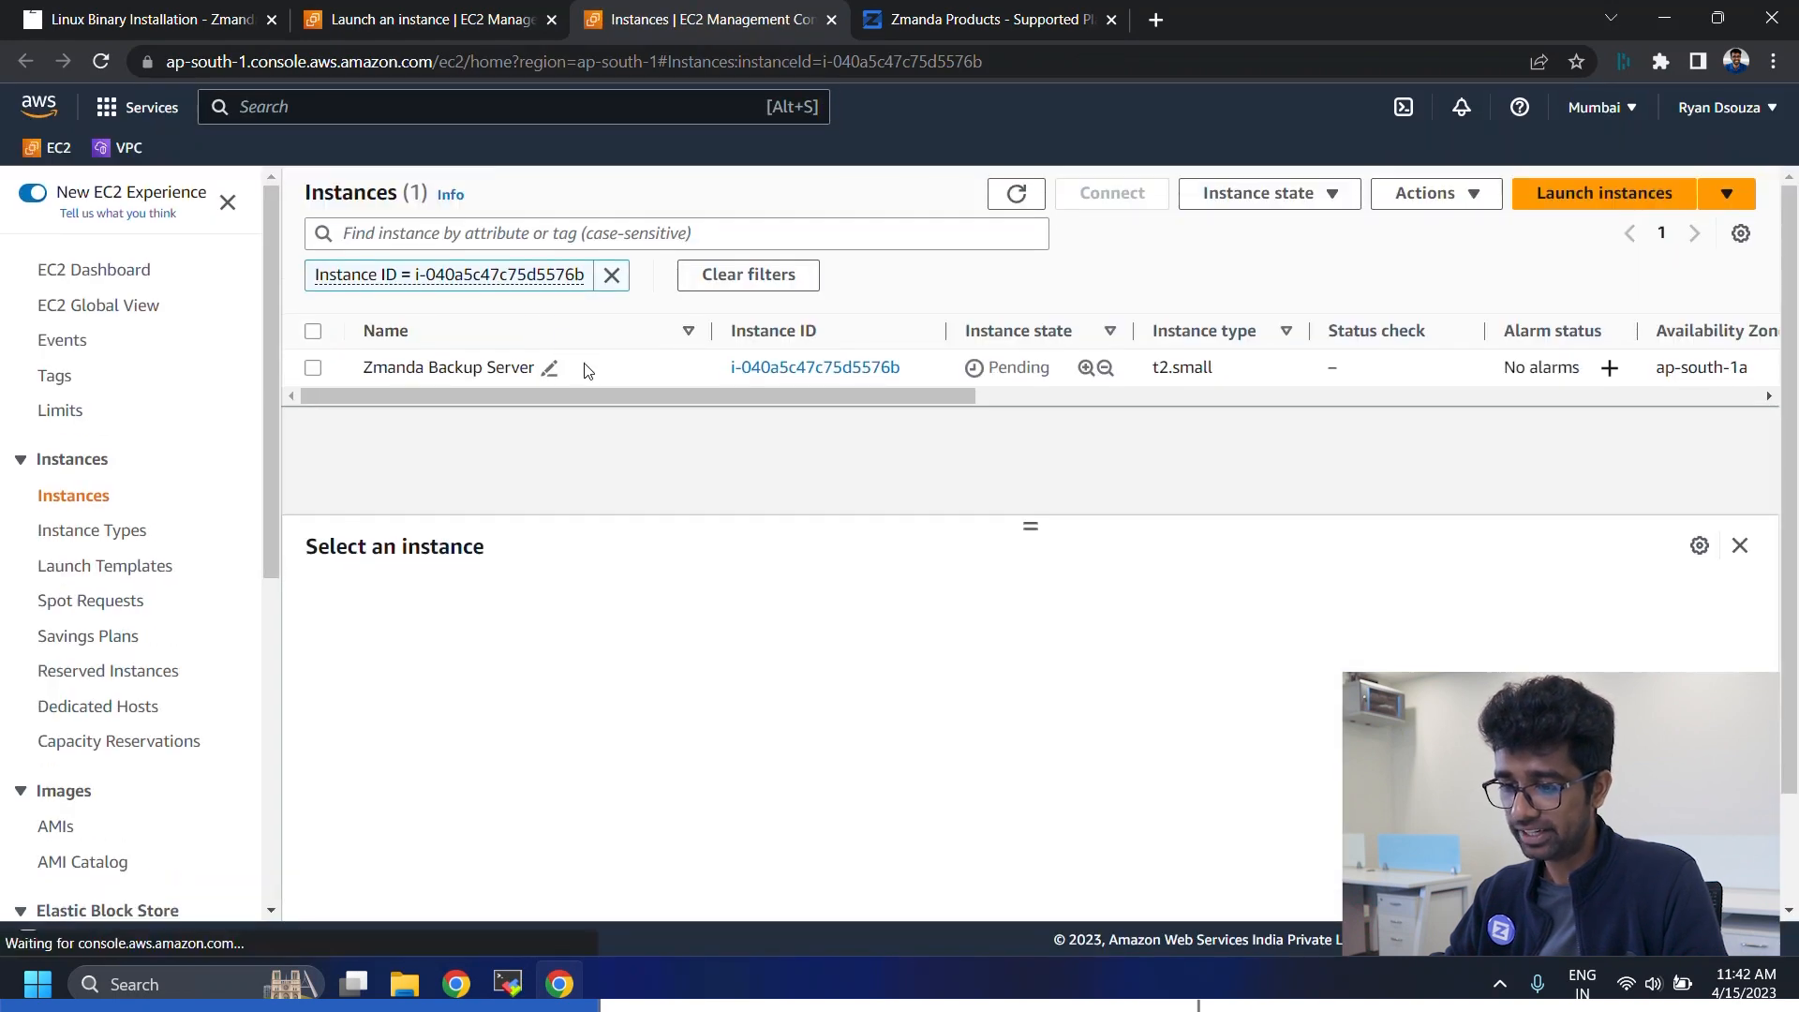
{"action": "left_click", "coordinate": [1282, 720]}
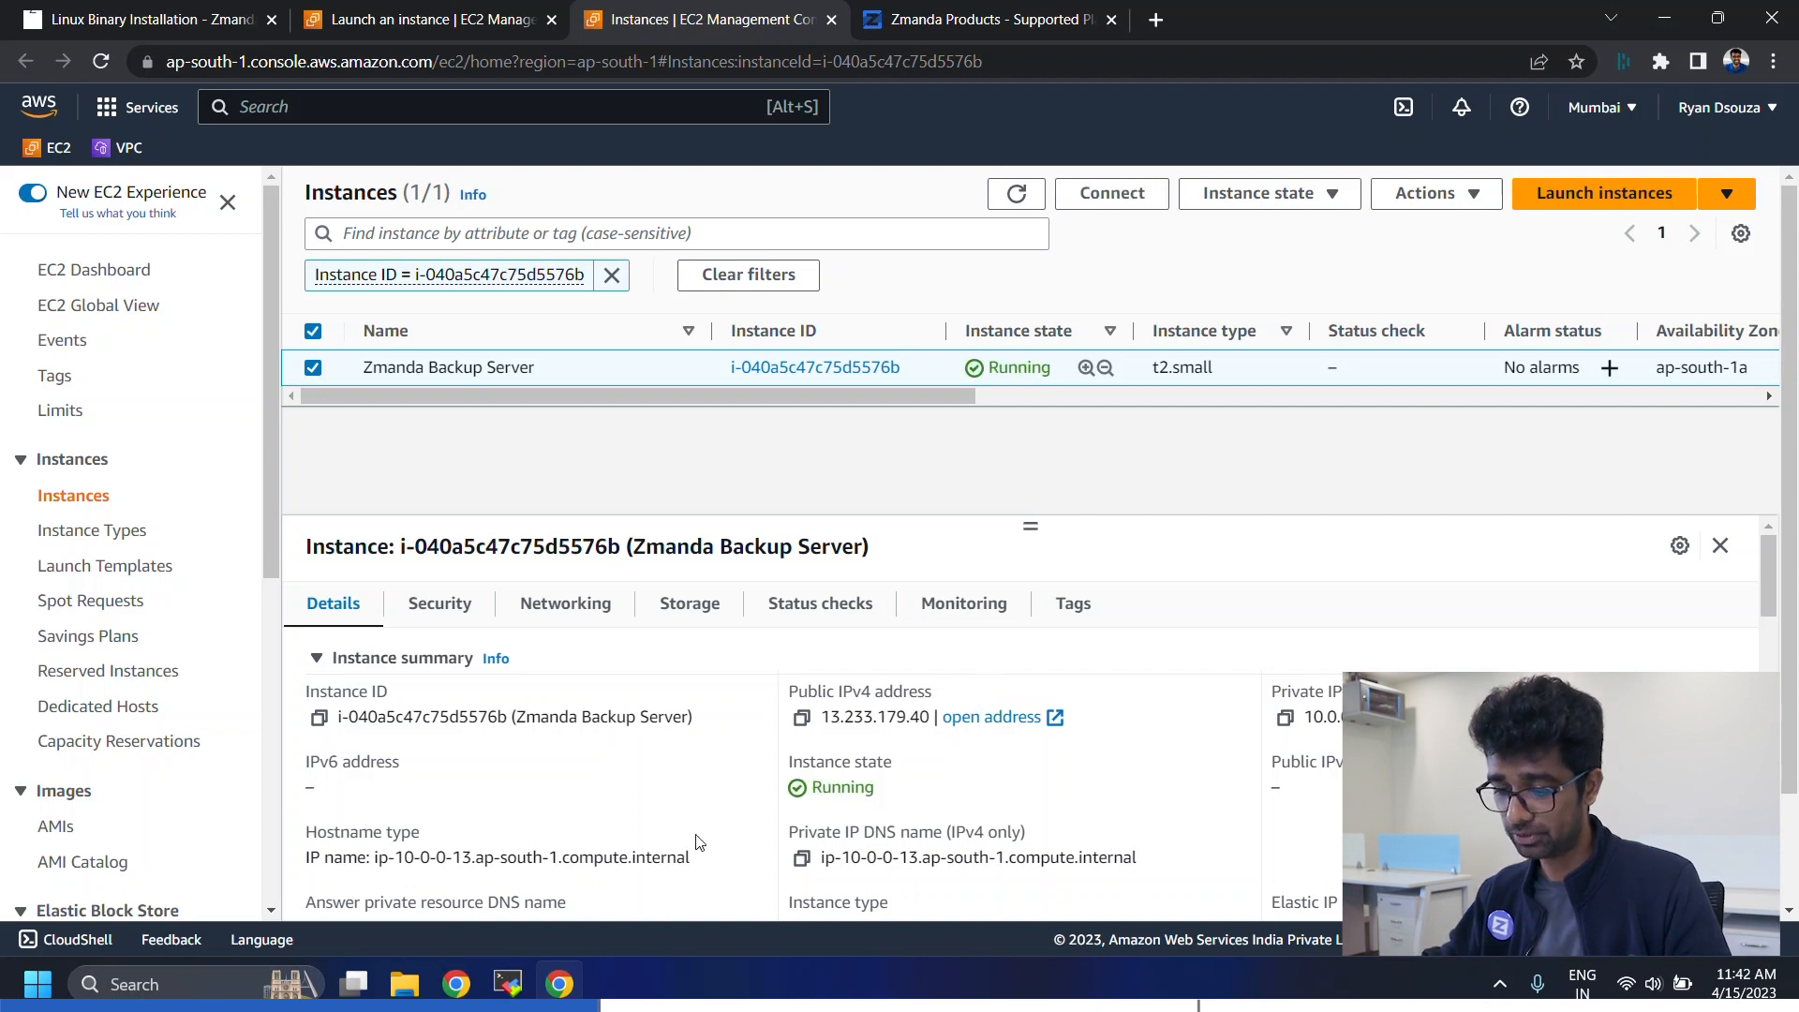
- Create a MobaXterm SSH session as ubuntu using the AWS Mumbai Zmanda .pem private key
{"action": "left_click", "coordinate": [506, 981]}
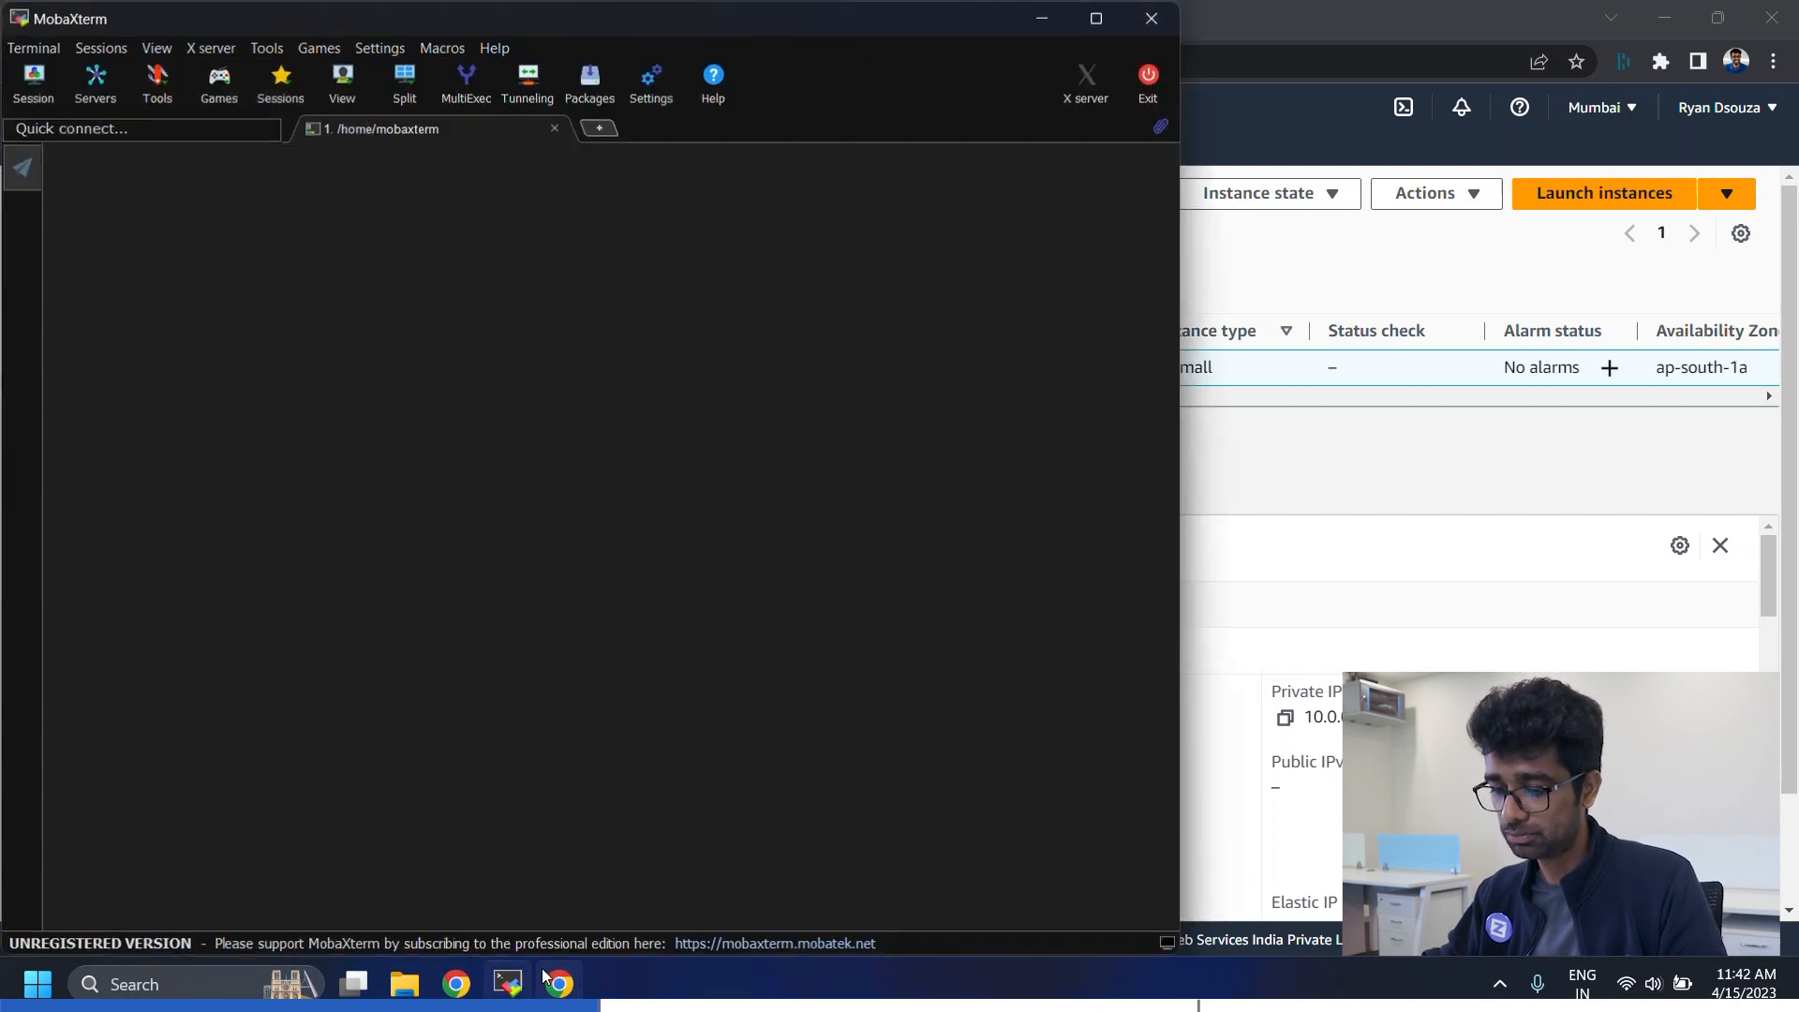
{"action": "left_click", "coordinate": [33, 77]}
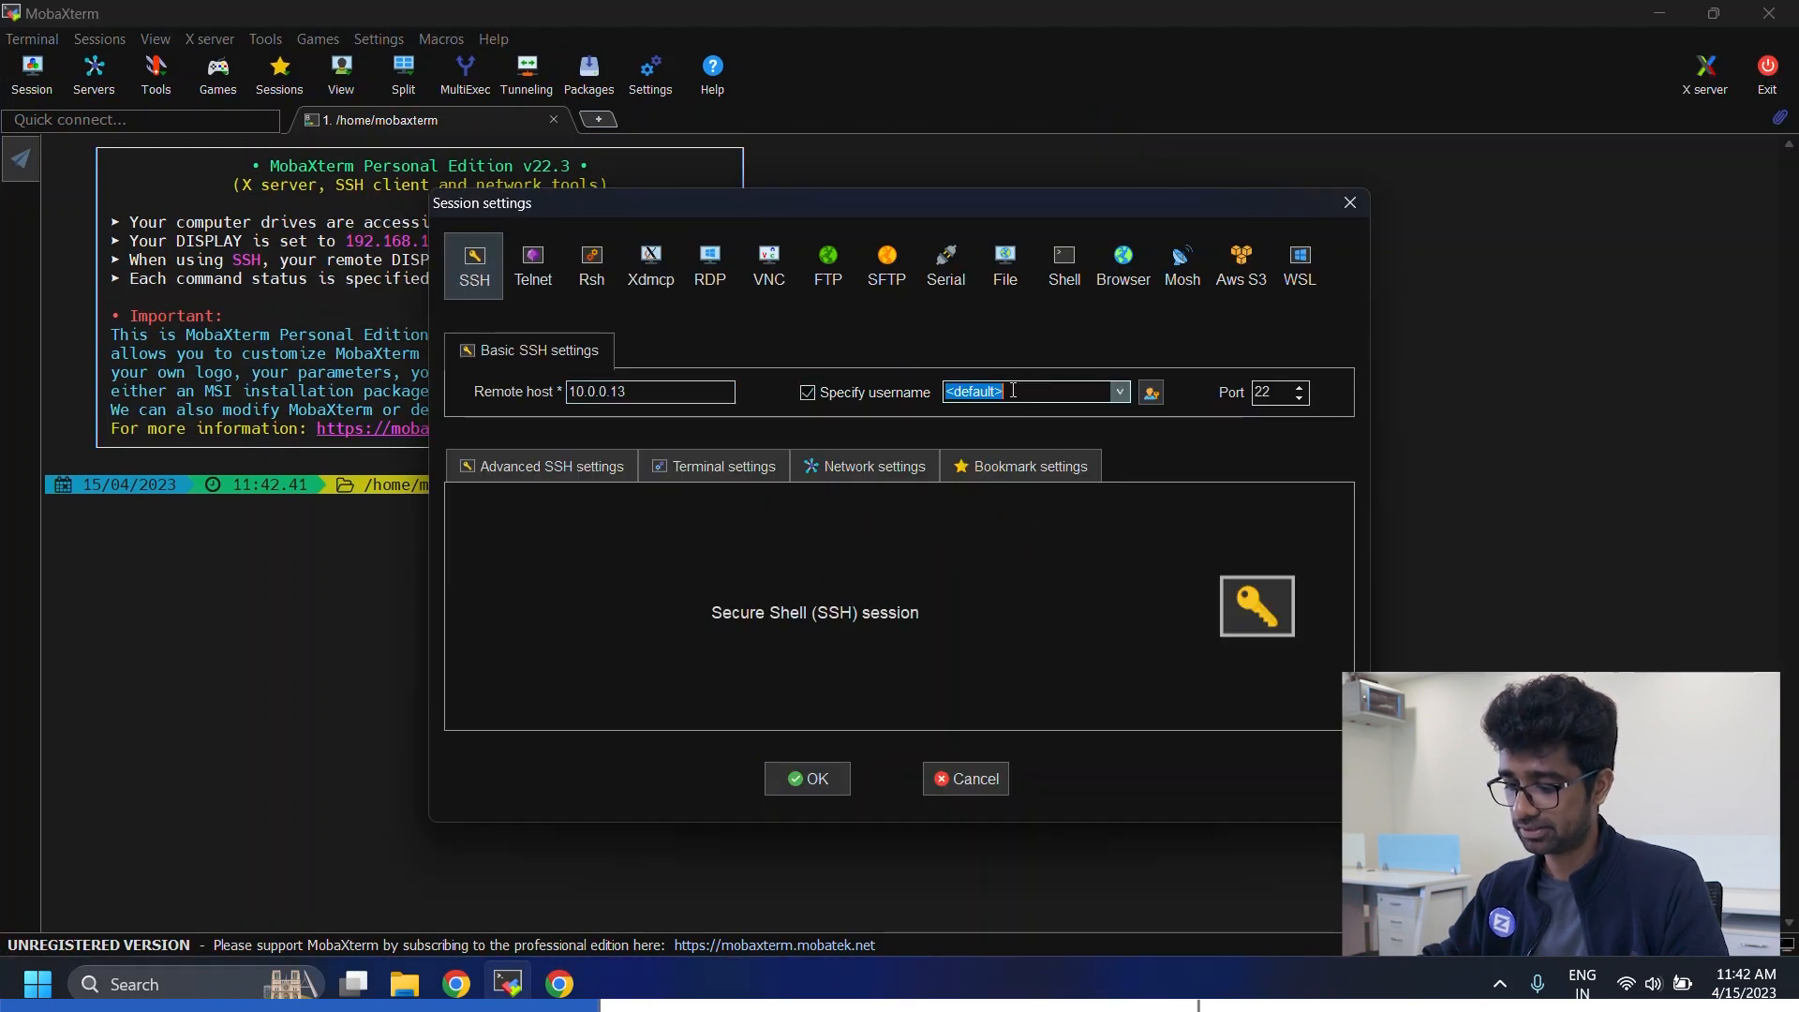
{"action": "type", "text": "ubuntu"}
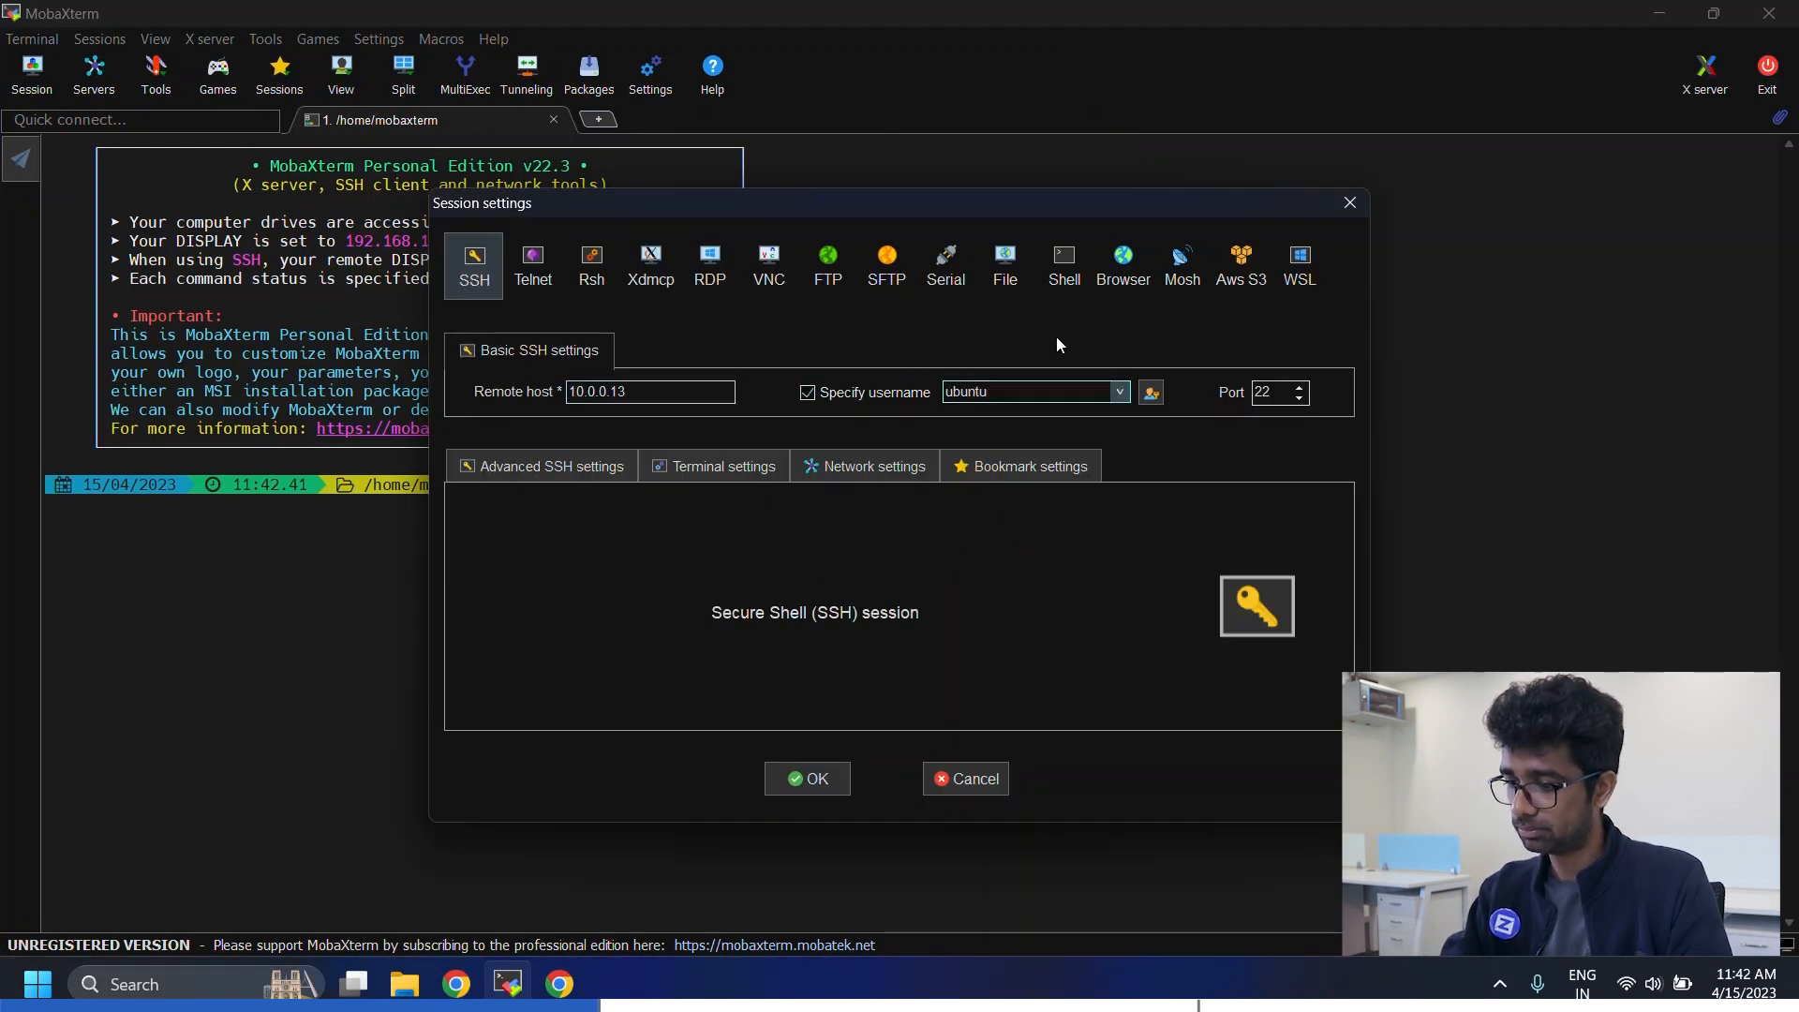
{"action": "left_click", "coordinate": [550, 466]}
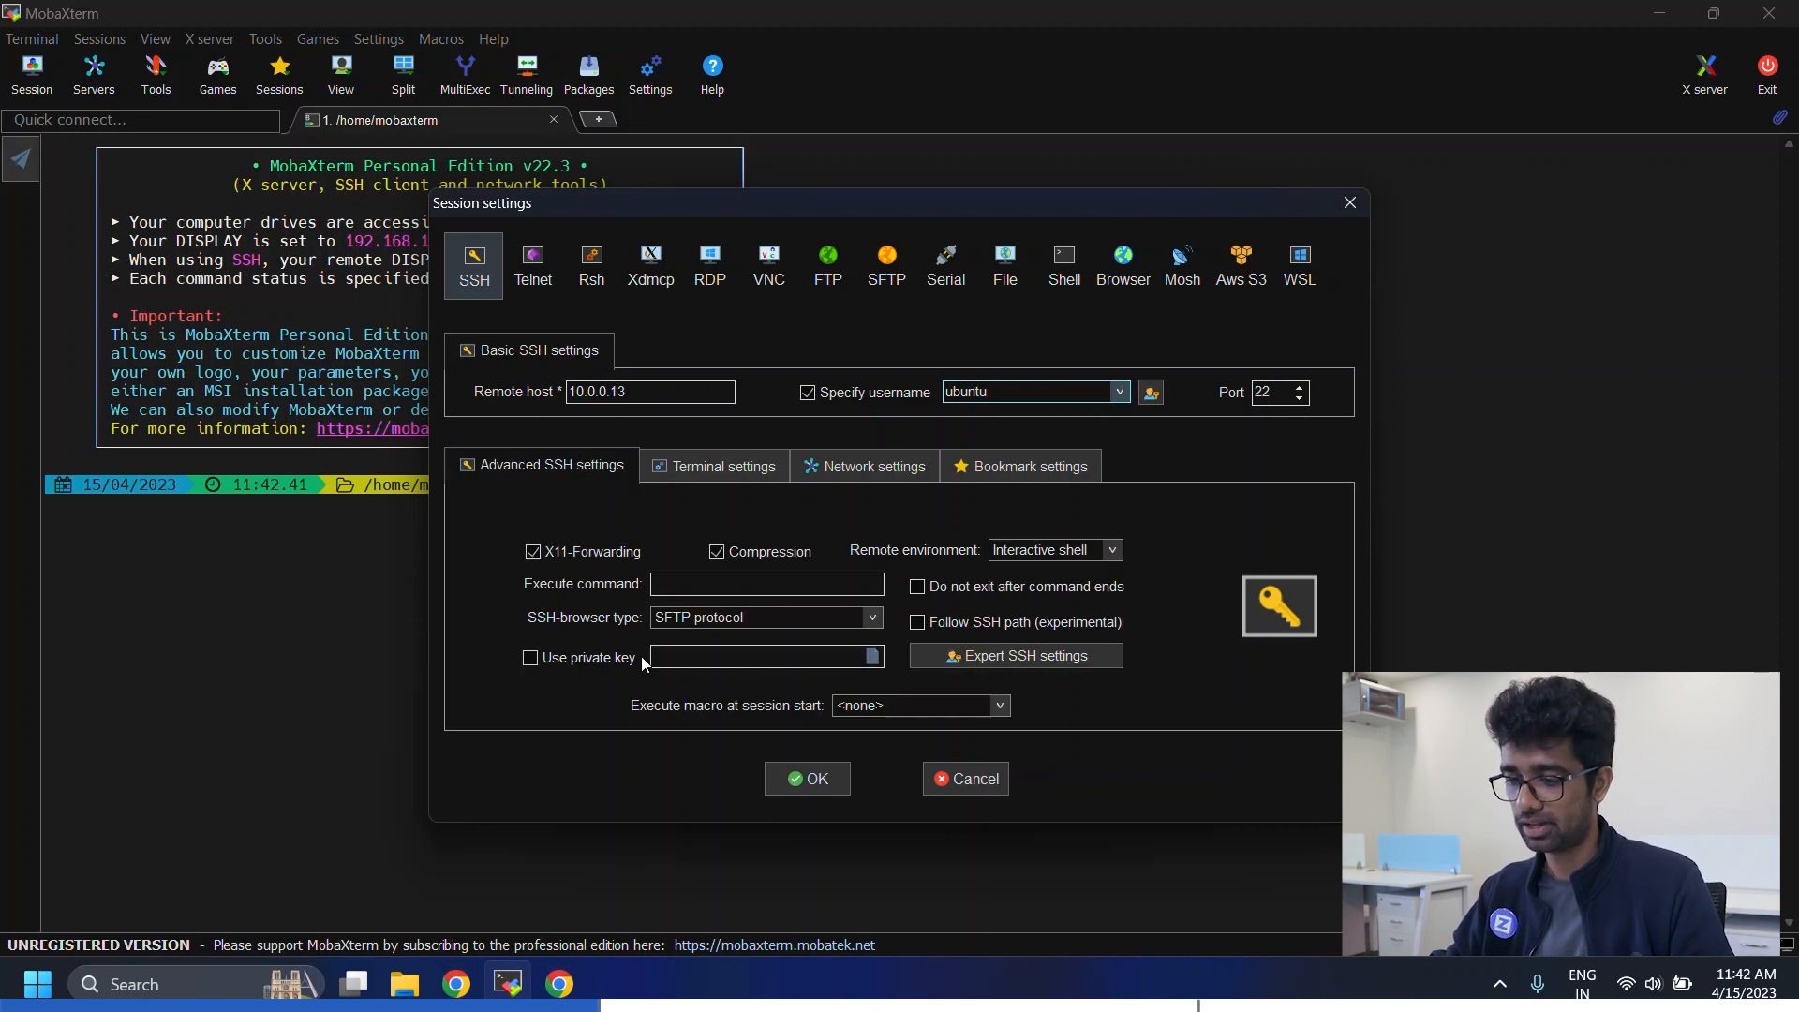
{"action": "left_click", "coordinate": [529, 657]}
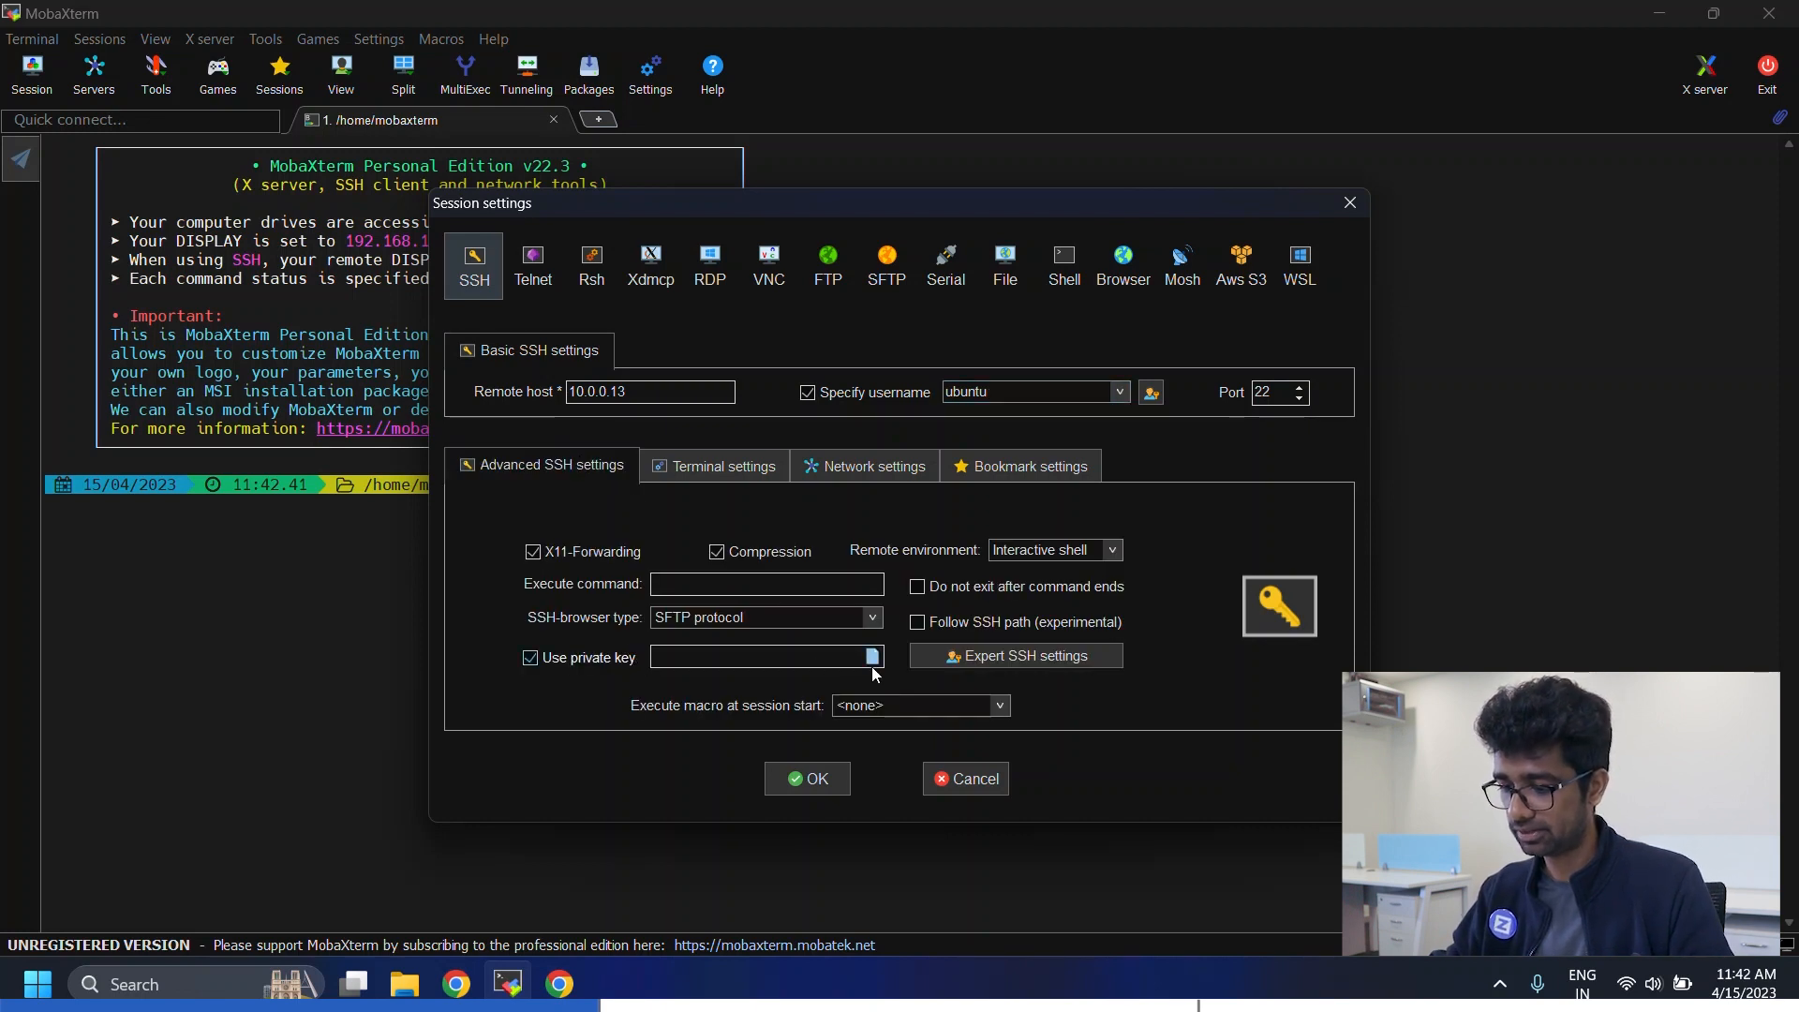
{"action": "left_click", "coordinate": [872, 656]}
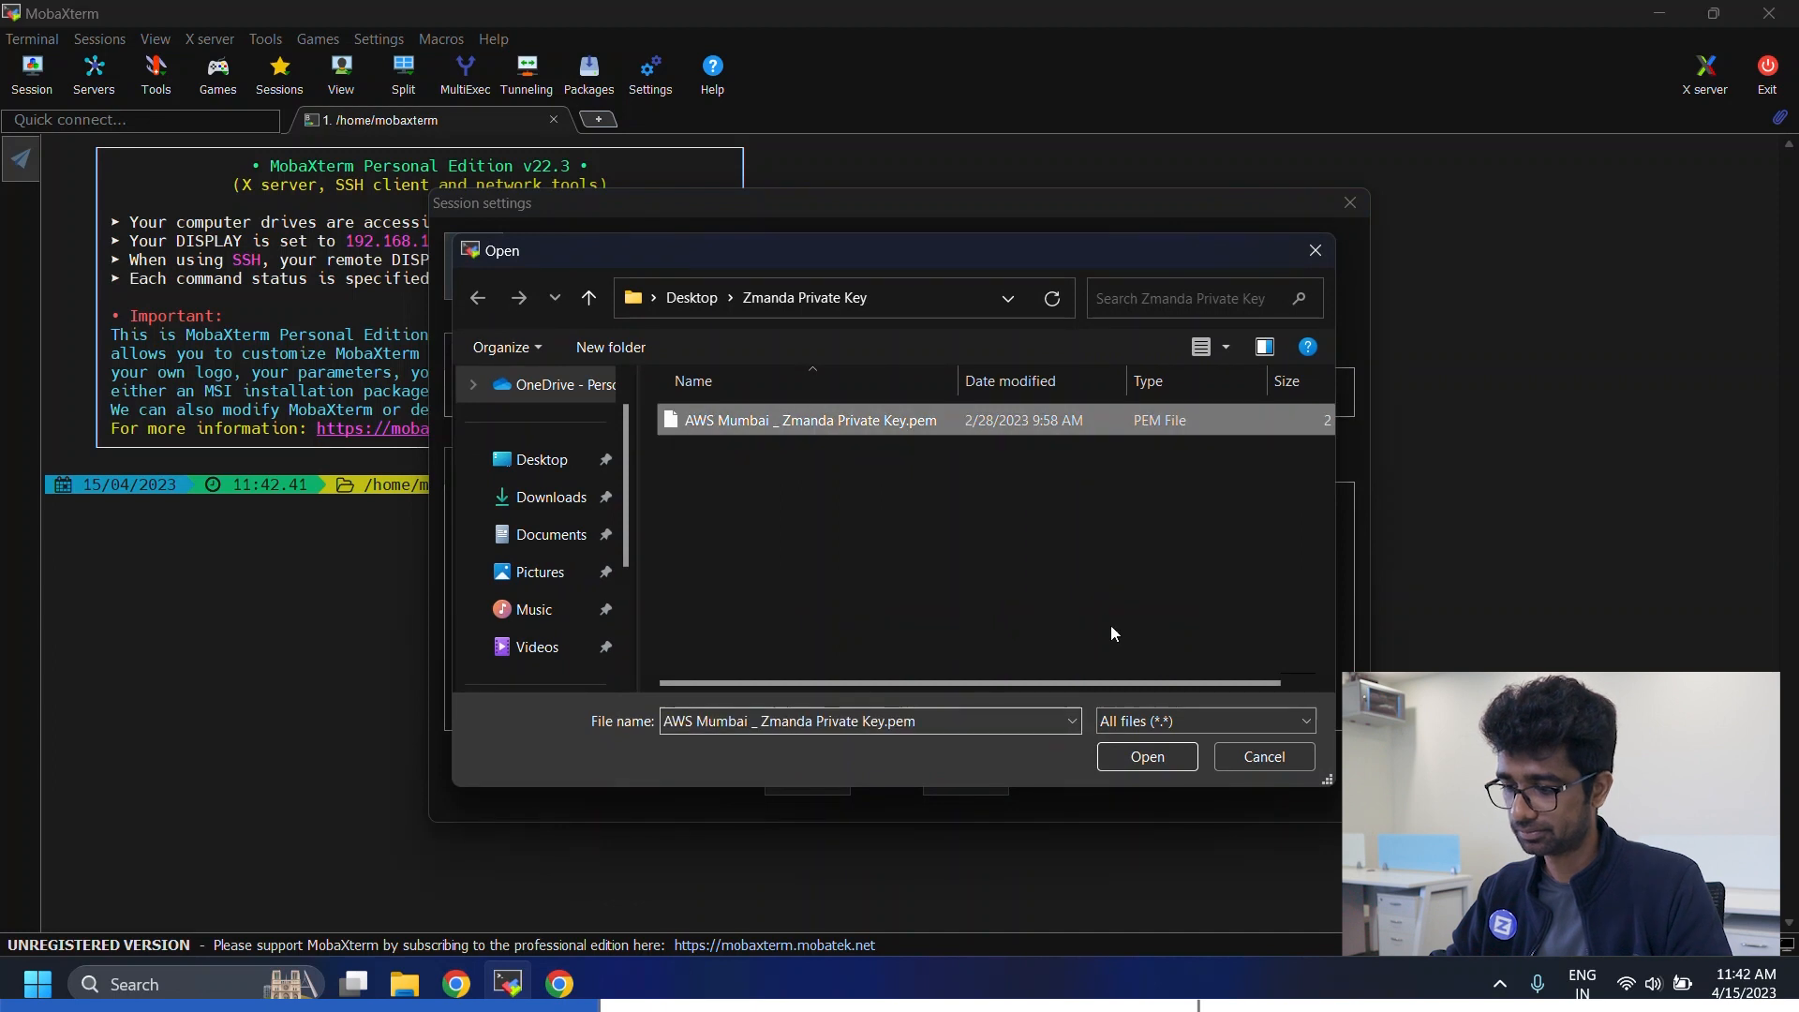
{"action": "left_click", "coordinate": [1147, 757]}
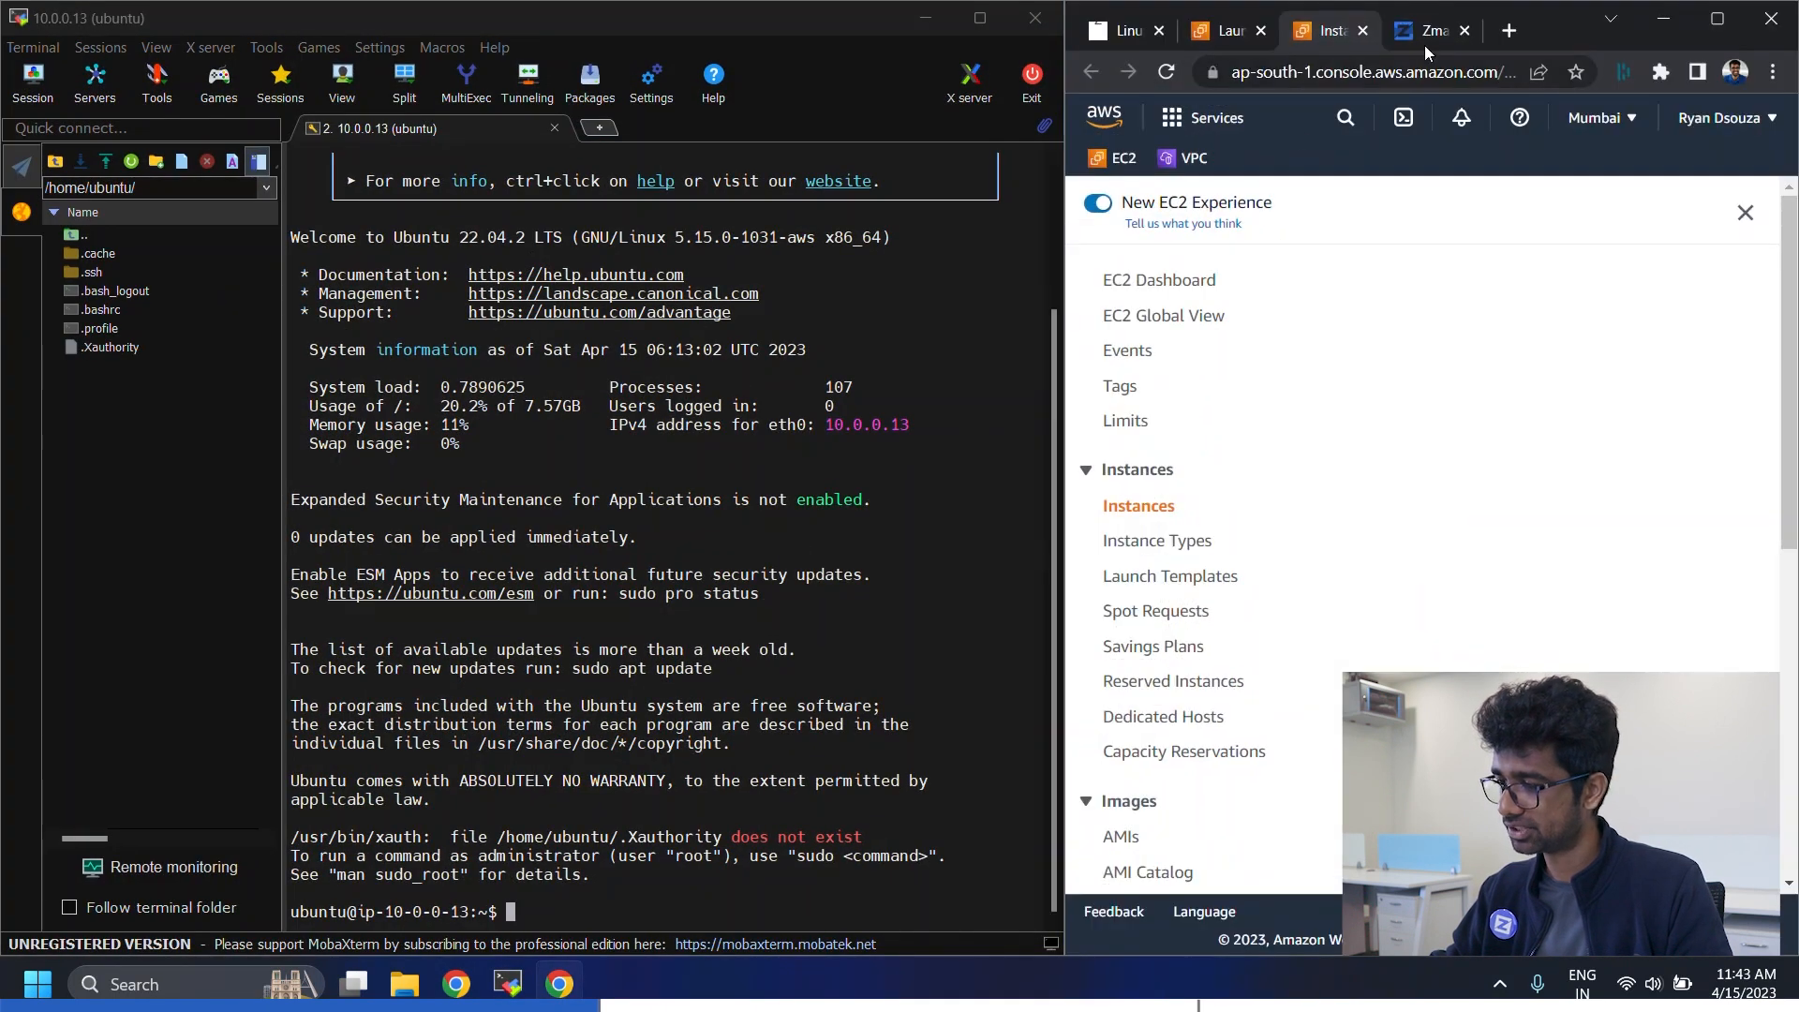
- Take 'sudo apt-get update -y' from the Zmanda guide and run it on the server
{"action": "left_click", "coordinate": [1126, 31]}
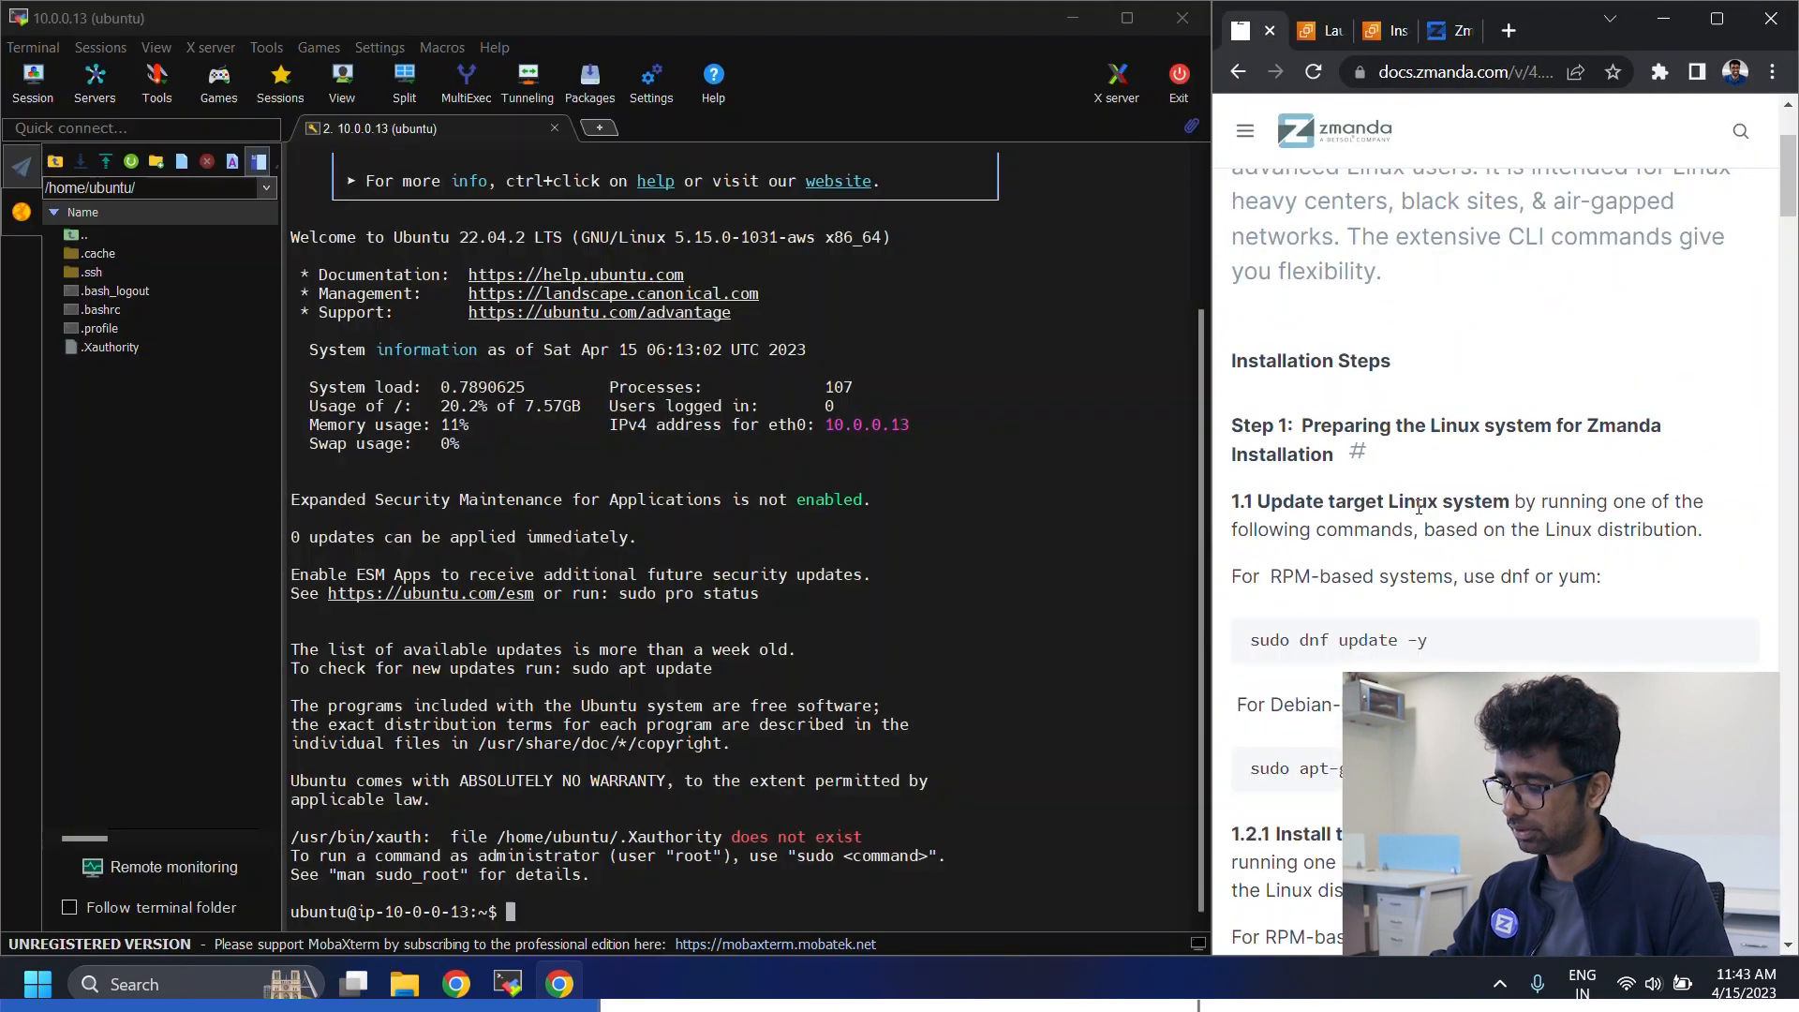
{"action": "scroll", "scroll_direction": "down", "scroll_amount": 3}
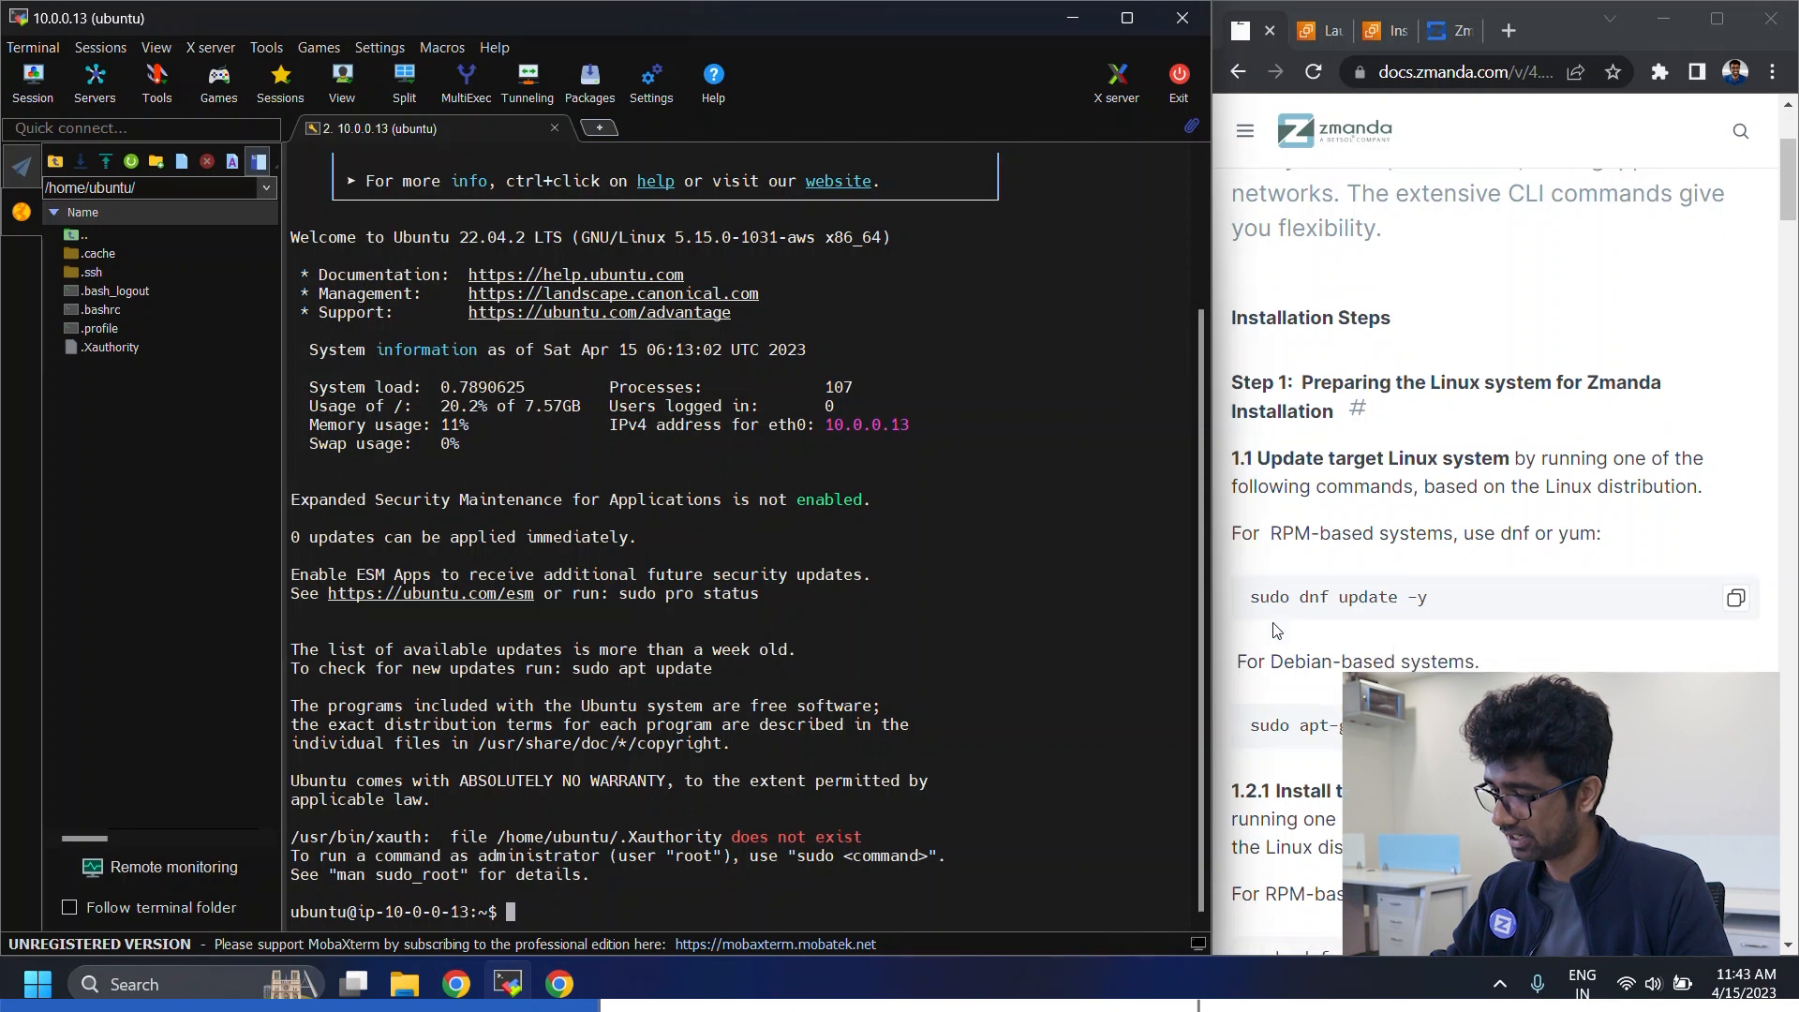
{"action": "scroll", "scroll_direction": "down", "scroll_amount": 3}
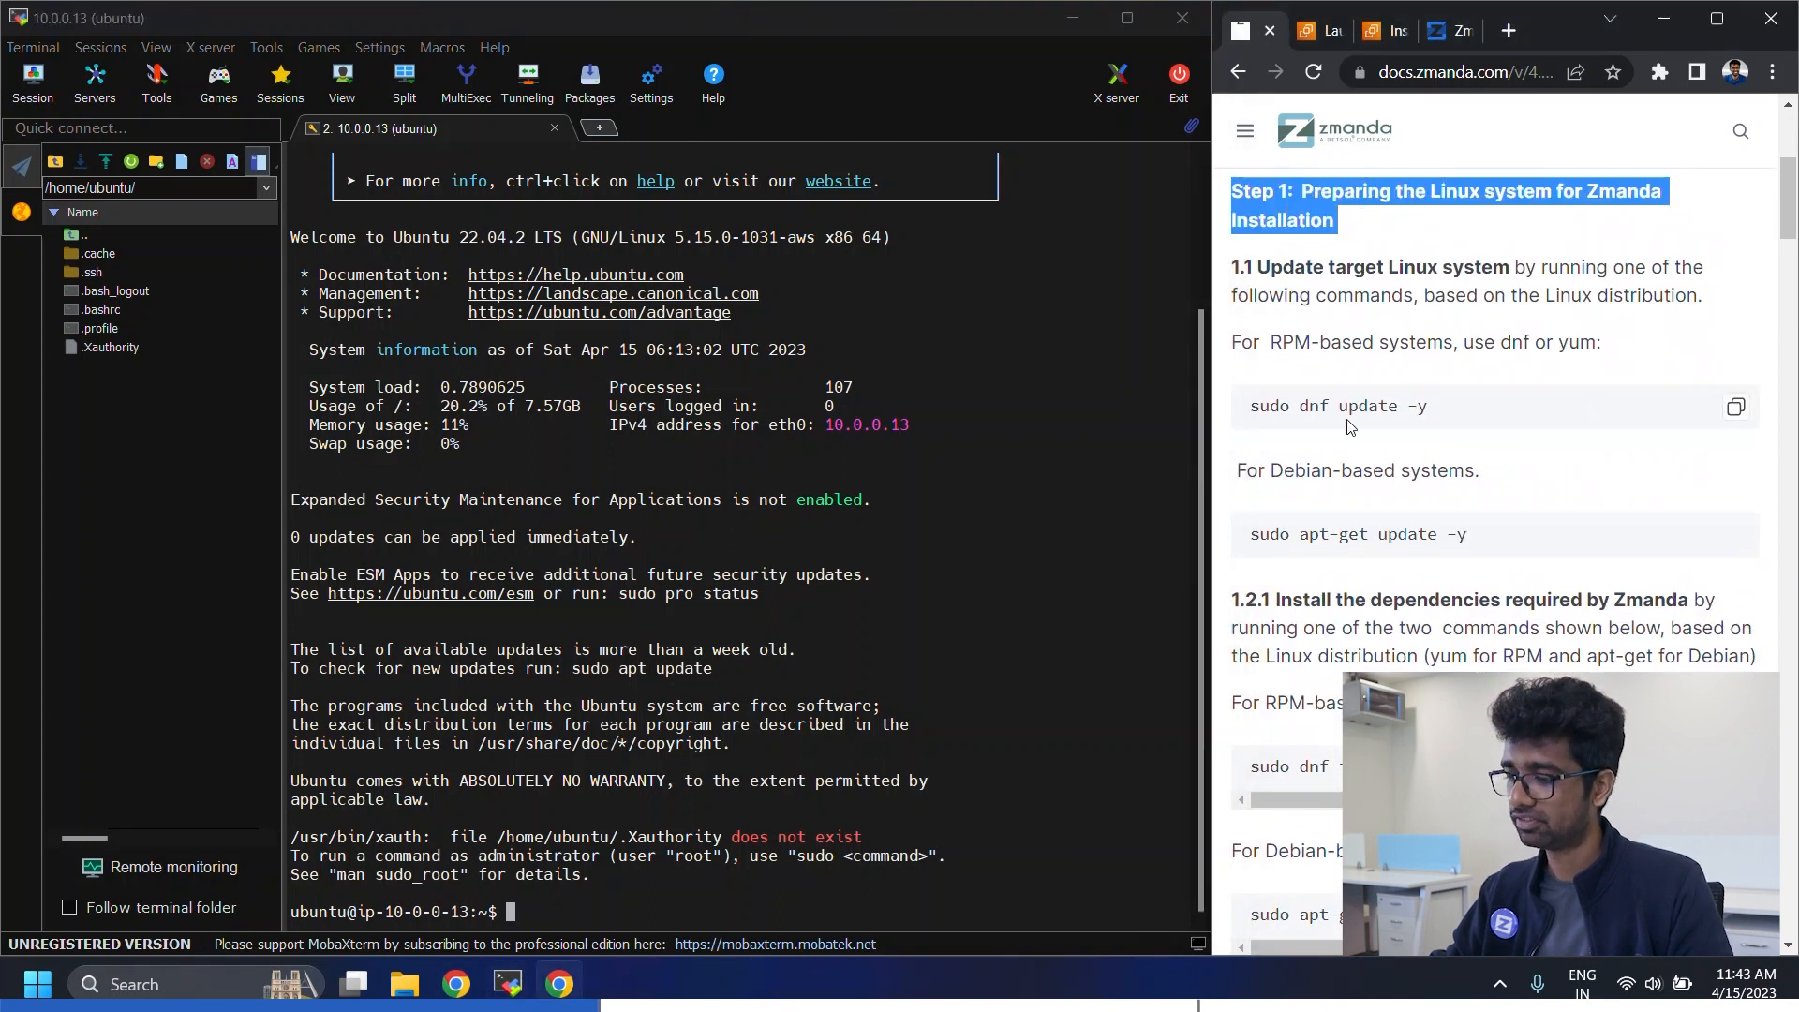
{"action": "mouse_move", "coordinate": [1715, 567]}
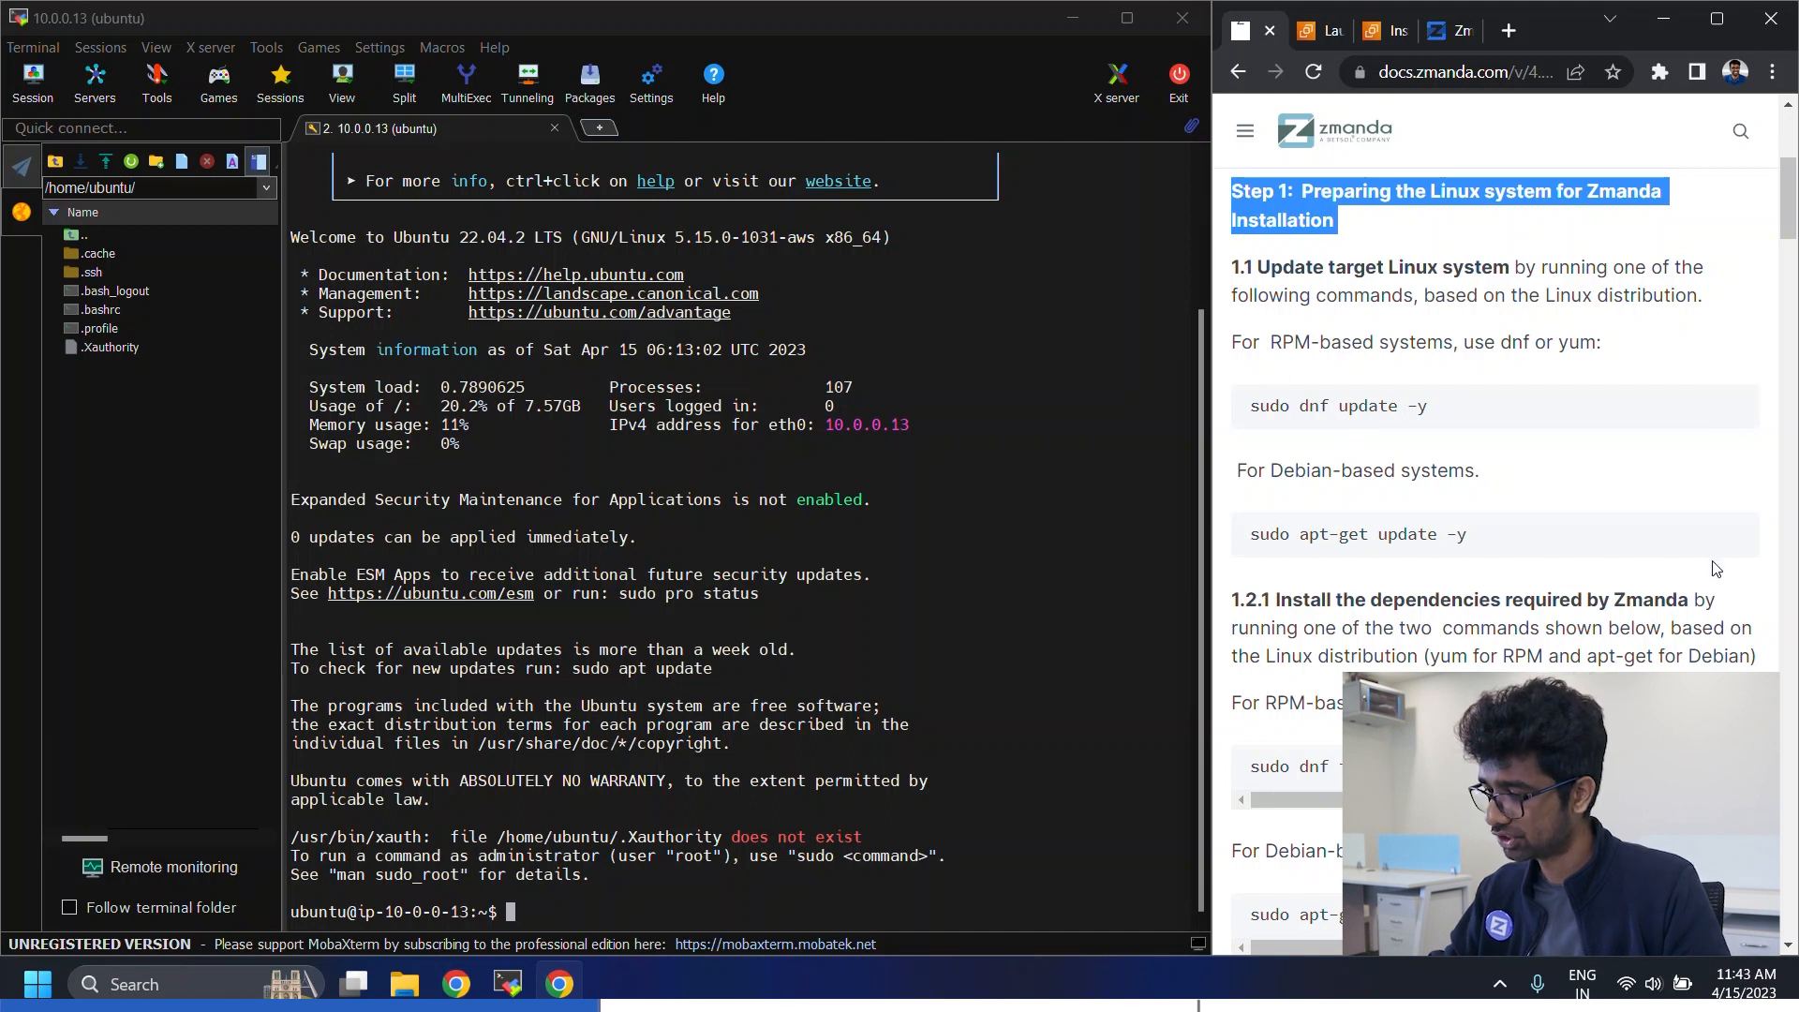
{"action": "double_click", "coordinate": [1357, 534]}
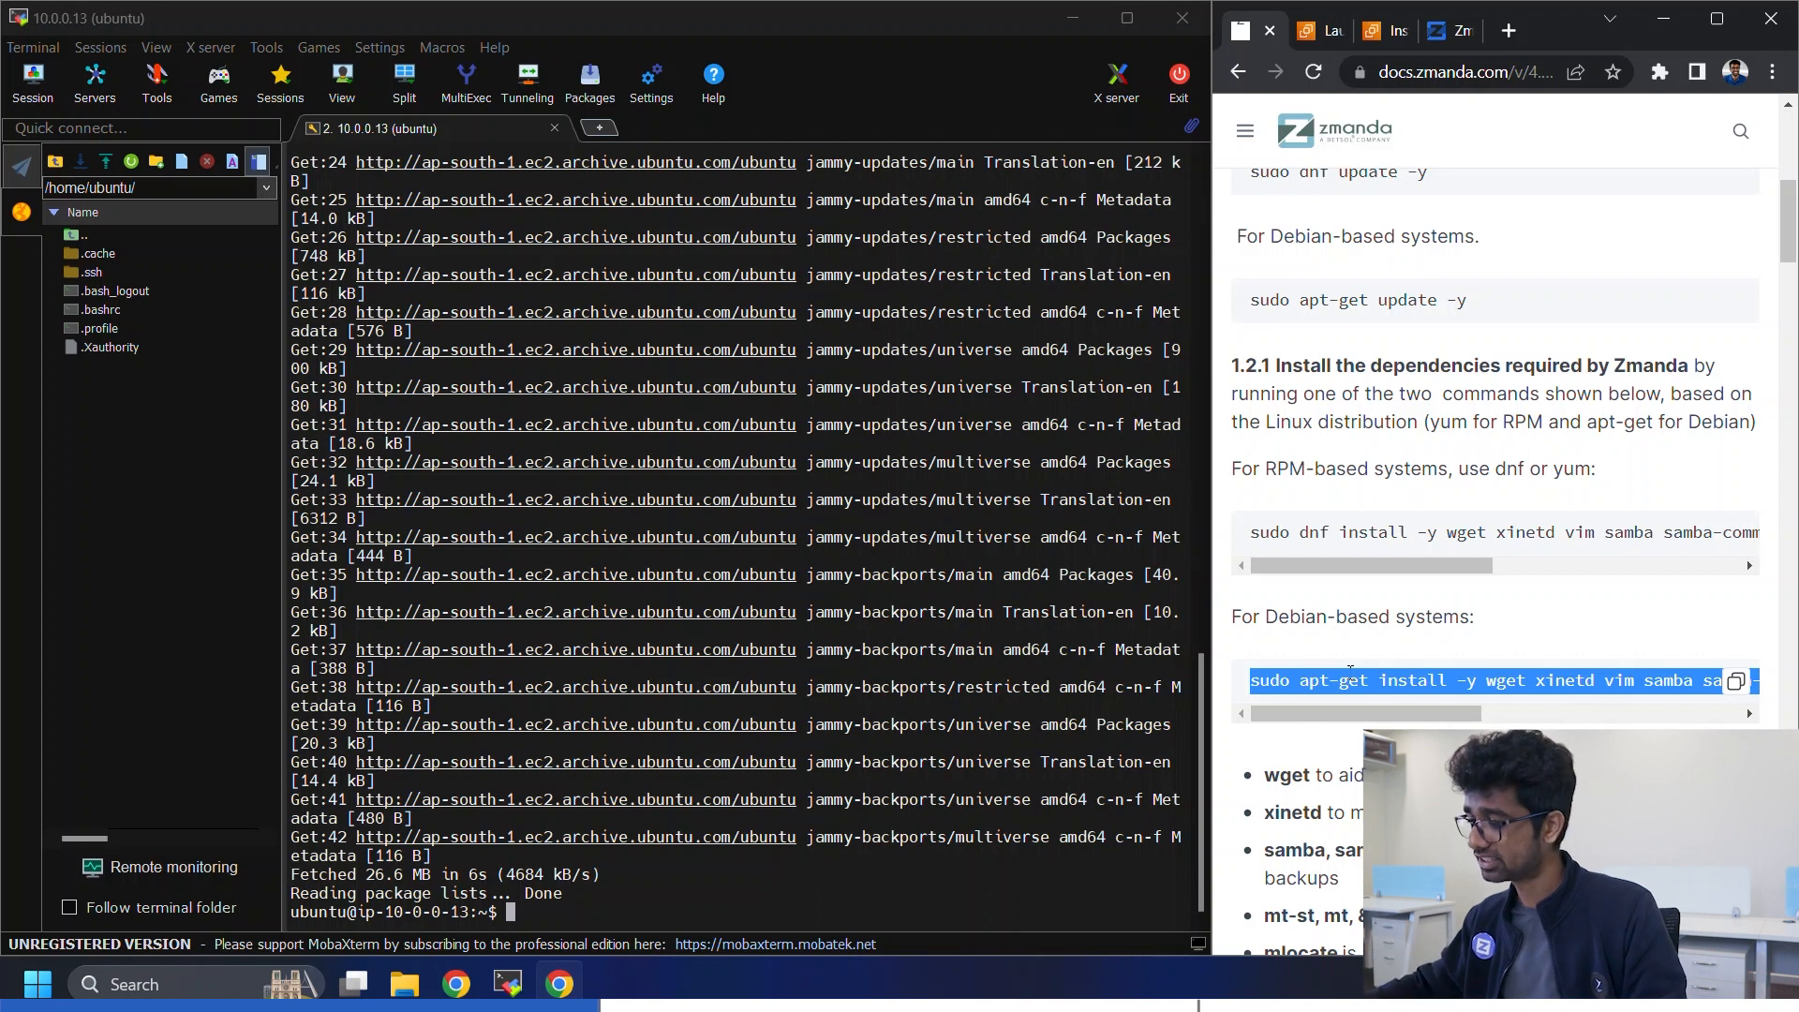
- Run the guide's Debian apt-get install command for wget, xinetd, vim and samba
{"action": "left_click", "coordinate": [1737, 682]}
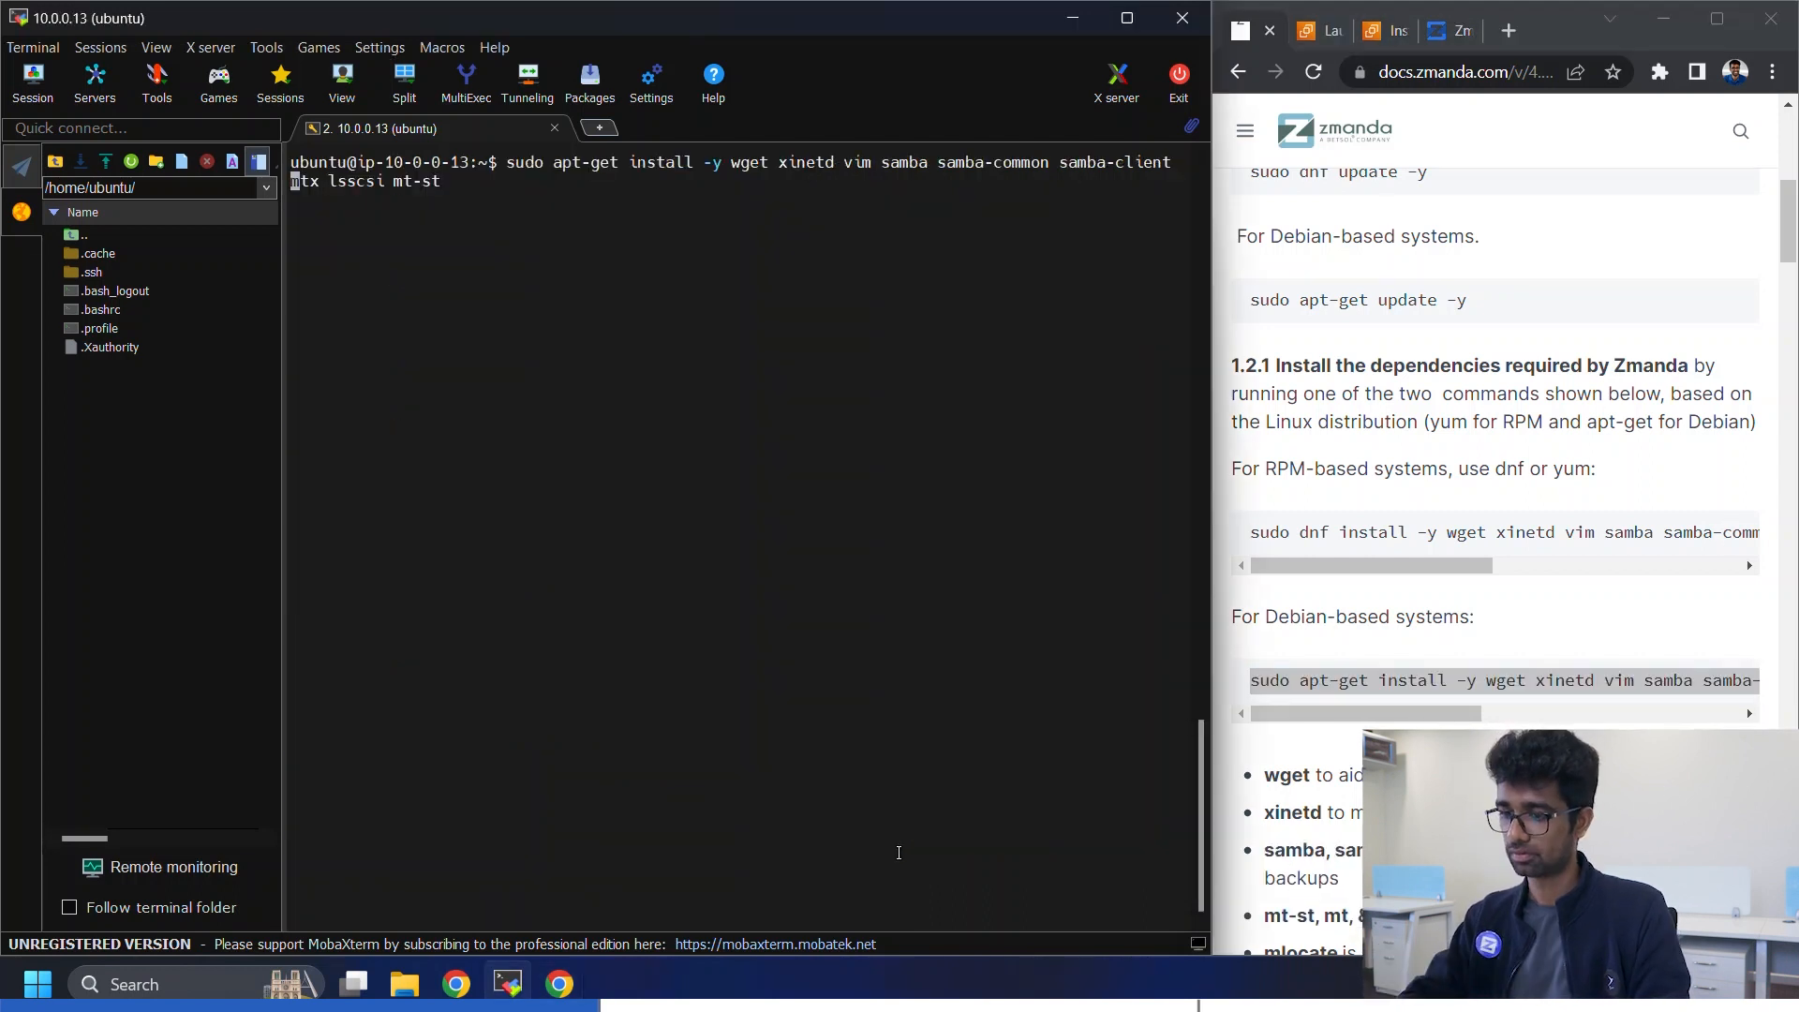
{"action": "key", "text": "Return"}
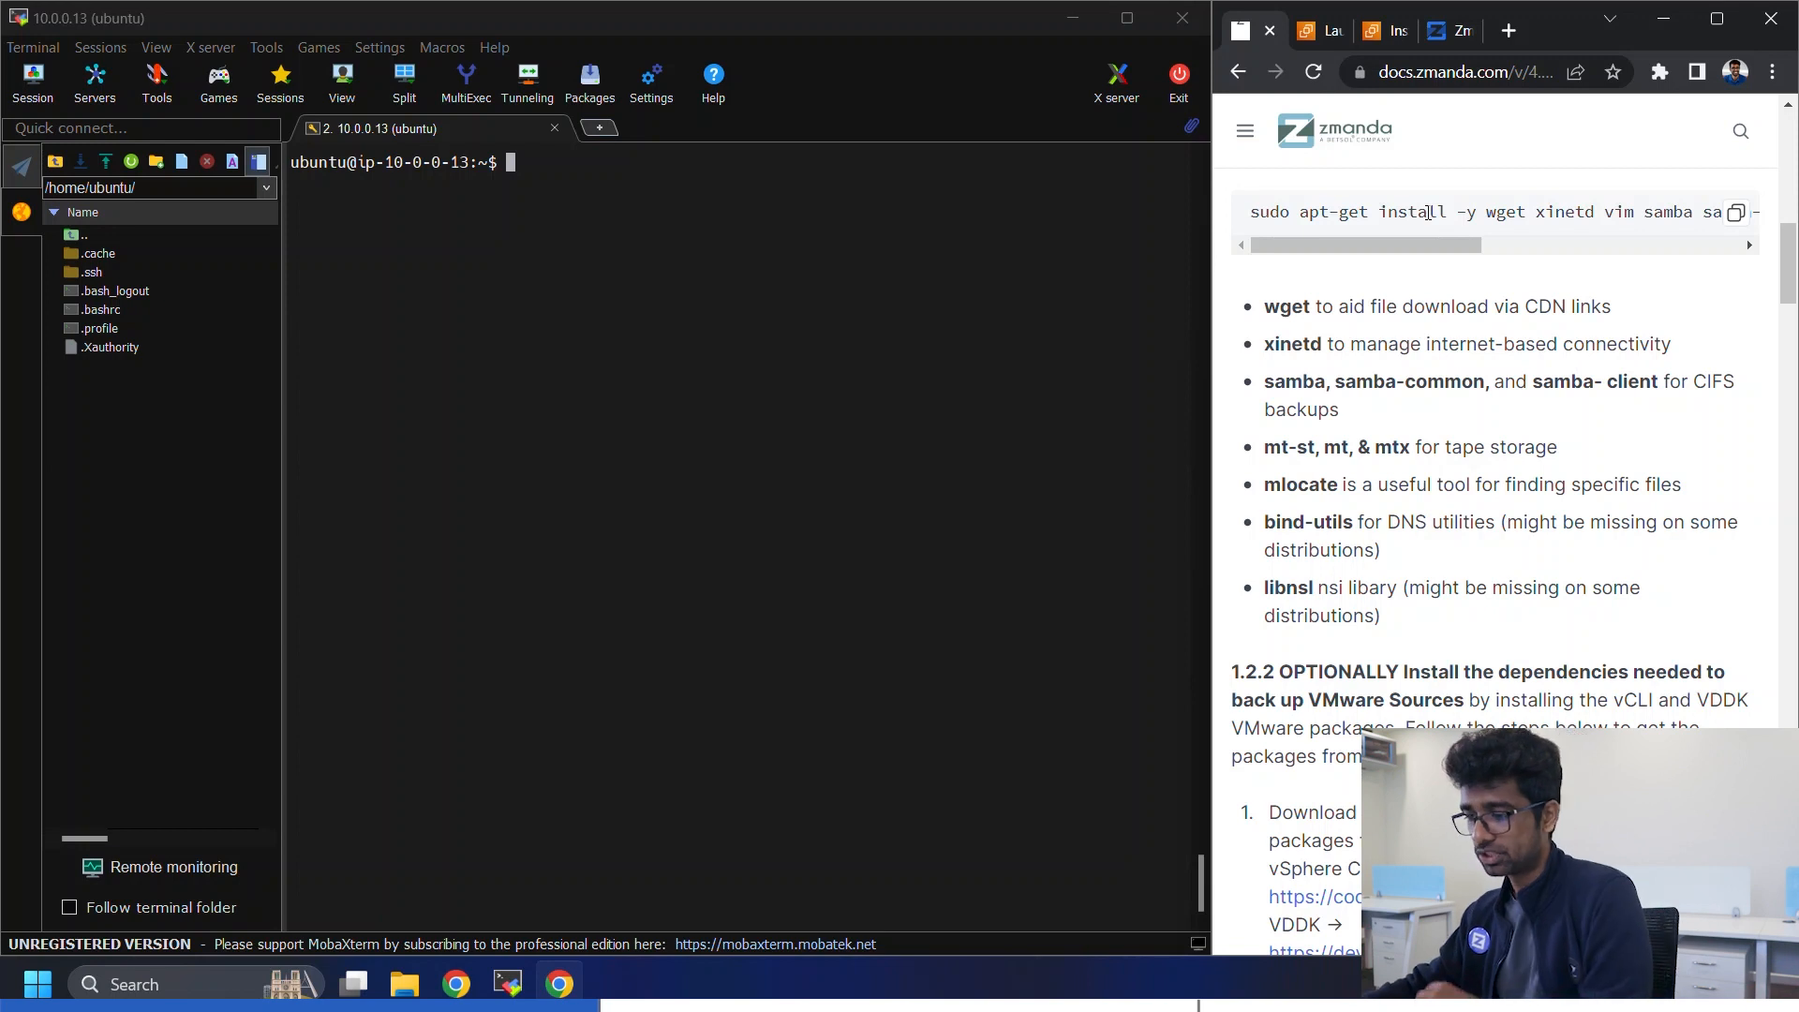
{"action": "scroll", "scroll_direction": "down", "scroll_amount": 3}
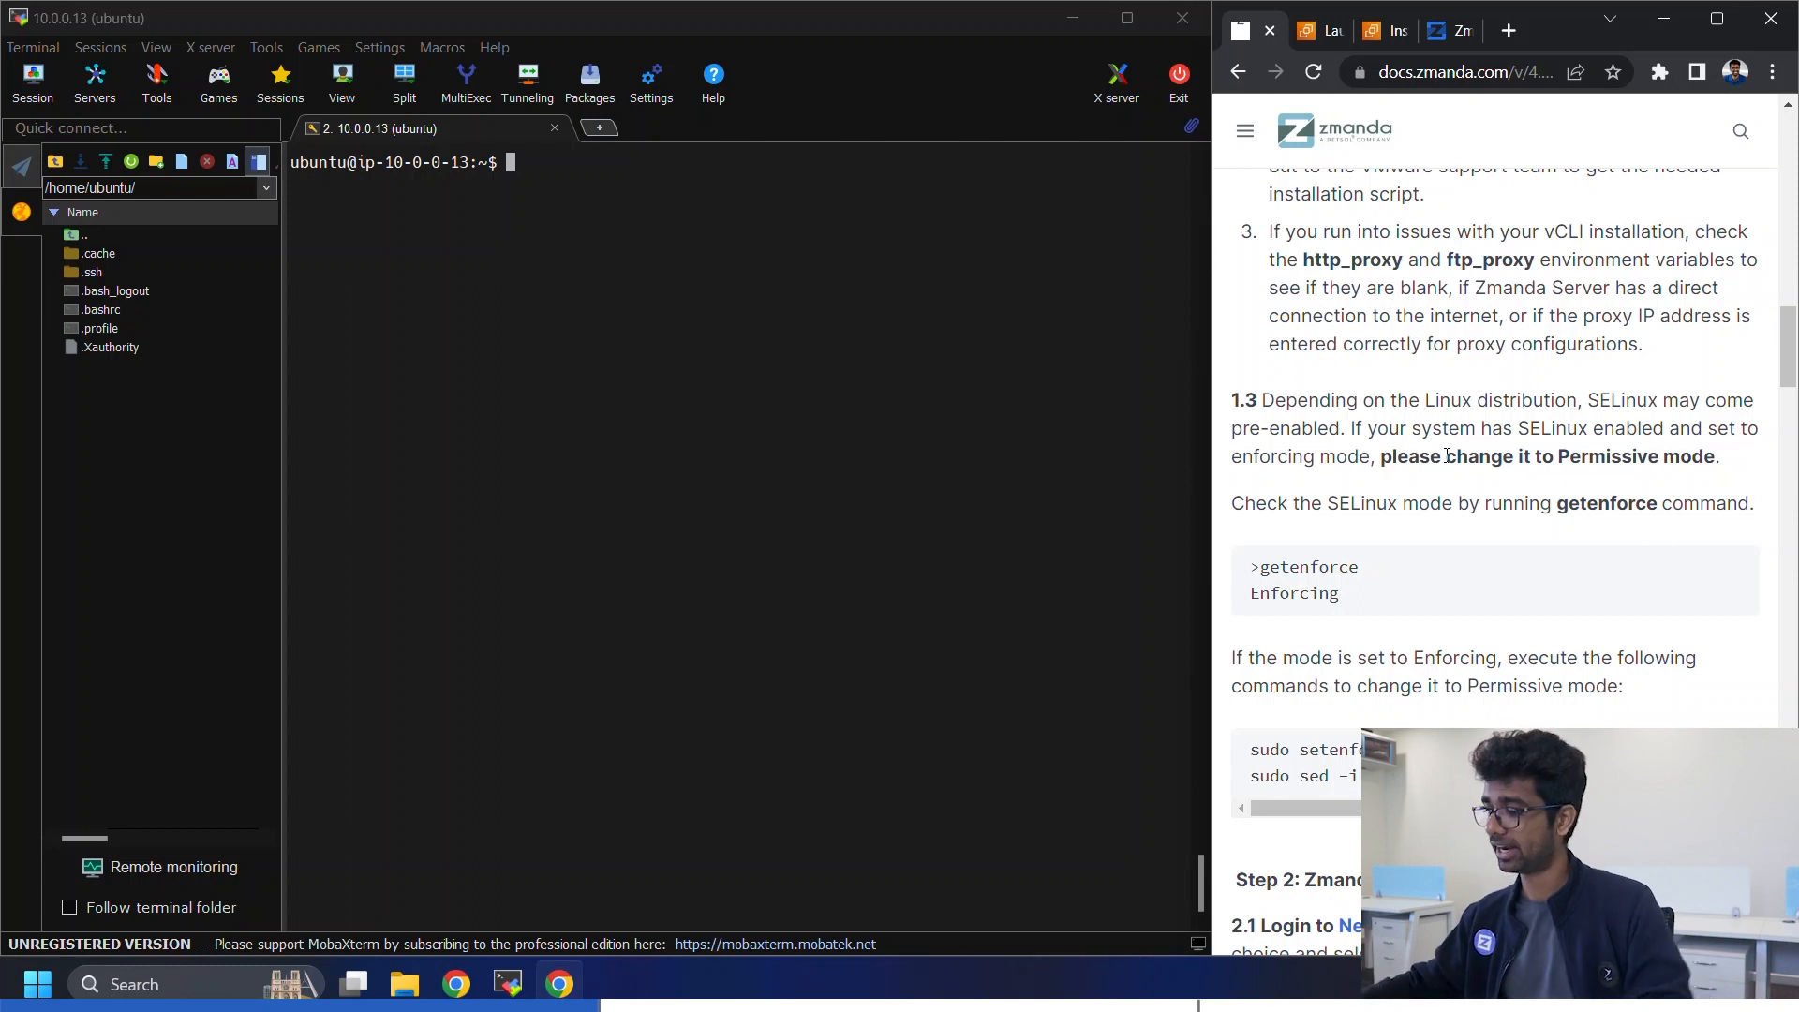
- Run getenforce on the server (not installed) and copy the setenforce permissive commands from the guide
{"action": "double_click", "coordinate": [1601, 503]}
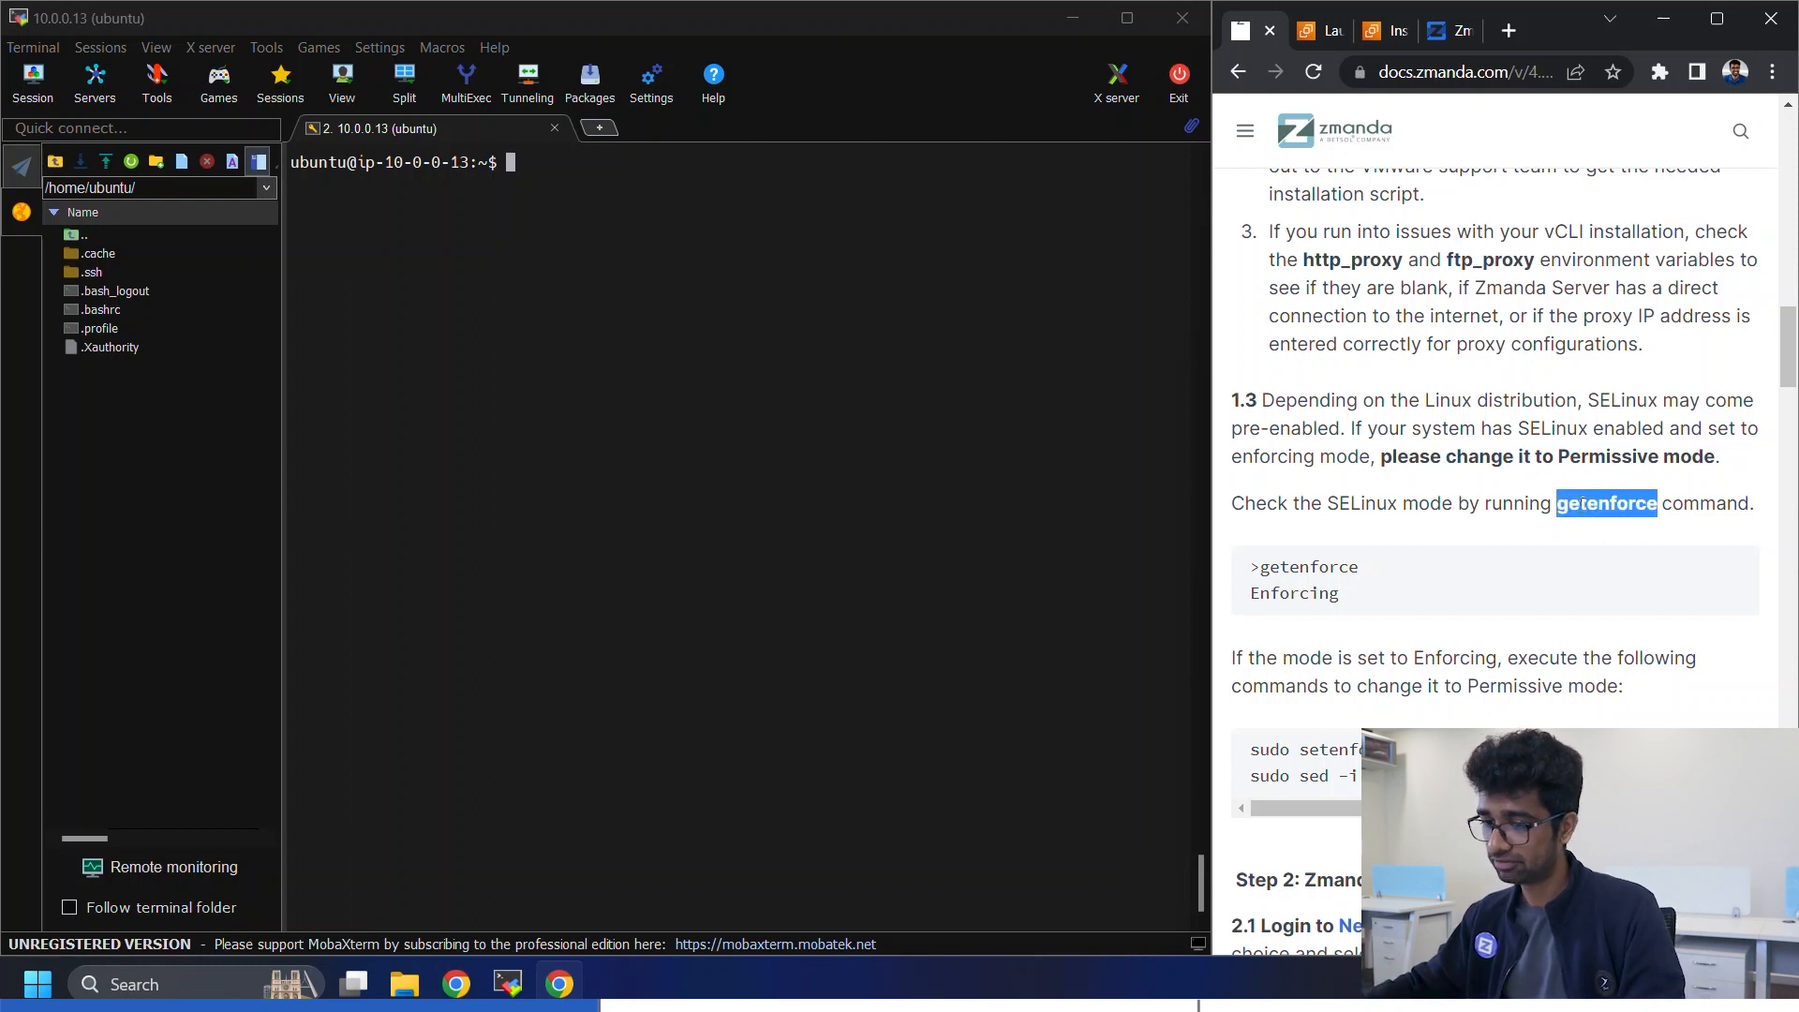
{"action": "type", "text": "getenforce"}
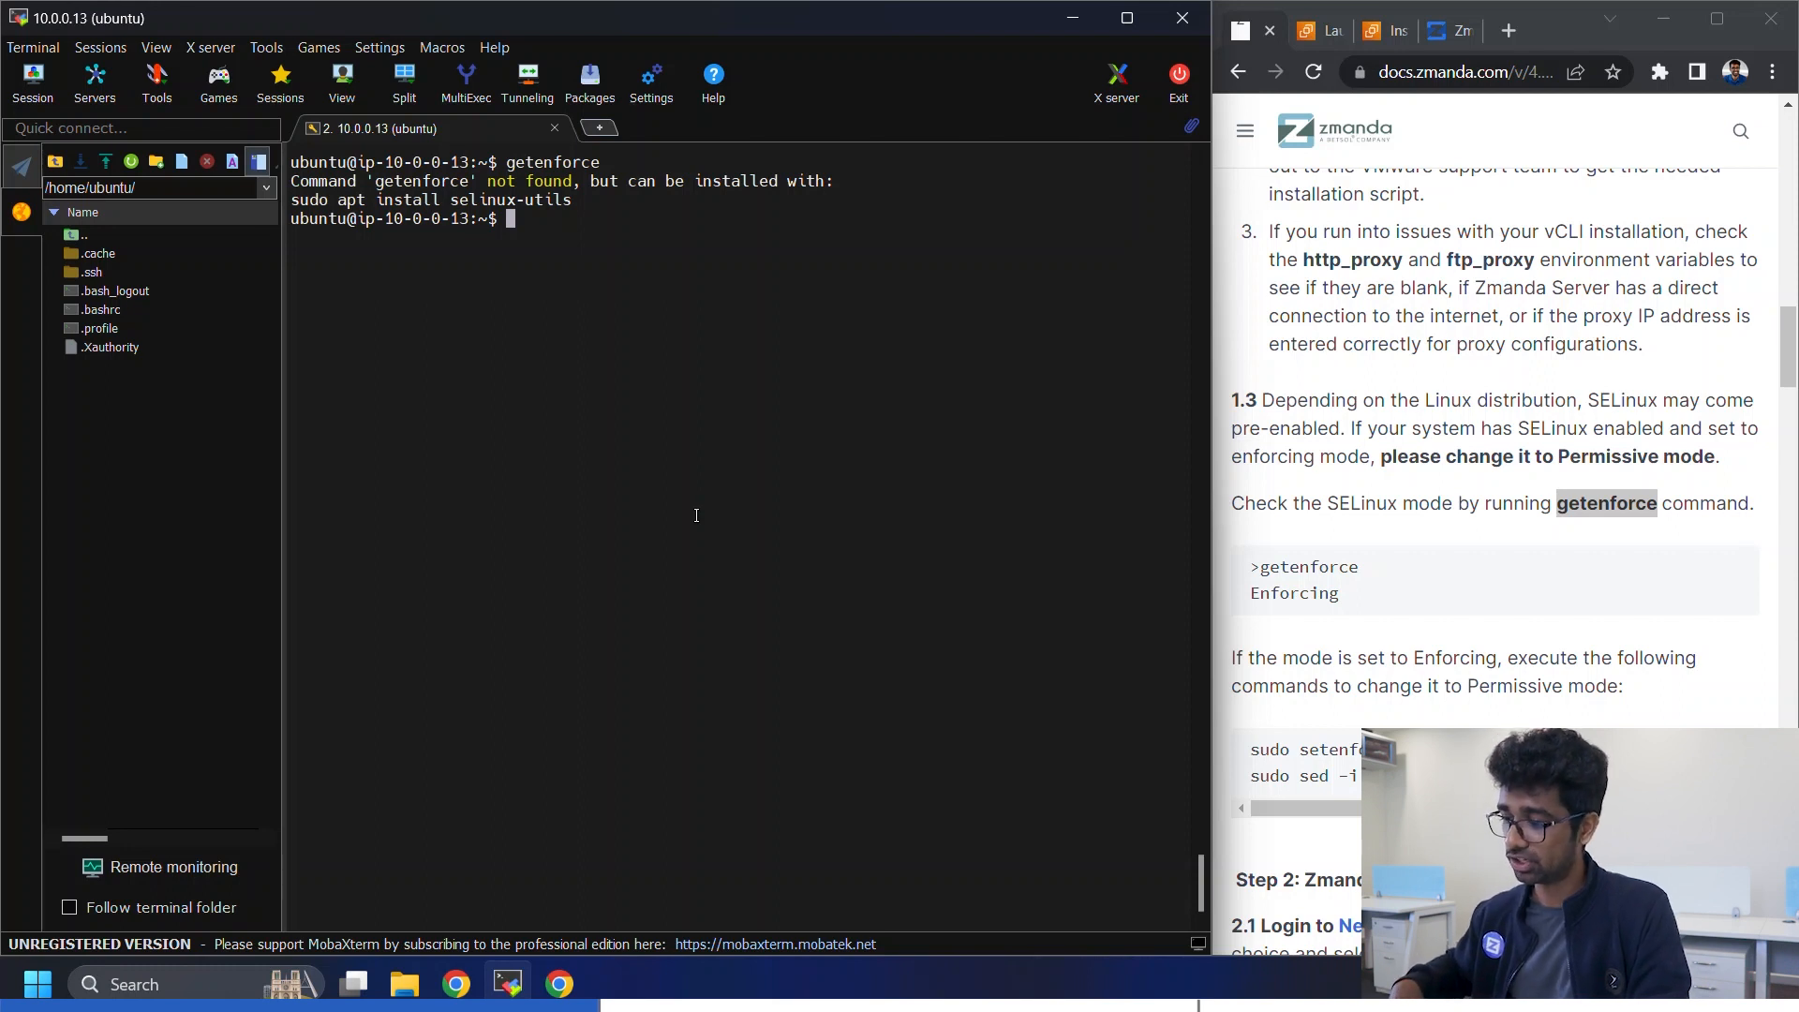
{"action": "scroll", "scroll_direction": "down", "scroll_amount": 3}
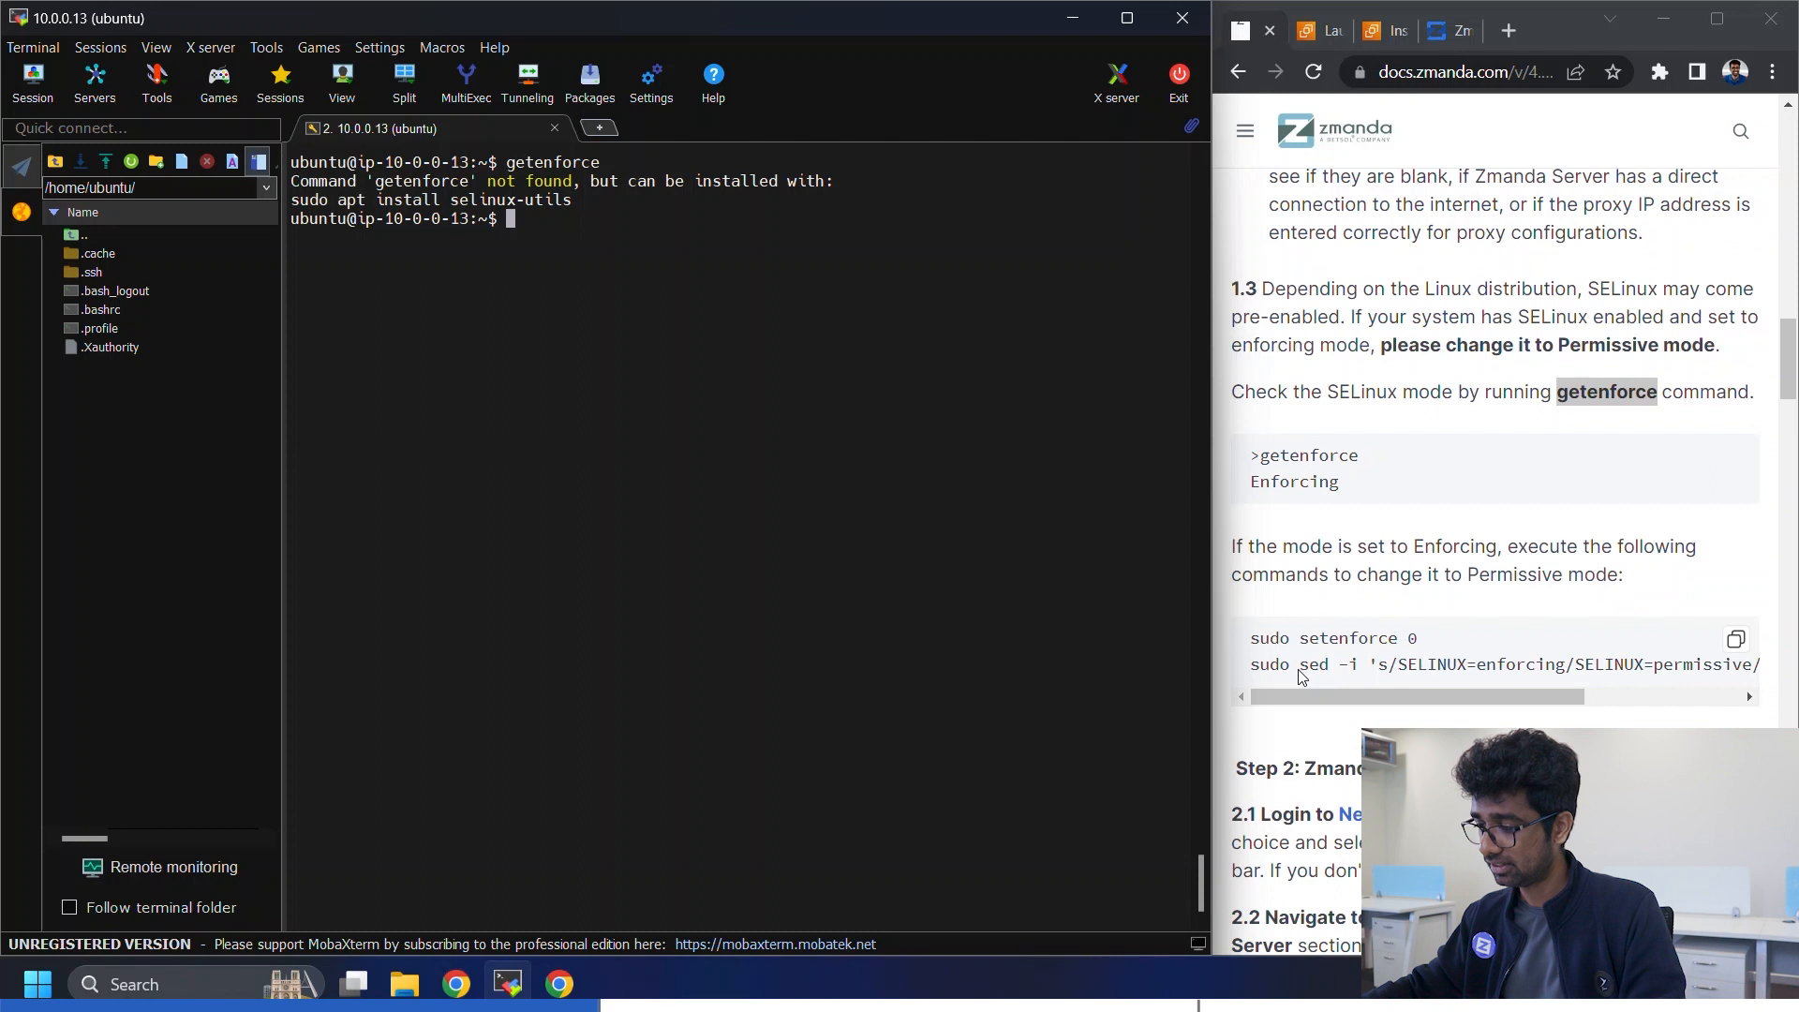
{"action": "left_click", "coordinate": [1735, 636]}
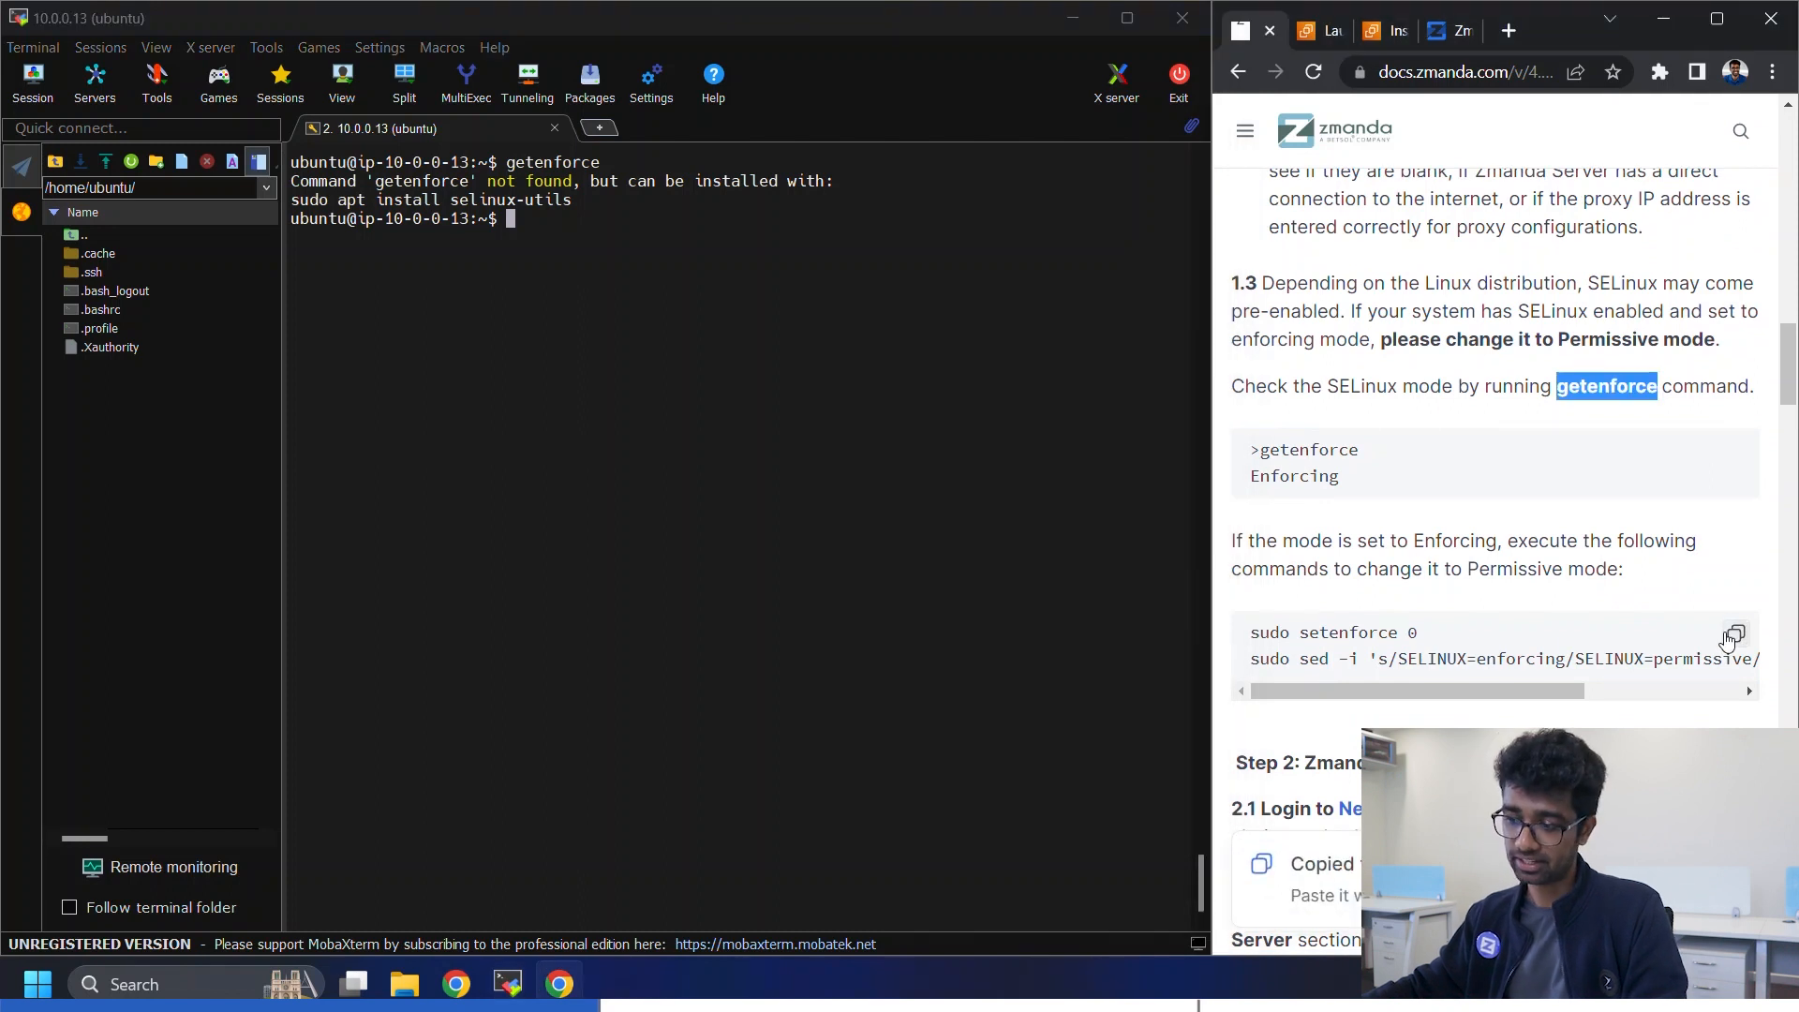
{"action": "scroll", "scroll_direction": "down", "scroll_amount": 3}
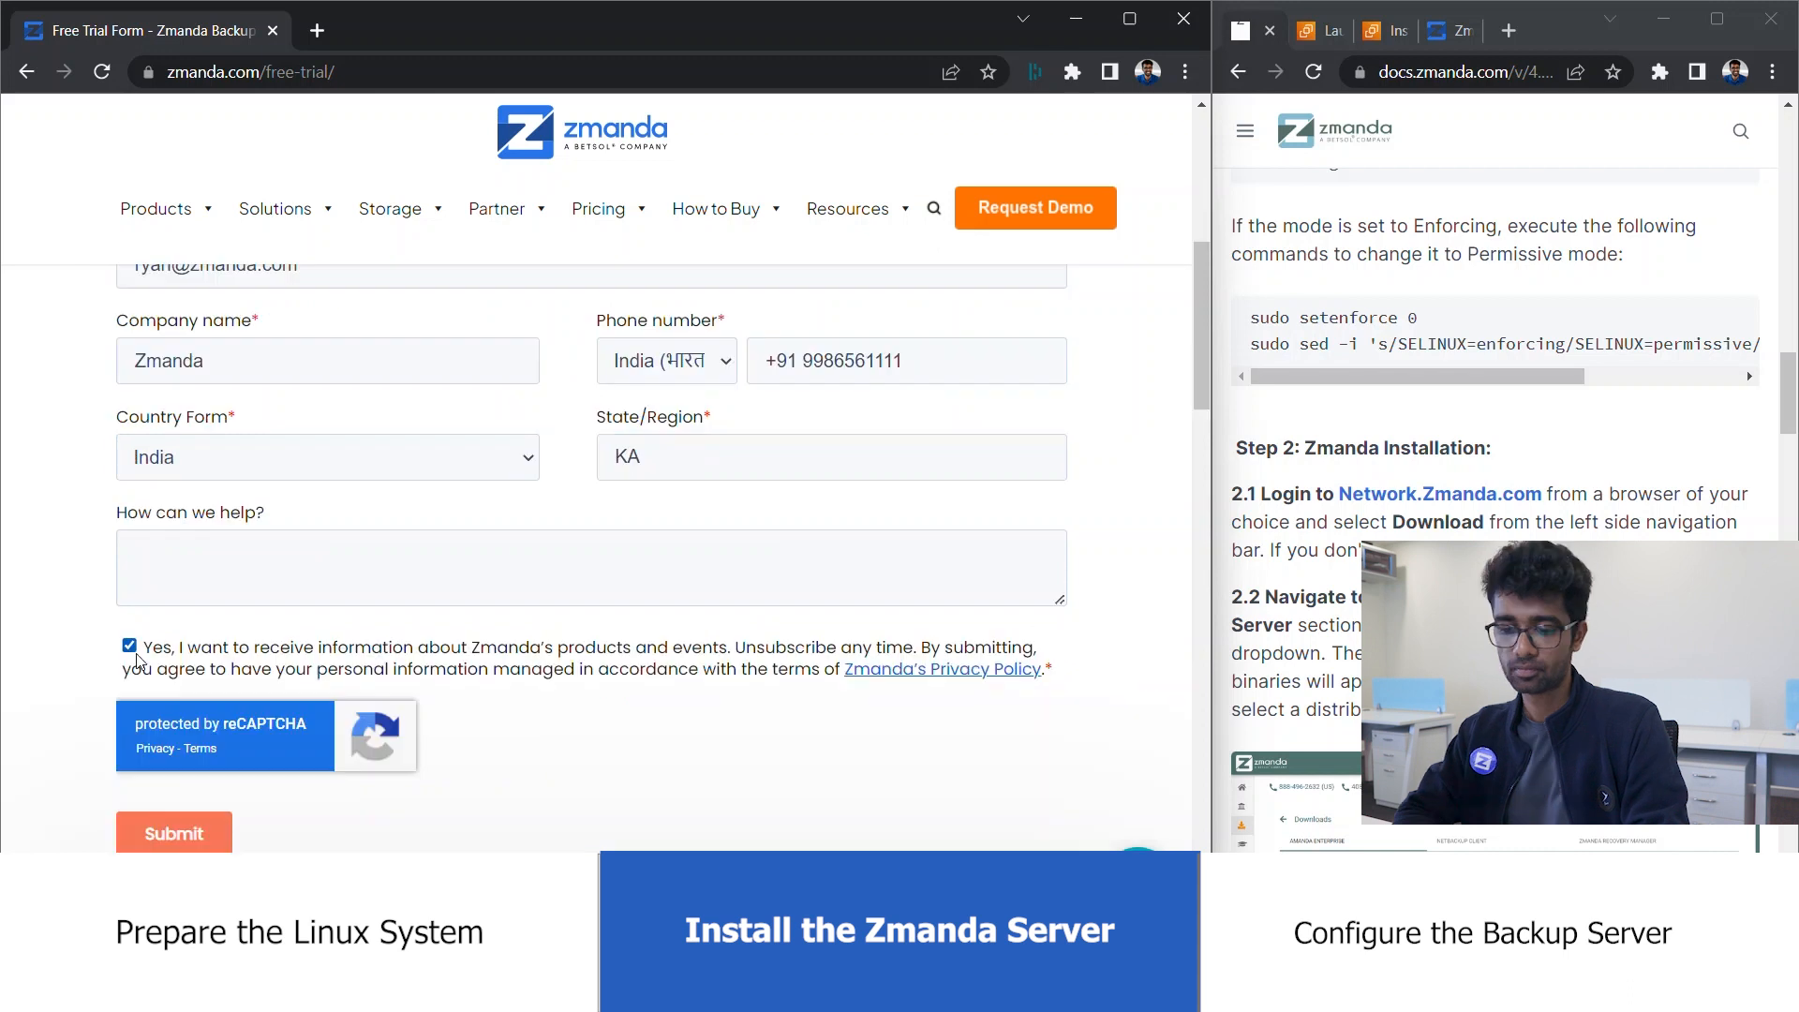
- Submit the free-trial form and follow the licence e-mail link to network.zmanda.com
{"action": "left_click", "coordinate": [173, 833]}
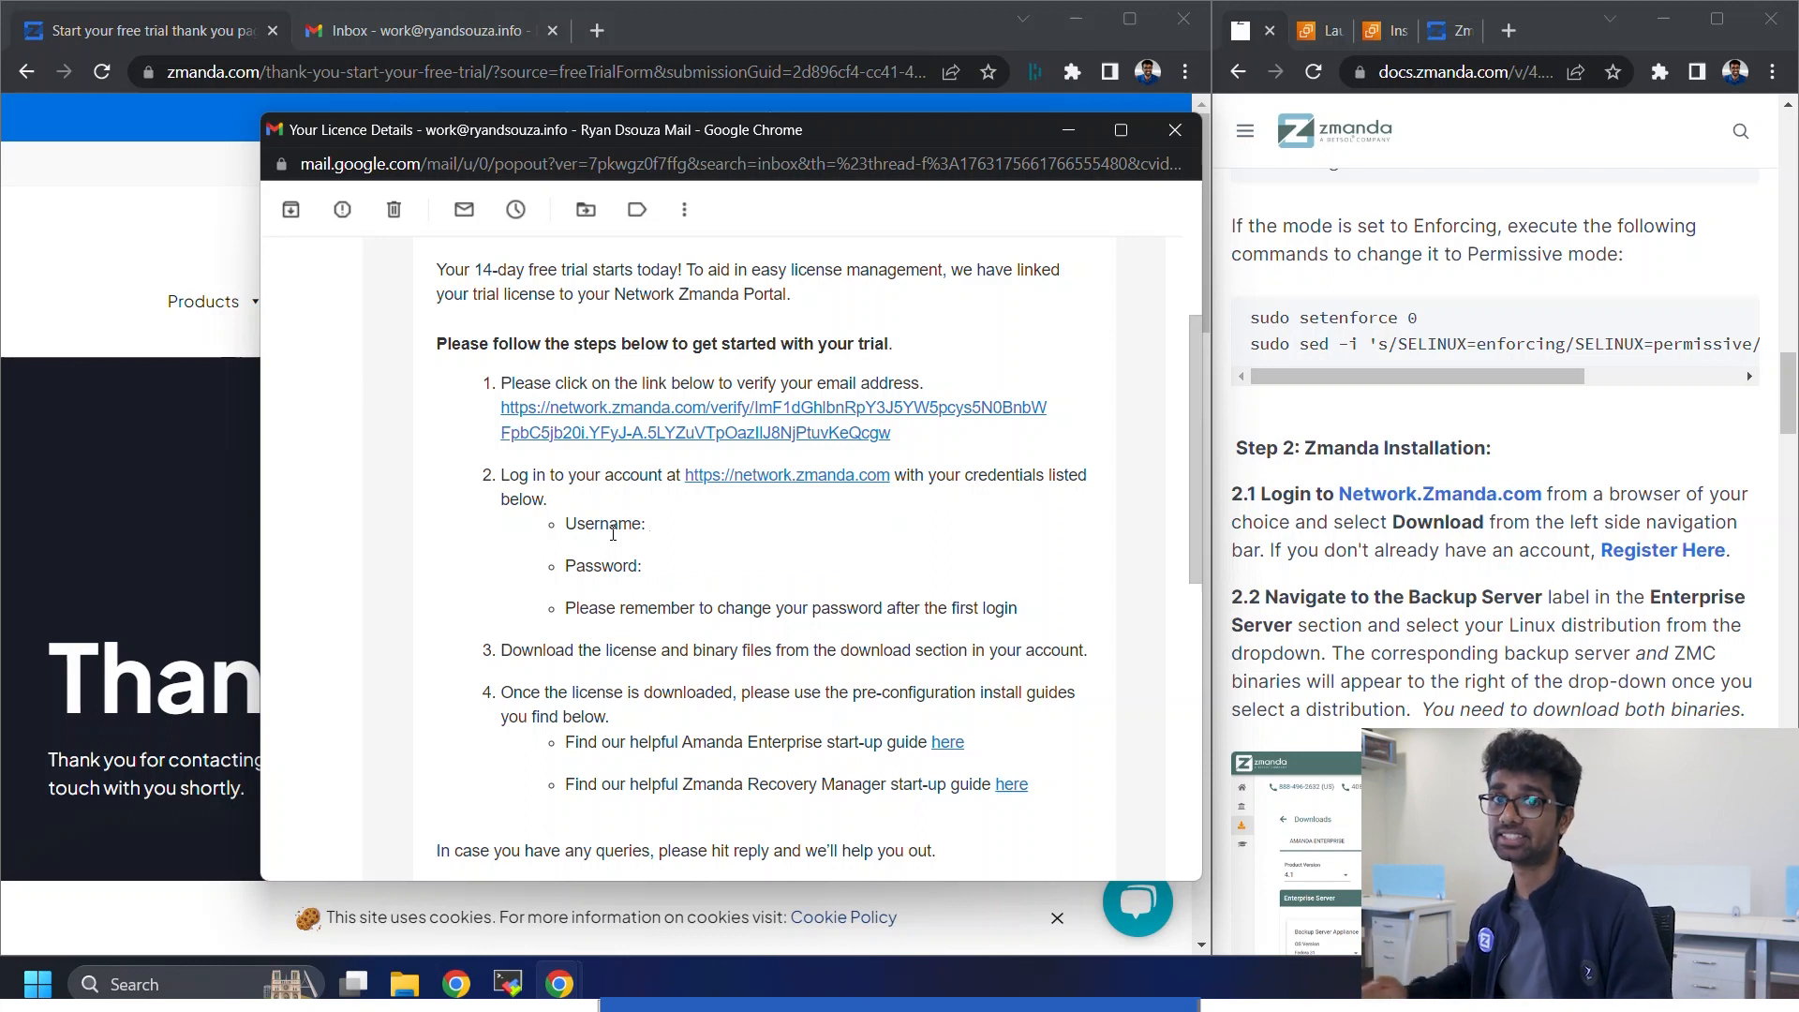
{"action": "left_click", "coordinate": [597, 30]}
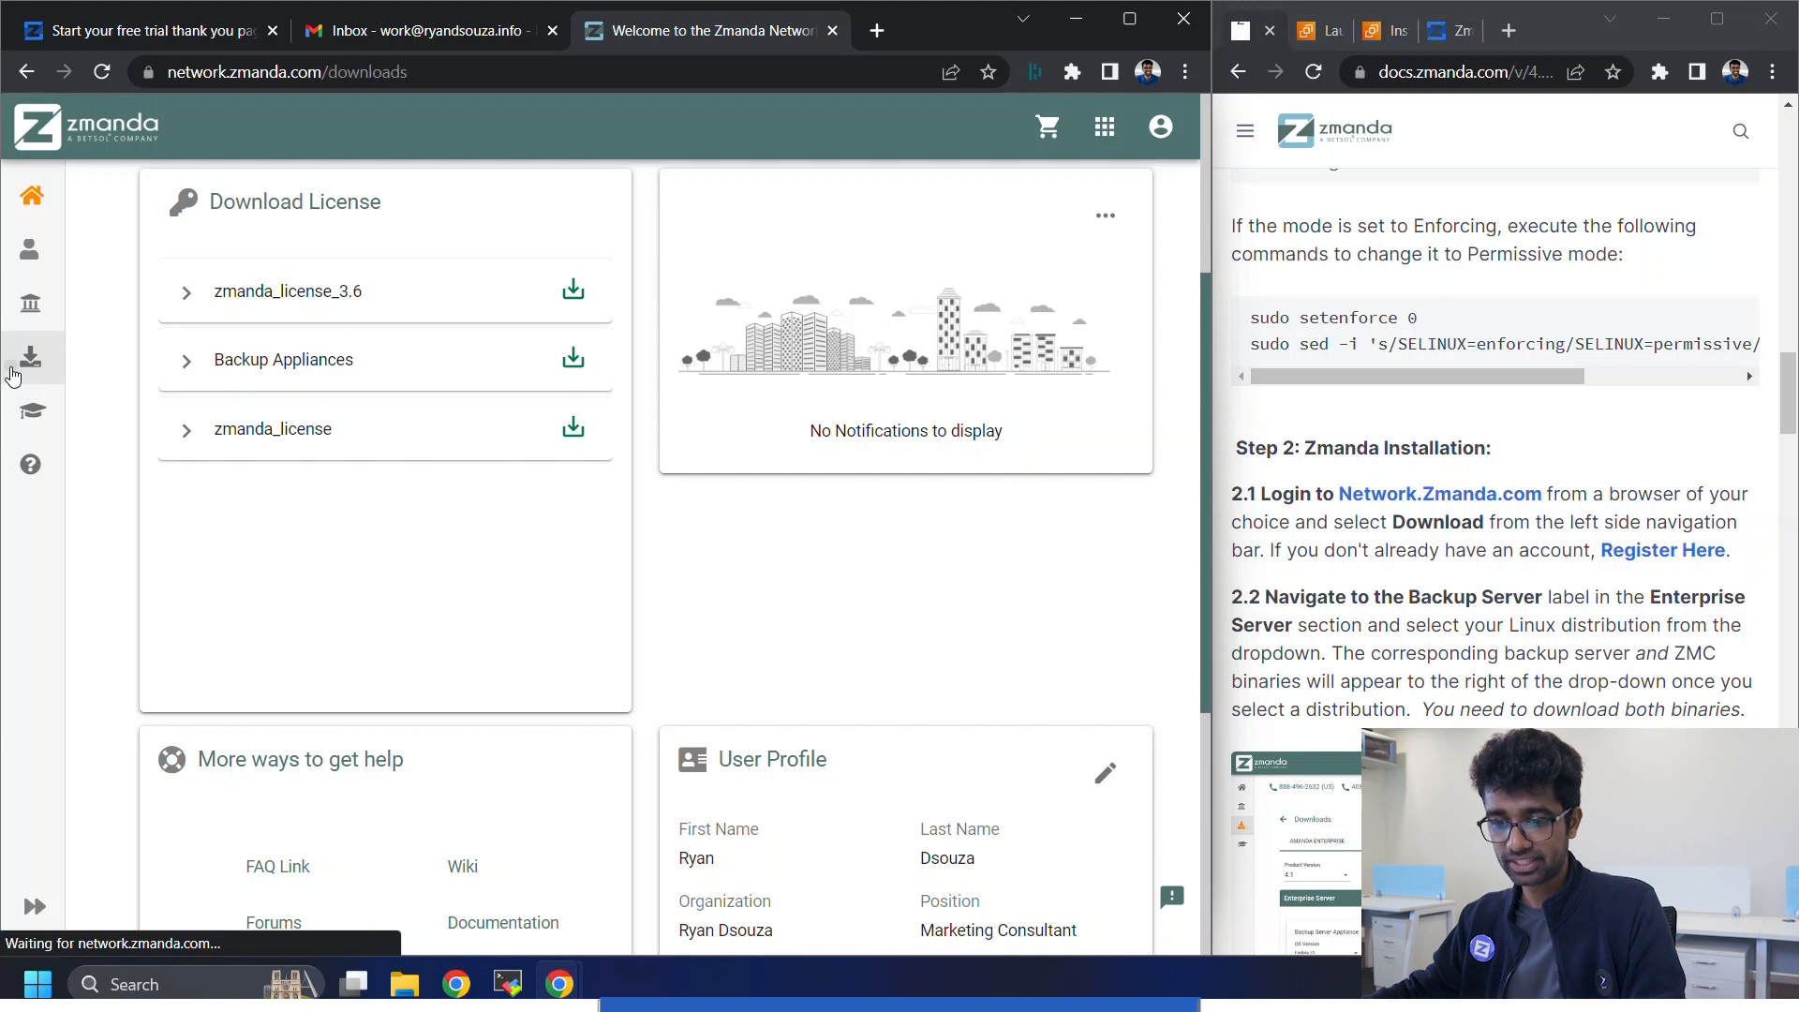
- On the Downloads page choose Ubuntu 22.04 as Backup Server OS and download both .run installers
{"action": "left_click", "coordinate": [31, 356]}
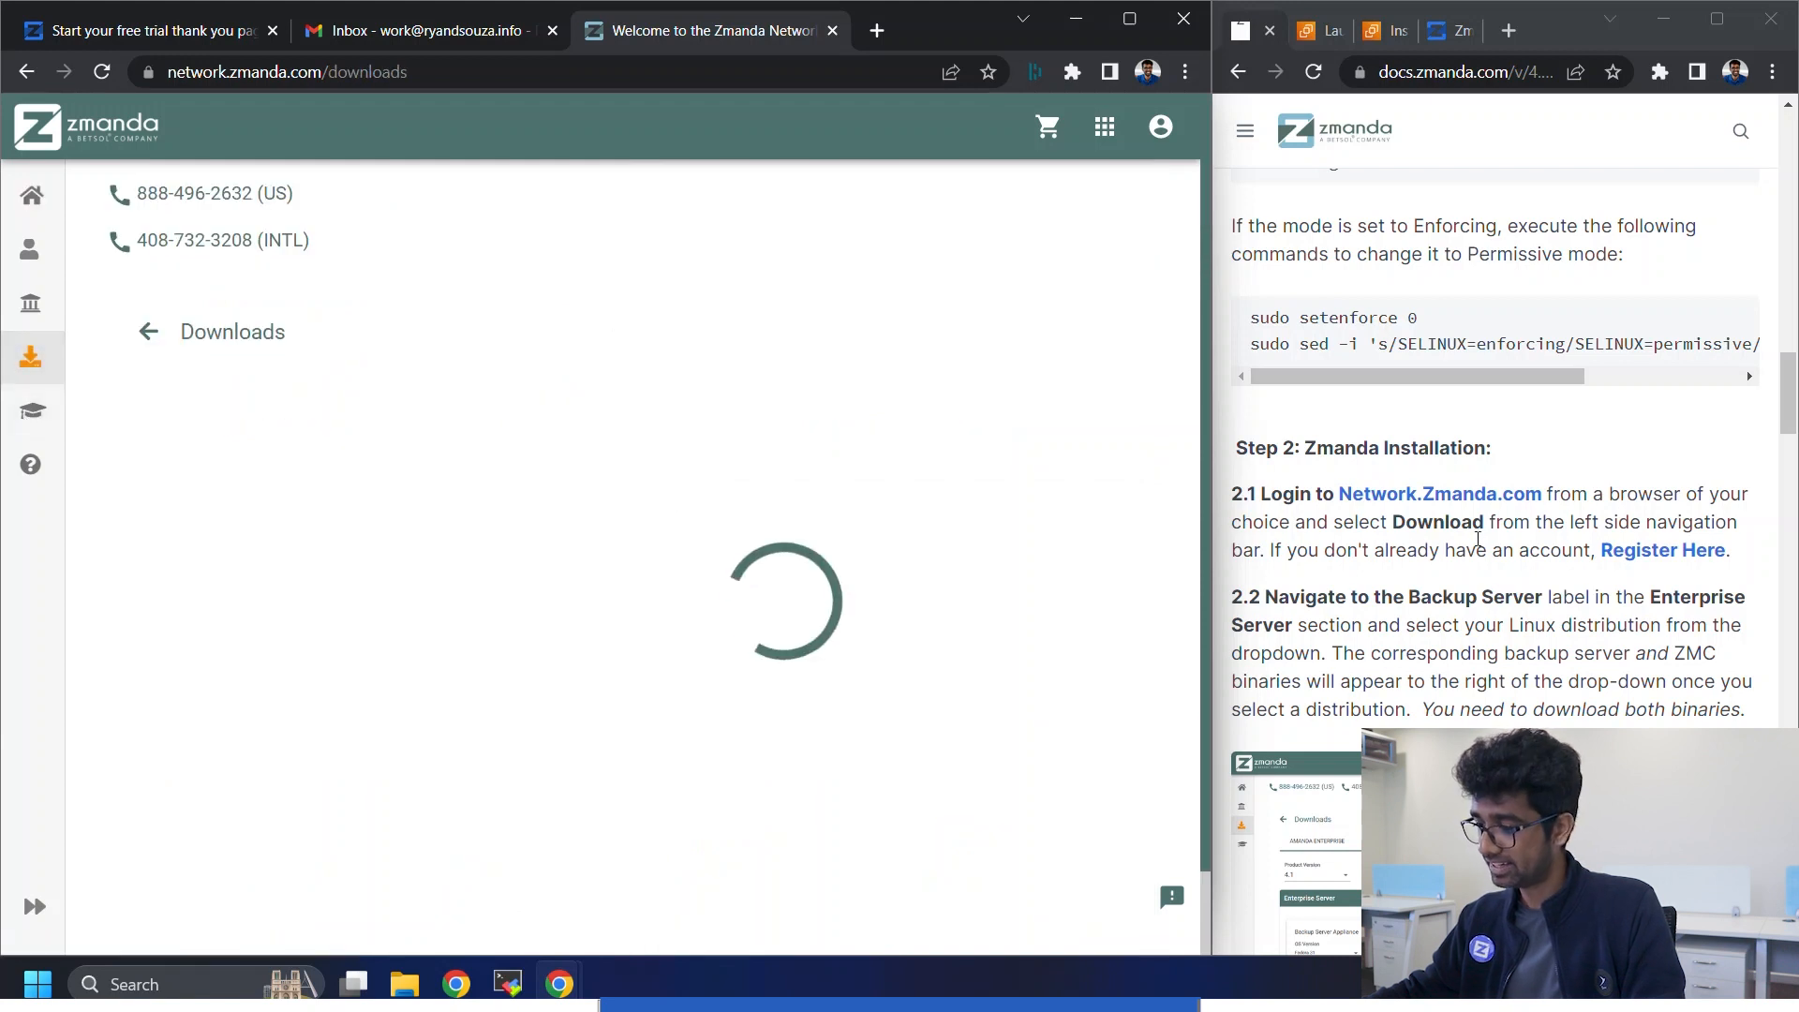
{"action": "scroll", "scroll_direction": "down", "scroll_amount": 3}
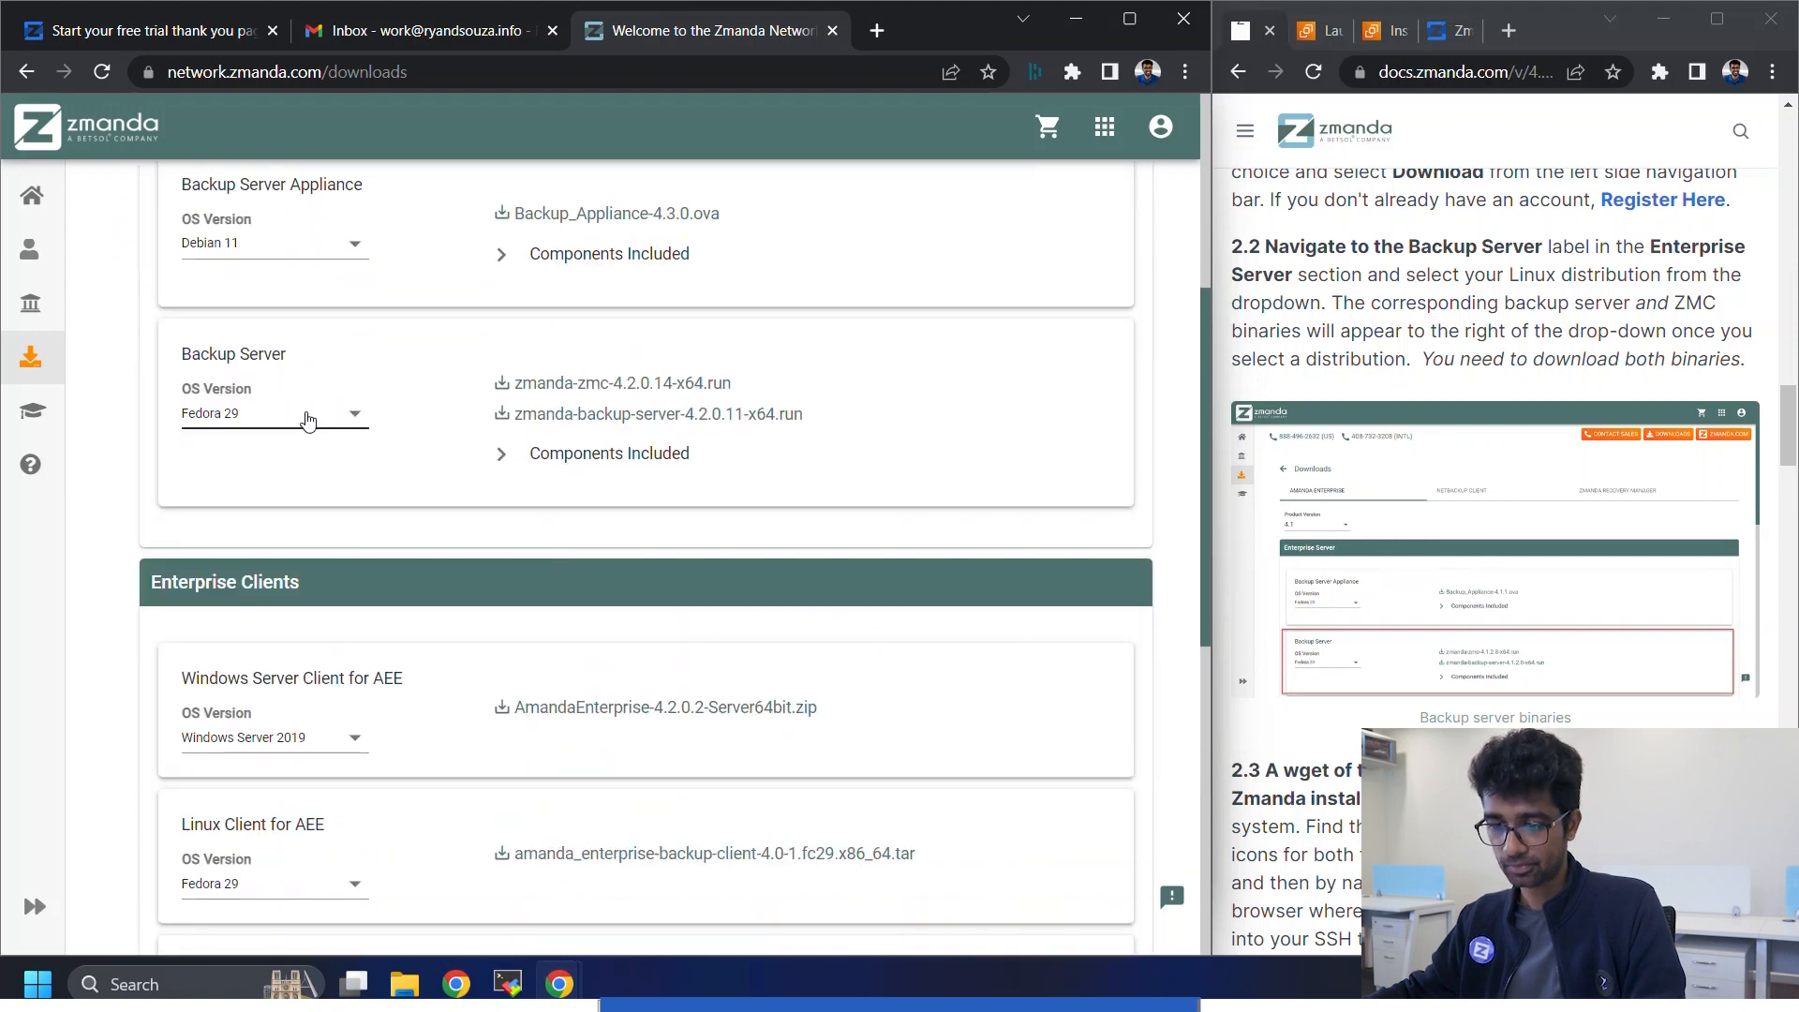
{"action": "left_click", "coordinate": [275, 415]}
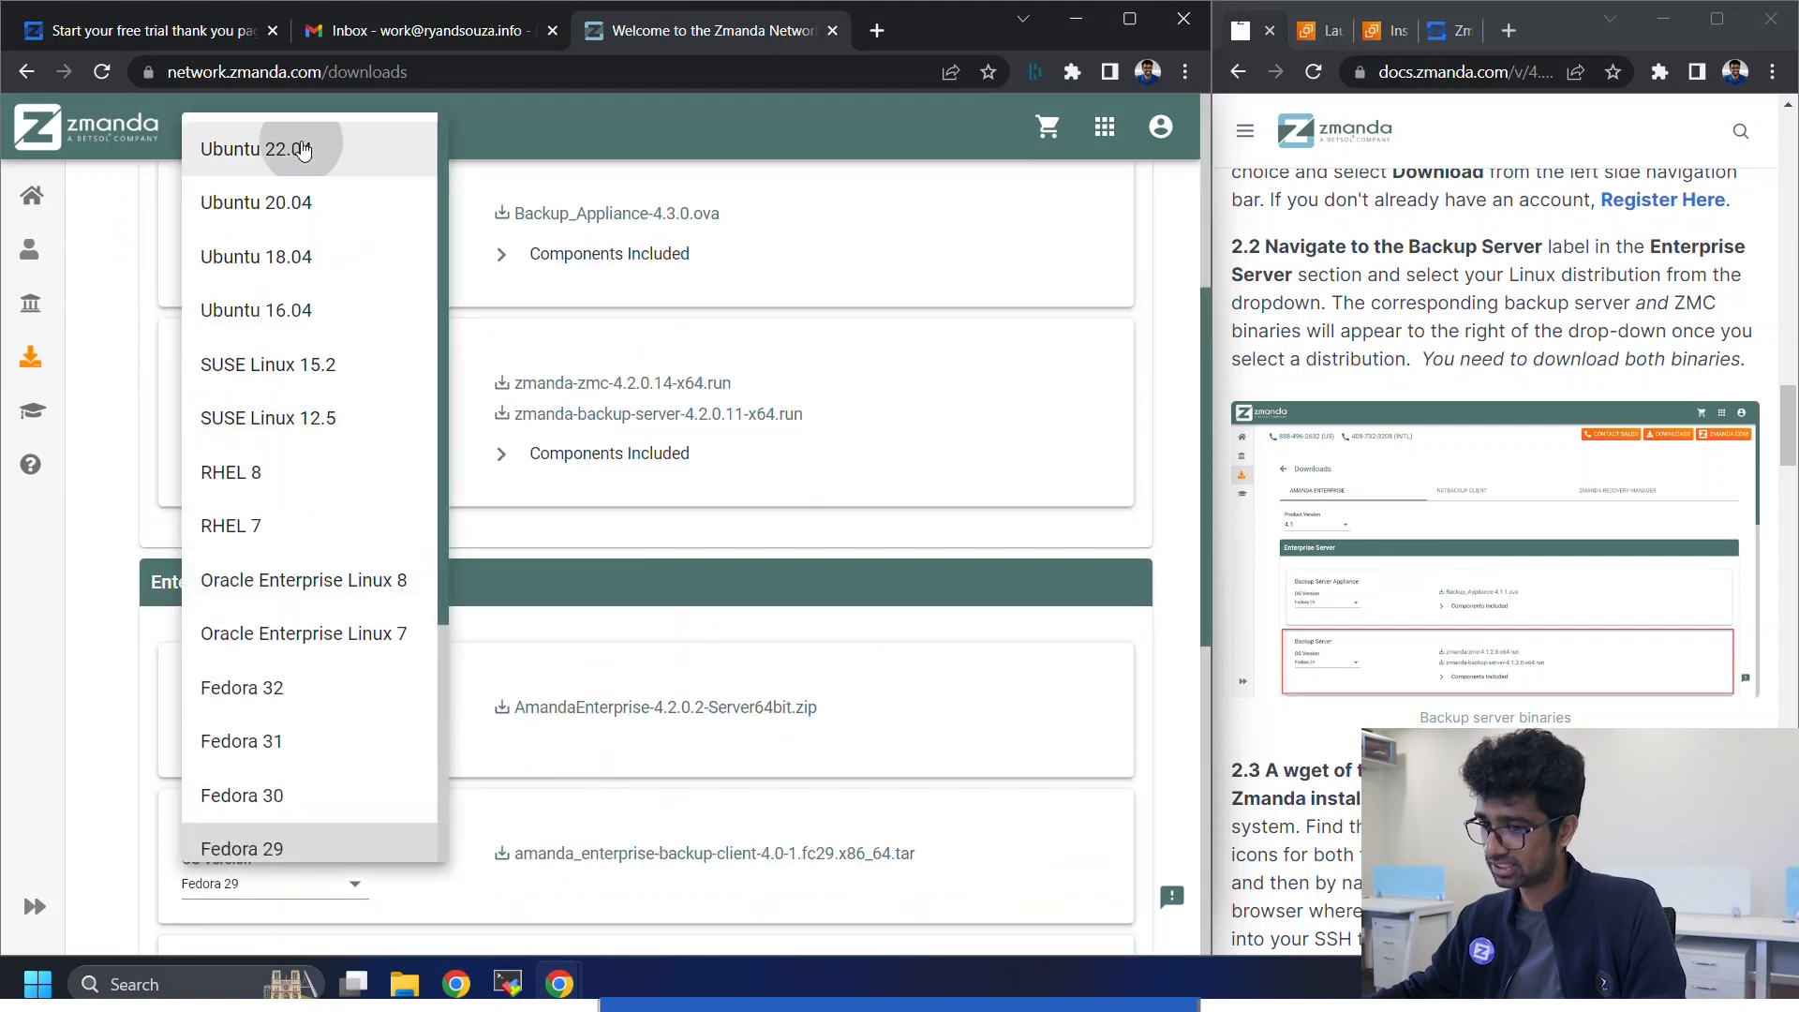
{"action": "left_click", "coordinate": [271, 150]}
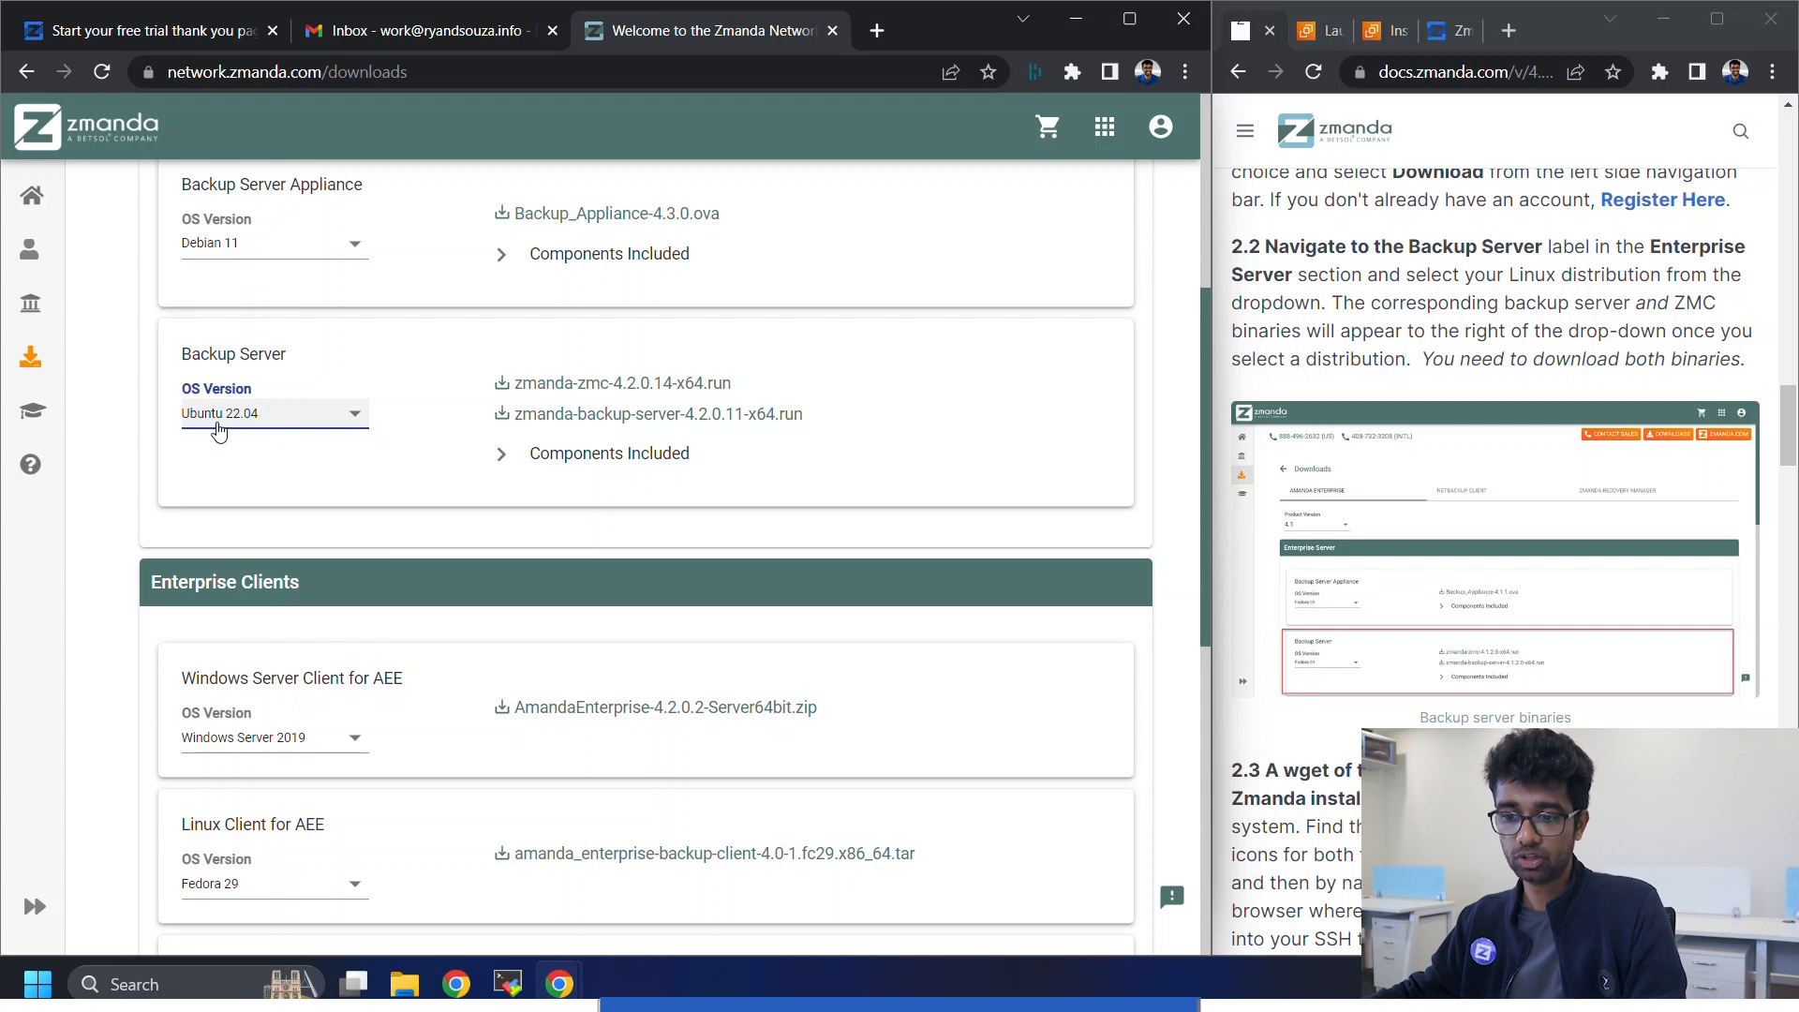
{"action": "mouse_move", "coordinate": [247, 432]}
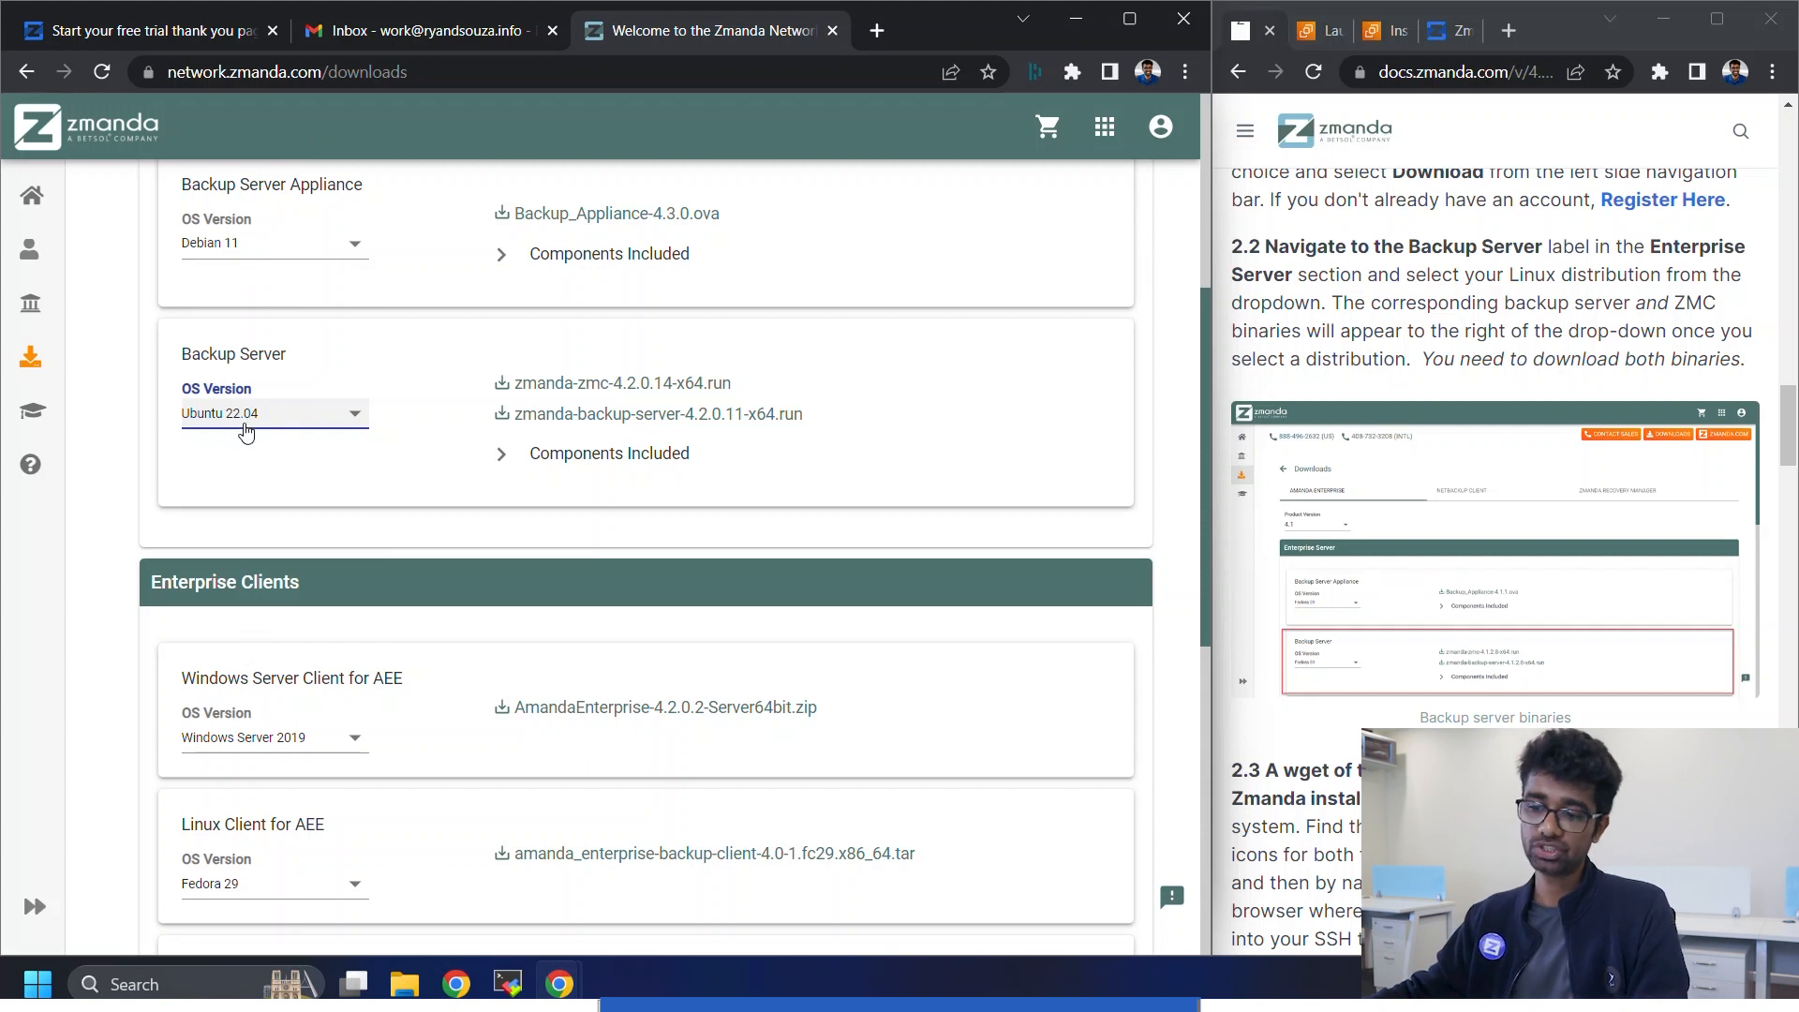
{"action": "mouse_move", "coordinate": [568, 431]}
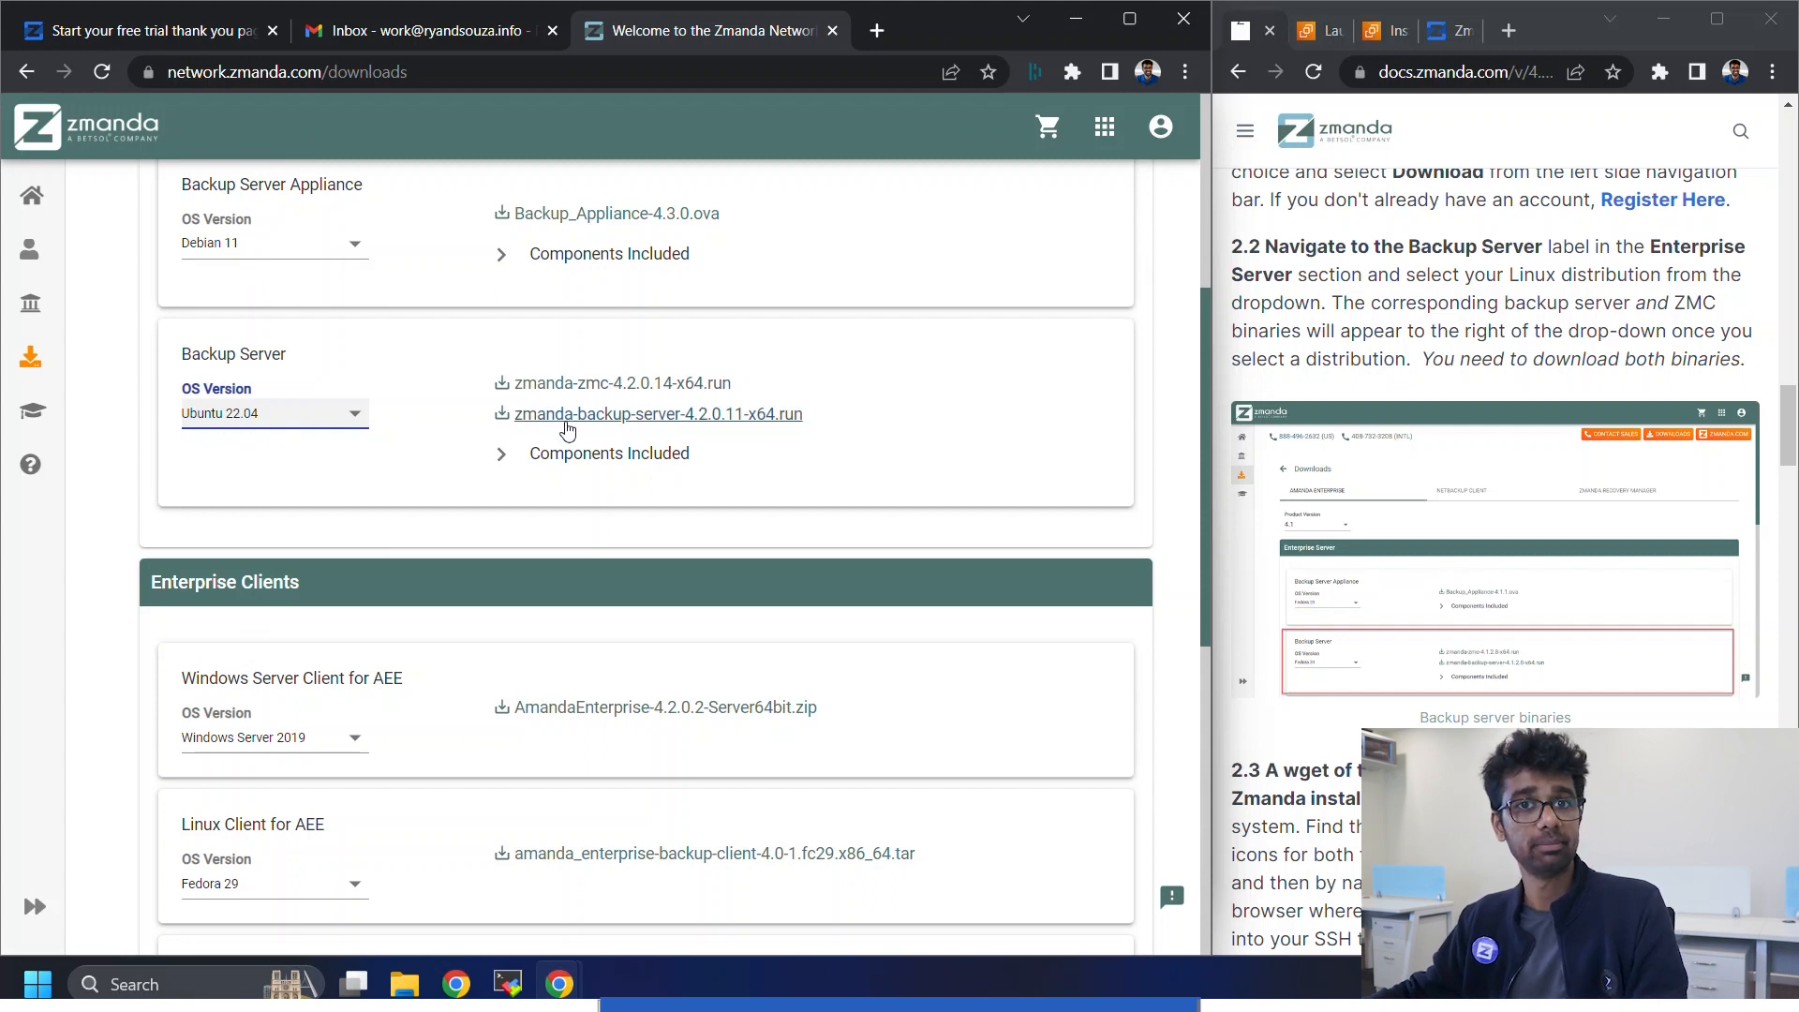
{"action": "mouse_move", "coordinate": [567, 396]}
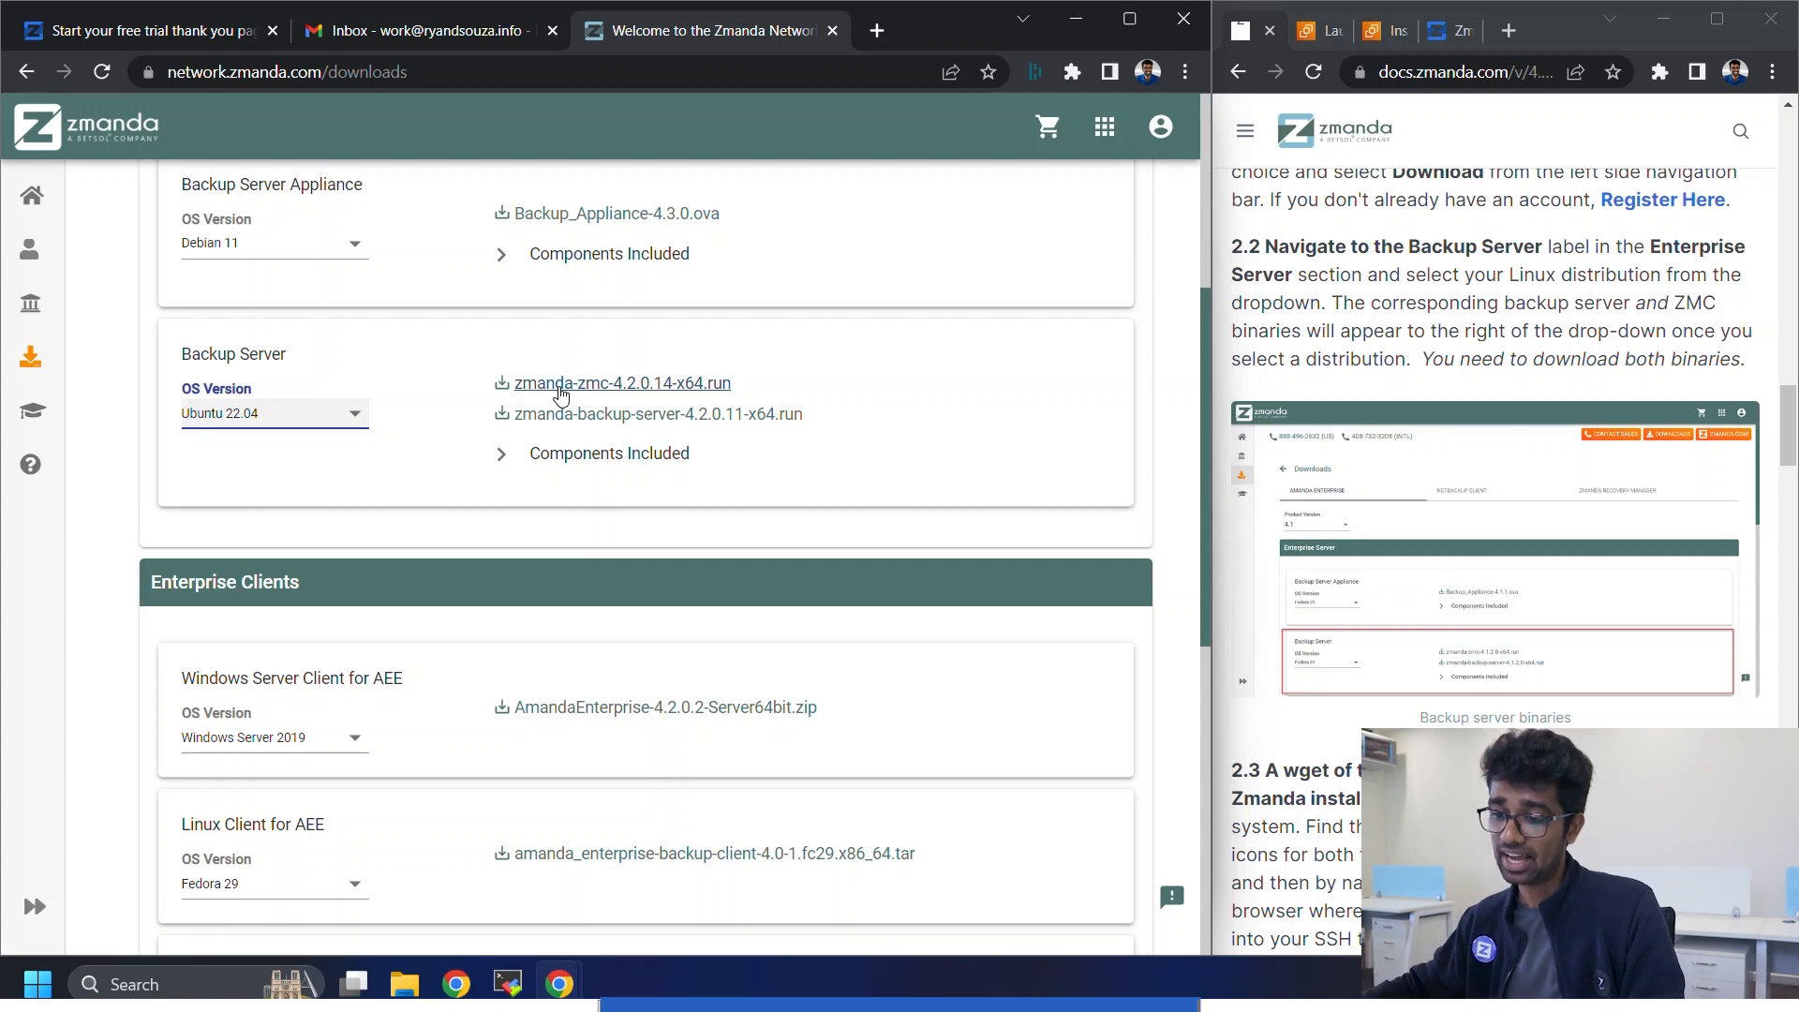
{"action": "left_click_drag", "start_coordinate": [543, 414], "coordinate": [803, 413]}
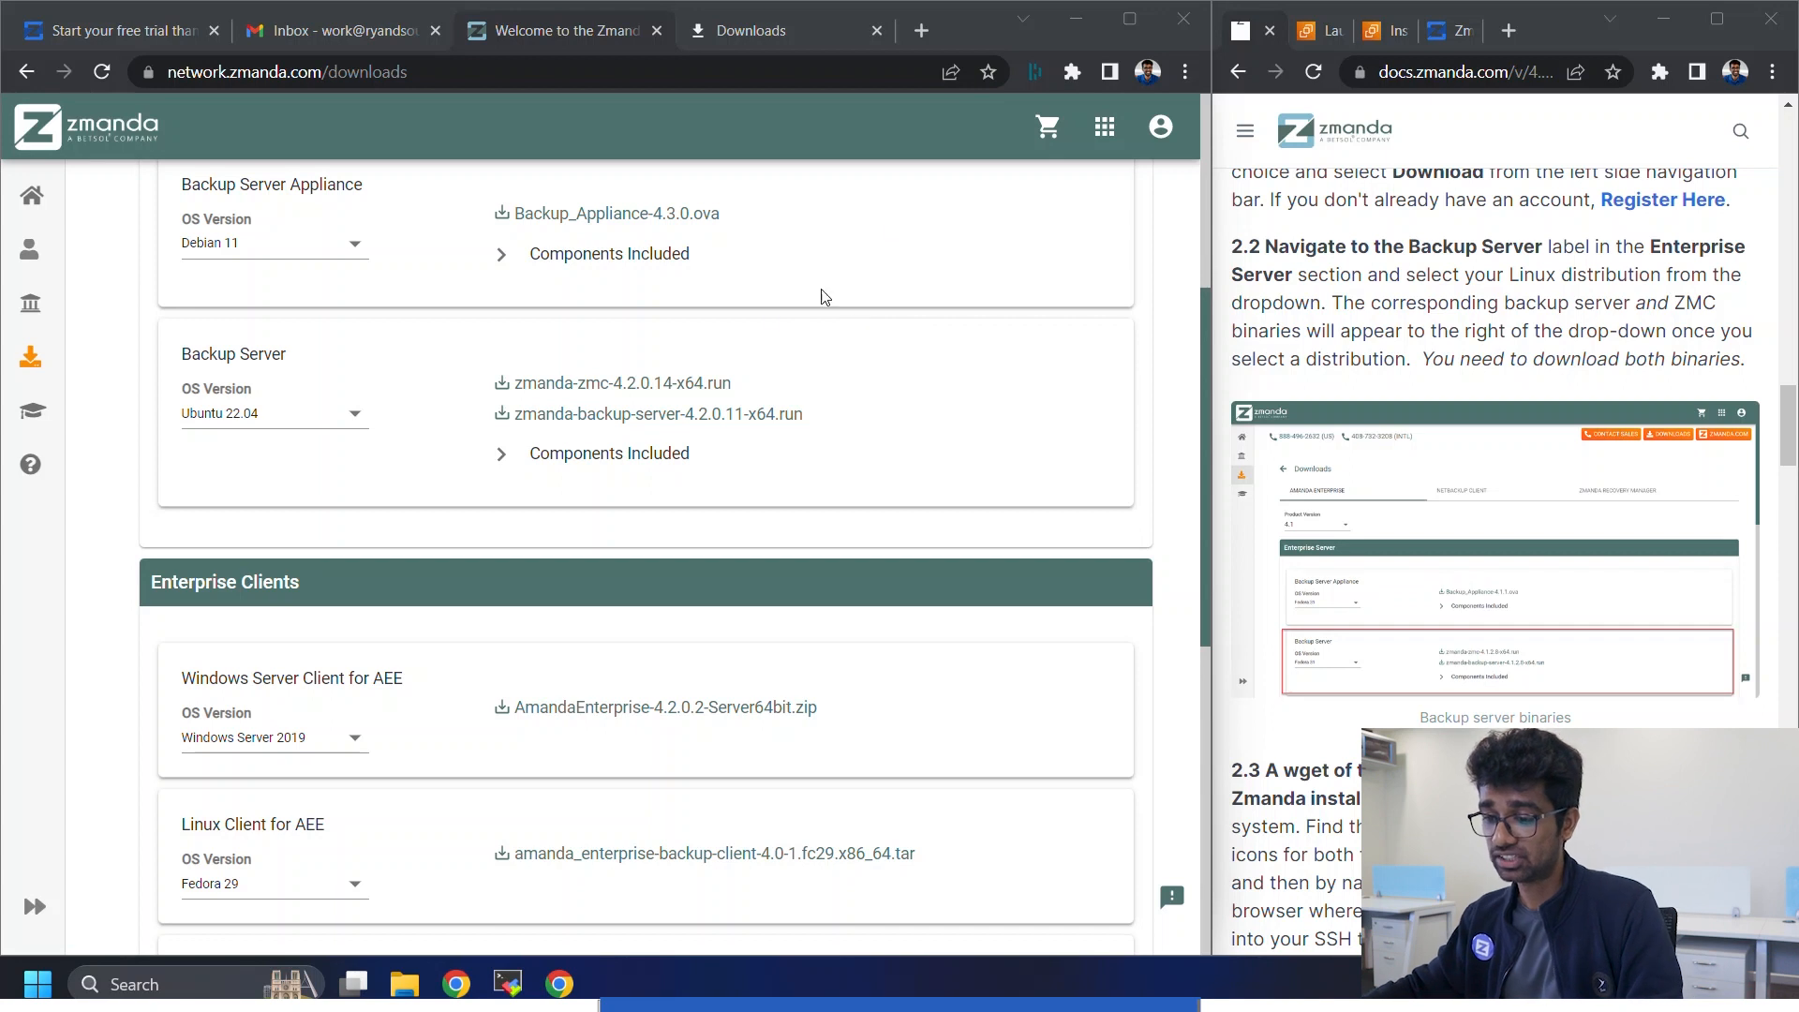
{"action": "left_click", "coordinate": [658, 414]}
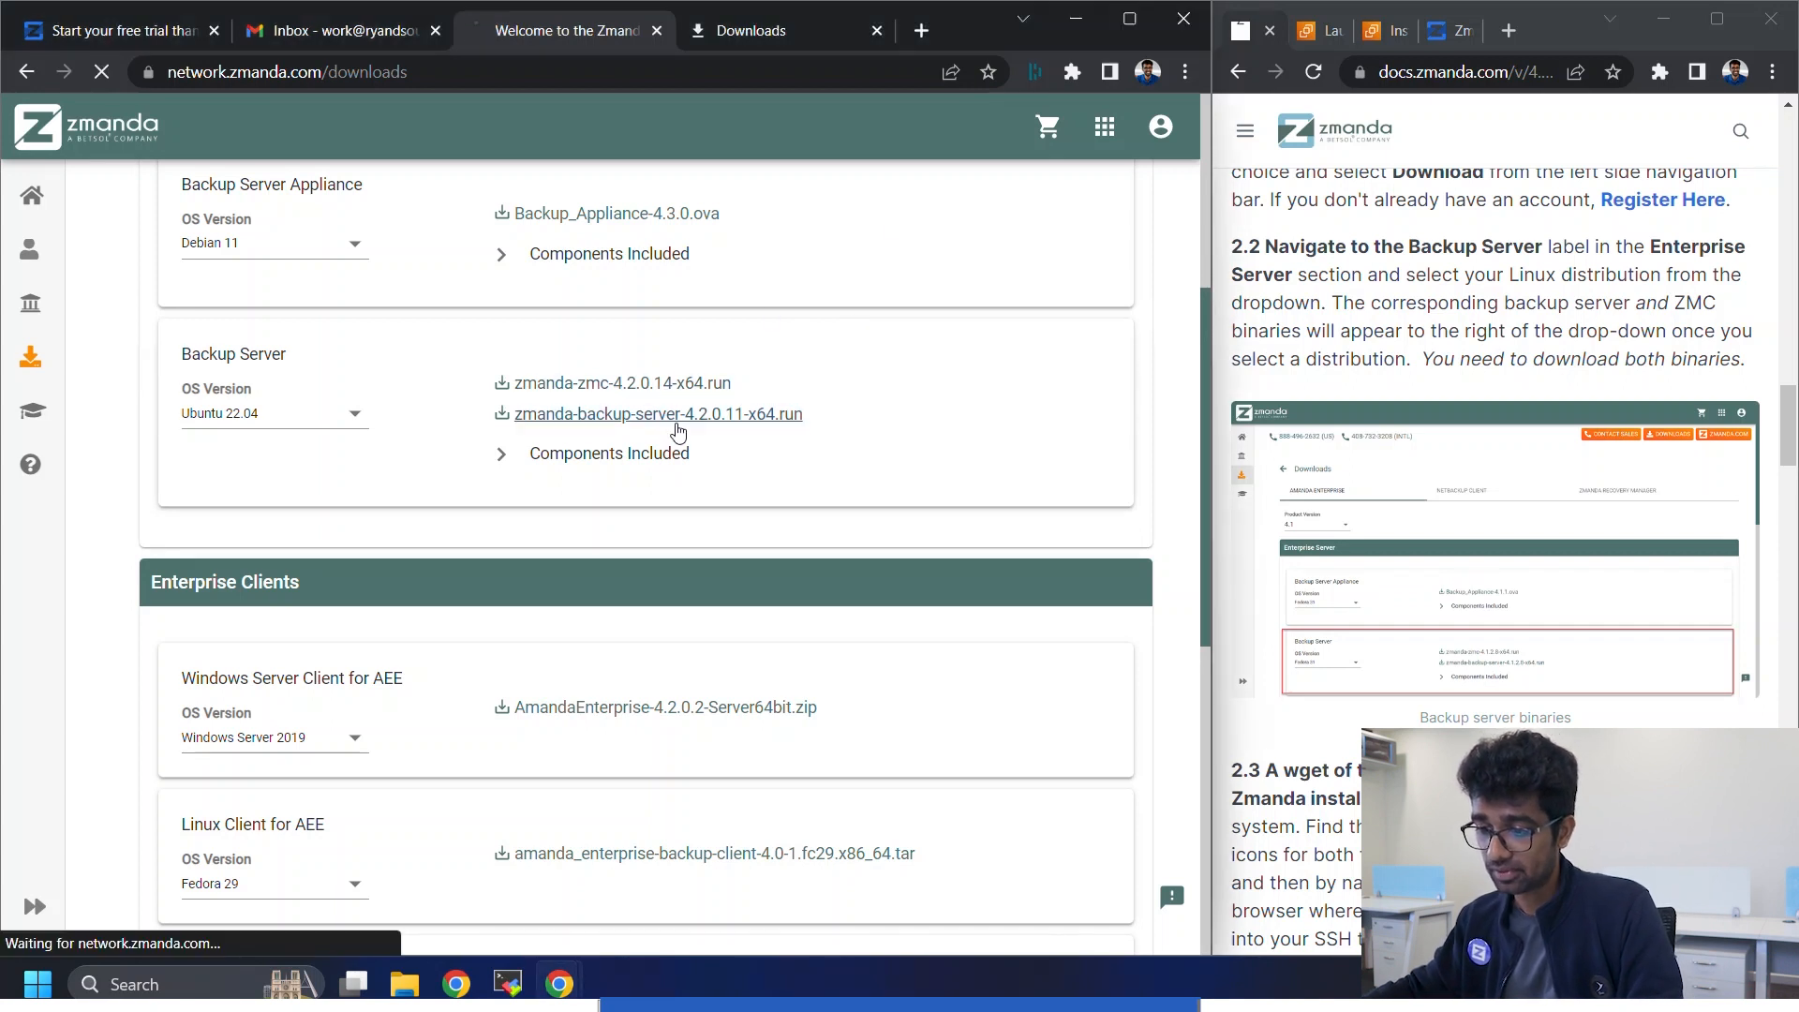
{"action": "left_click", "coordinate": [620, 383]}
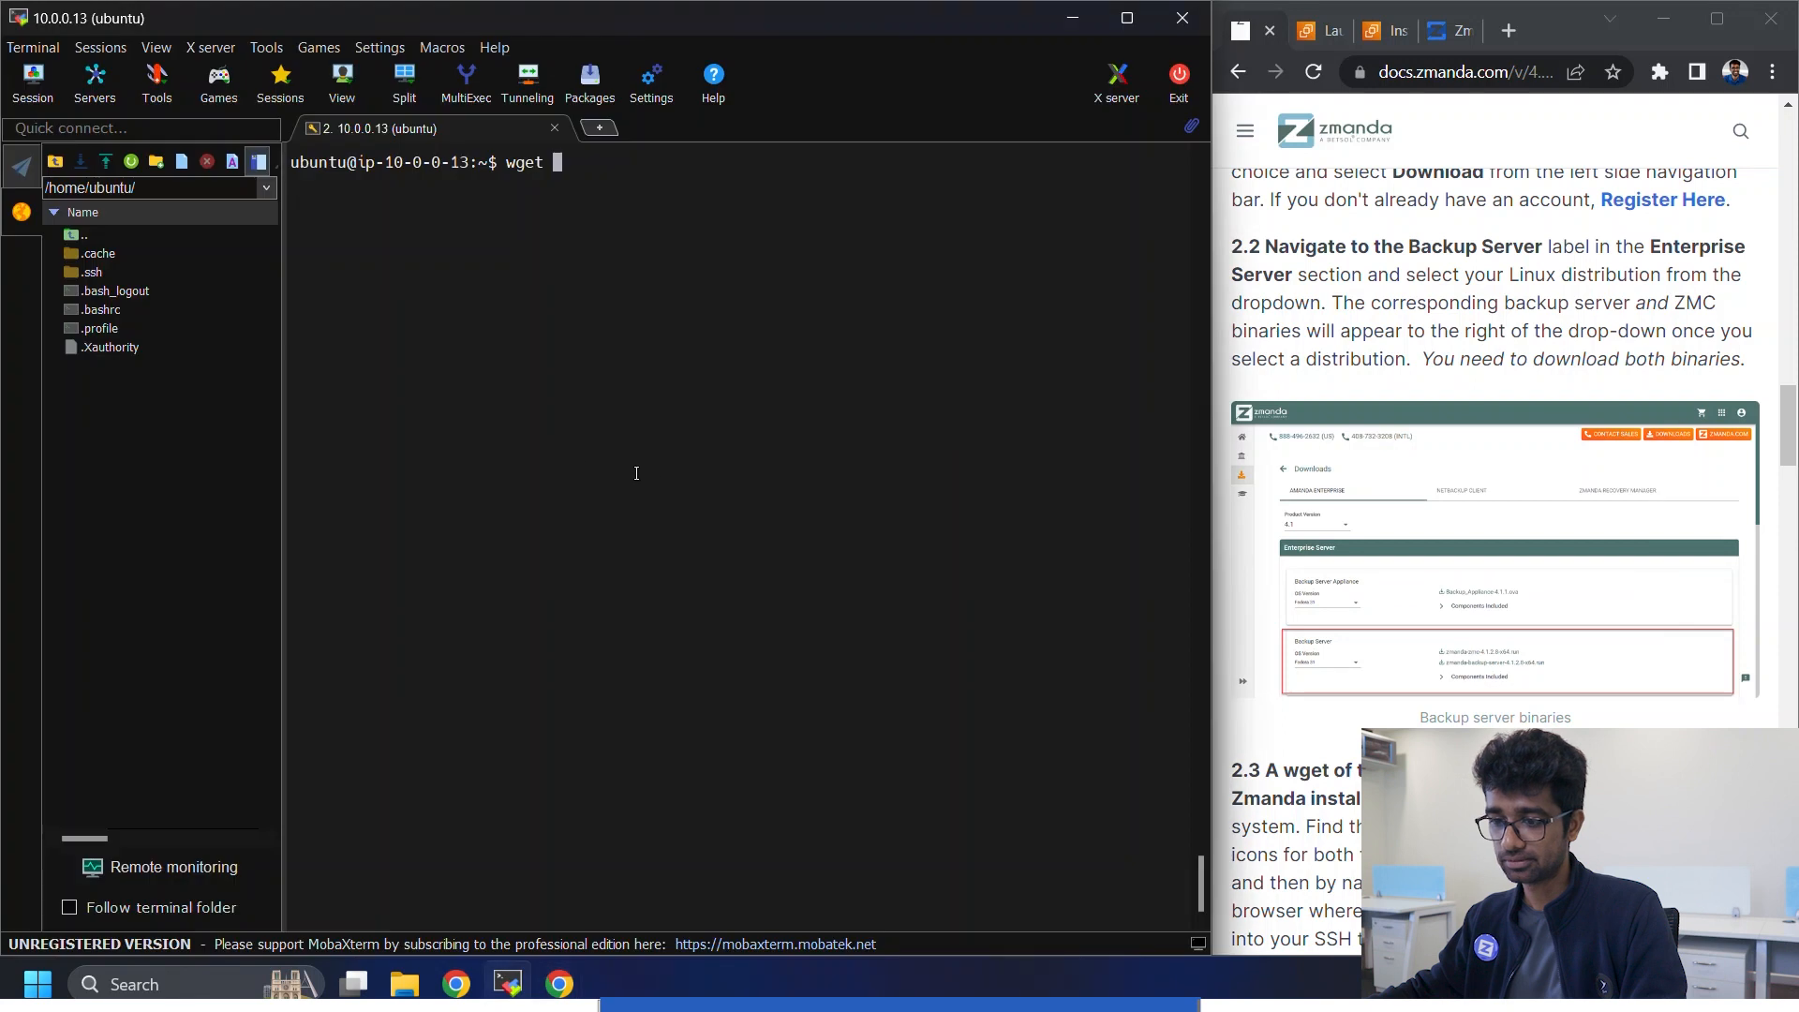
- Fetch both Zmanda installers with wget and begin sudo chmod +x on them
{"action": "right_click", "coordinate": [433, 430]}
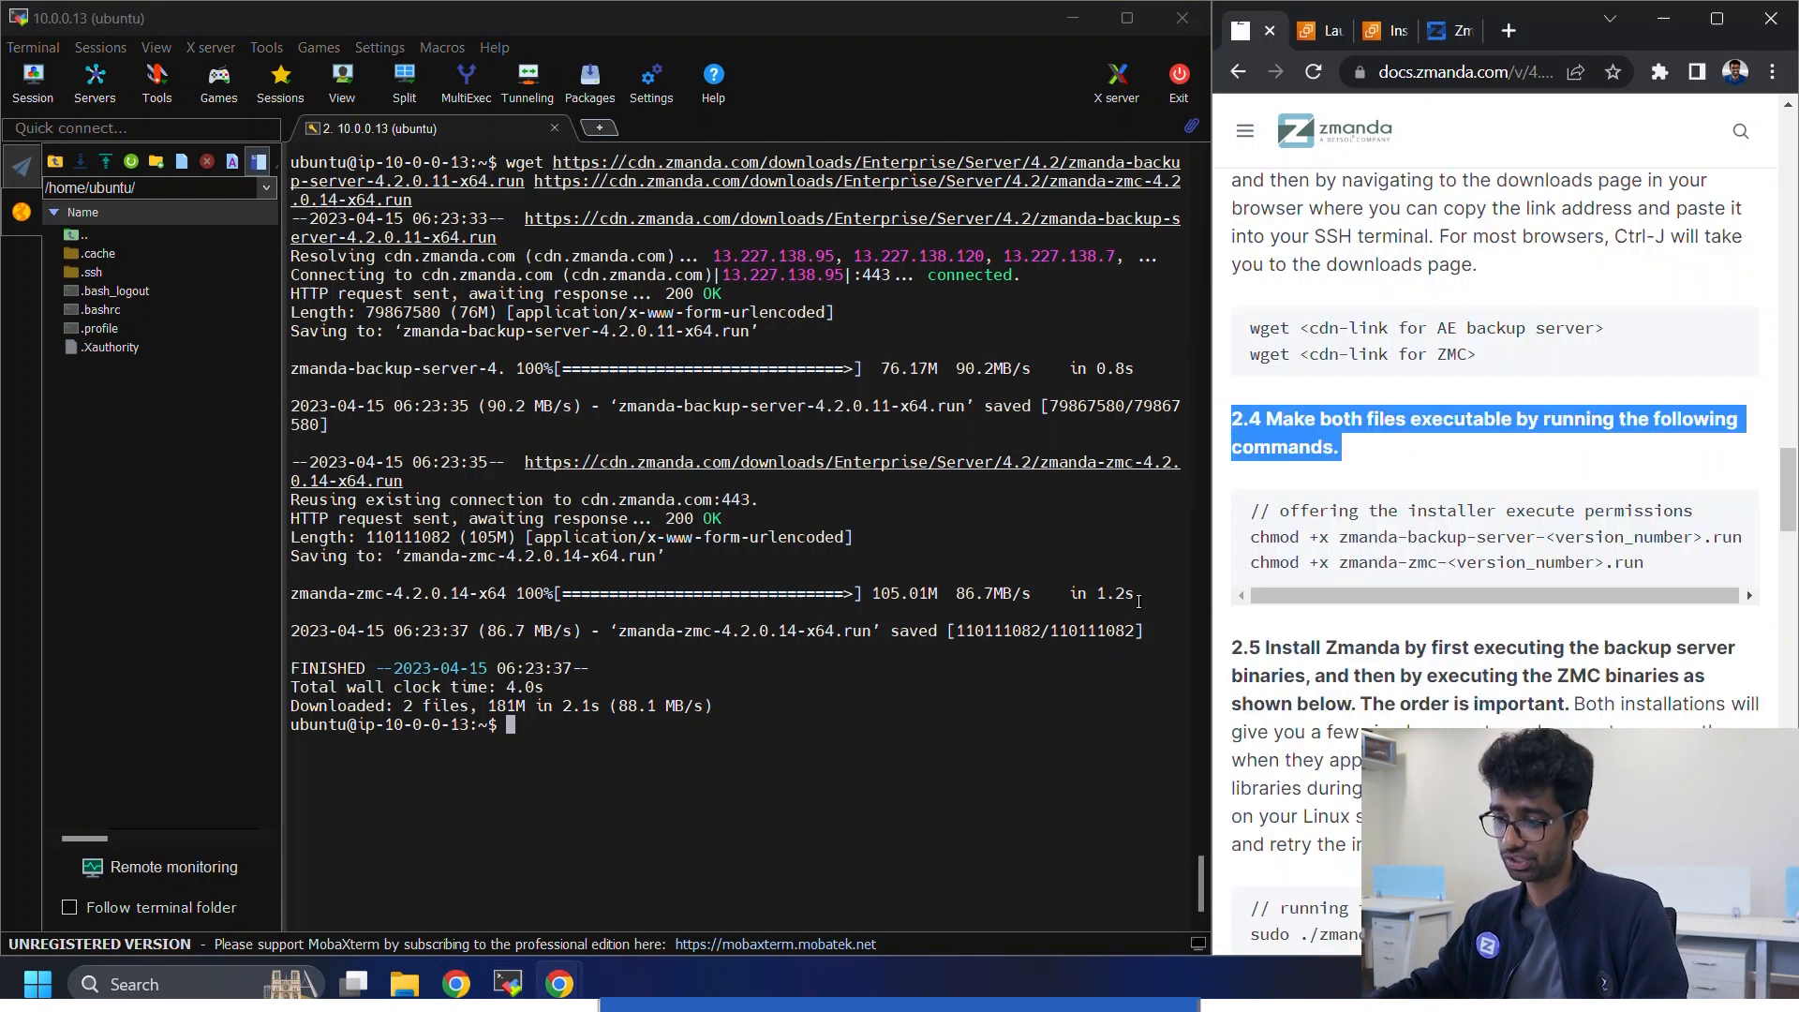
{"action": "type", "text": "c"}
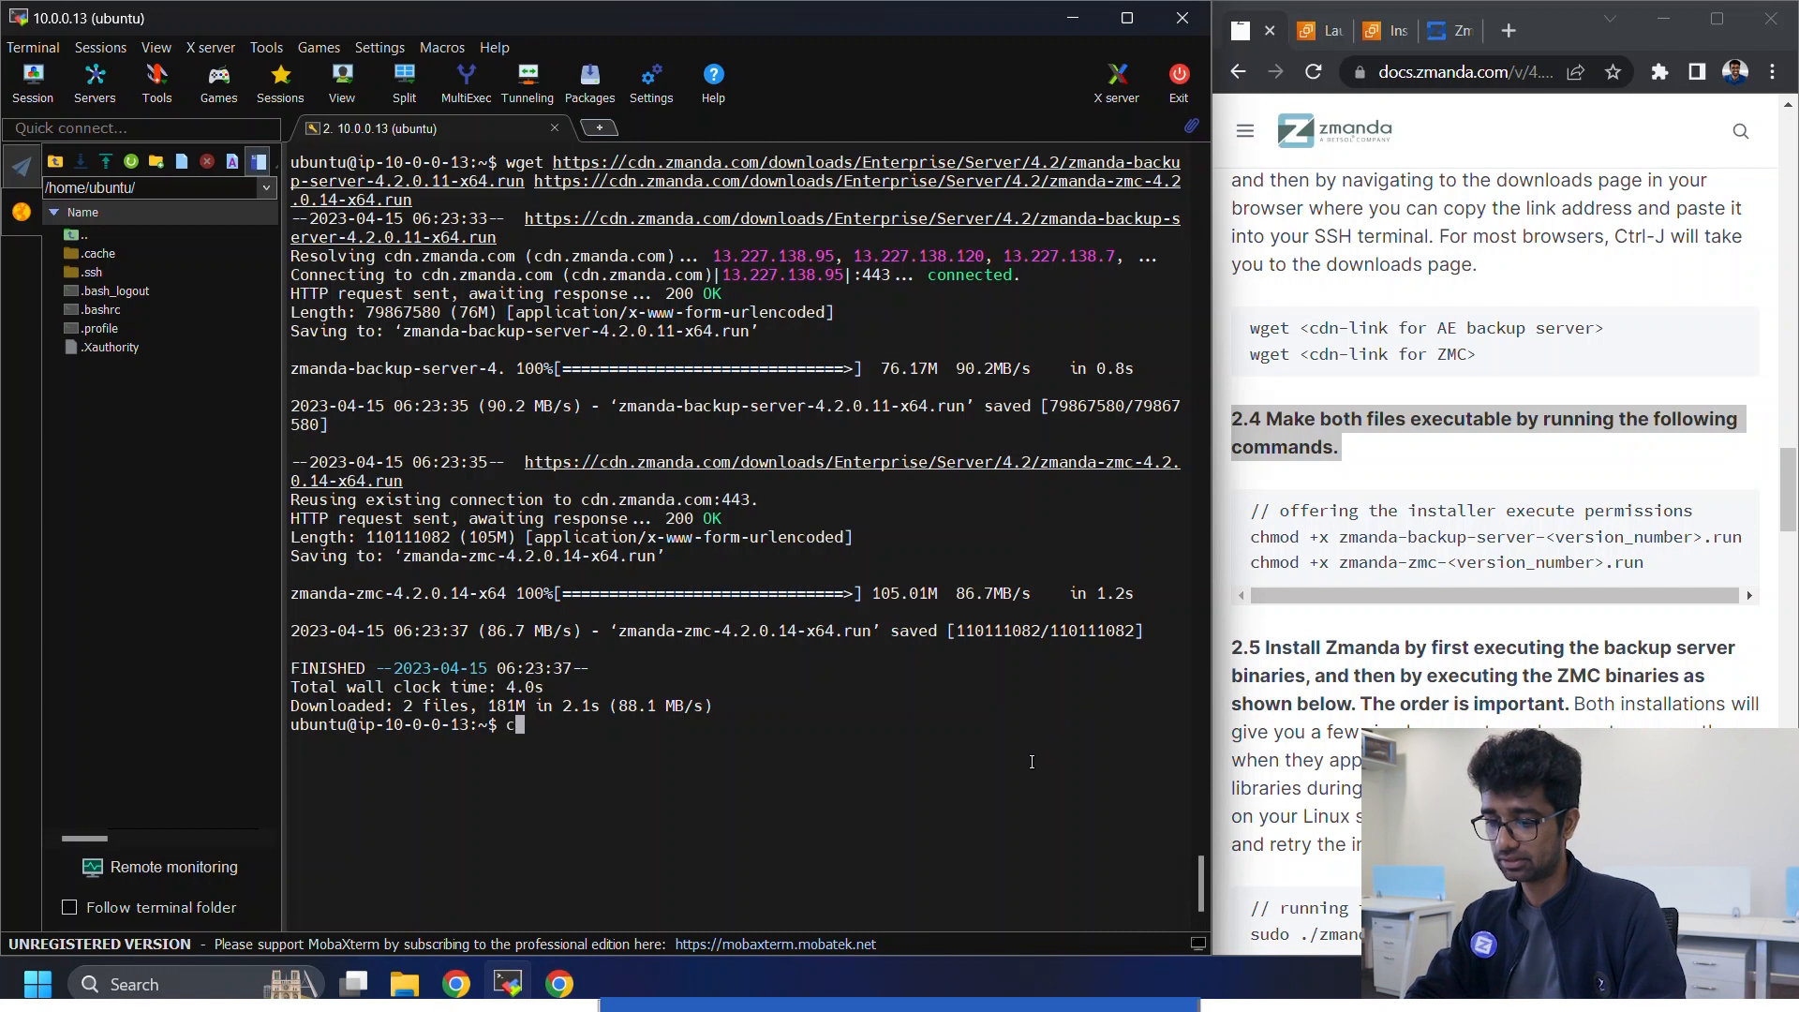
{"action": "type", "text": "hmod +x"}
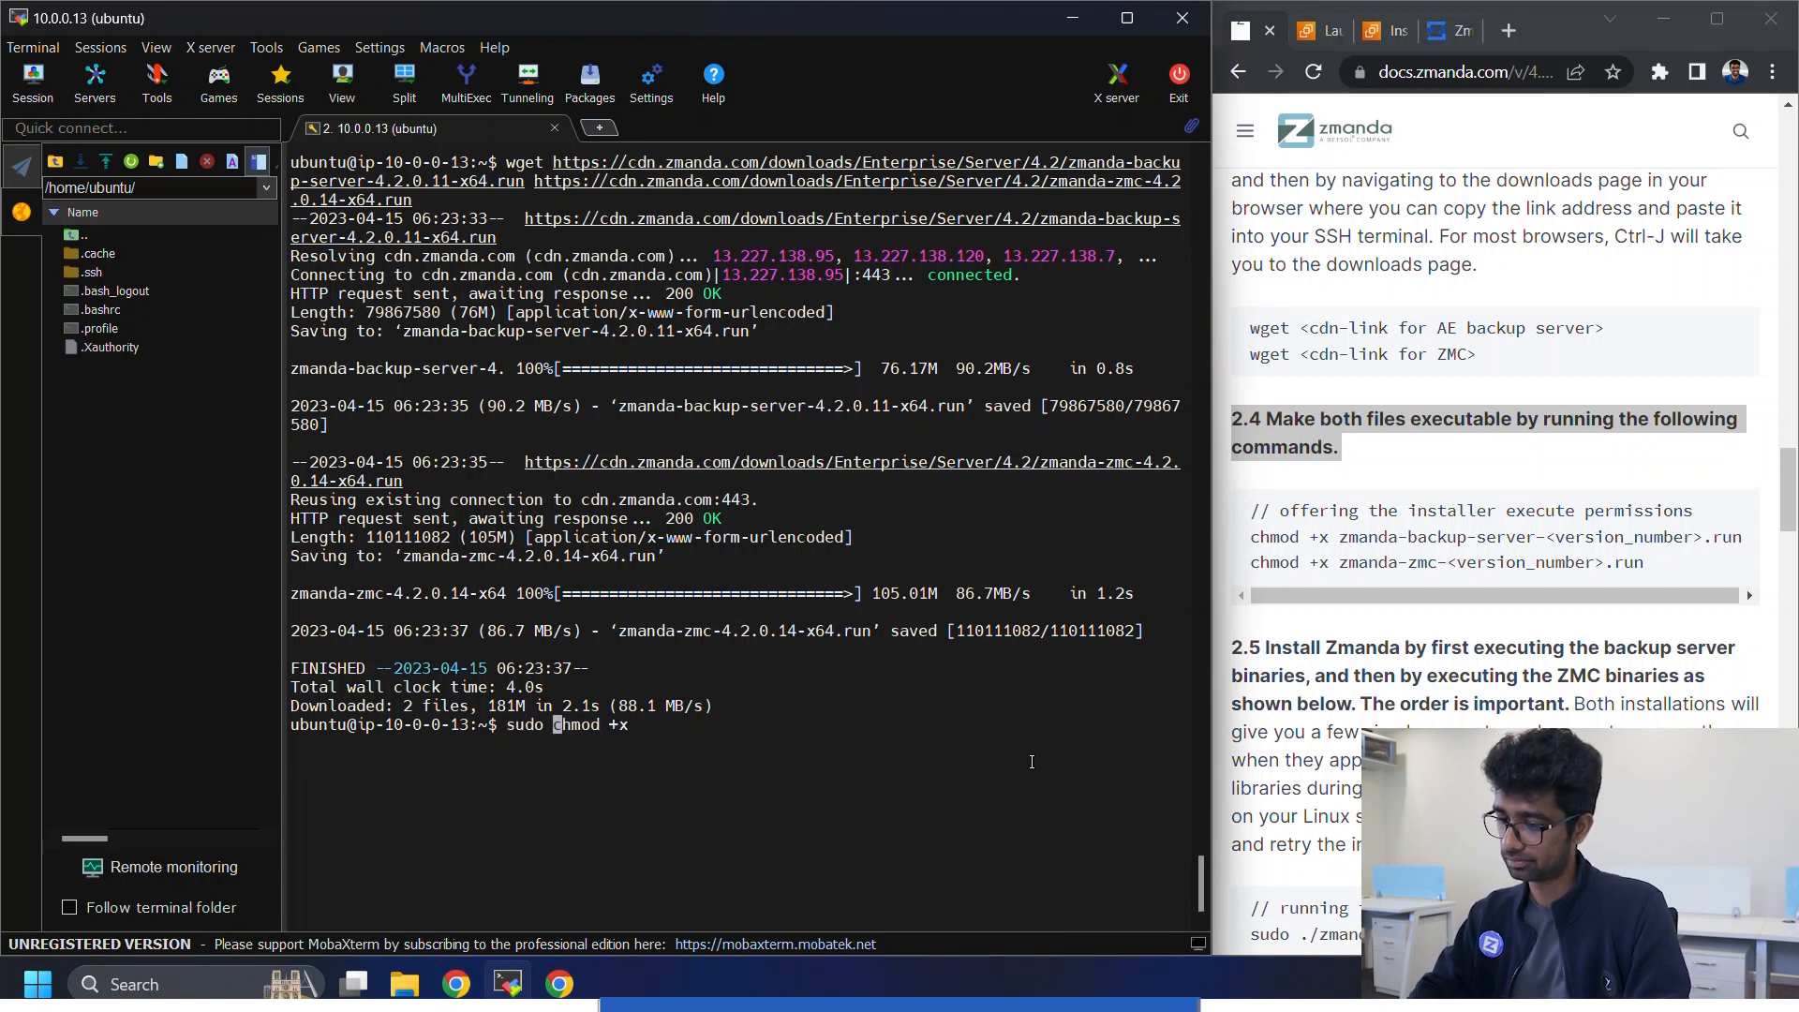
{"action": "type", "text": "zmanda-"}
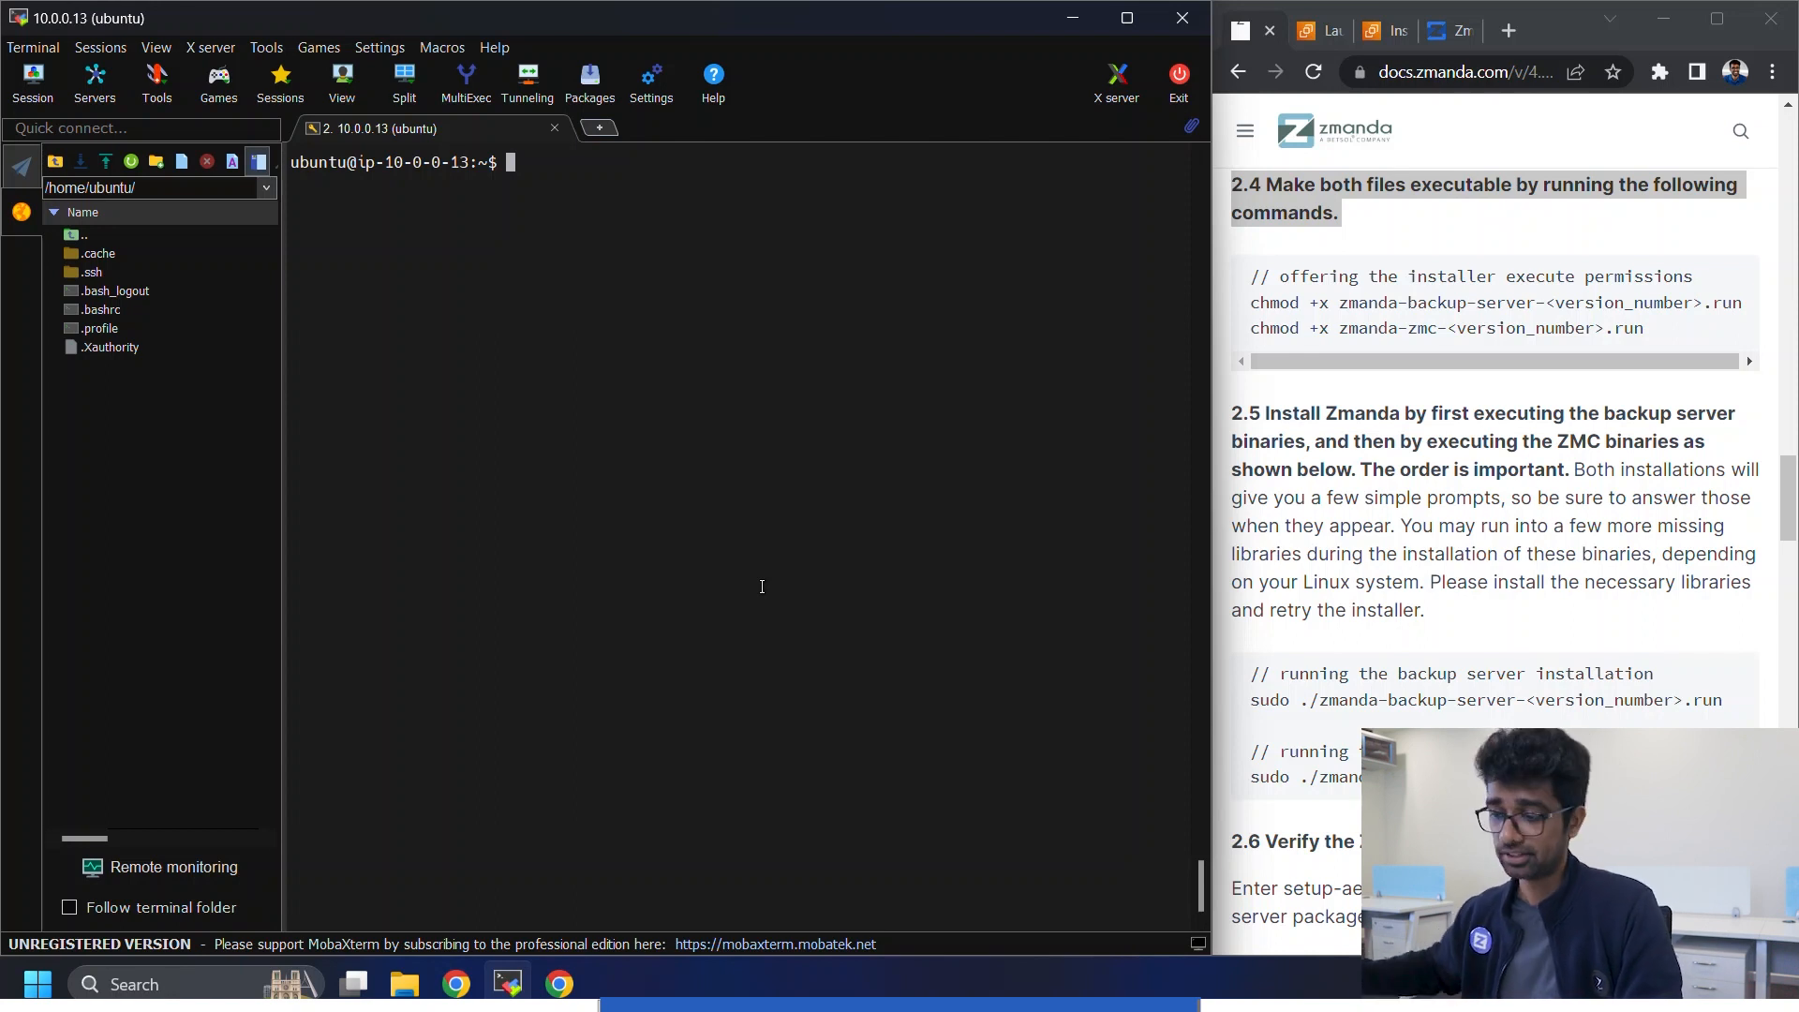
- Run sudo ./zmanda-backup-server-4.2.0.11-x64.run answering y to prompts, then start the ZMC installer
{"action": "type", "text": "sudo ./"}
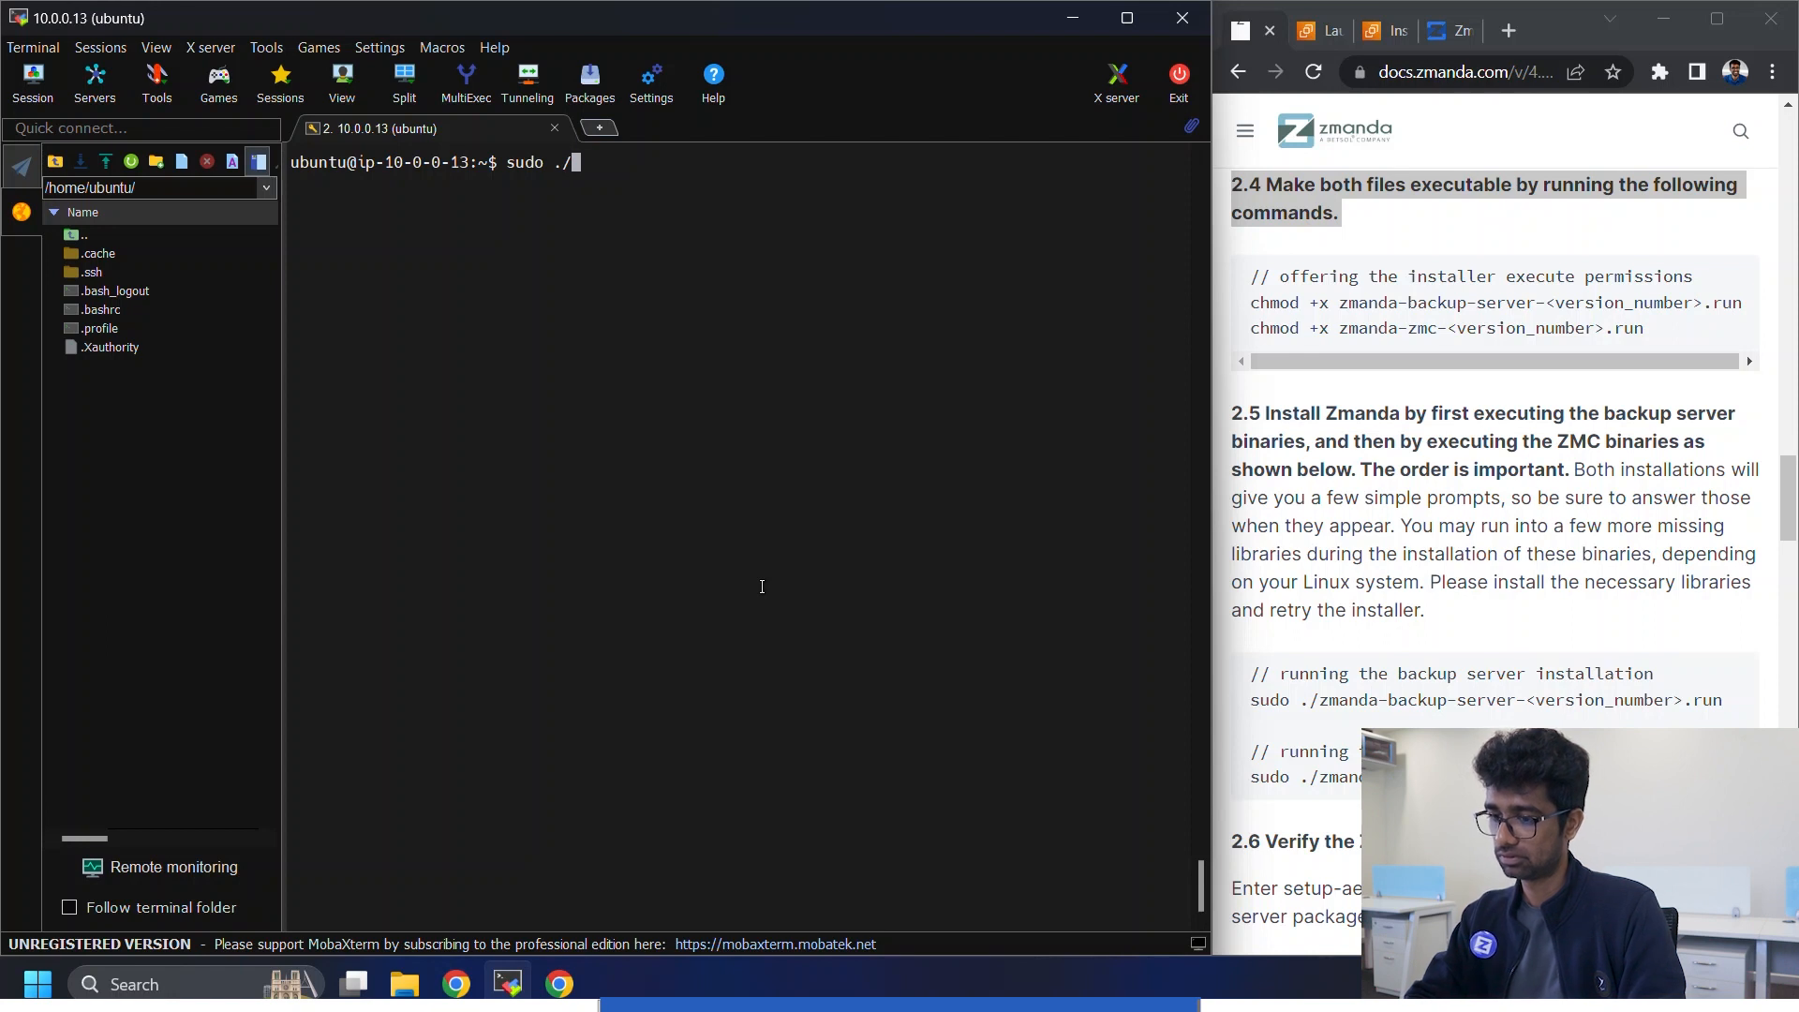
{"action": "type", "text": "zmanda-backup-server-4.2.0.11-x64.run"}
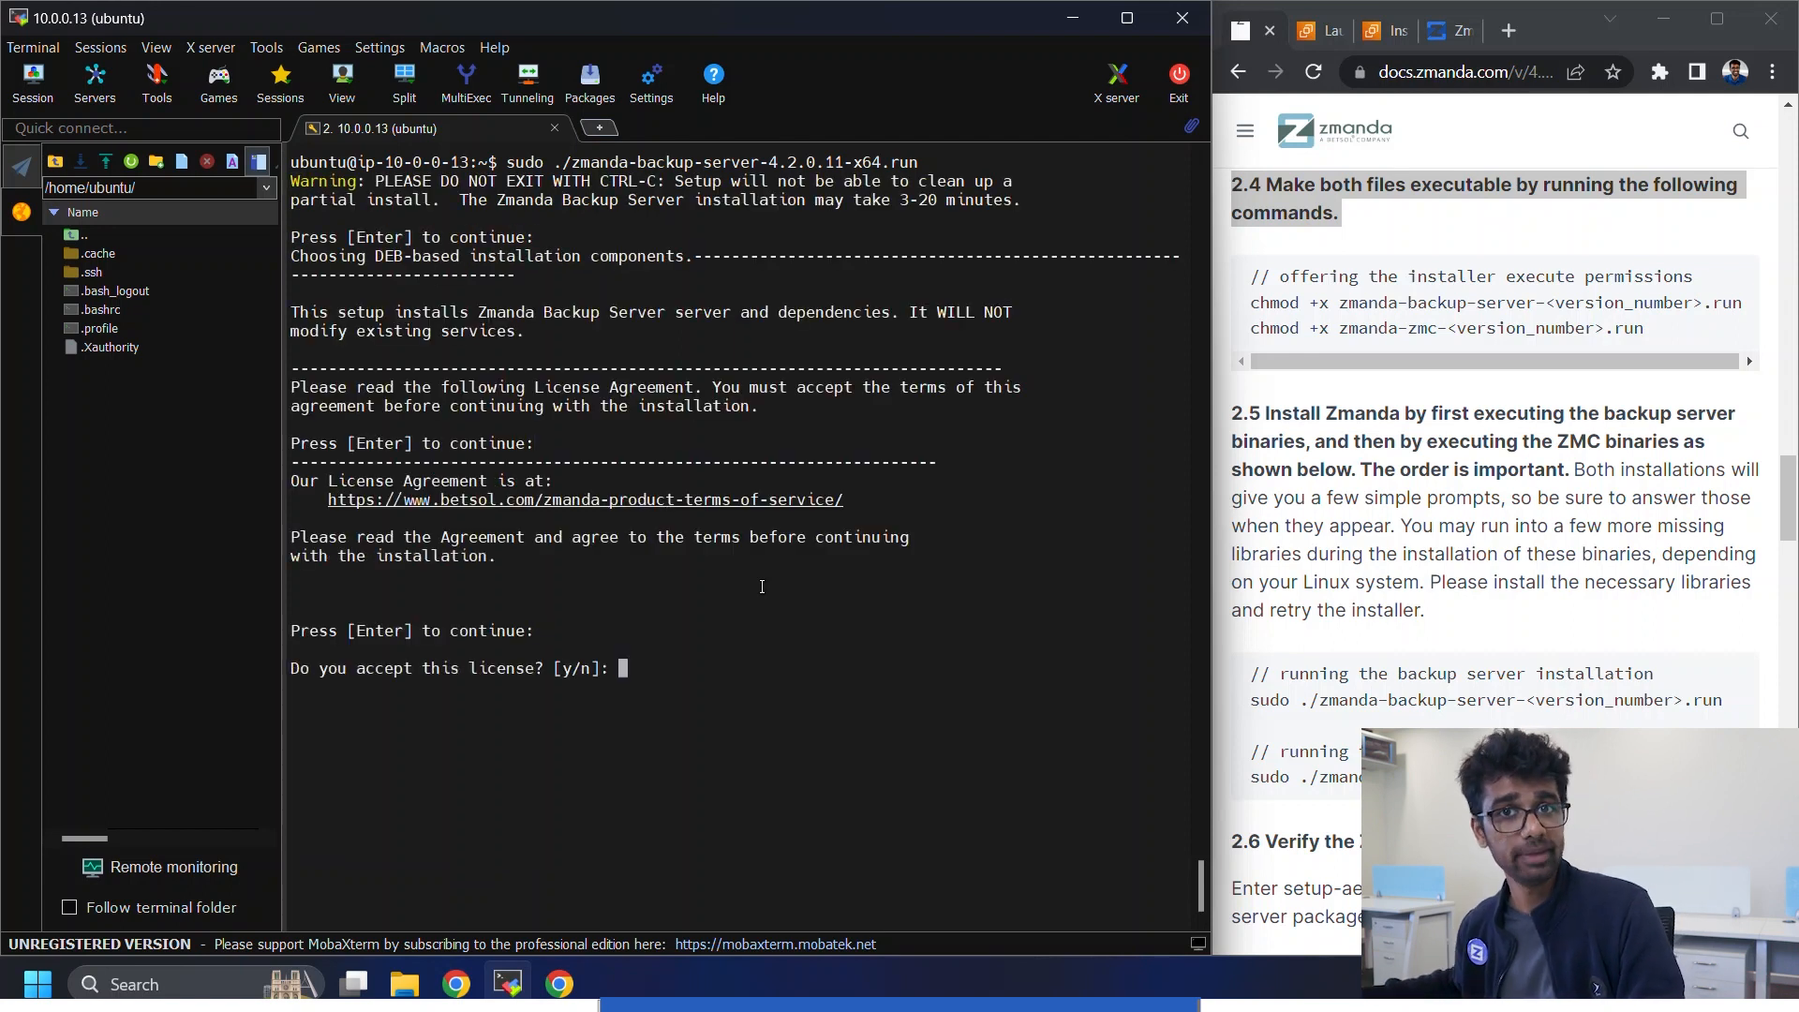
{"action": "type", "text": "y"}
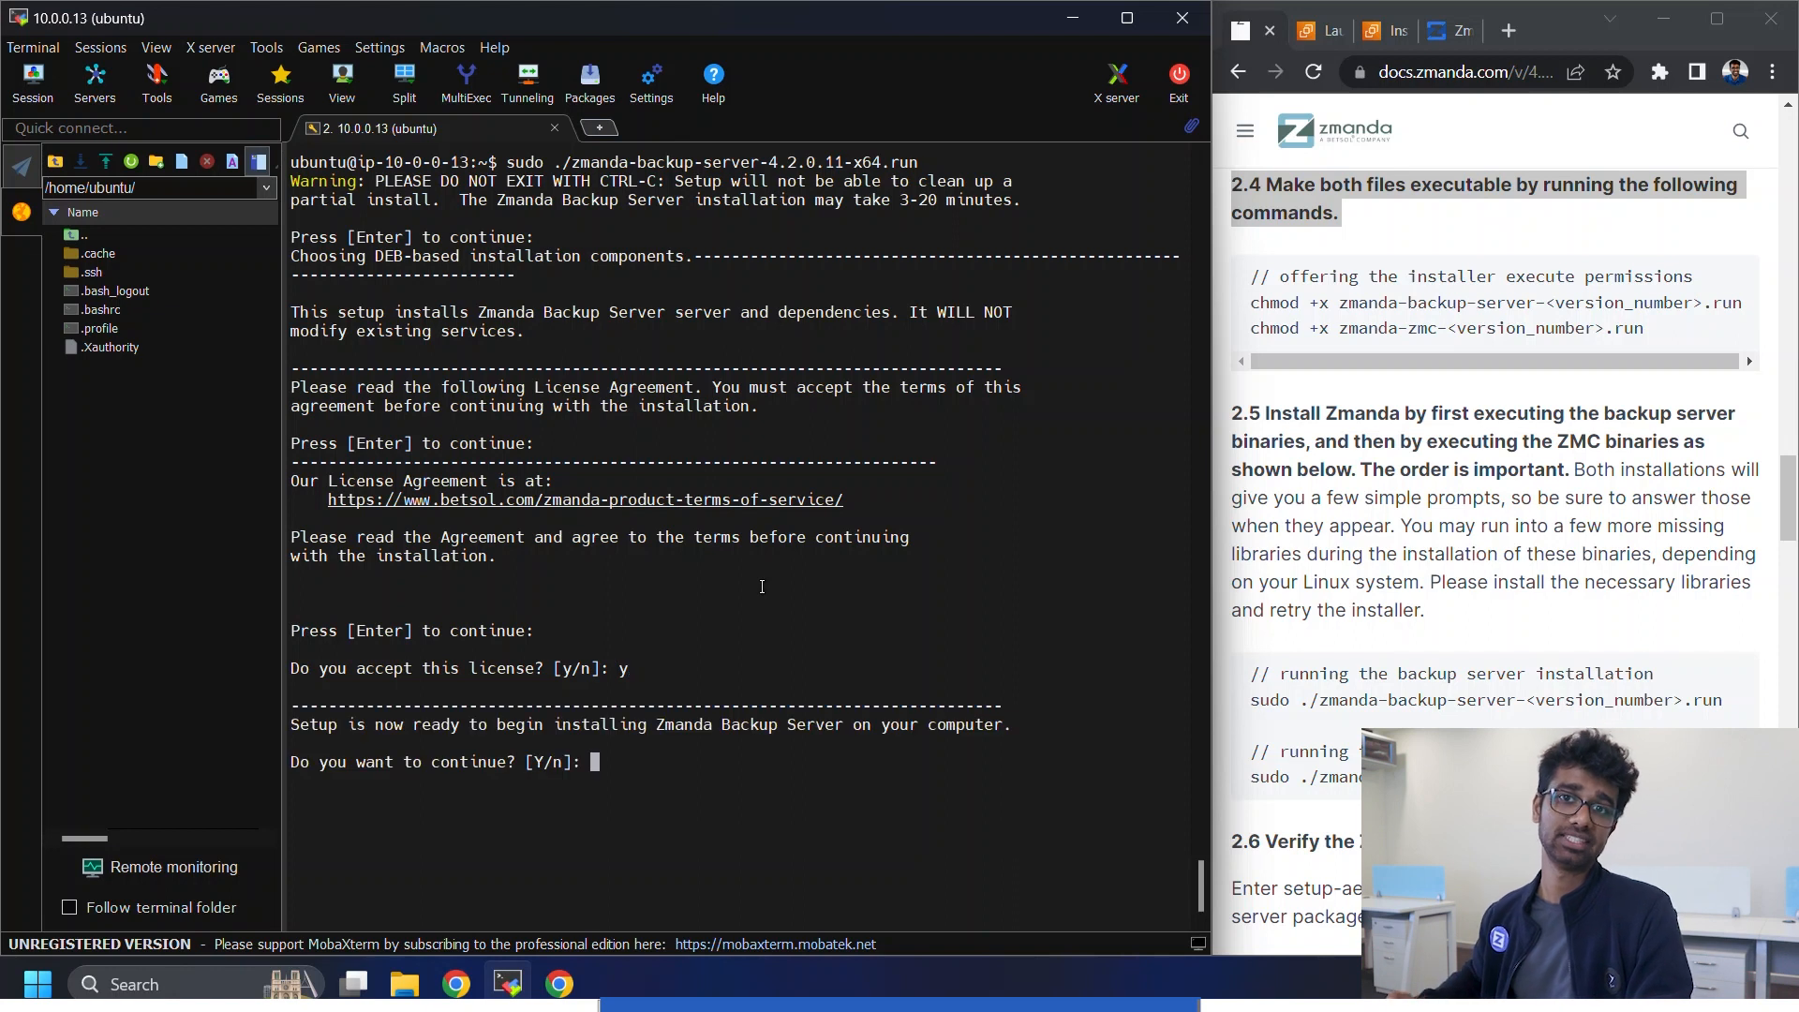
{"action": "type", "text": "y"}
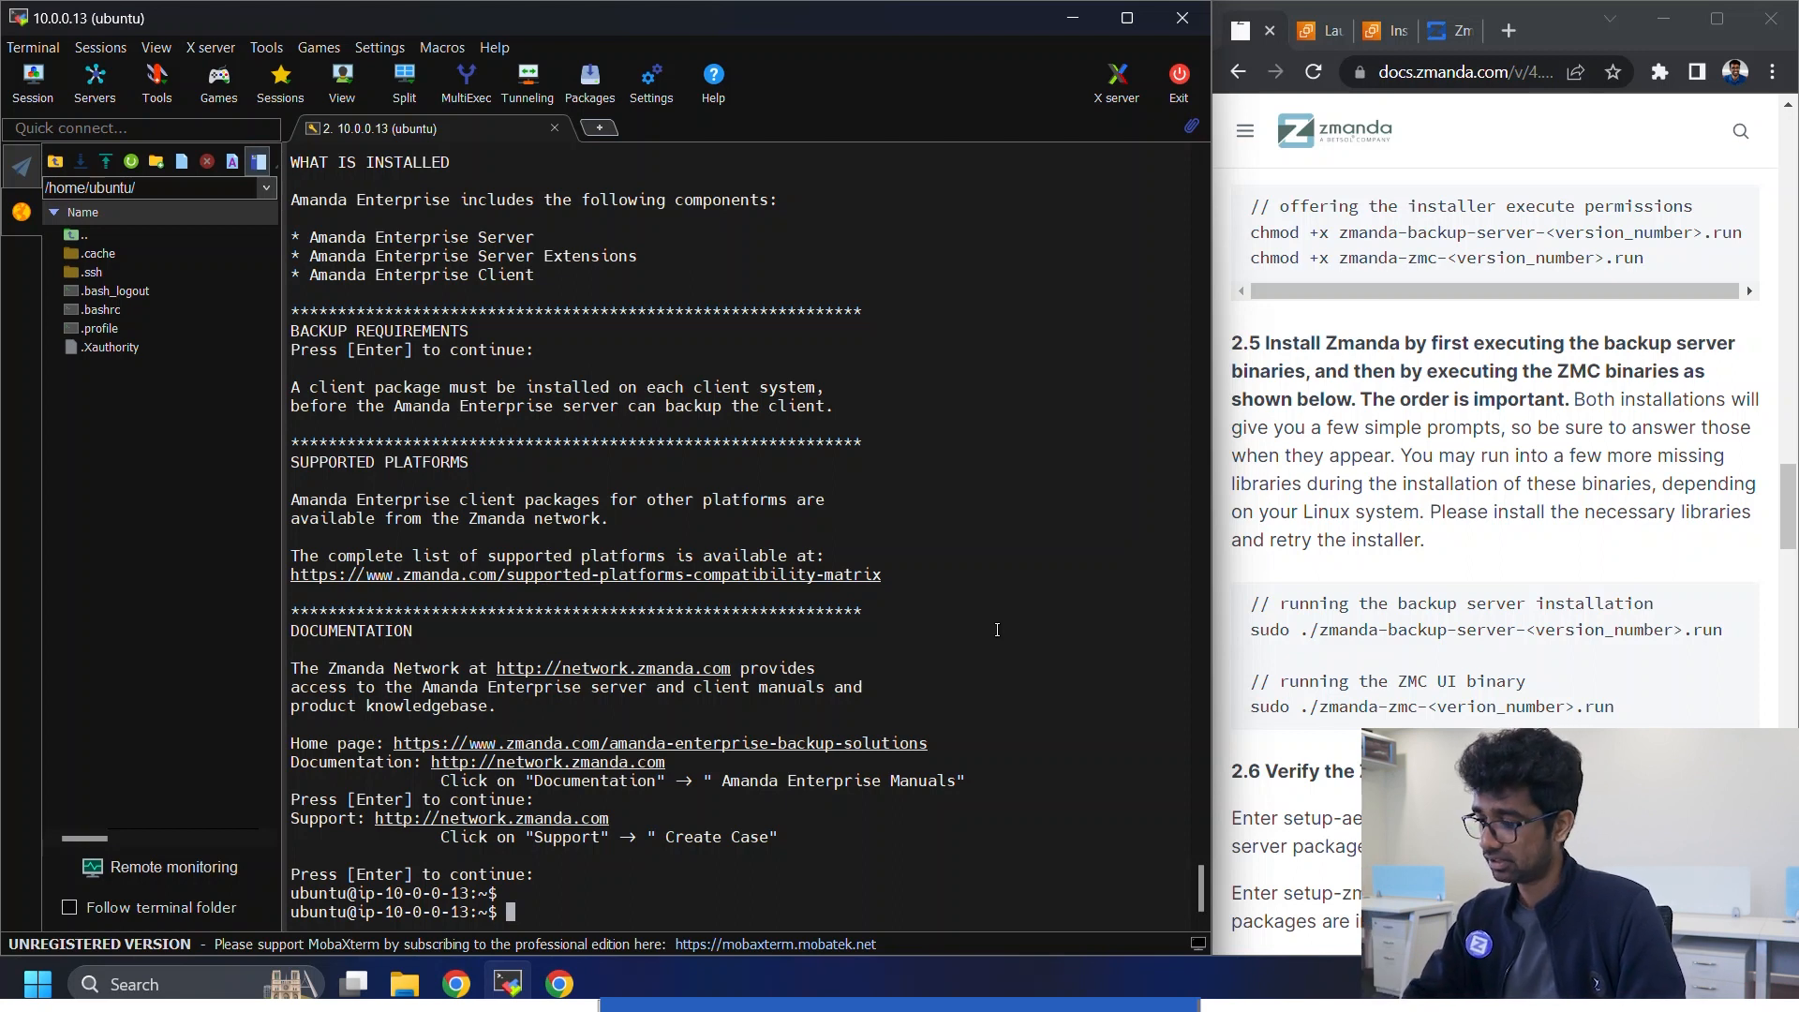
{"action": "type", "text": "sudo ./"}
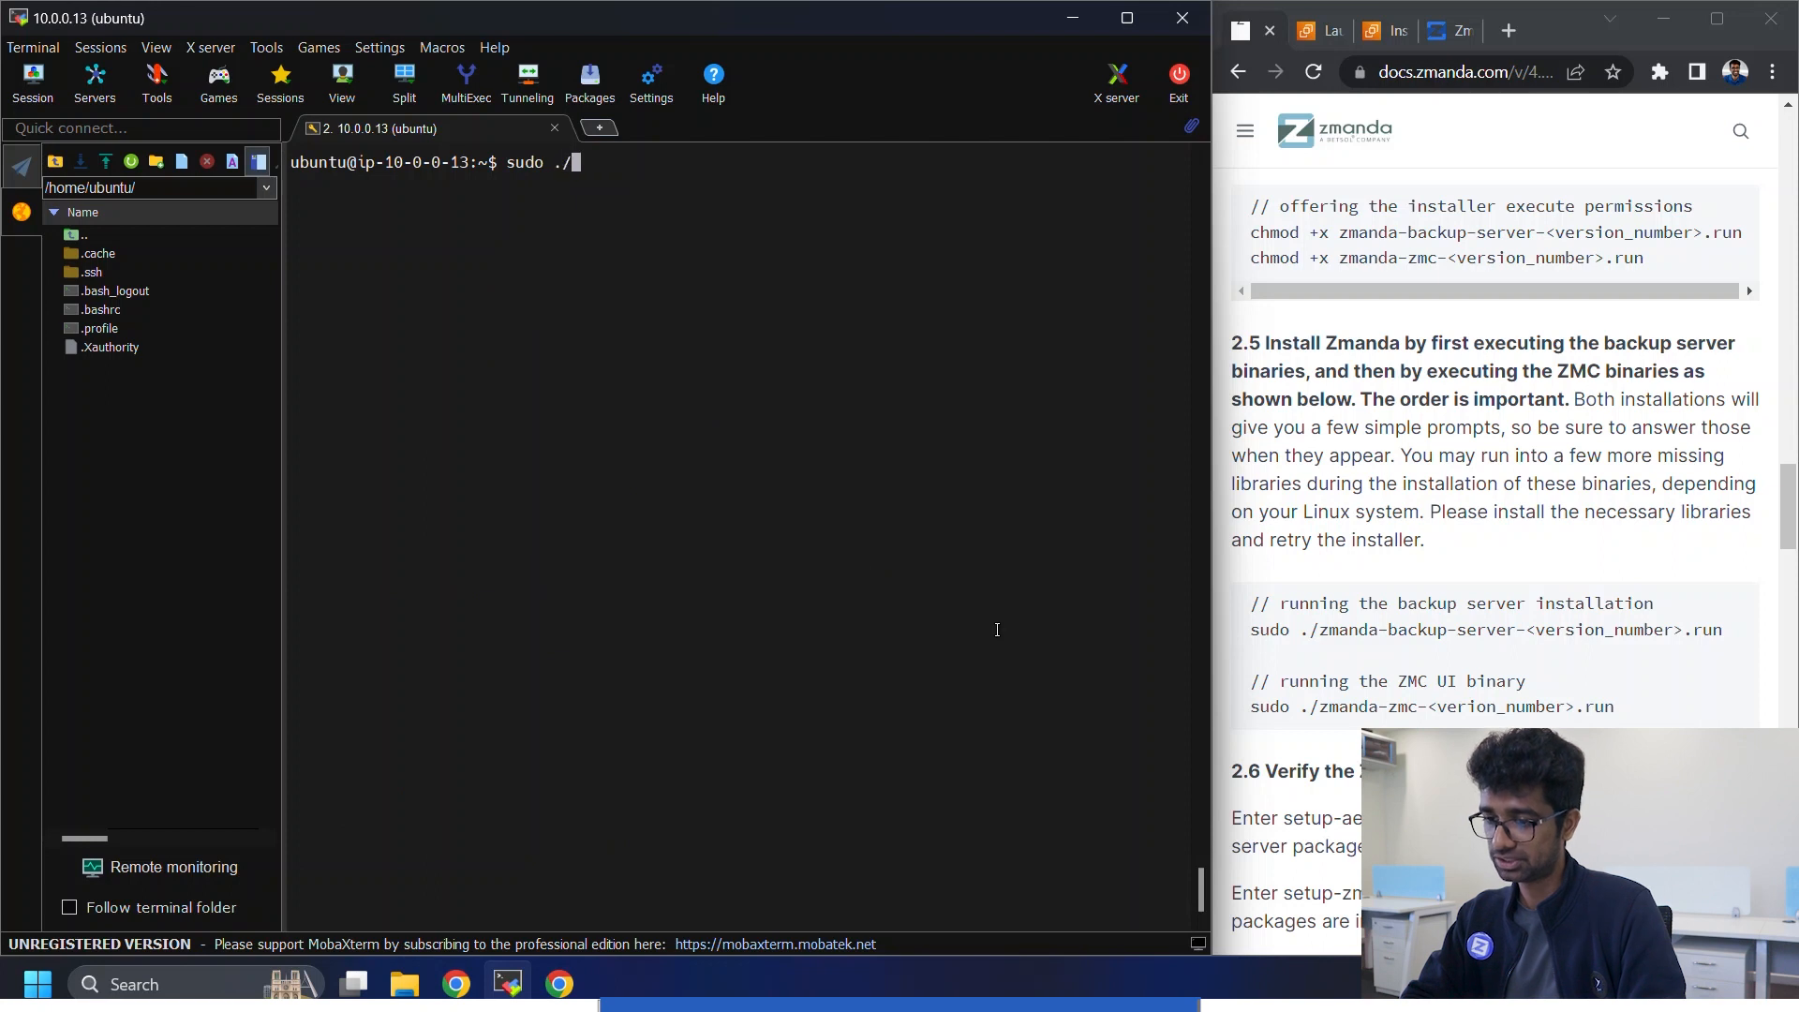
{"action": "type", "text": "zmanda-"}
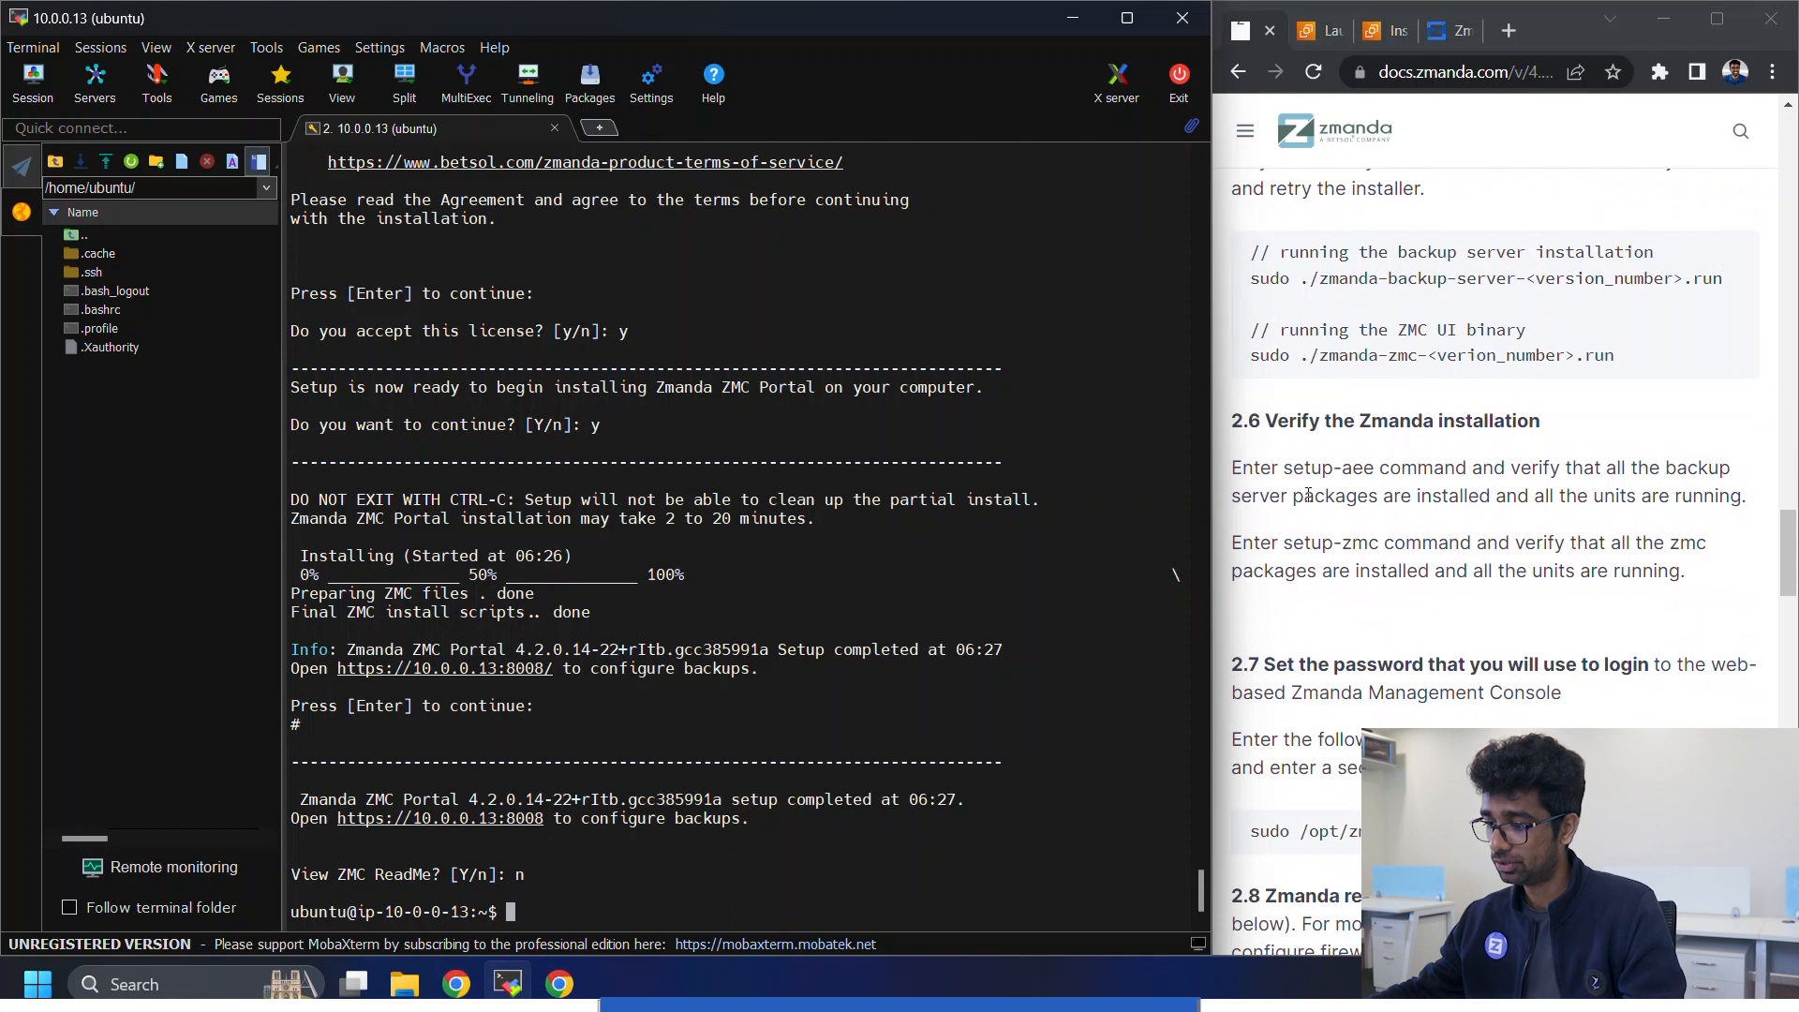
- Verify the installs with setup-aee and setup-zmc, all packages installed and units running
{"action": "double_click", "coordinate": [1328, 468]}
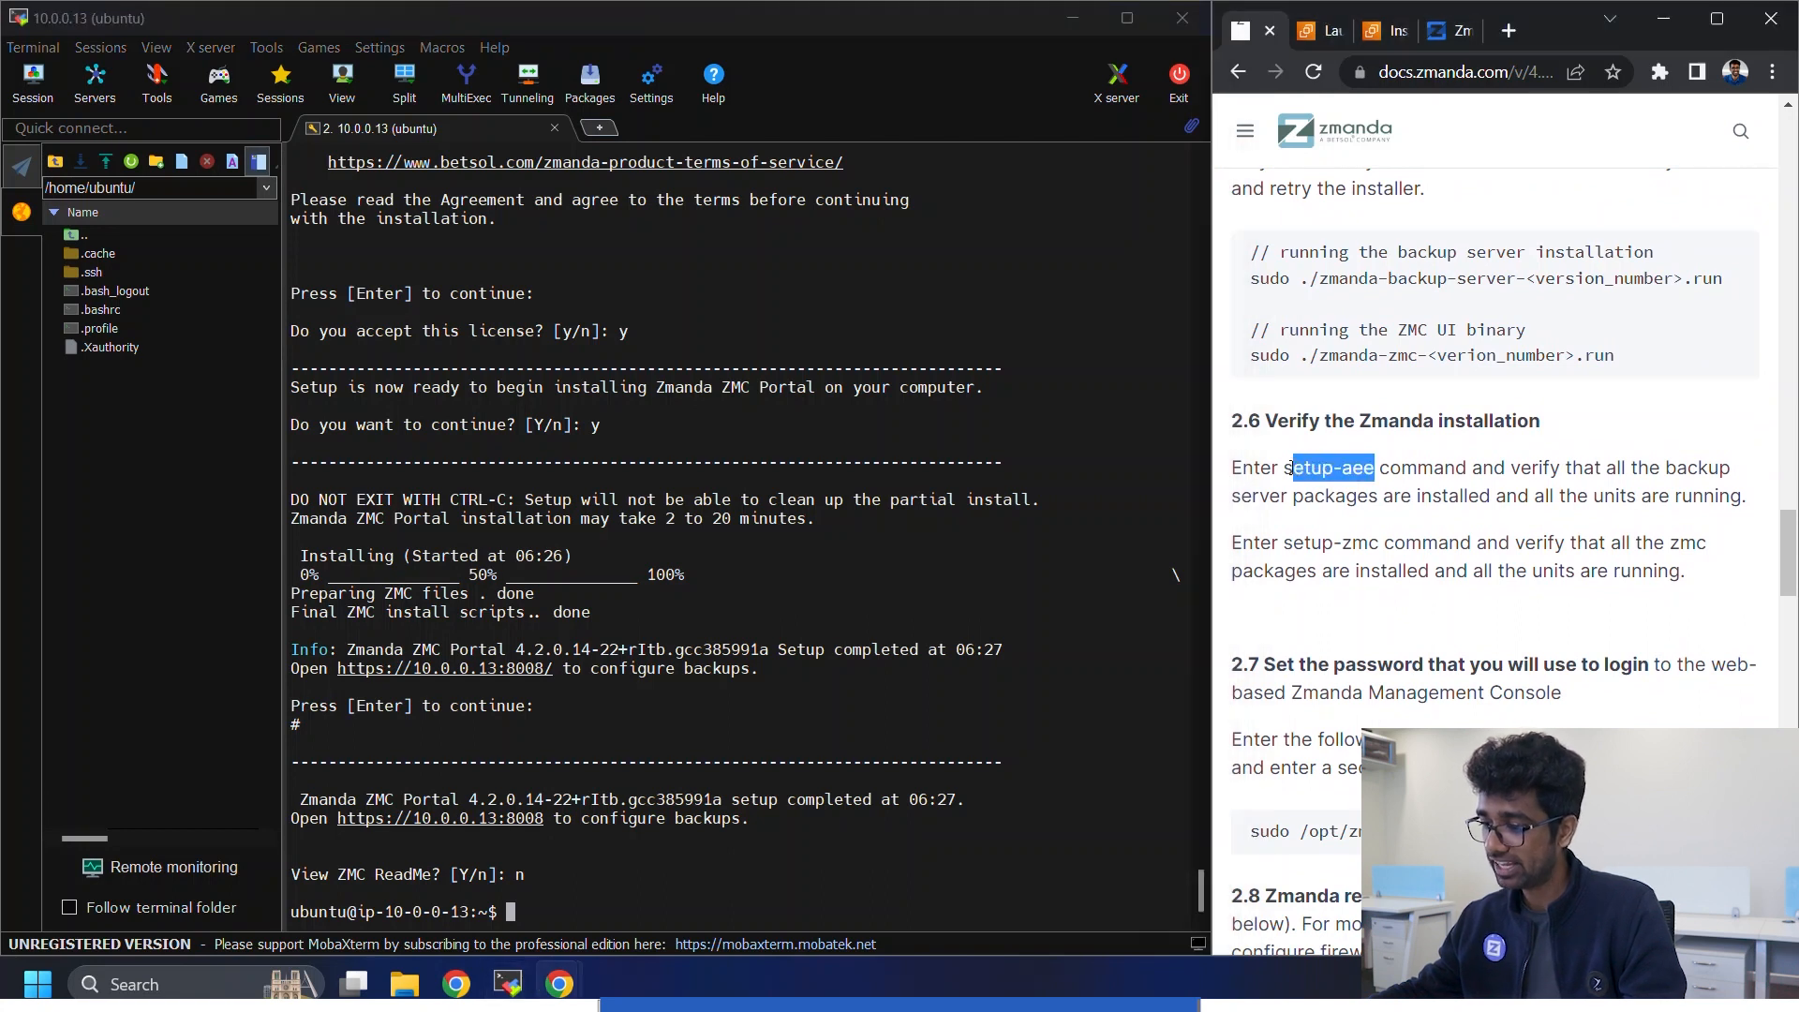
{"action": "type", "text": "setup-aee"}
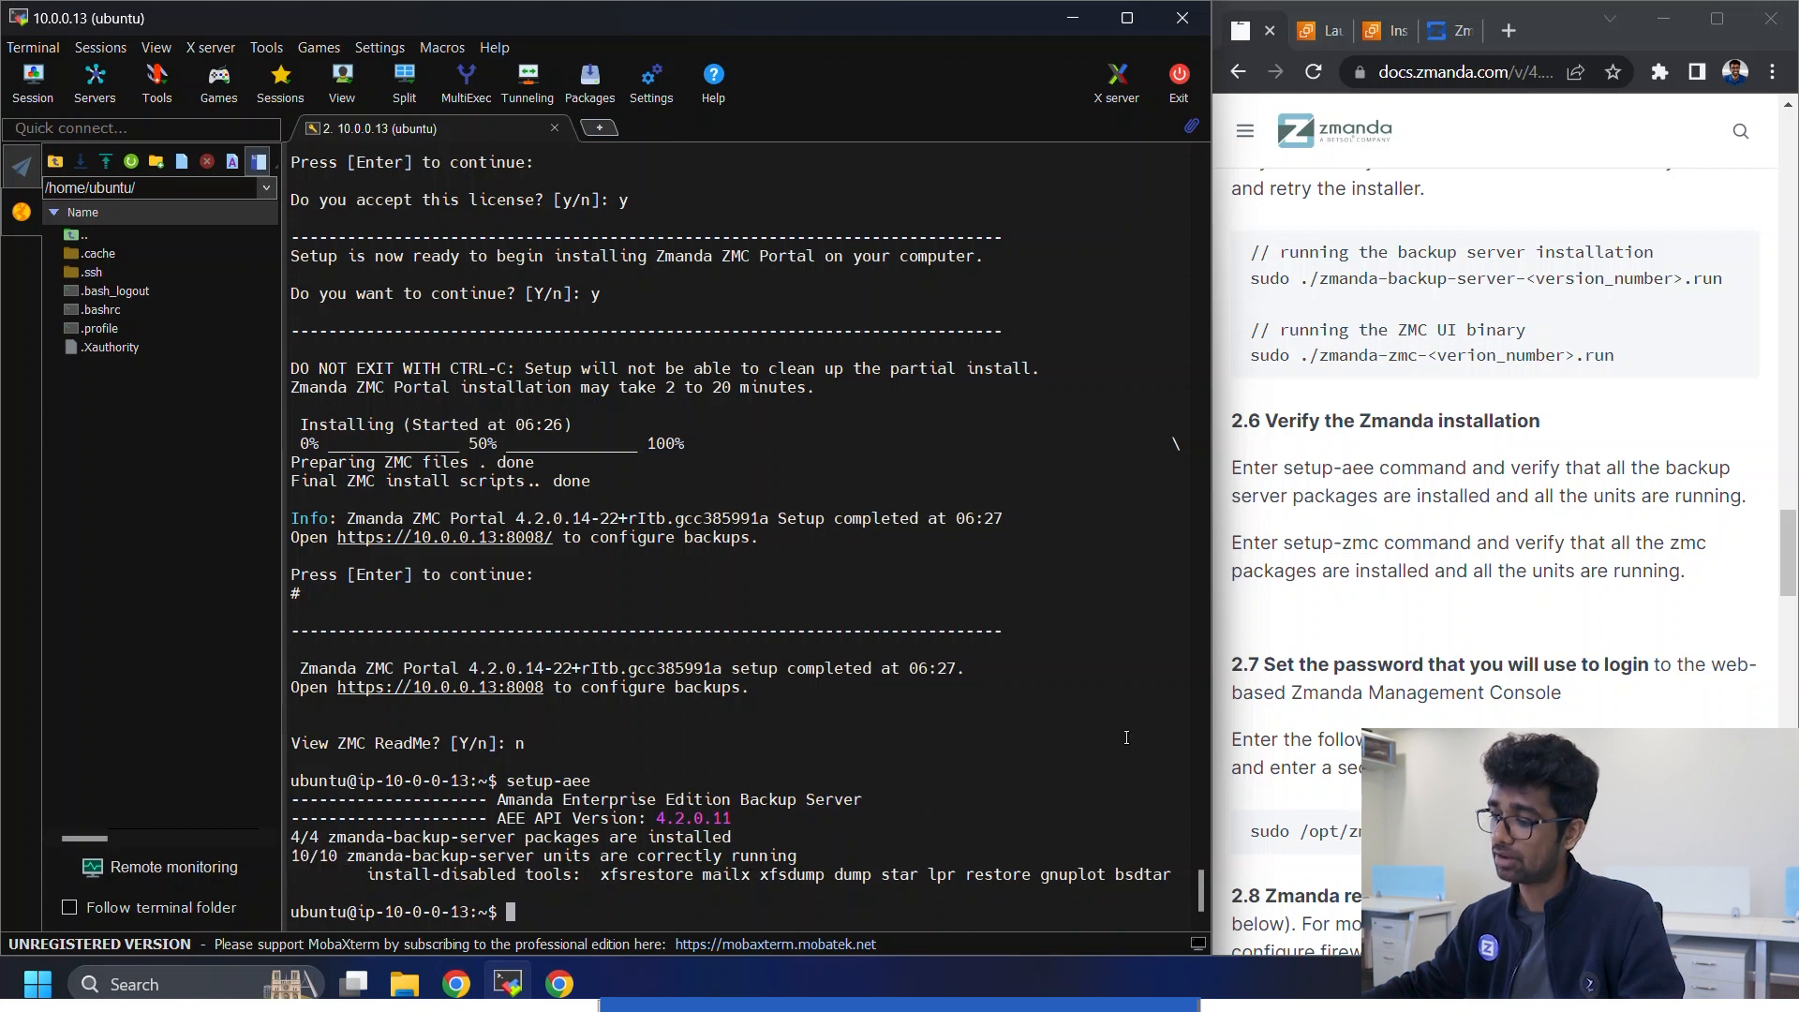
{"action": "mouse_move", "coordinate": [1377, 542]}
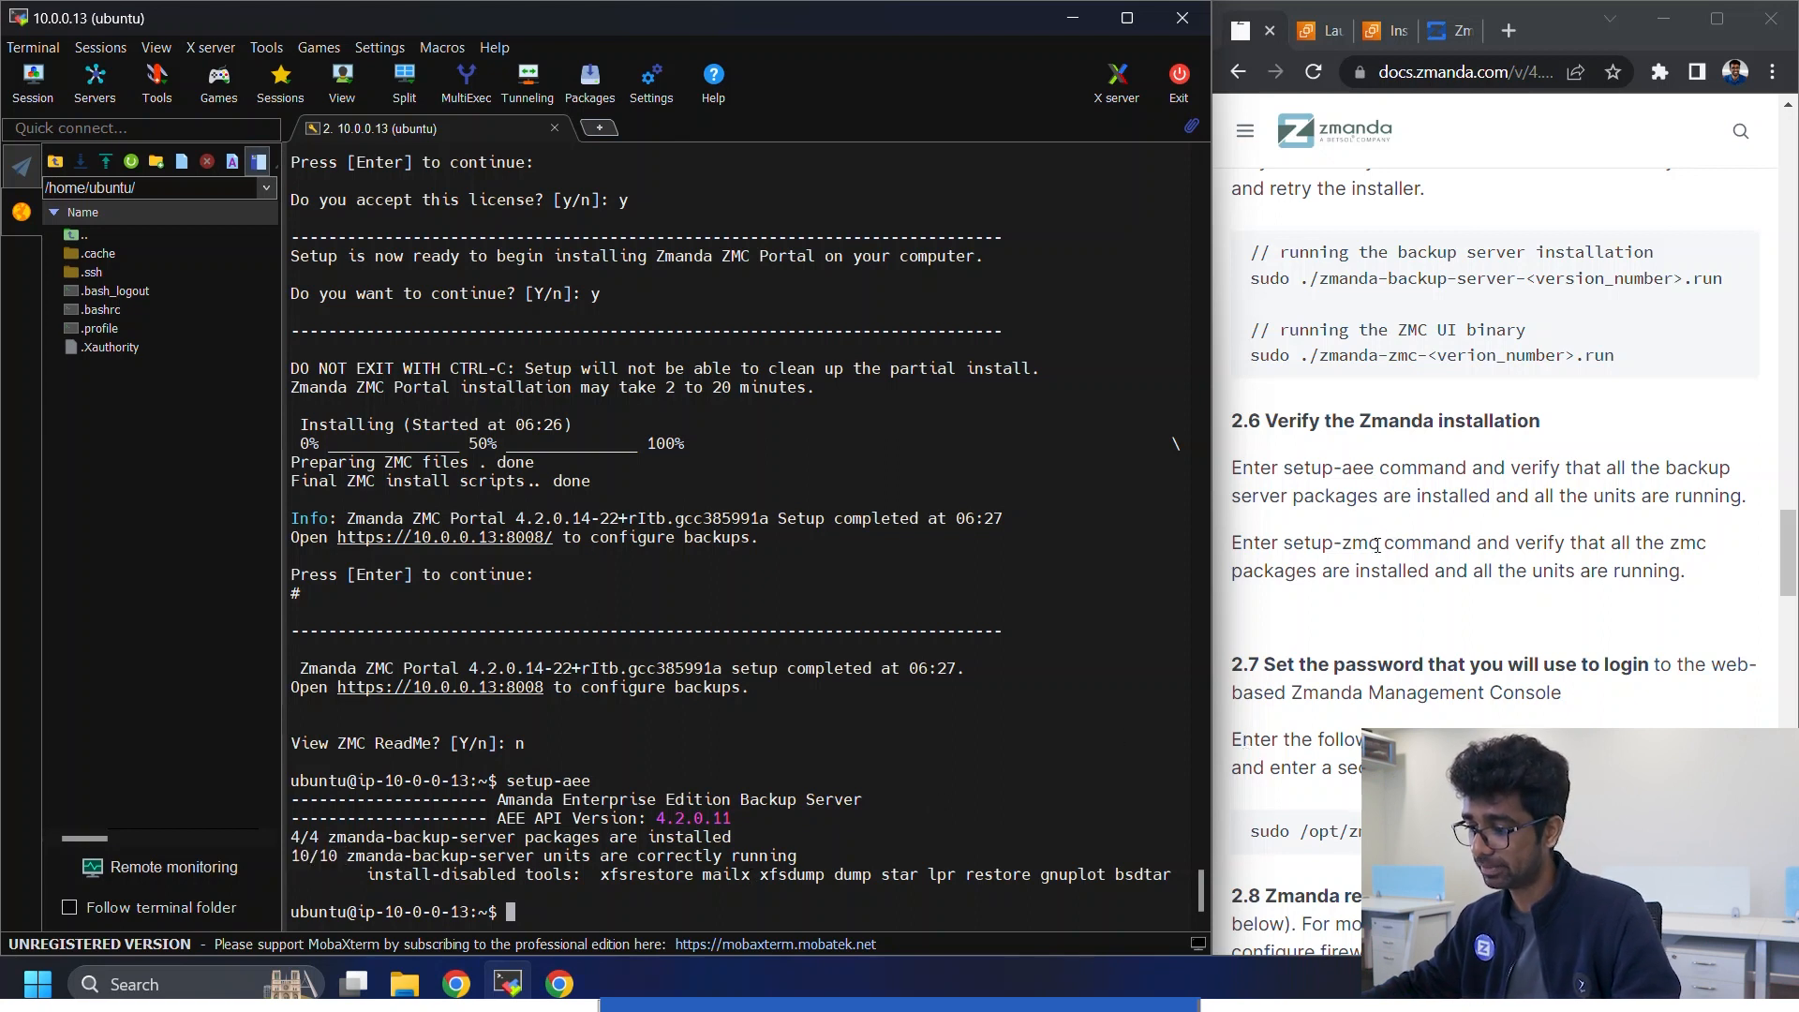
{"action": "double_click", "coordinate": [1331, 543]}
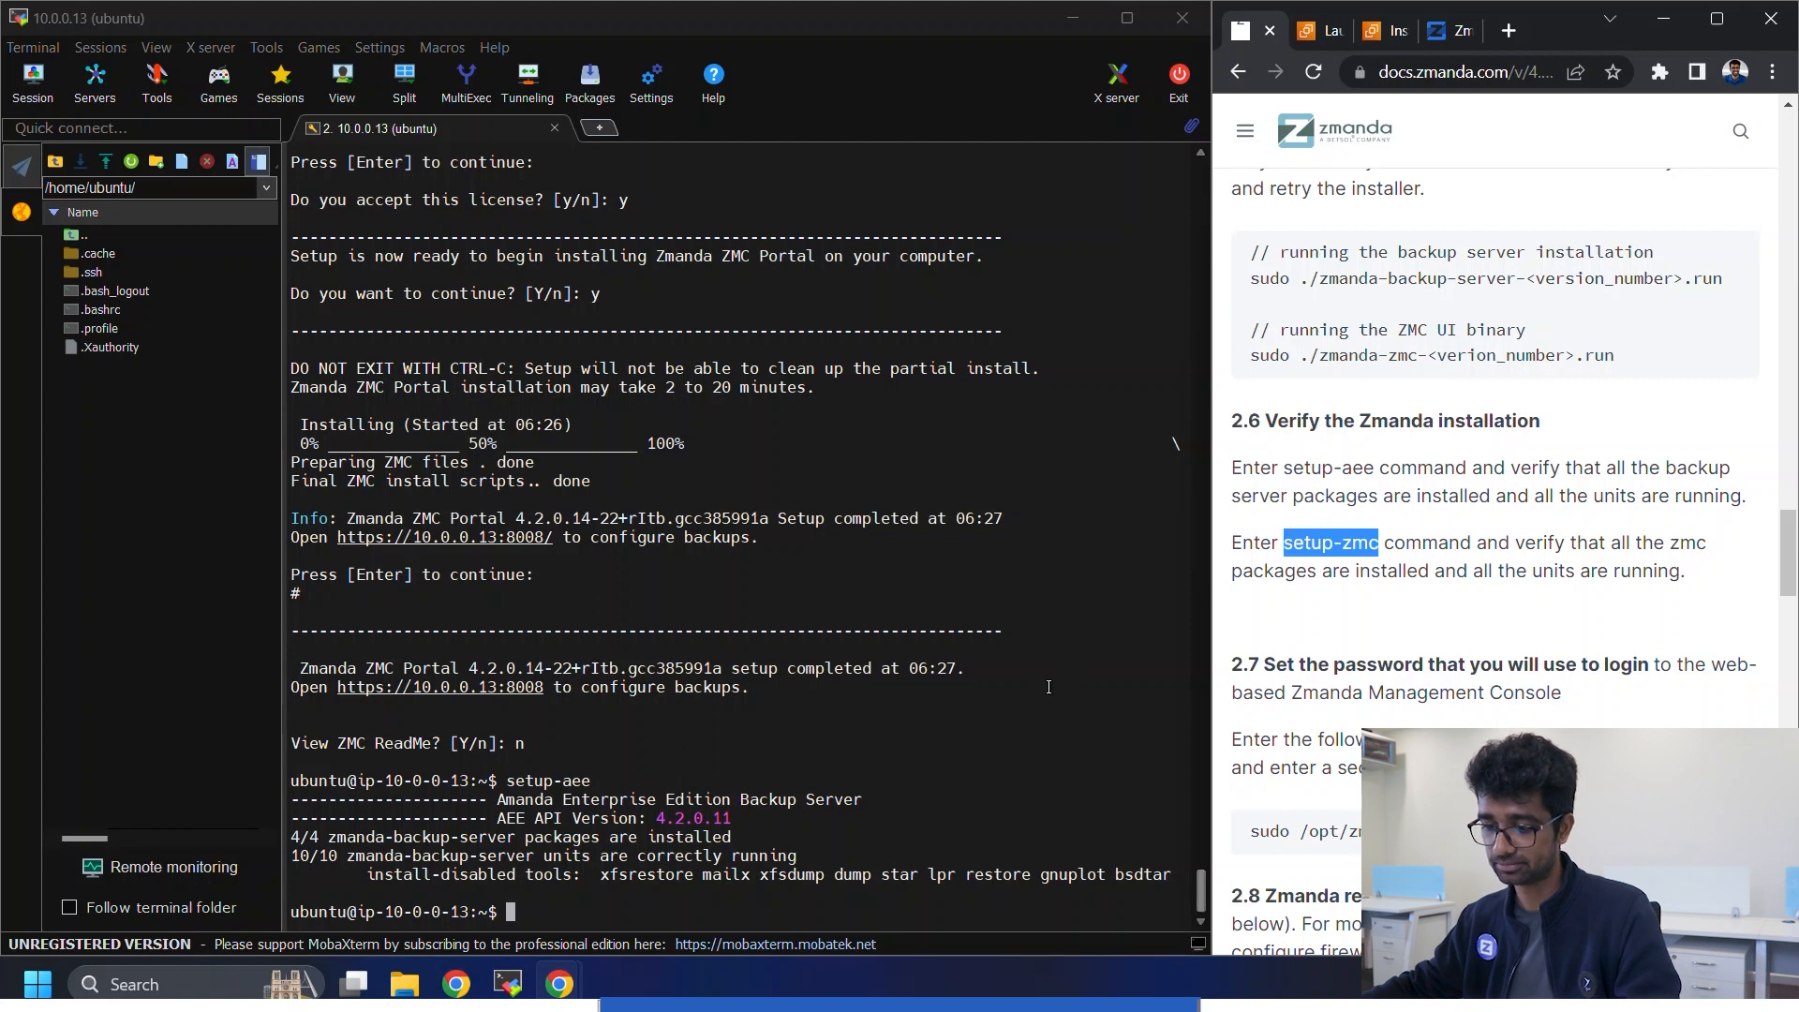
{"action": "type", "text": "setup-zmc"}
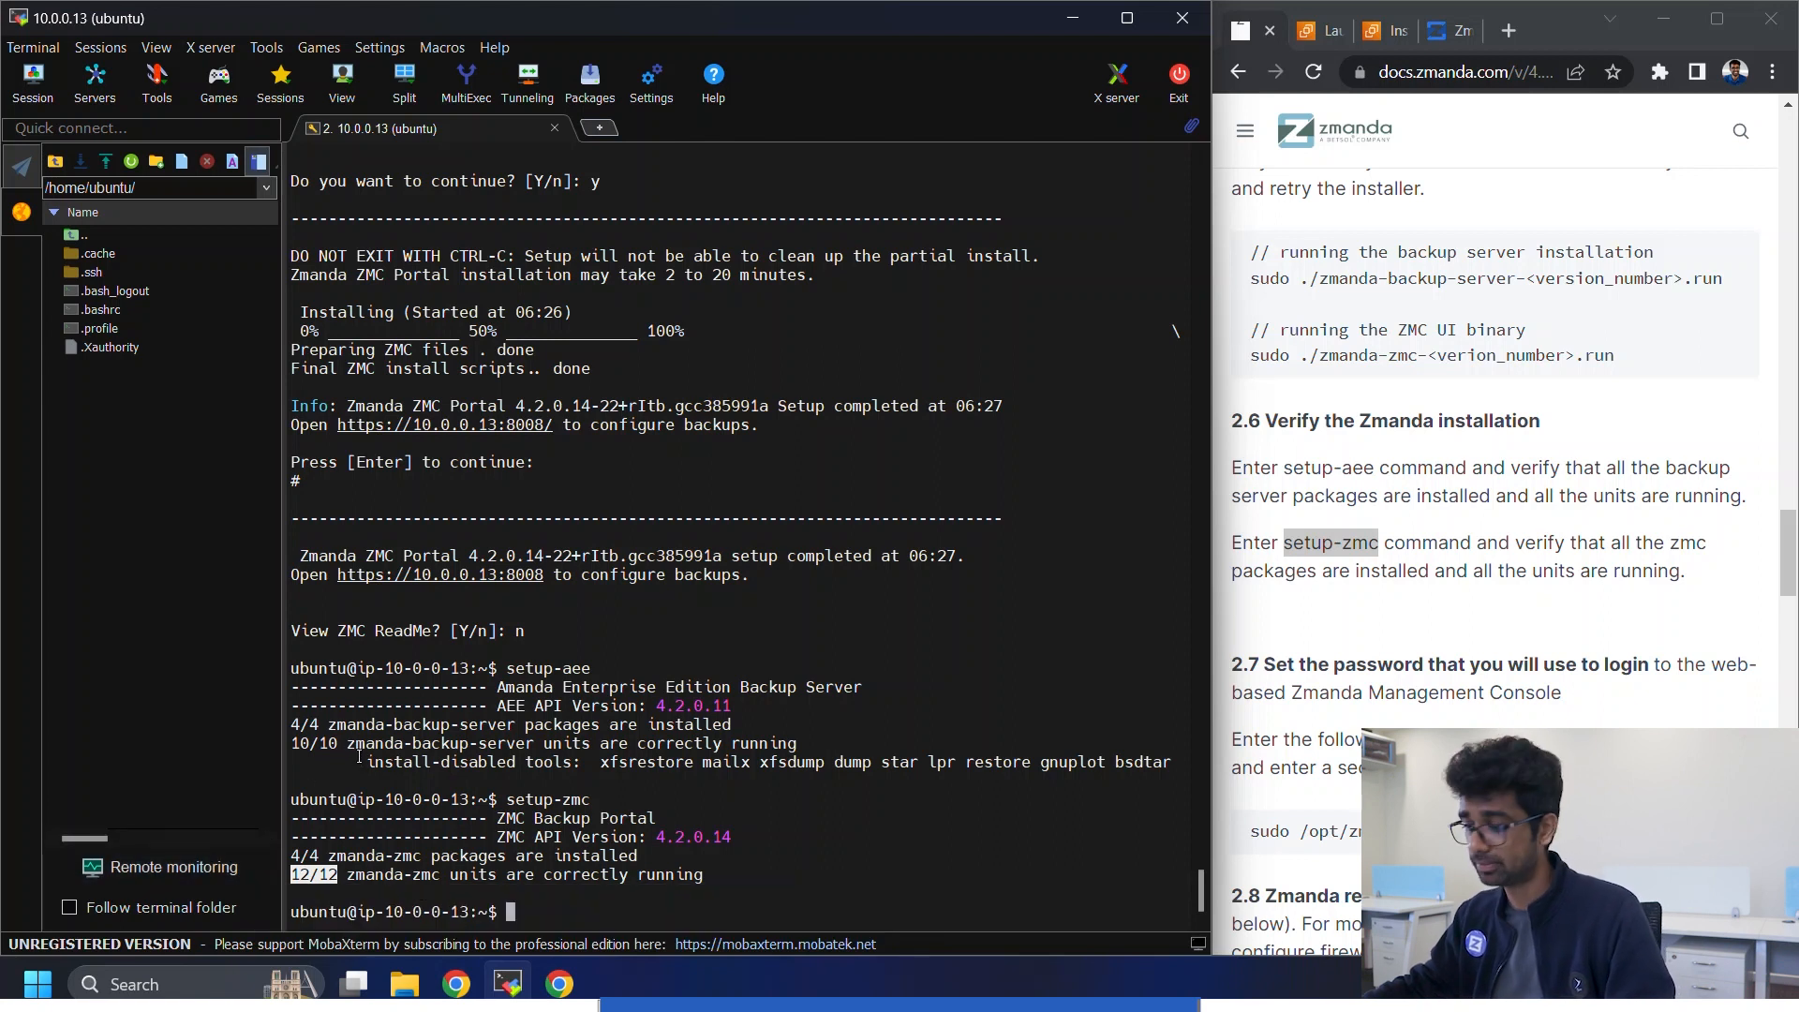
- Run sudo /opt/zmanda/amanda/bin/reset-admin-password to begin the admin password reset
{"action": "double_click", "coordinate": [1330, 543]}
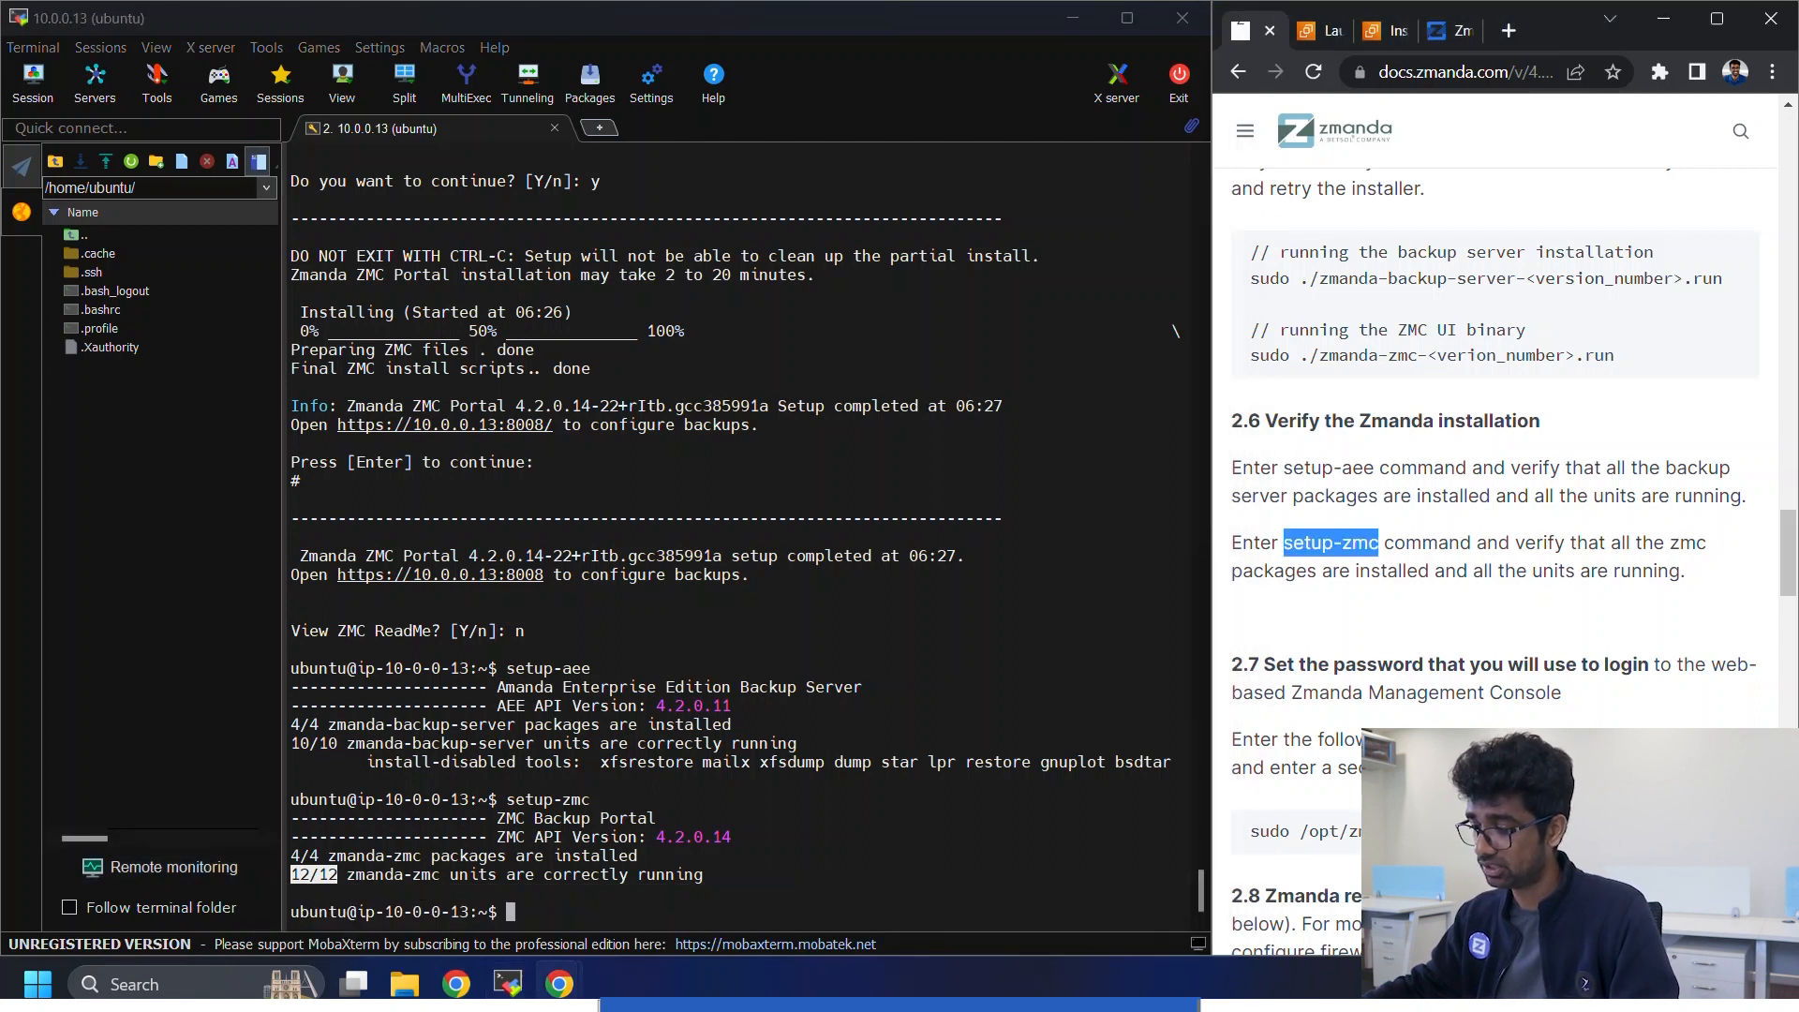
{"action": "type", "text": "sudo /opt/zmanda/amanda/bin/reset-admin-password"}
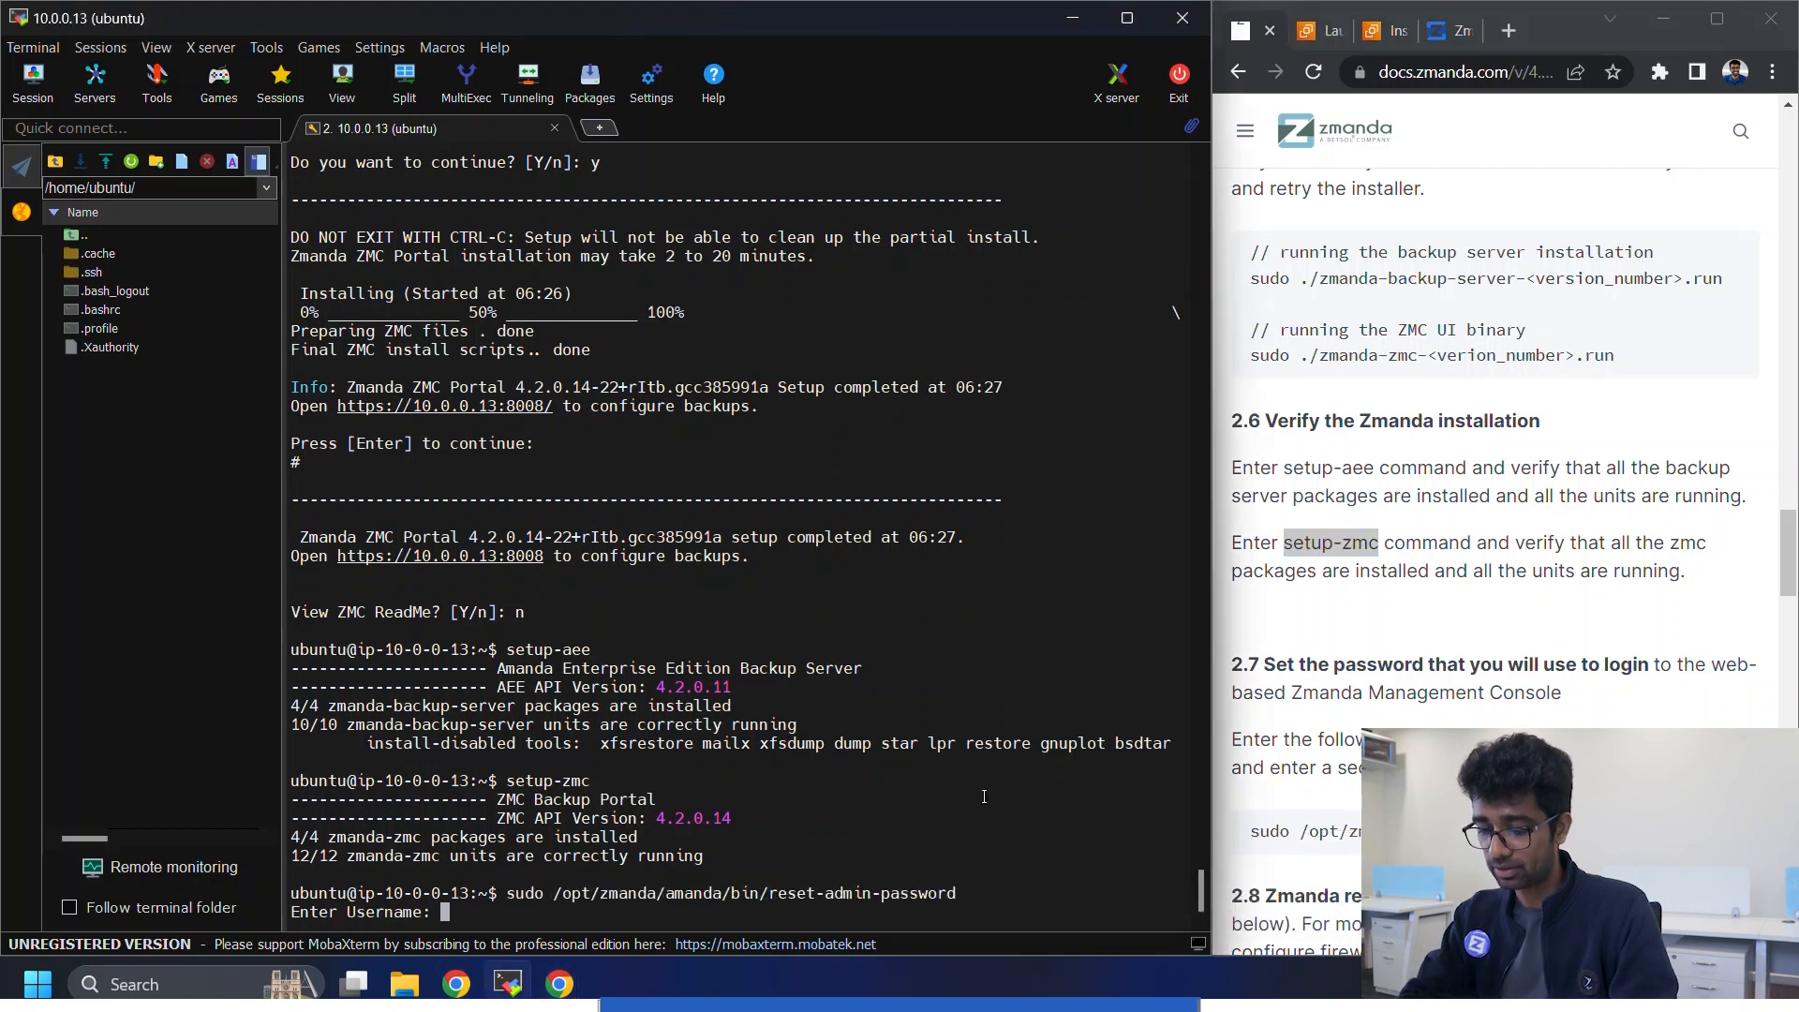
- Enter admin as the username and the new password, reported reset successfully
{"action": "type", "text": "admin"}
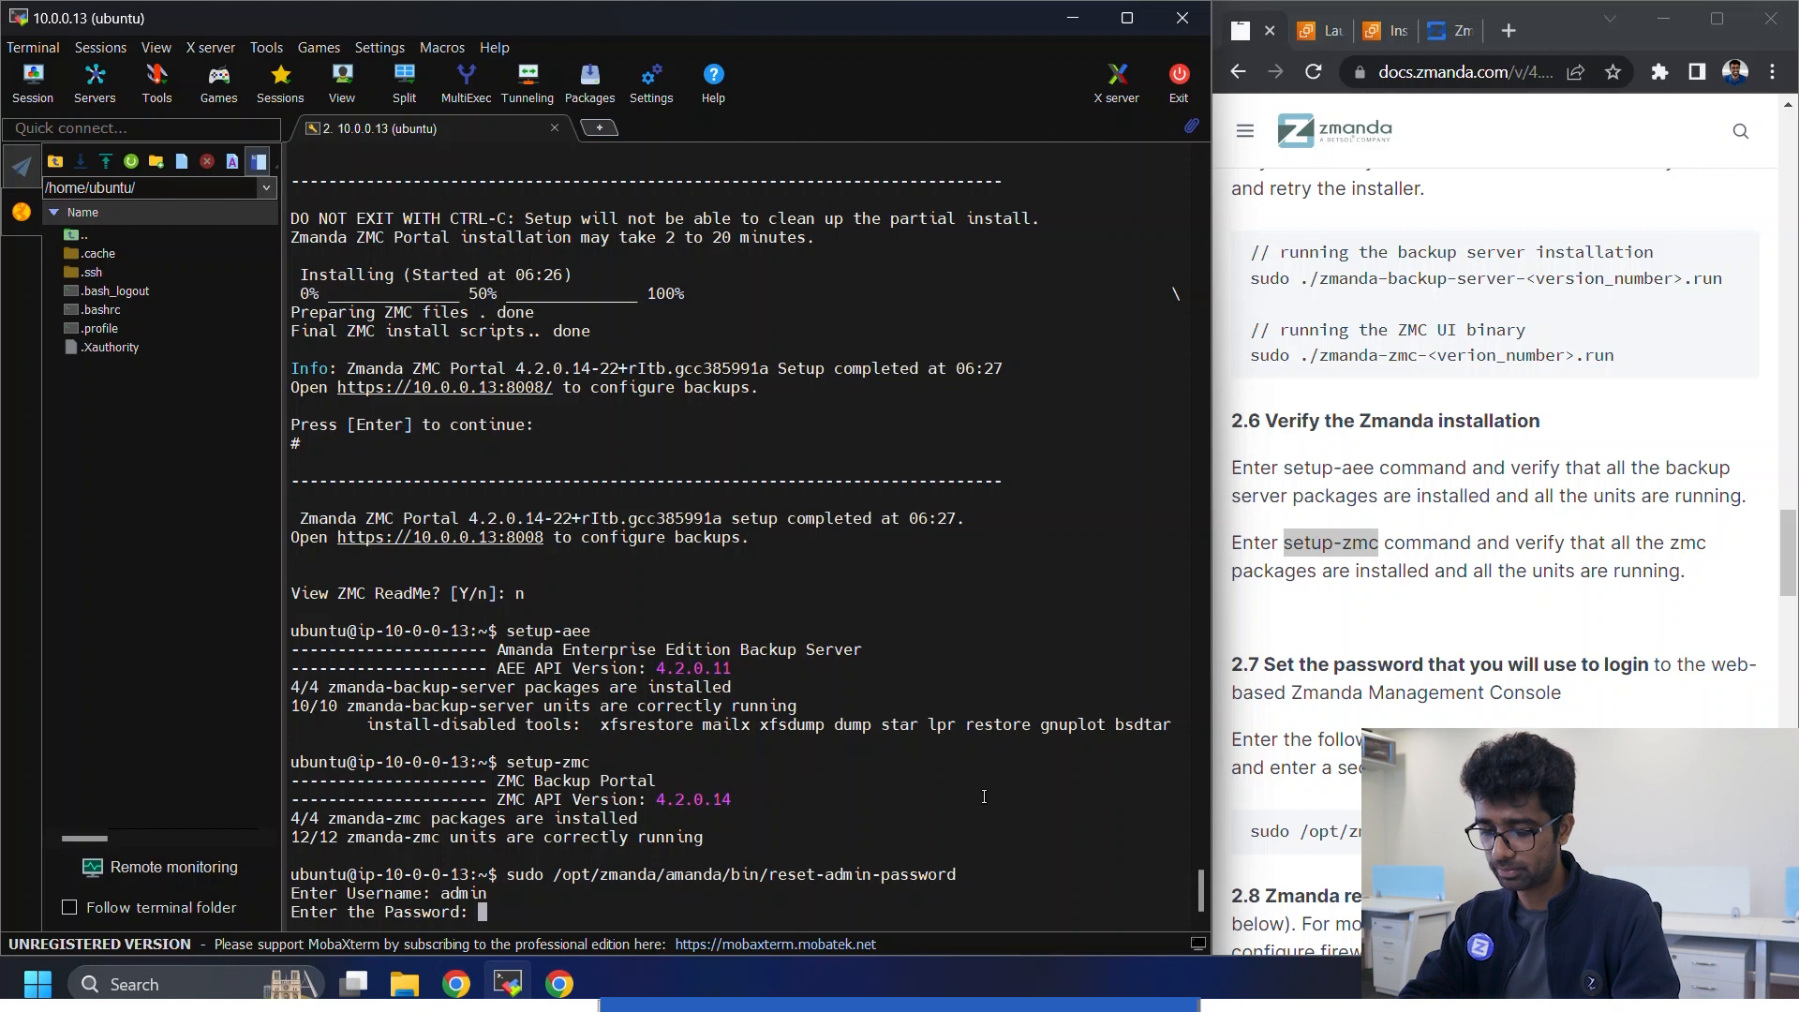
{"action": "key", "text": "Enter"}
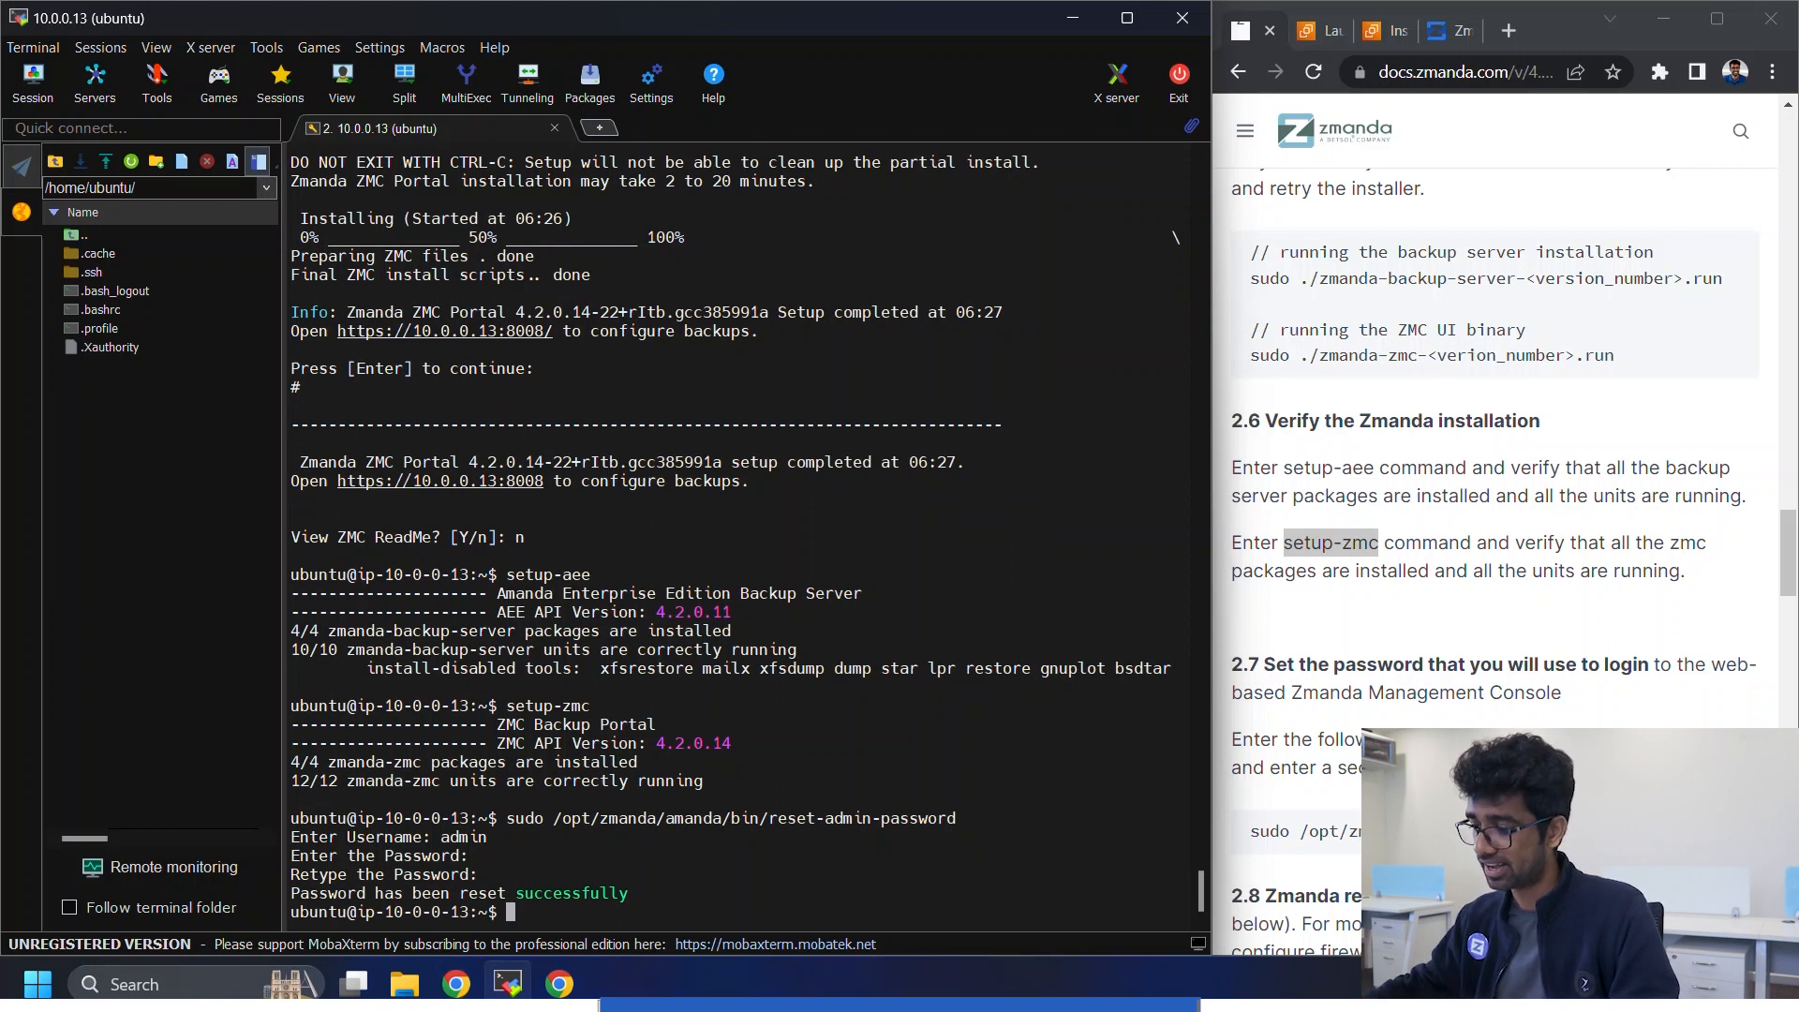
{"action": "scroll", "scroll_direction": "down", "scroll_amount": 3}
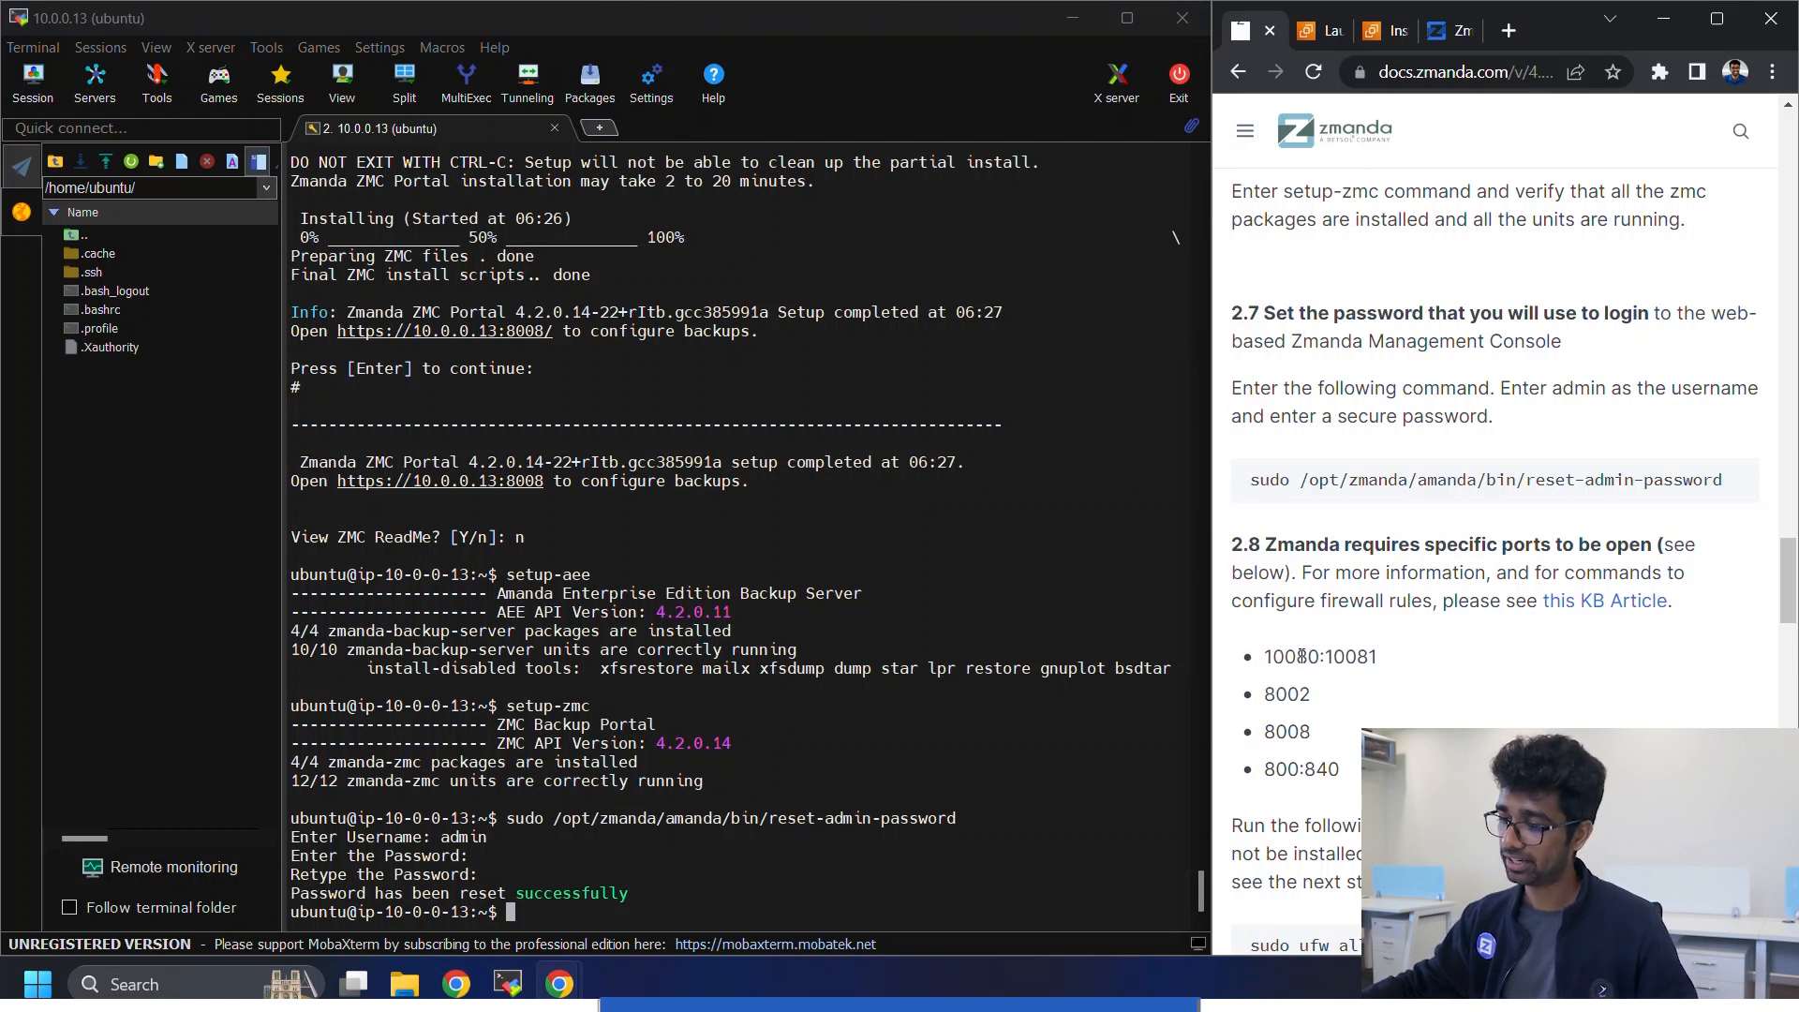
- Highlight the 800:840 port range in step 2.8 and copy the ufw allow command
{"action": "double_click", "coordinate": [1290, 657]}
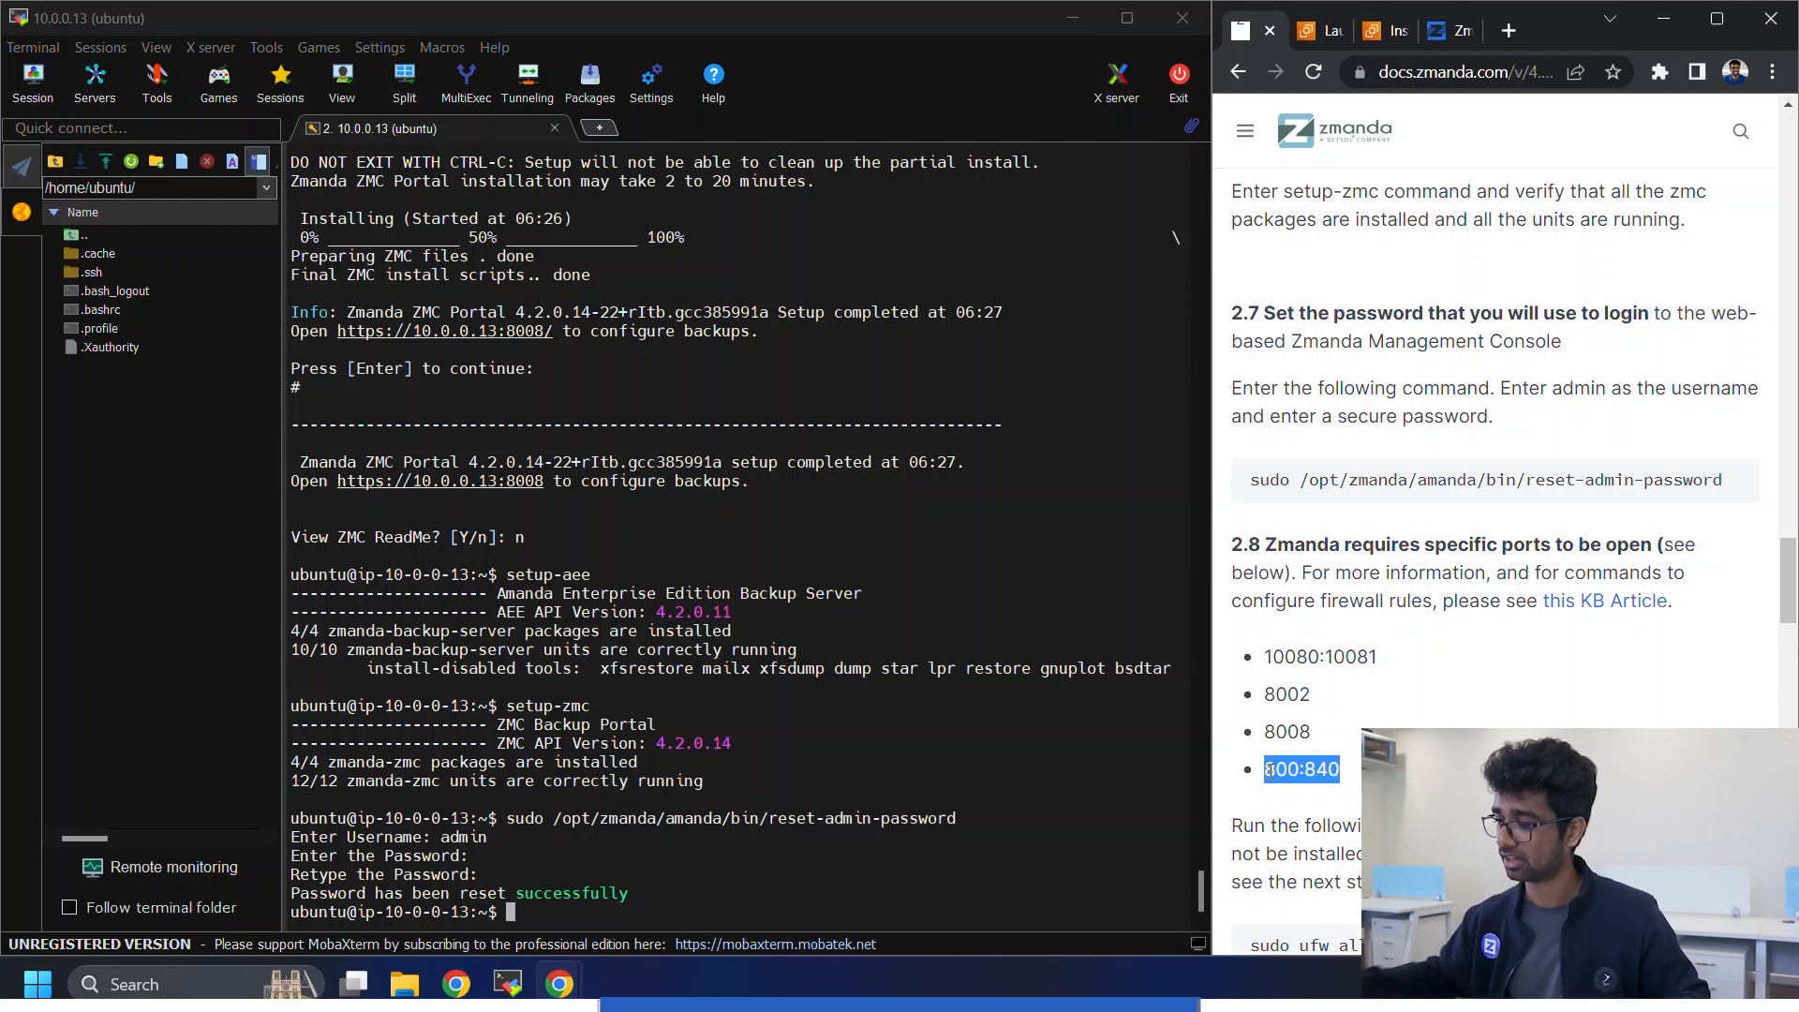
{"action": "scroll", "scroll_direction": "down", "scroll_amount": 3}
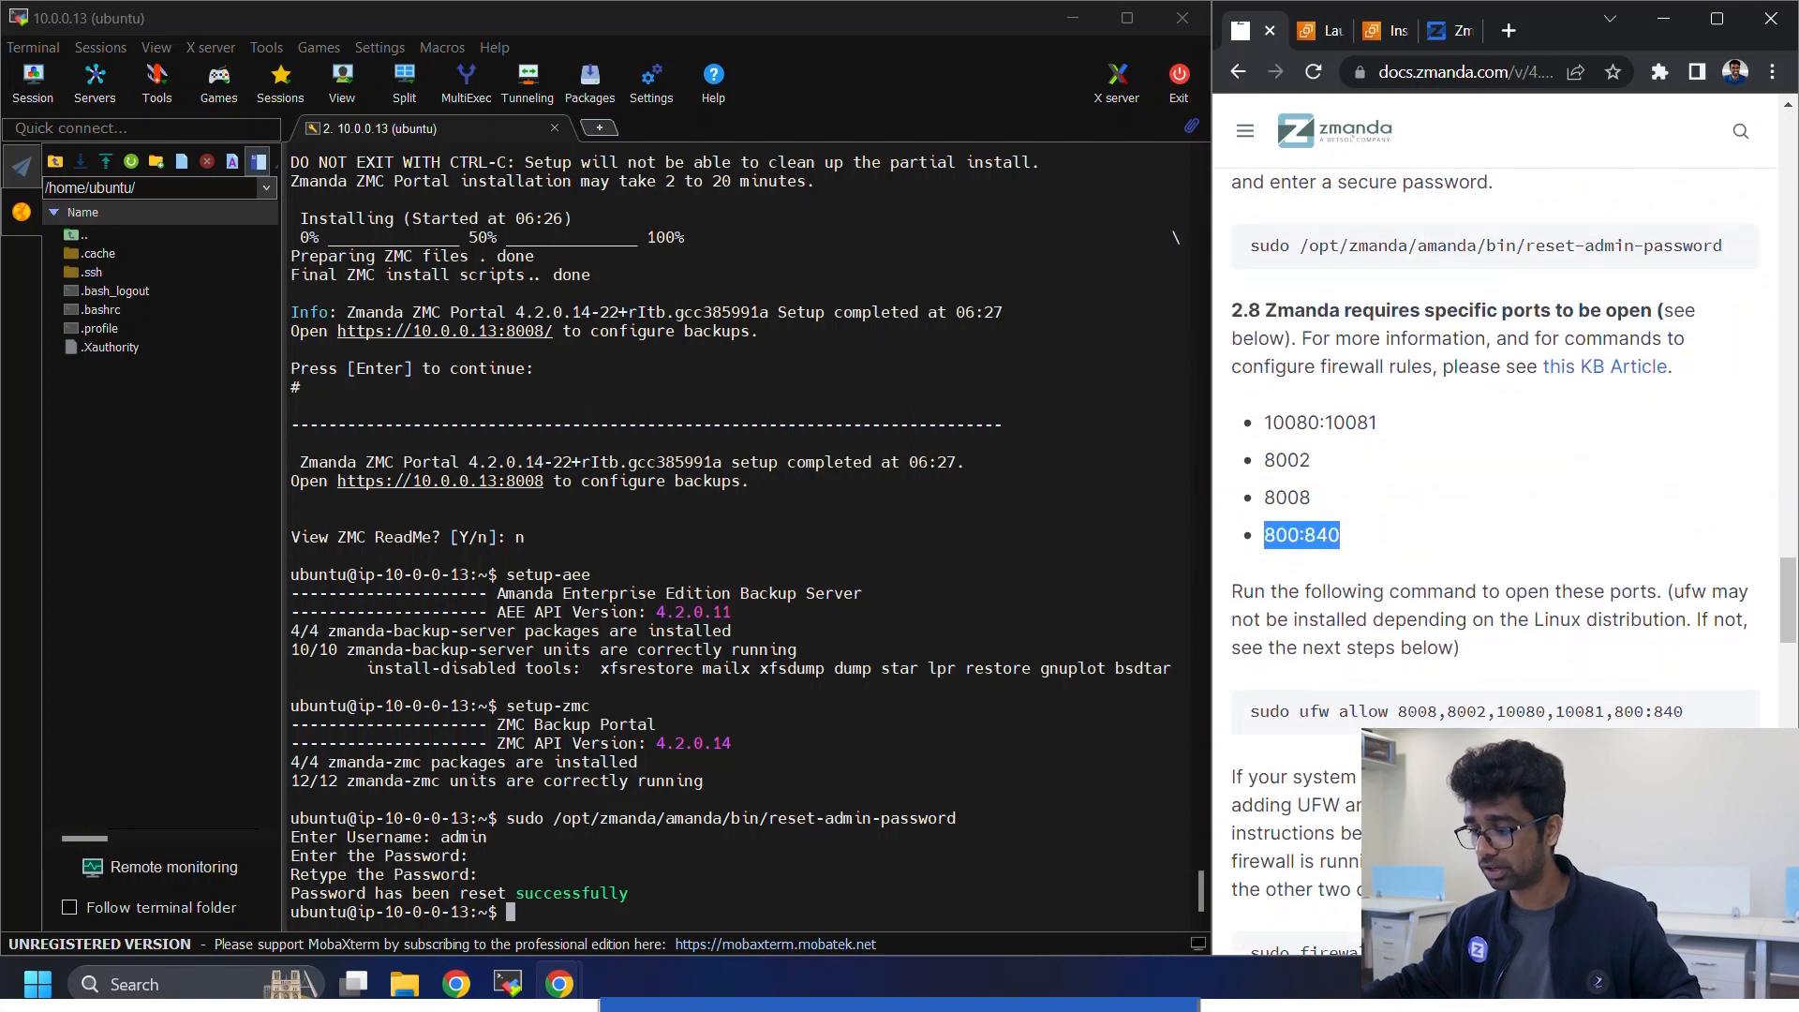
{"action": "left_click", "coordinate": [1737, 713]}
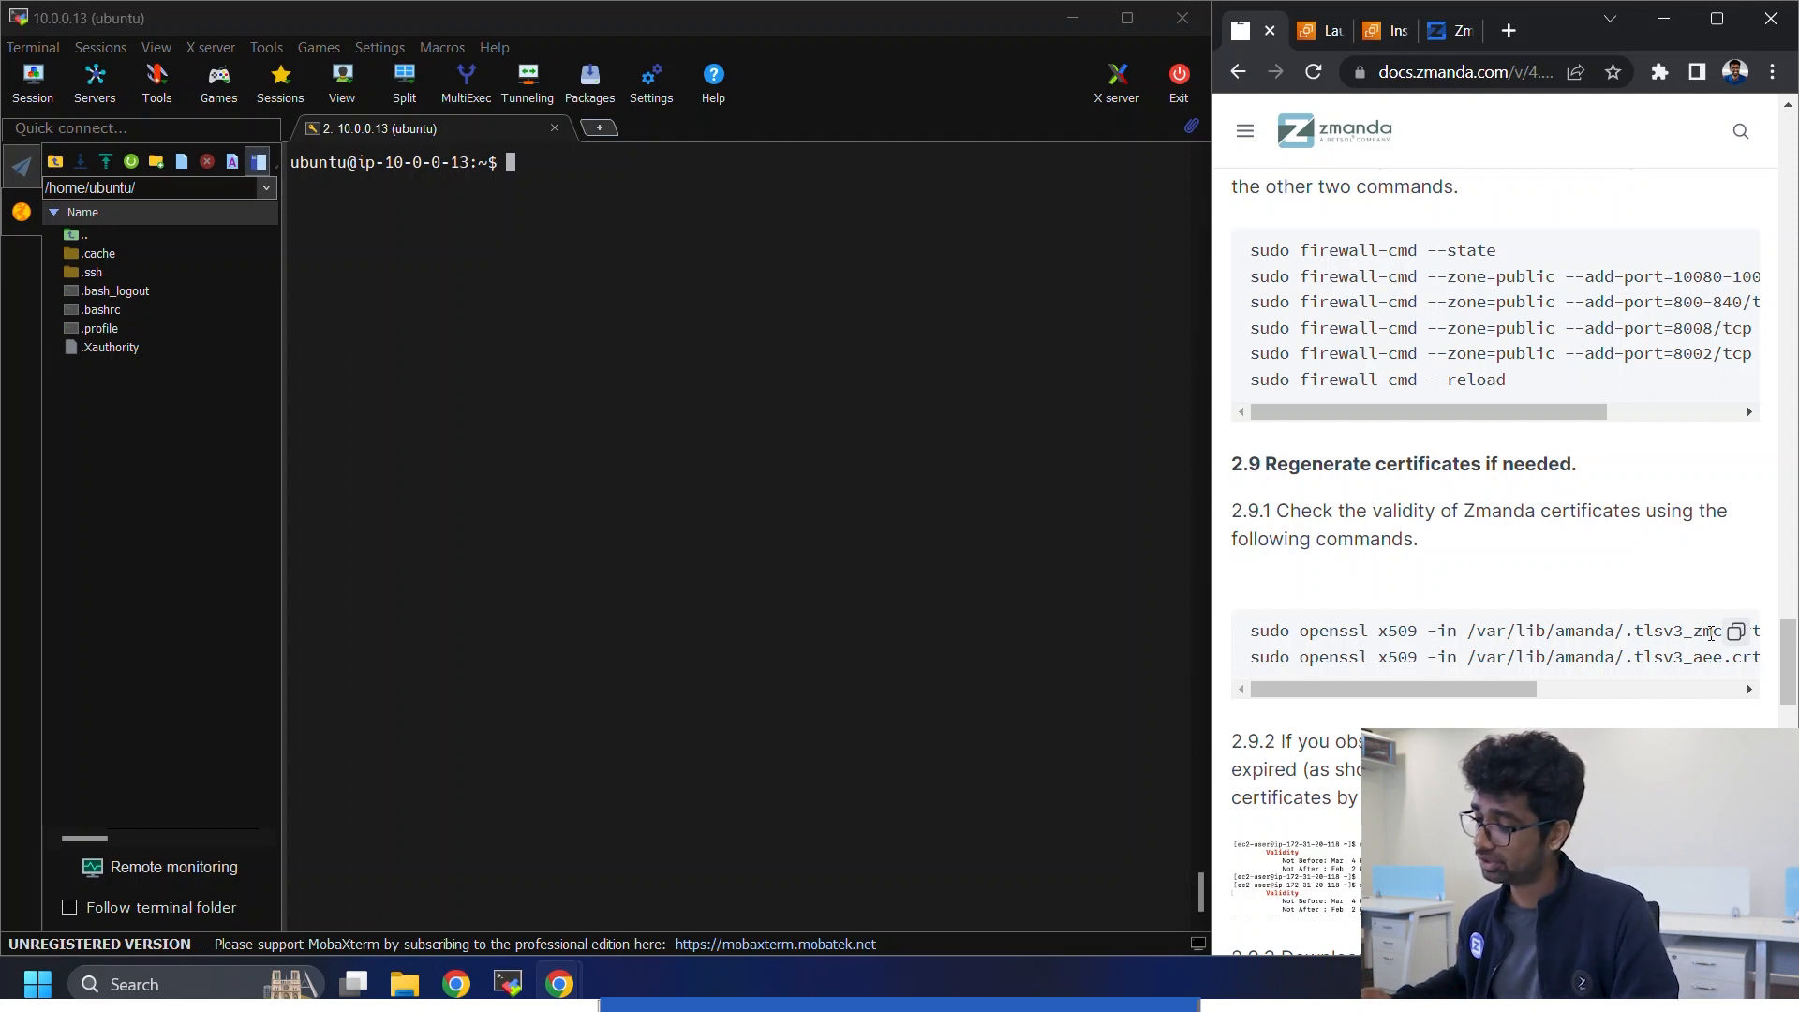
- Run the openssl x509 checks from step 2.9.1, showing the certificates expired Feb 2 2023
{"action": "left_click", "coordinate": [1741, 631]}
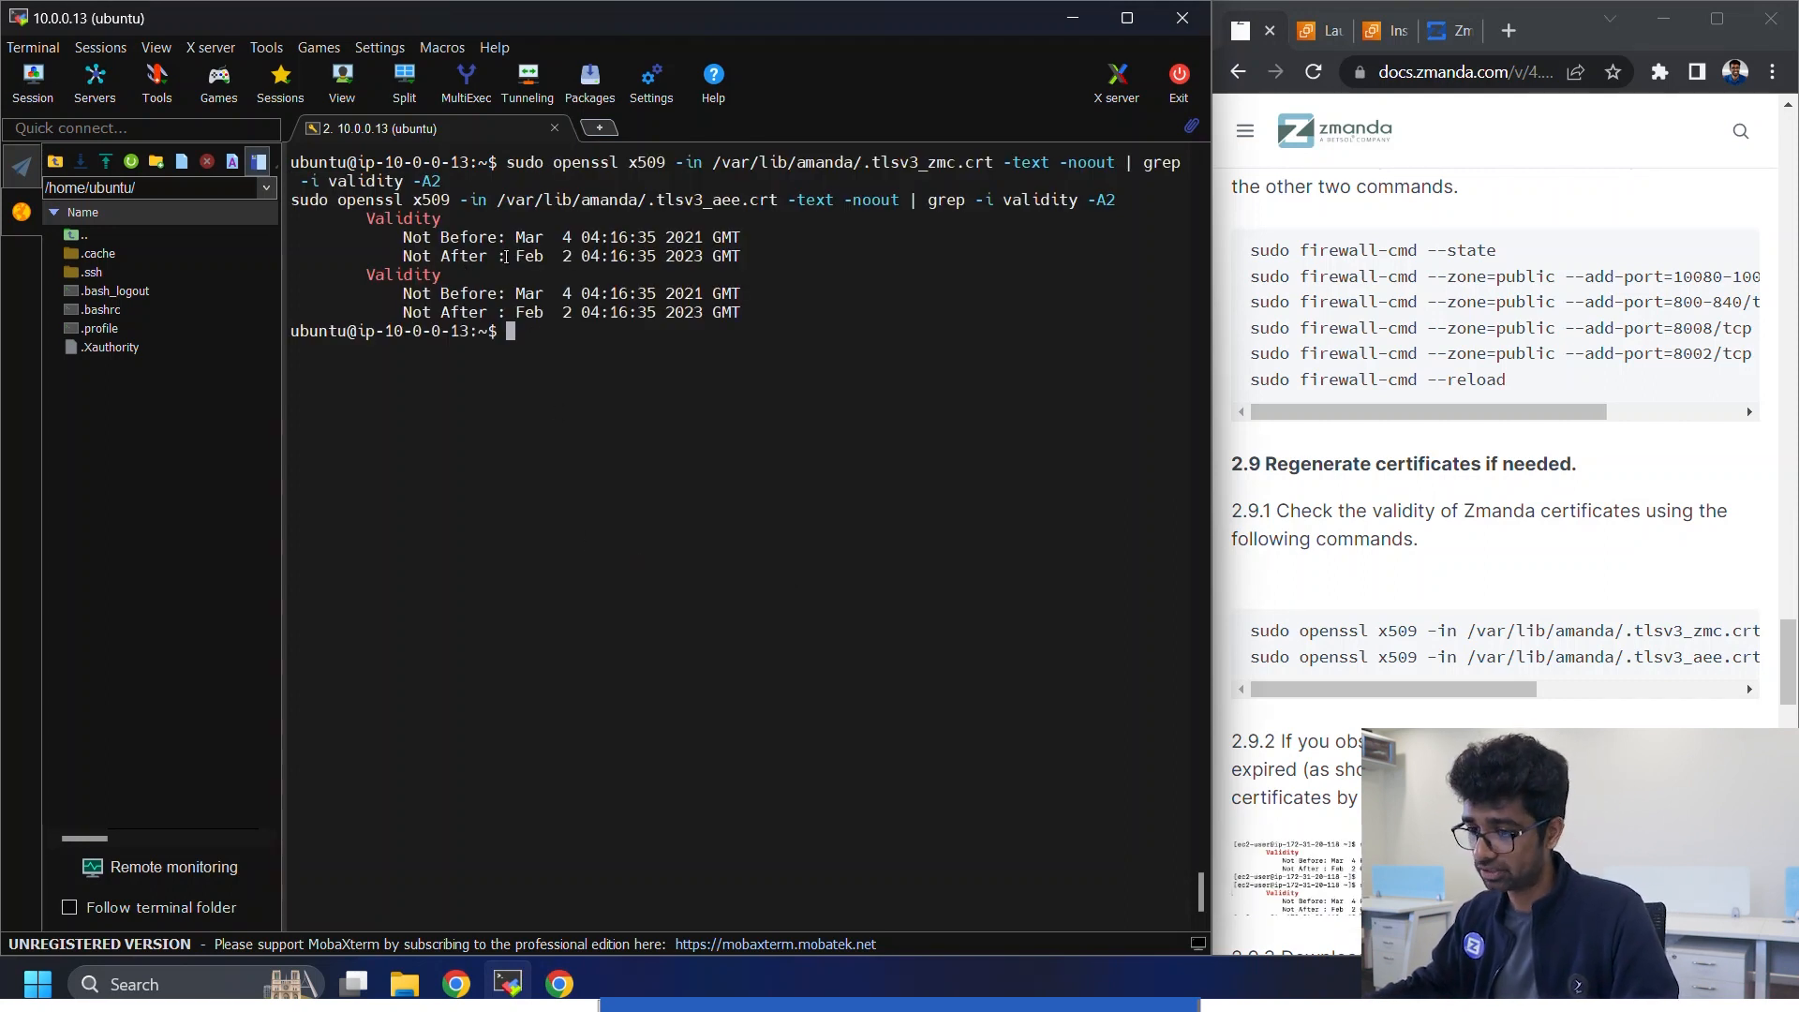
{"action": "left_click_drag", "start_coordinate": [517, 256], "coordinate": [709, 256]}
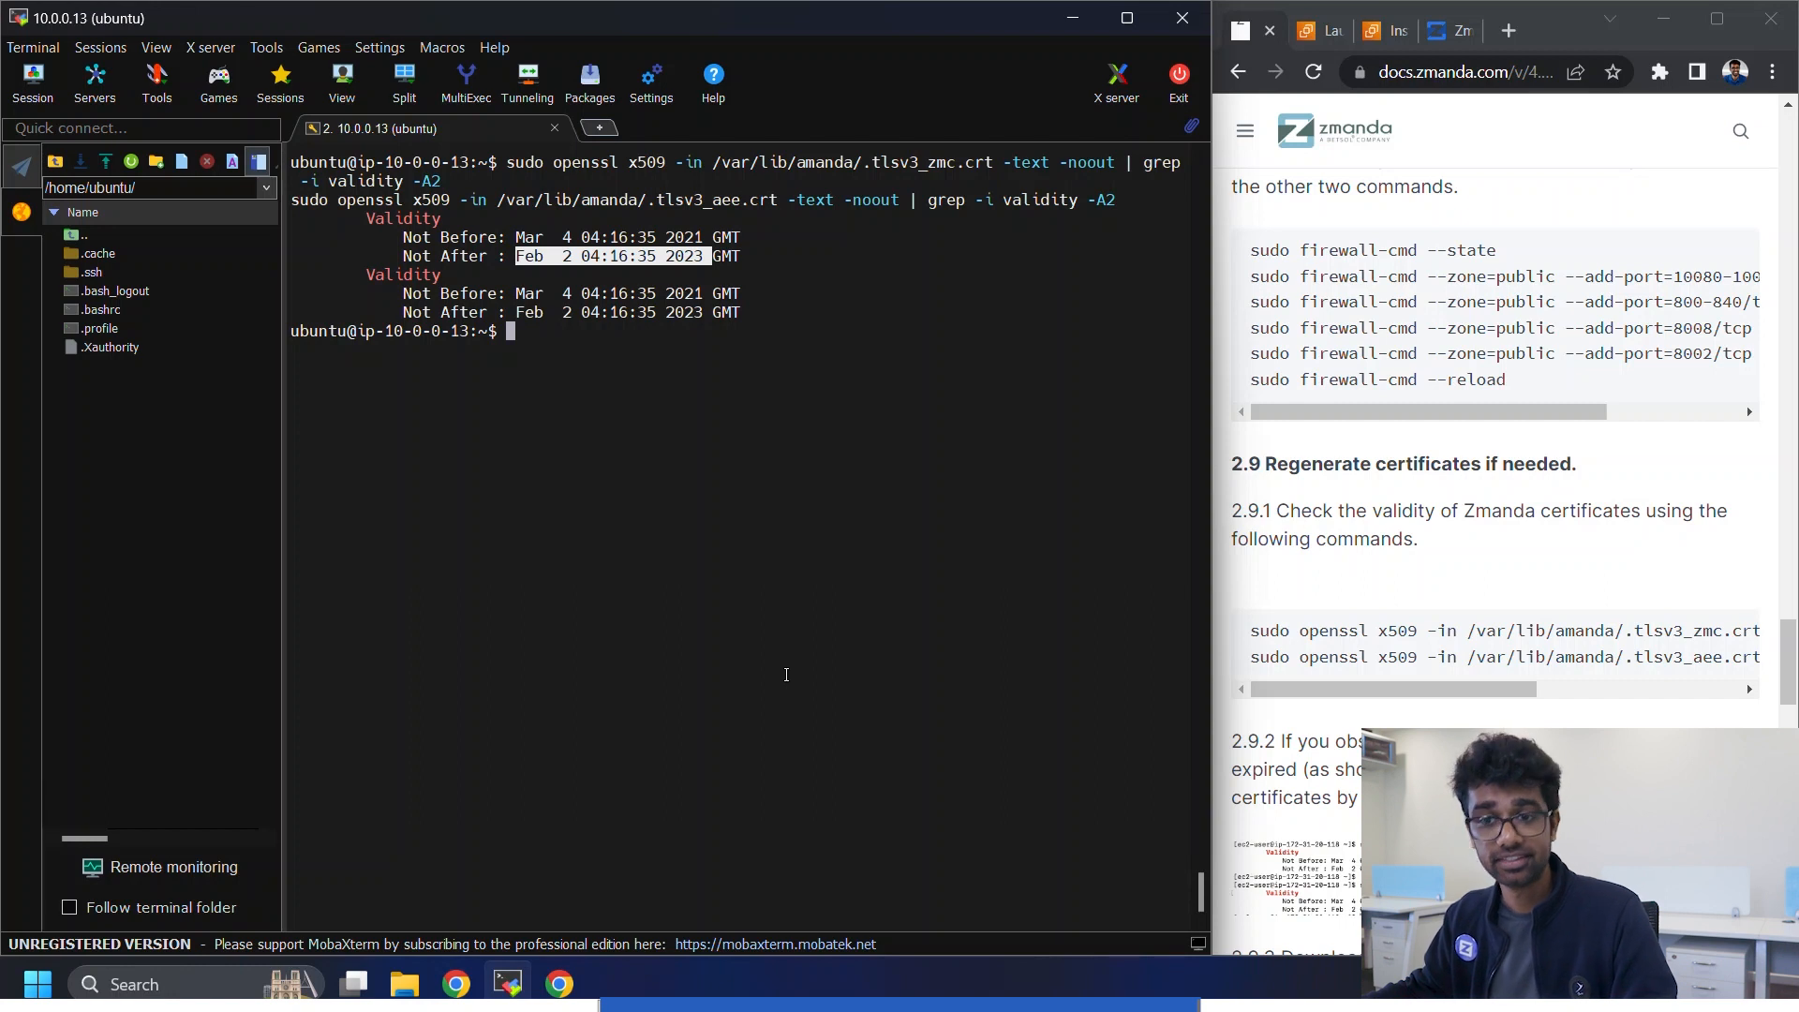
{"action": "scroll", "scroll_direction": "down", "scroll_amount": 3}
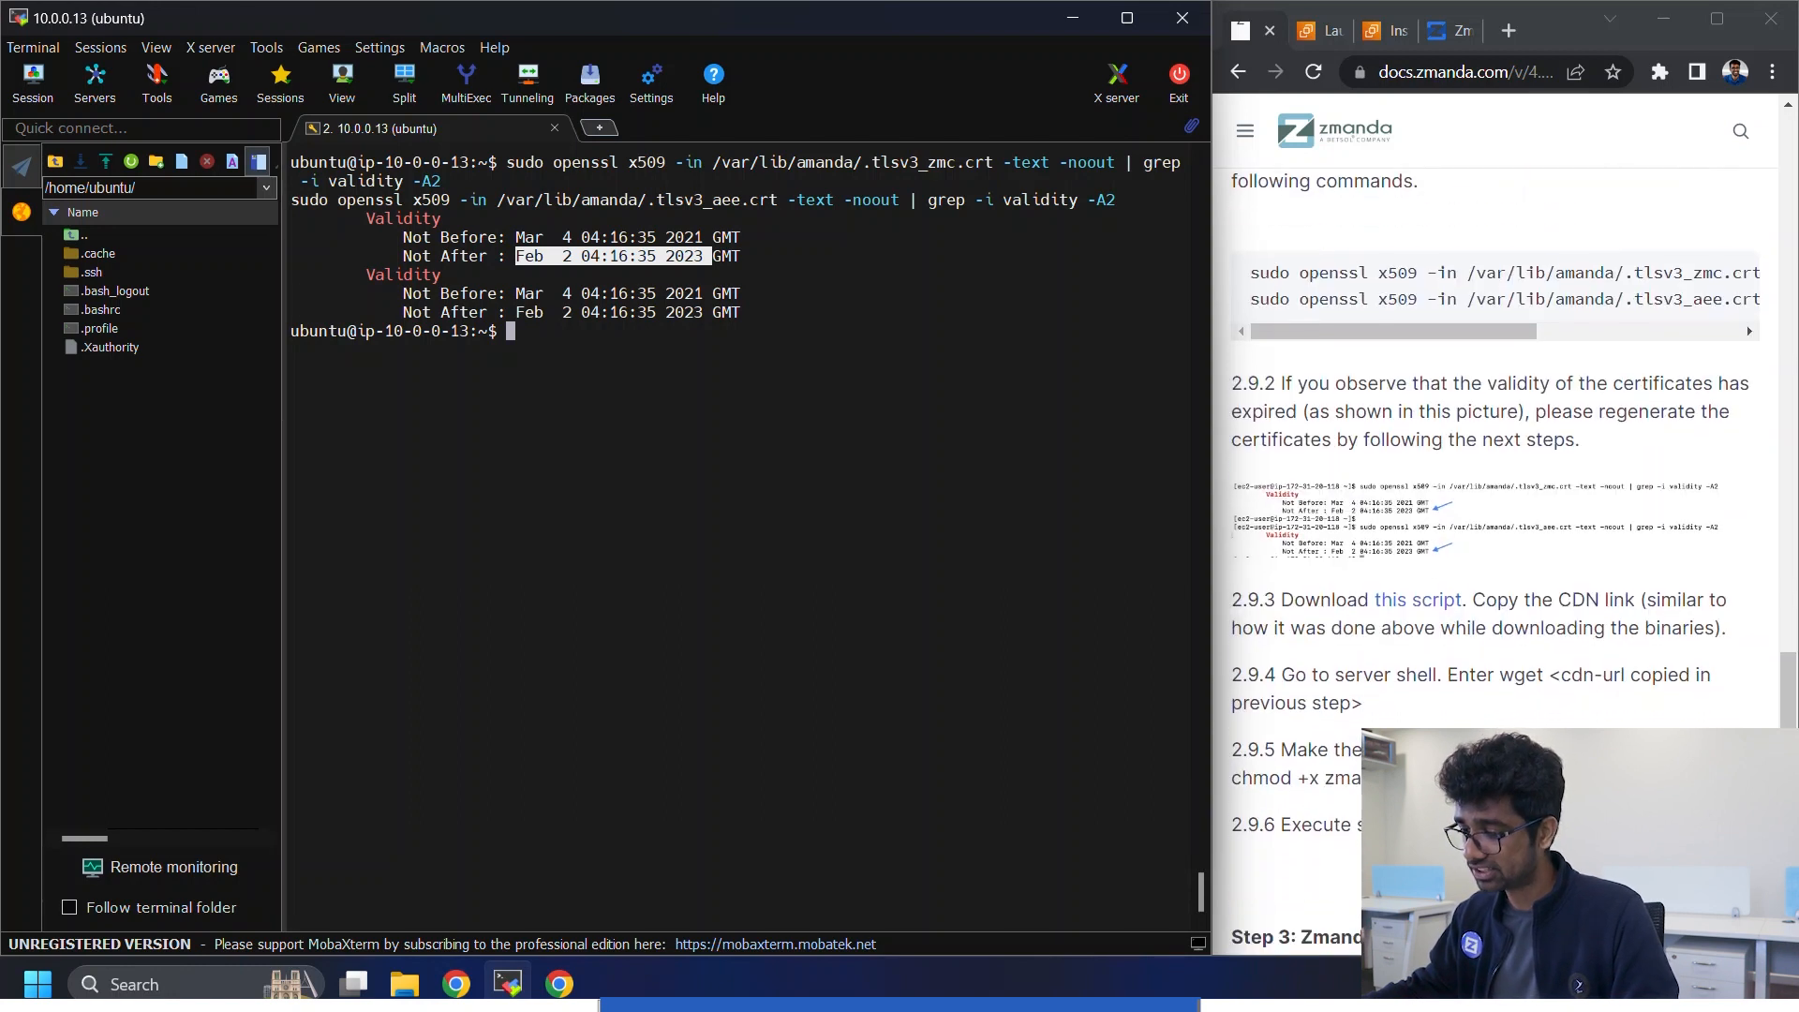
{"action": "scroll", "scroll_direction": "down", "scroll_amount": 3}
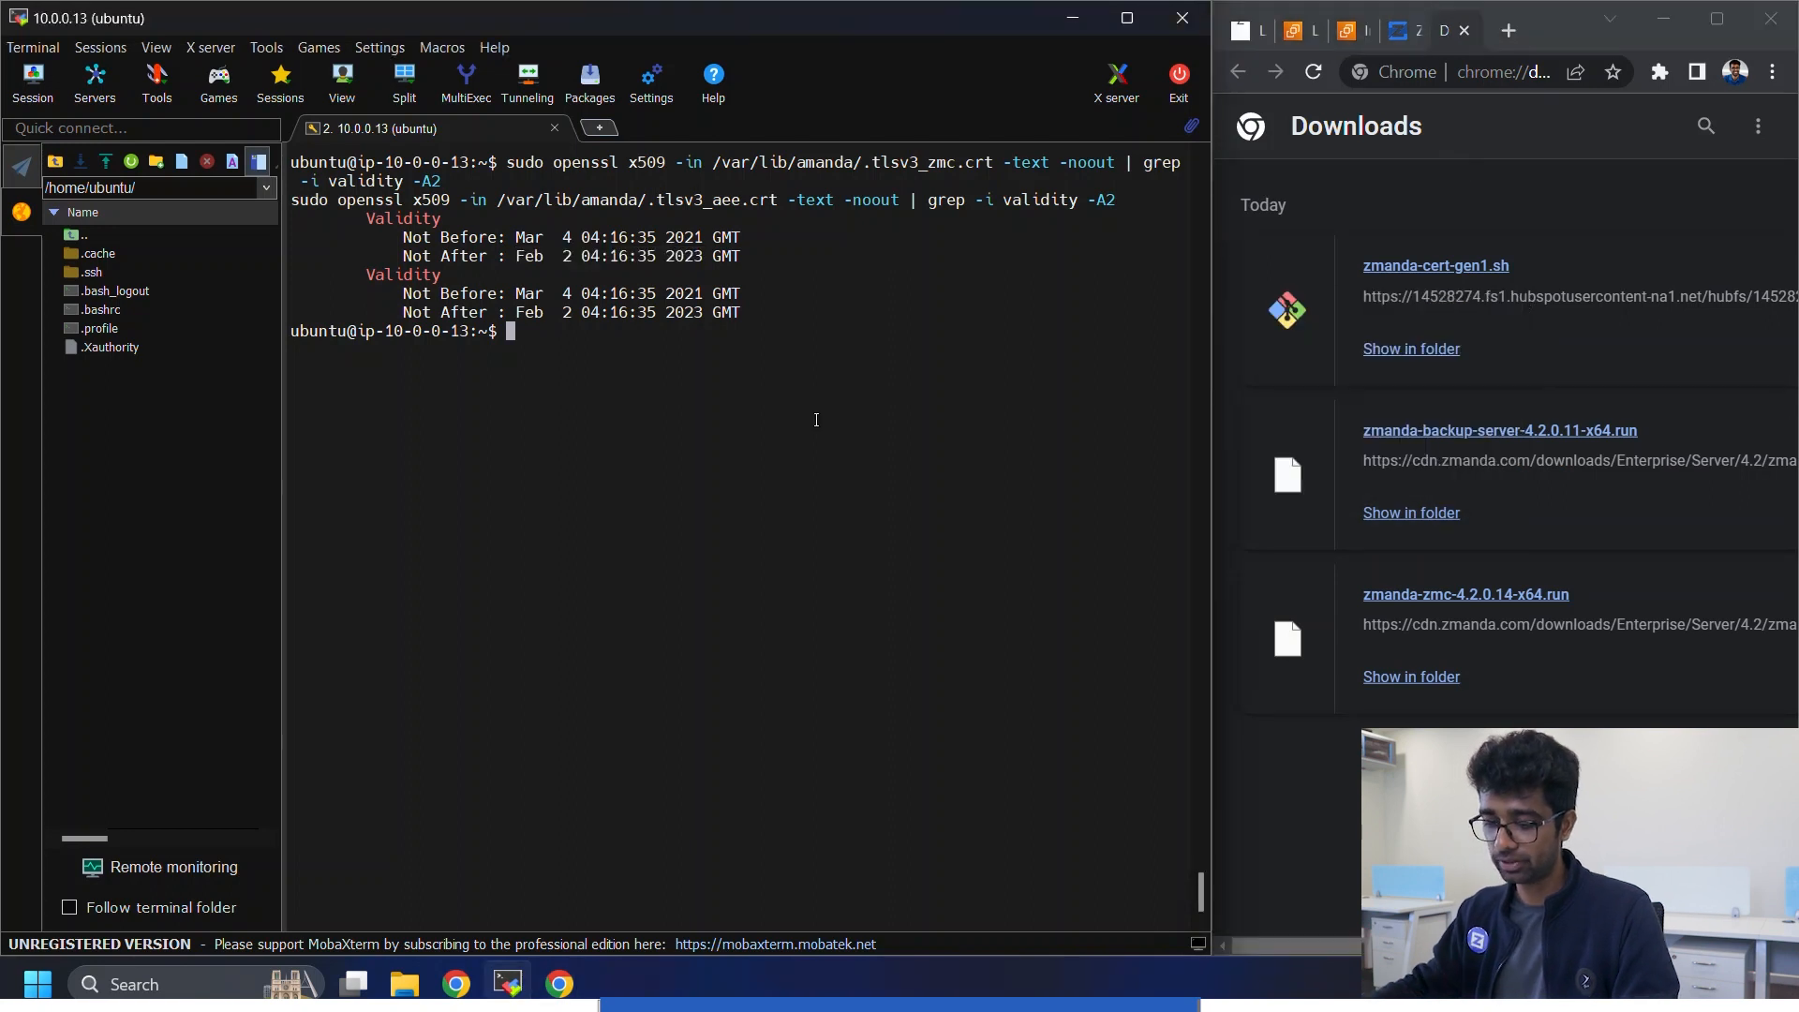
- wget zmanda-cert-gen1.sh, sudo chmod +x it, and run it to regenerate the TLS certificates
{"action": "type", "text": "wget"}
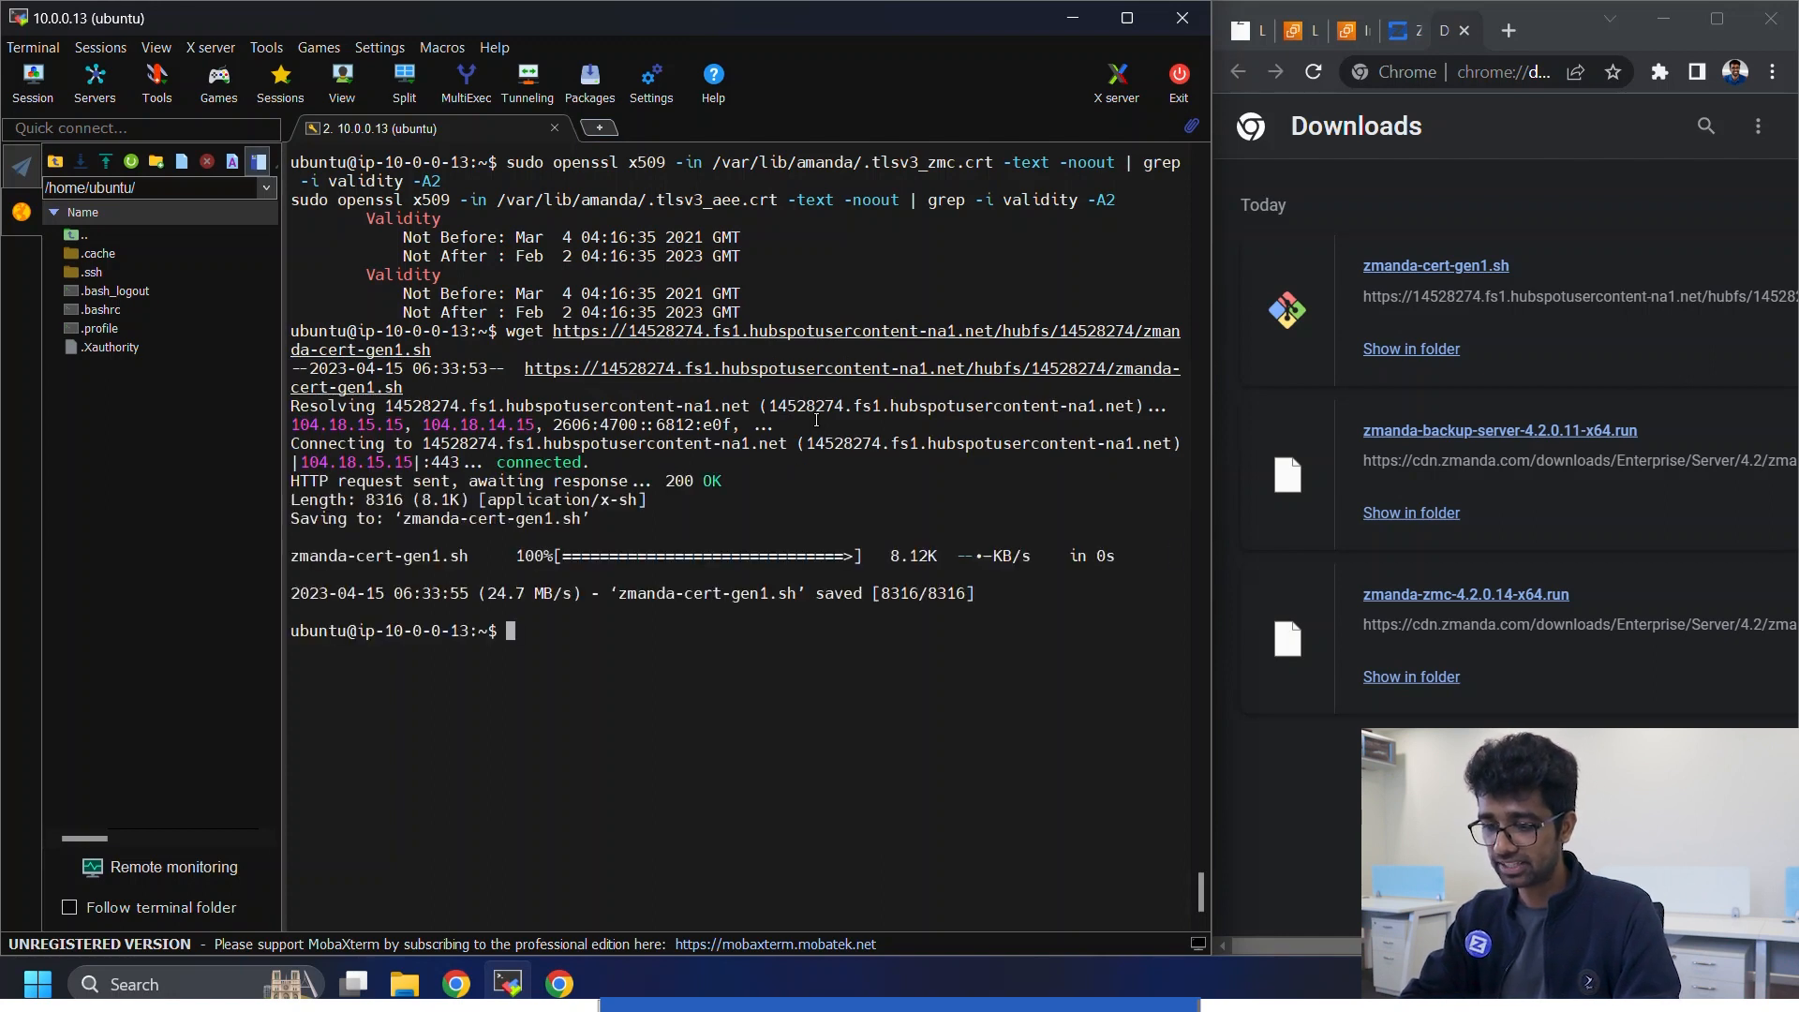
{"action": "type", "text": "sudo chmod"}
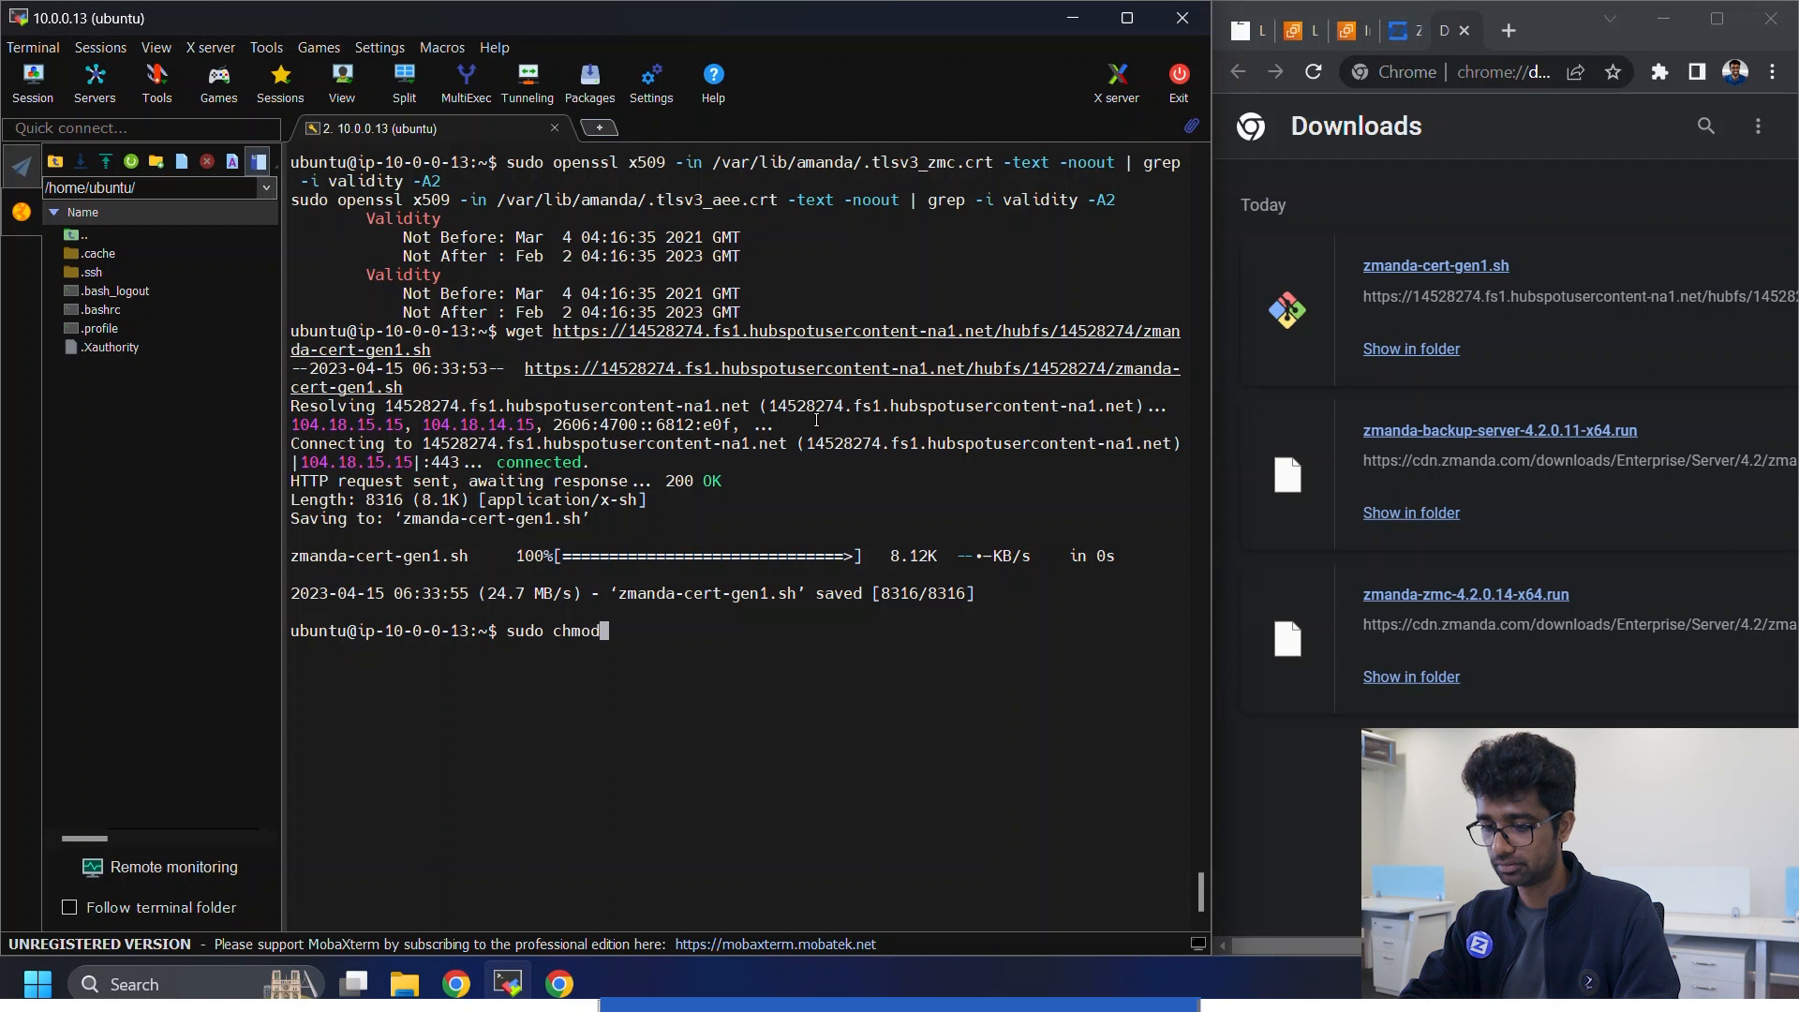
{"action": "type", "text": "+x zm"}
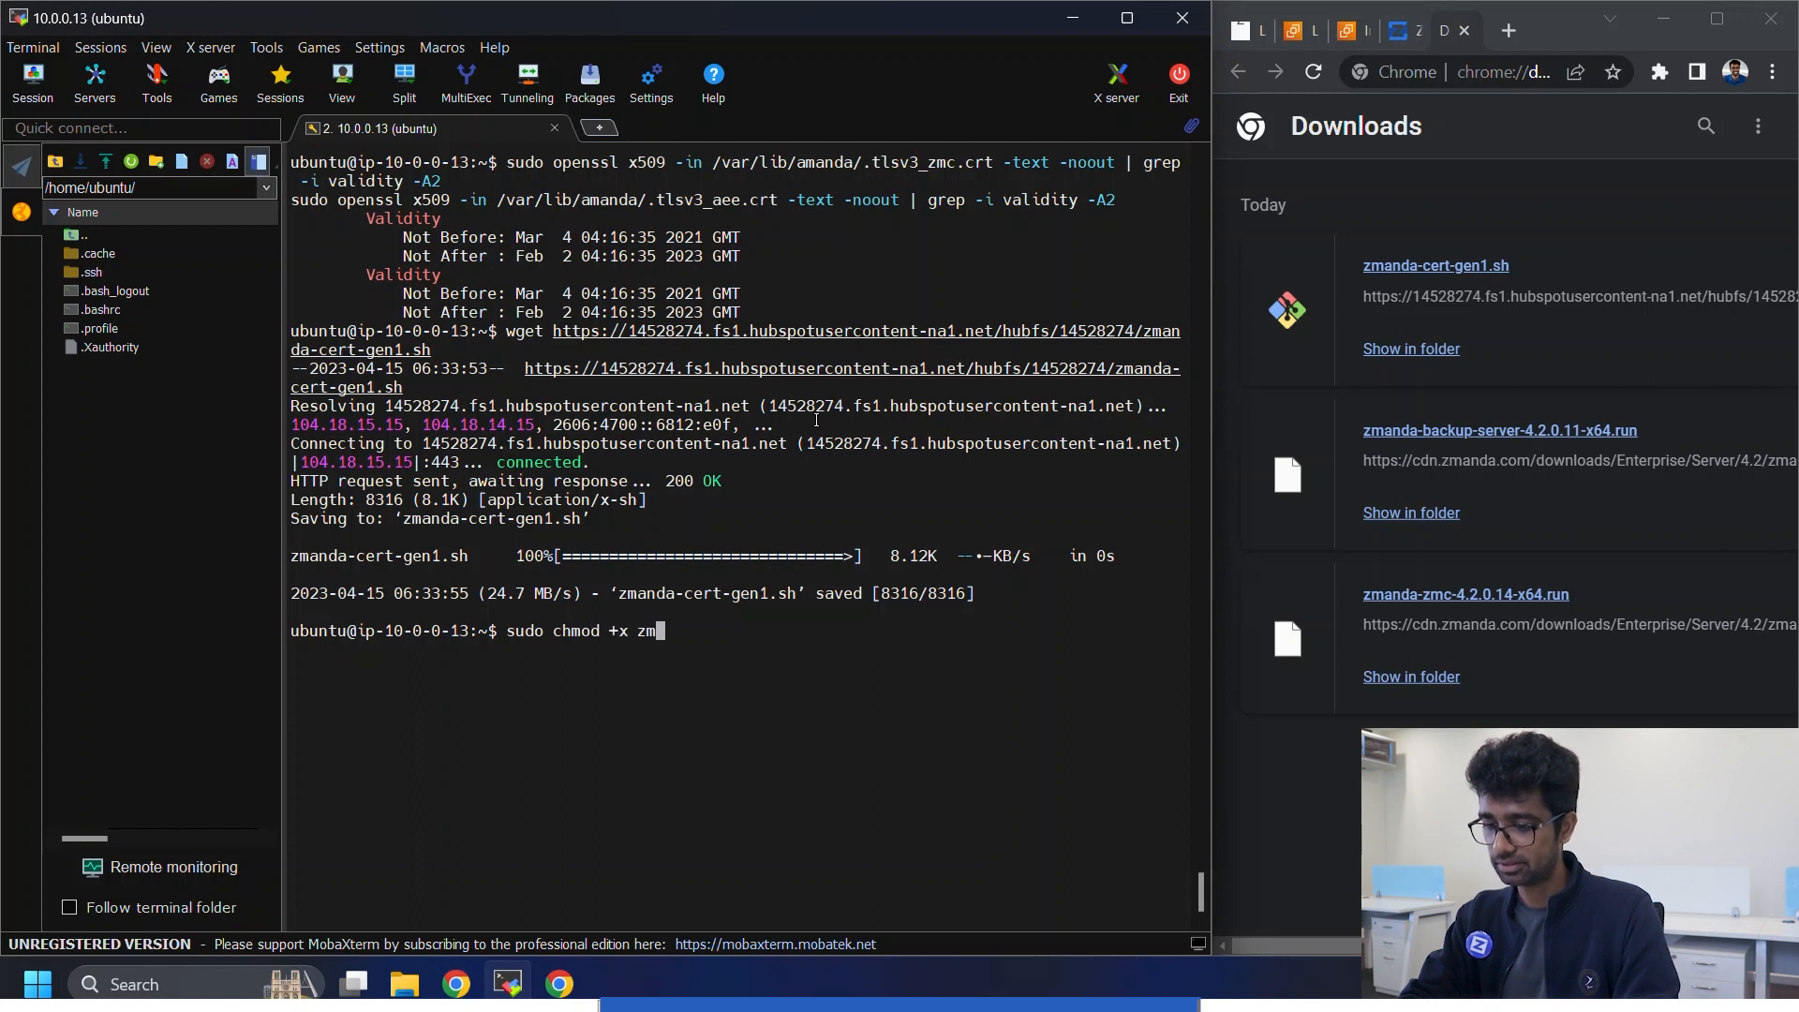
{"action": "type", "text": "anda-cert-gen1.sh"}
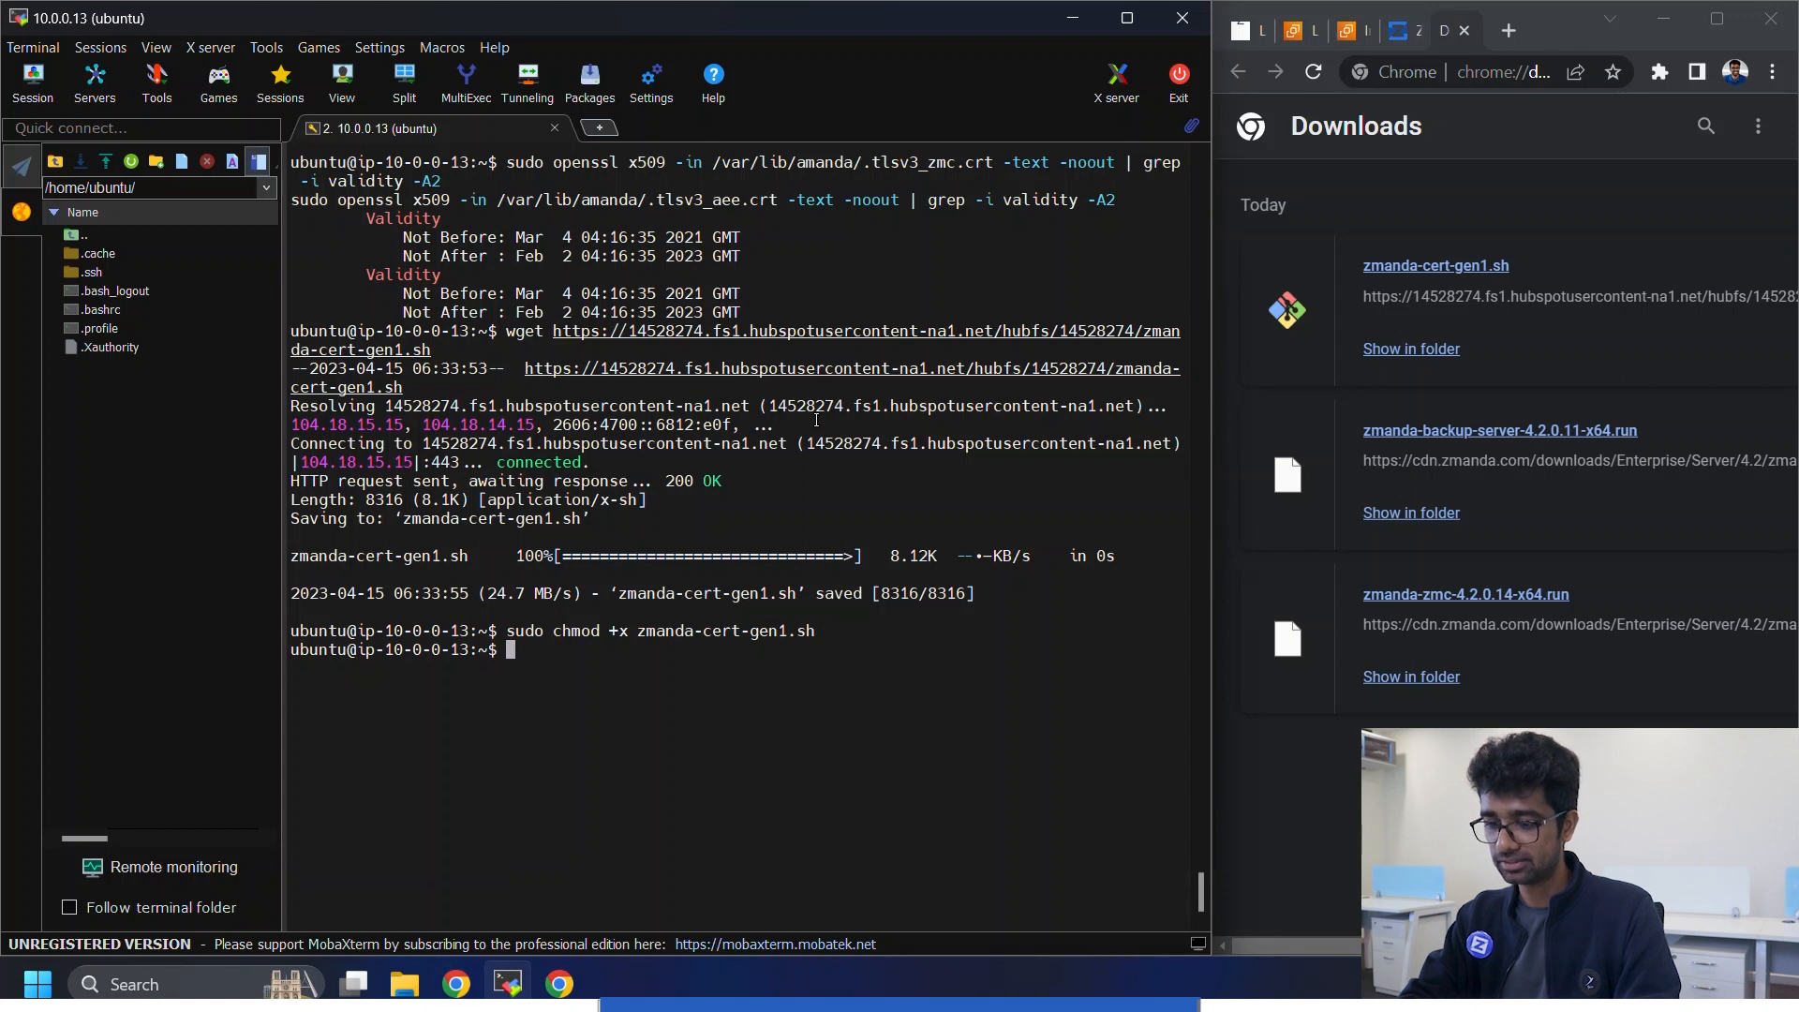
{"action": "type", "text": "sudo ./zmanda-cert-gen1.sh"}
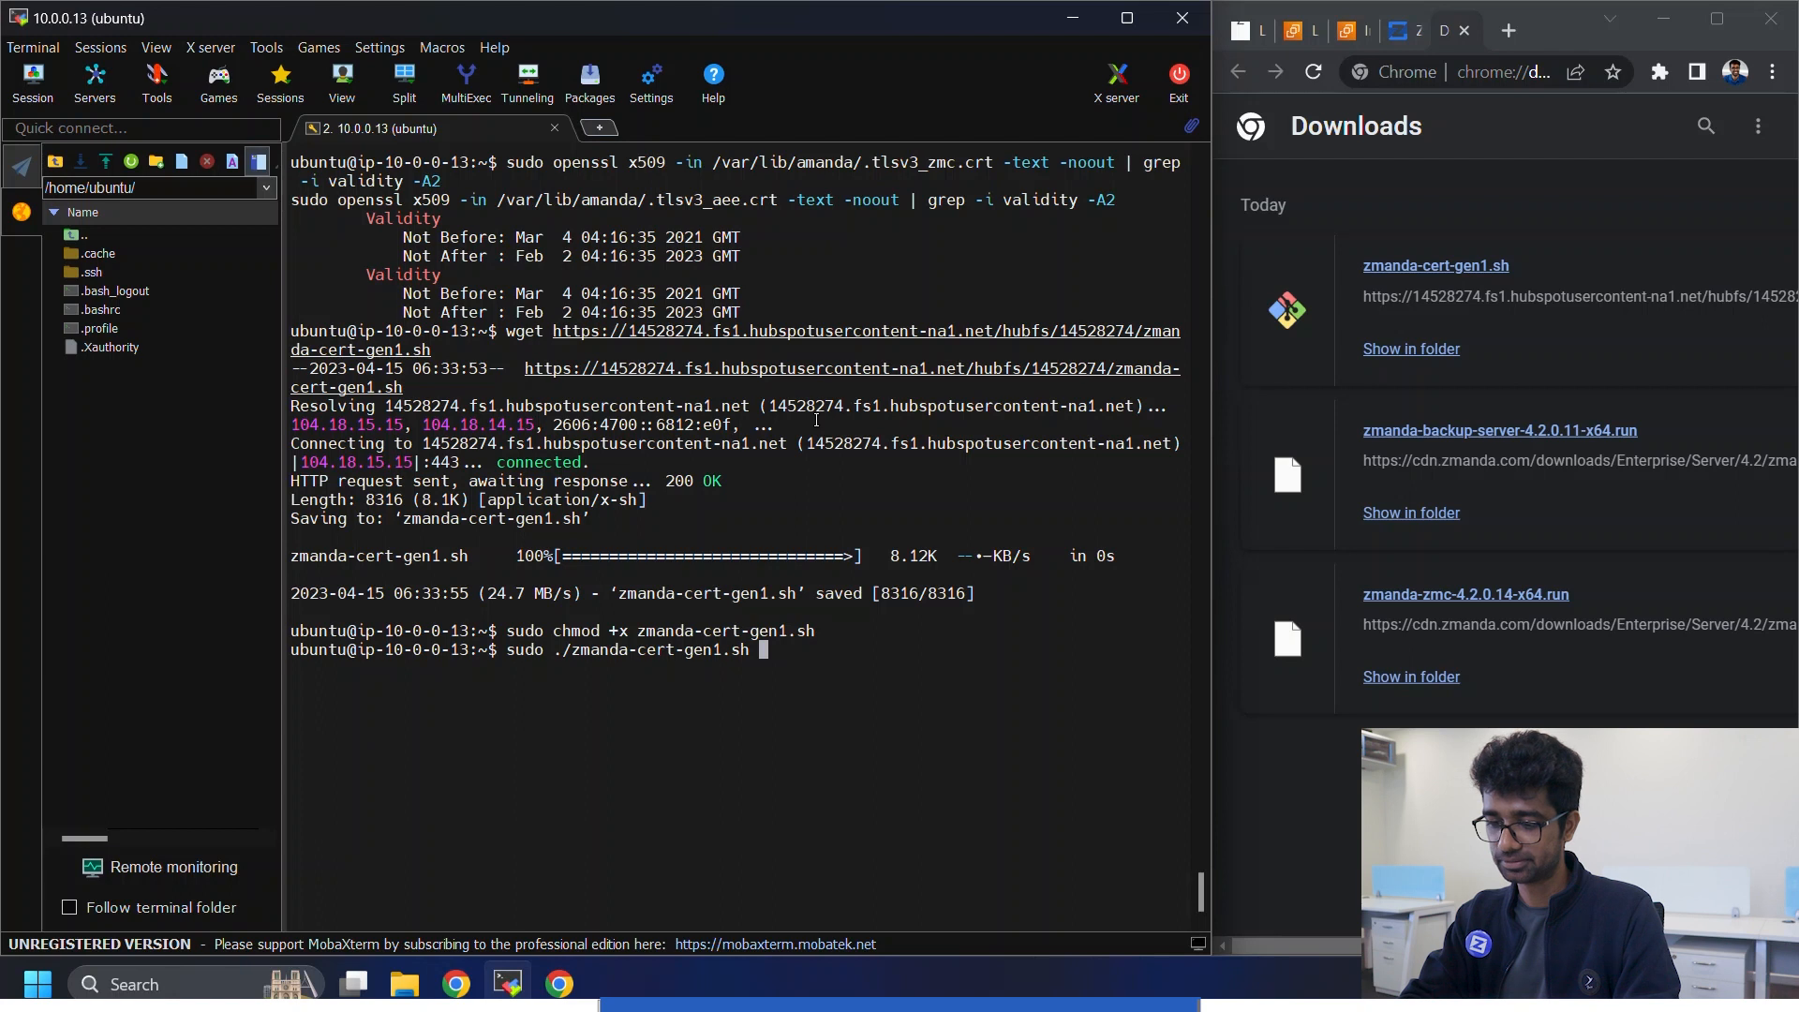
{"action": "key", "text": "Return"}
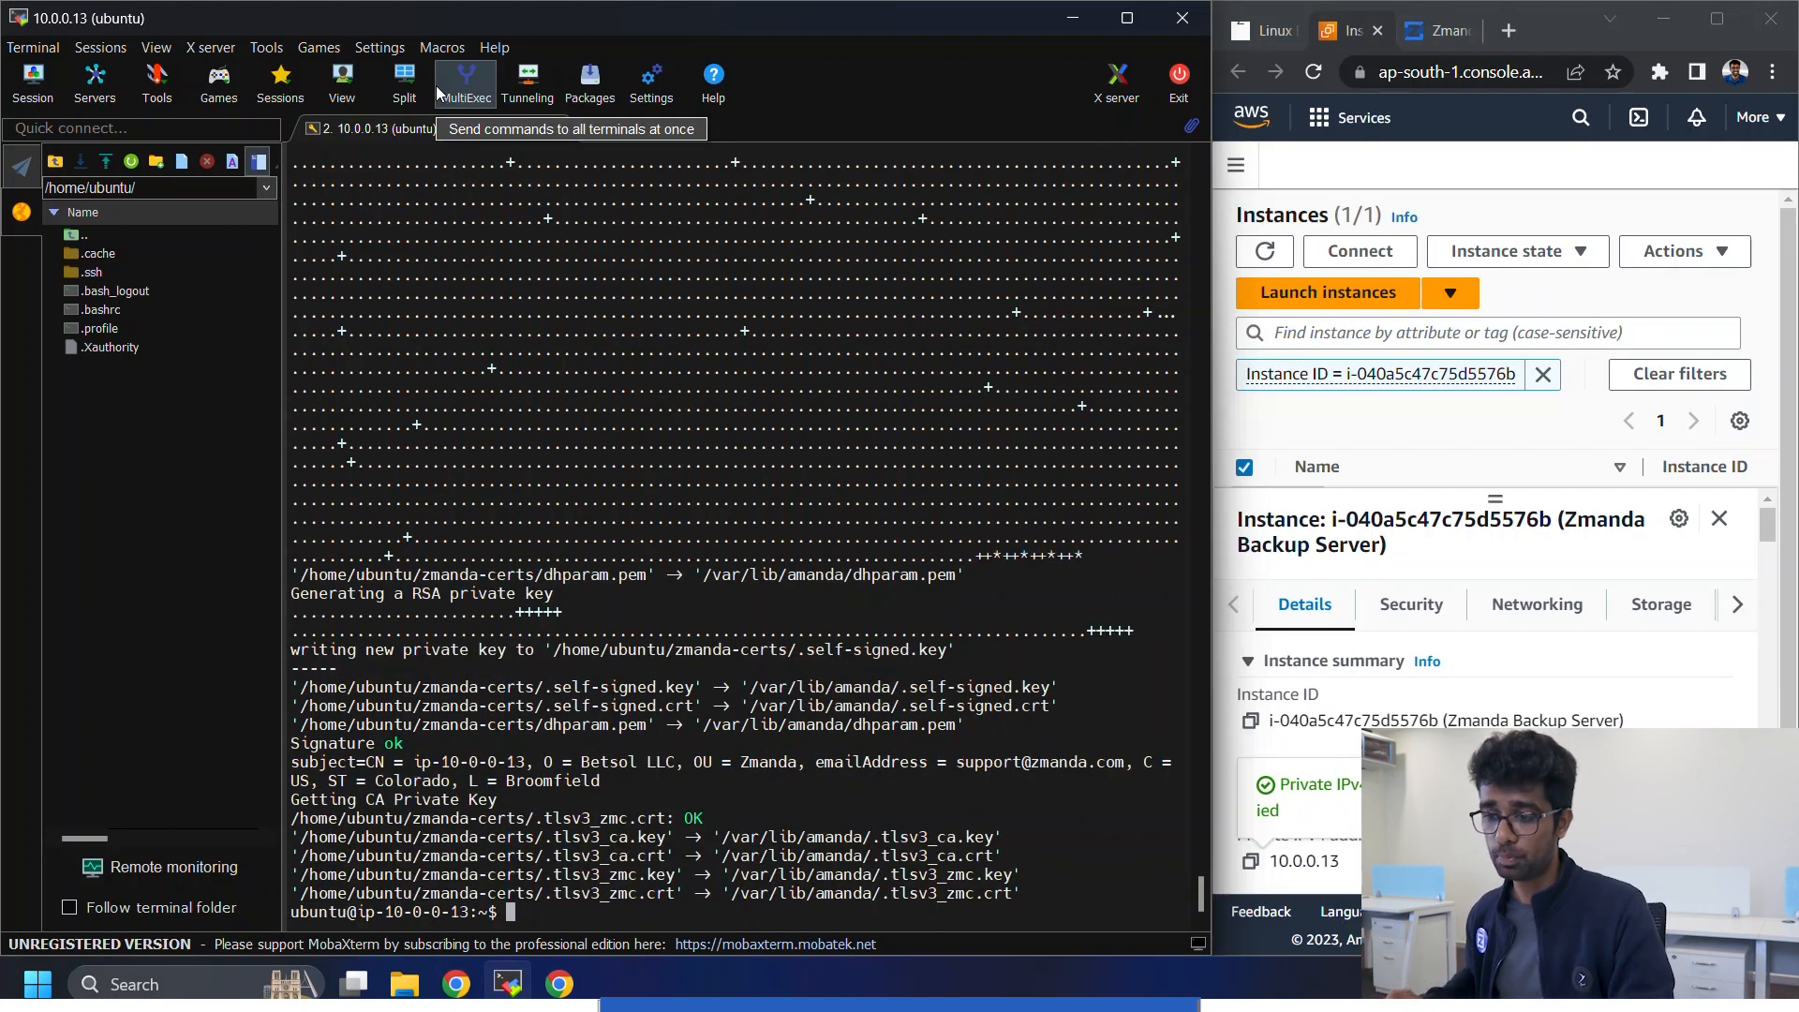
- Switch to the browser and navigate to the ZMC at 10.0.0.13
{"action": "key", "text": "alt+tab"}
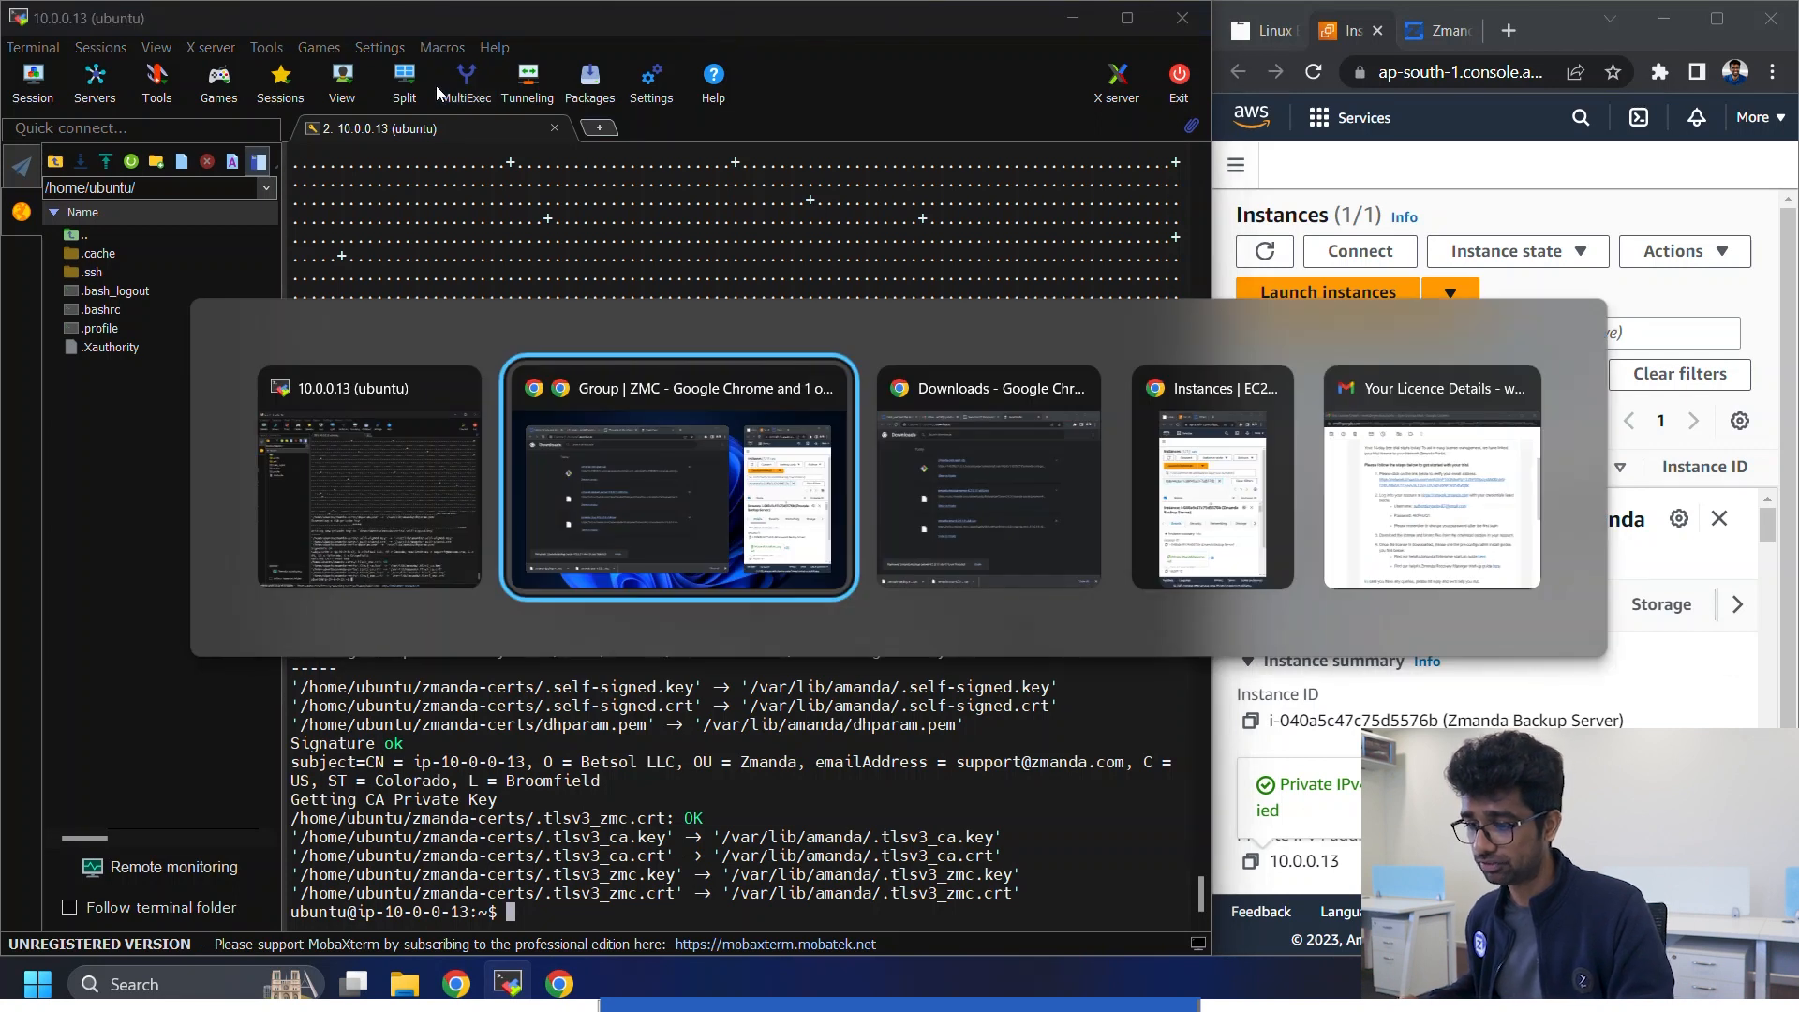
{"action": "left_click", "coordinate": [679, 481]}
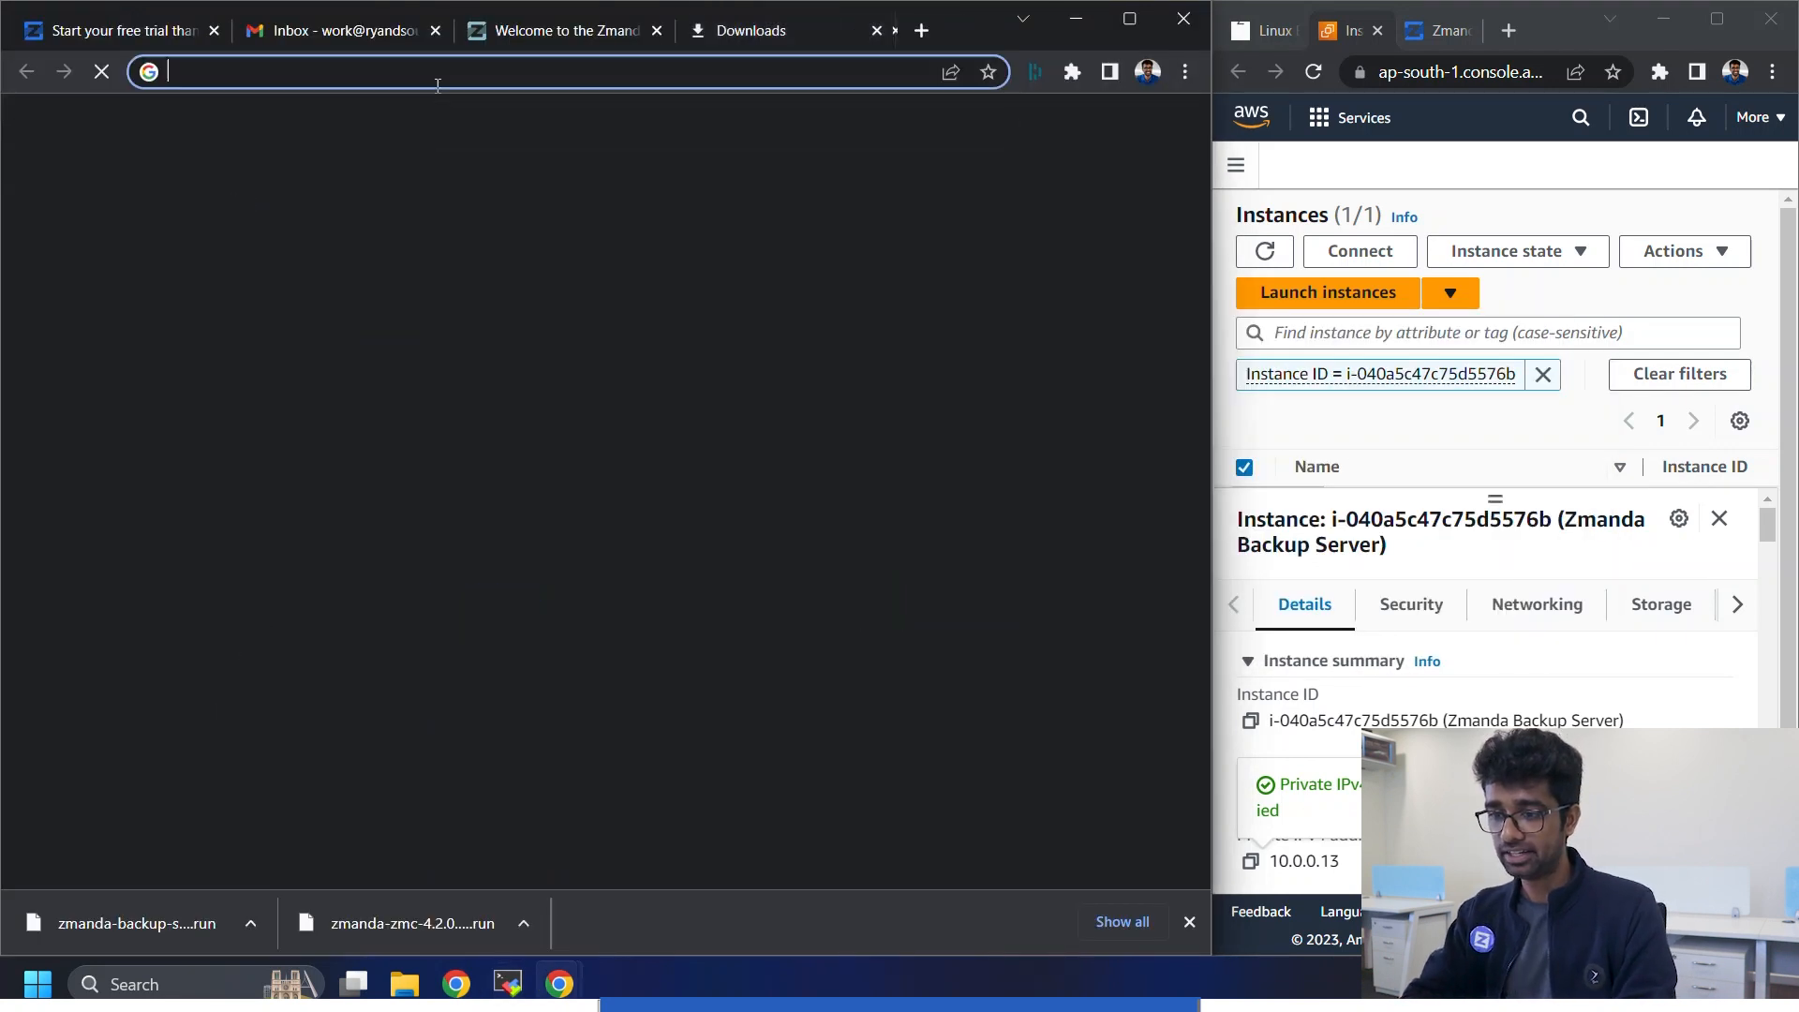
{"action": "type", "text": "10.0.0.13:8008"}
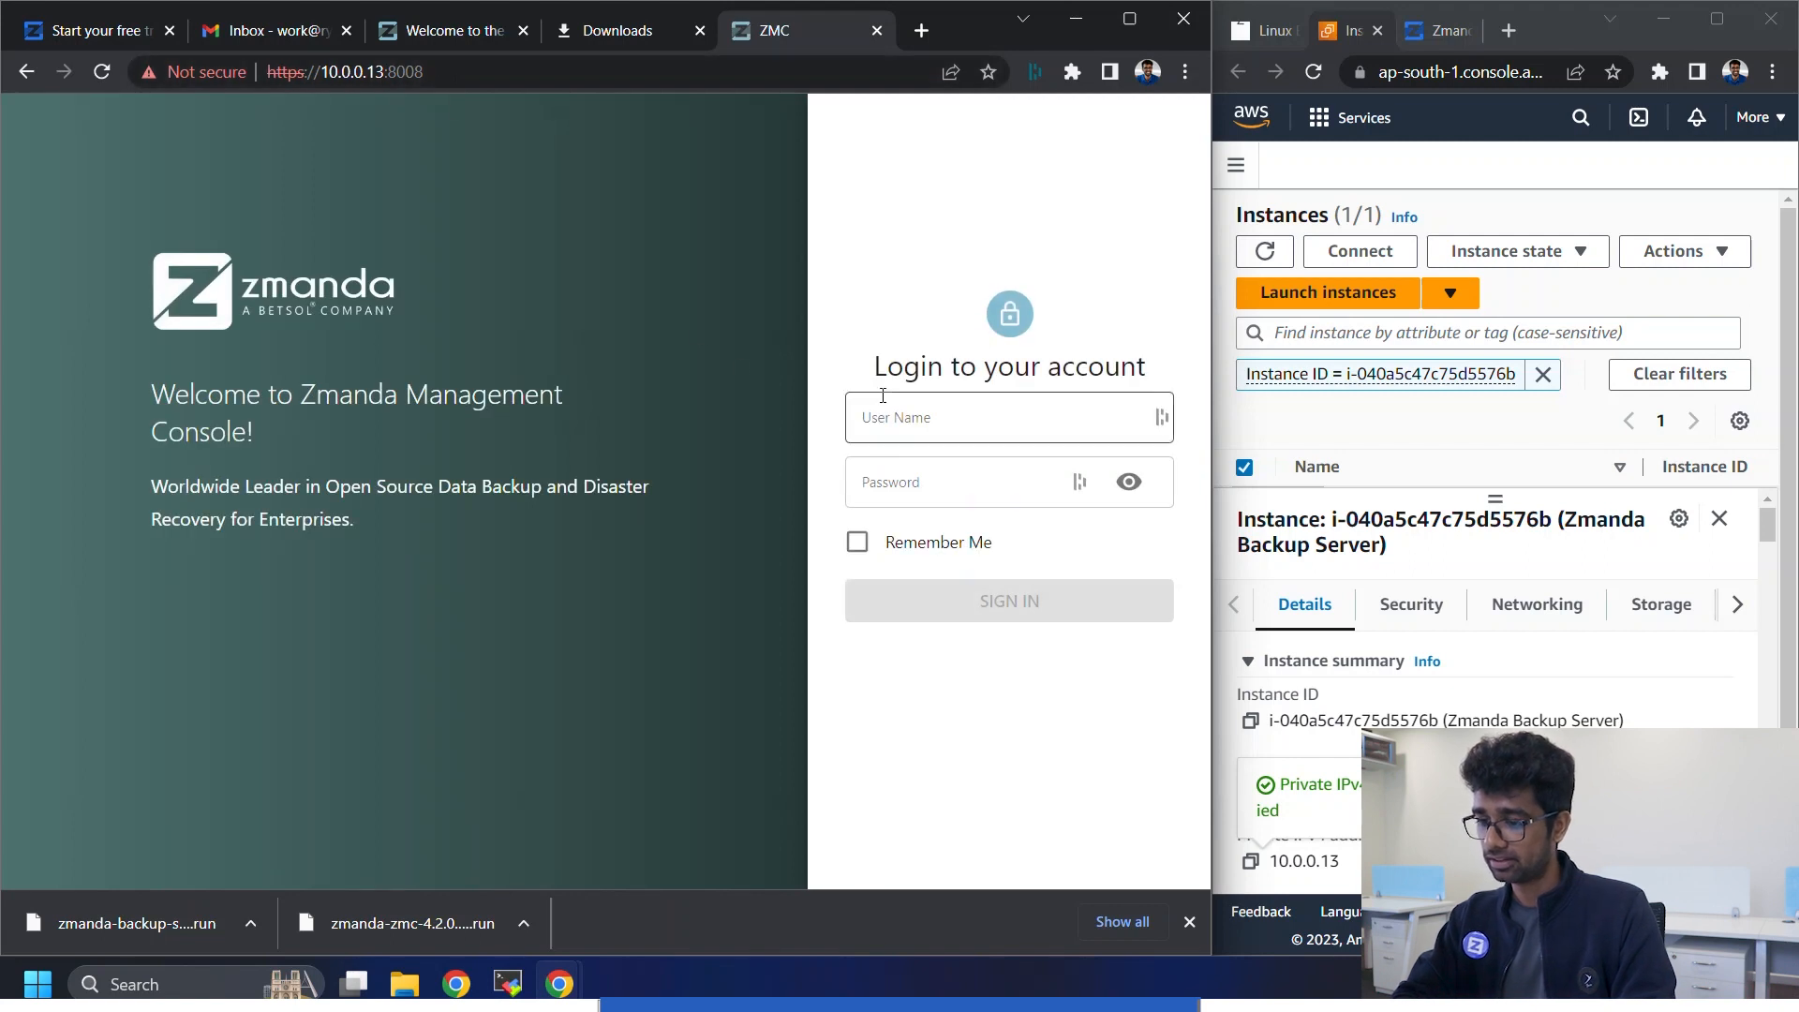
- Sign in to ZMC as admin and skip the welcome tour to reach the dashboard
{"action": "left_click", "coordinate": [1009, 417]}
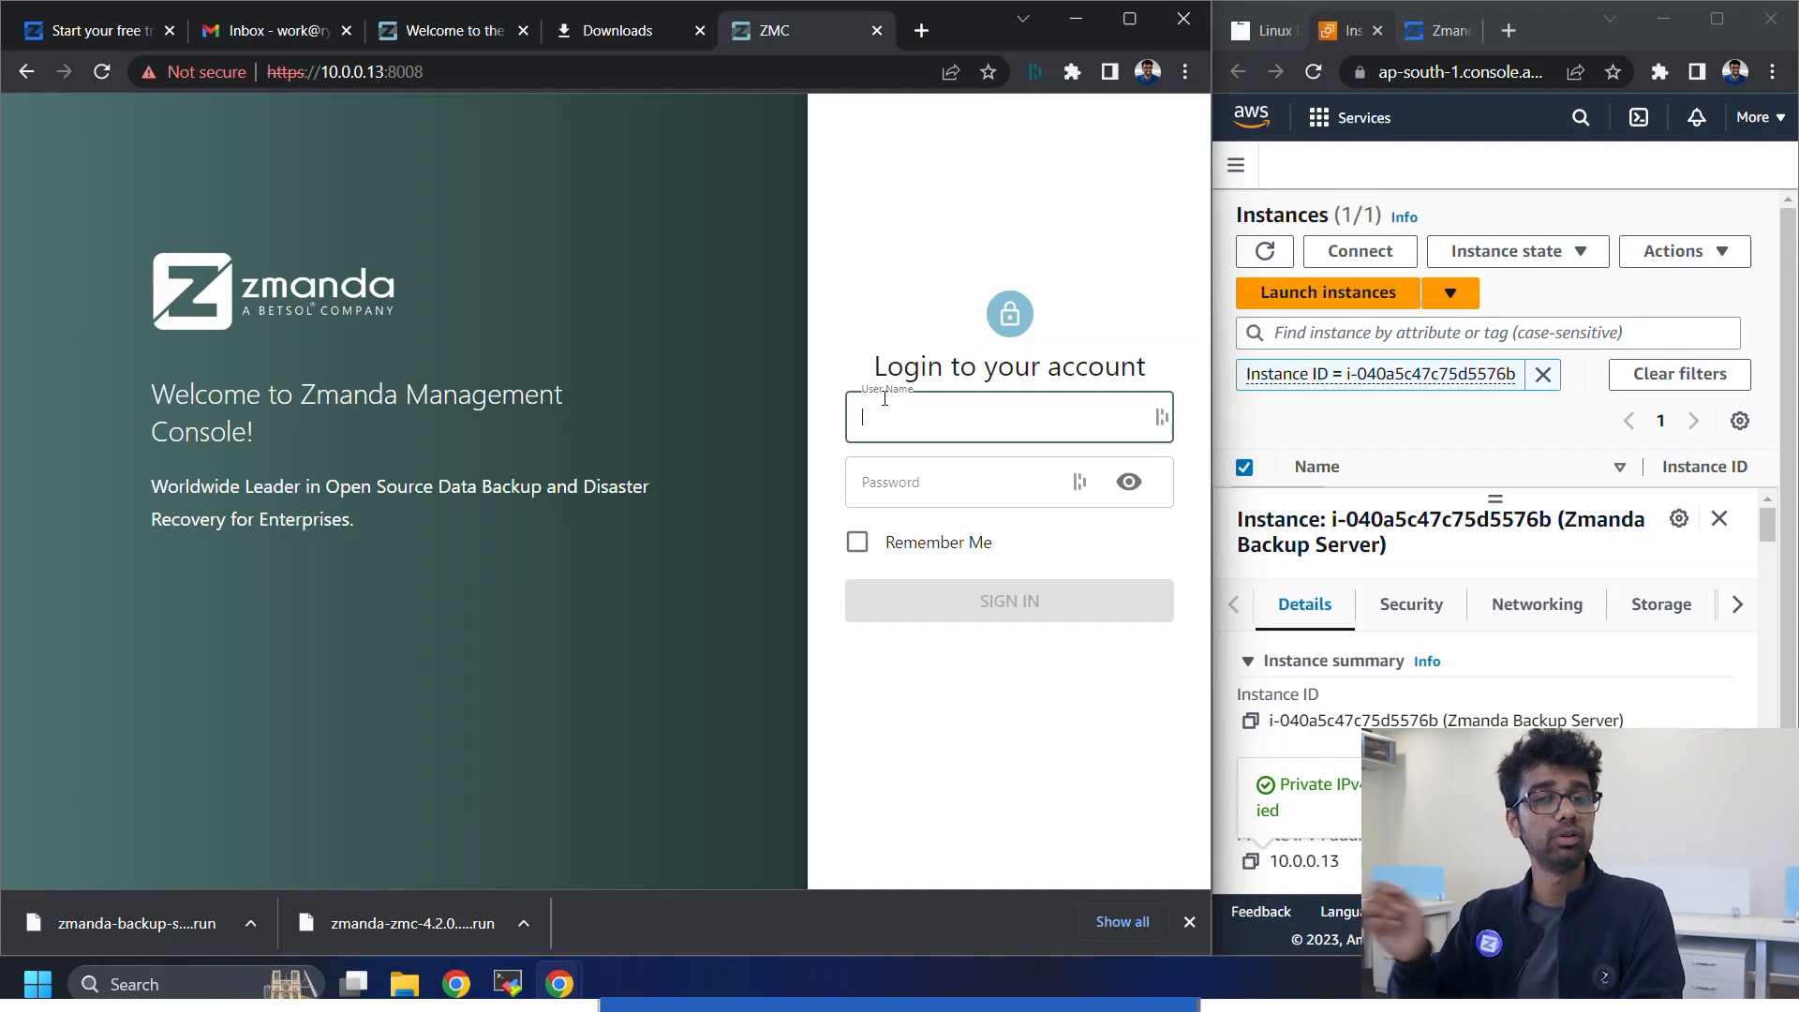
{"action": "type", "text": "admin"}
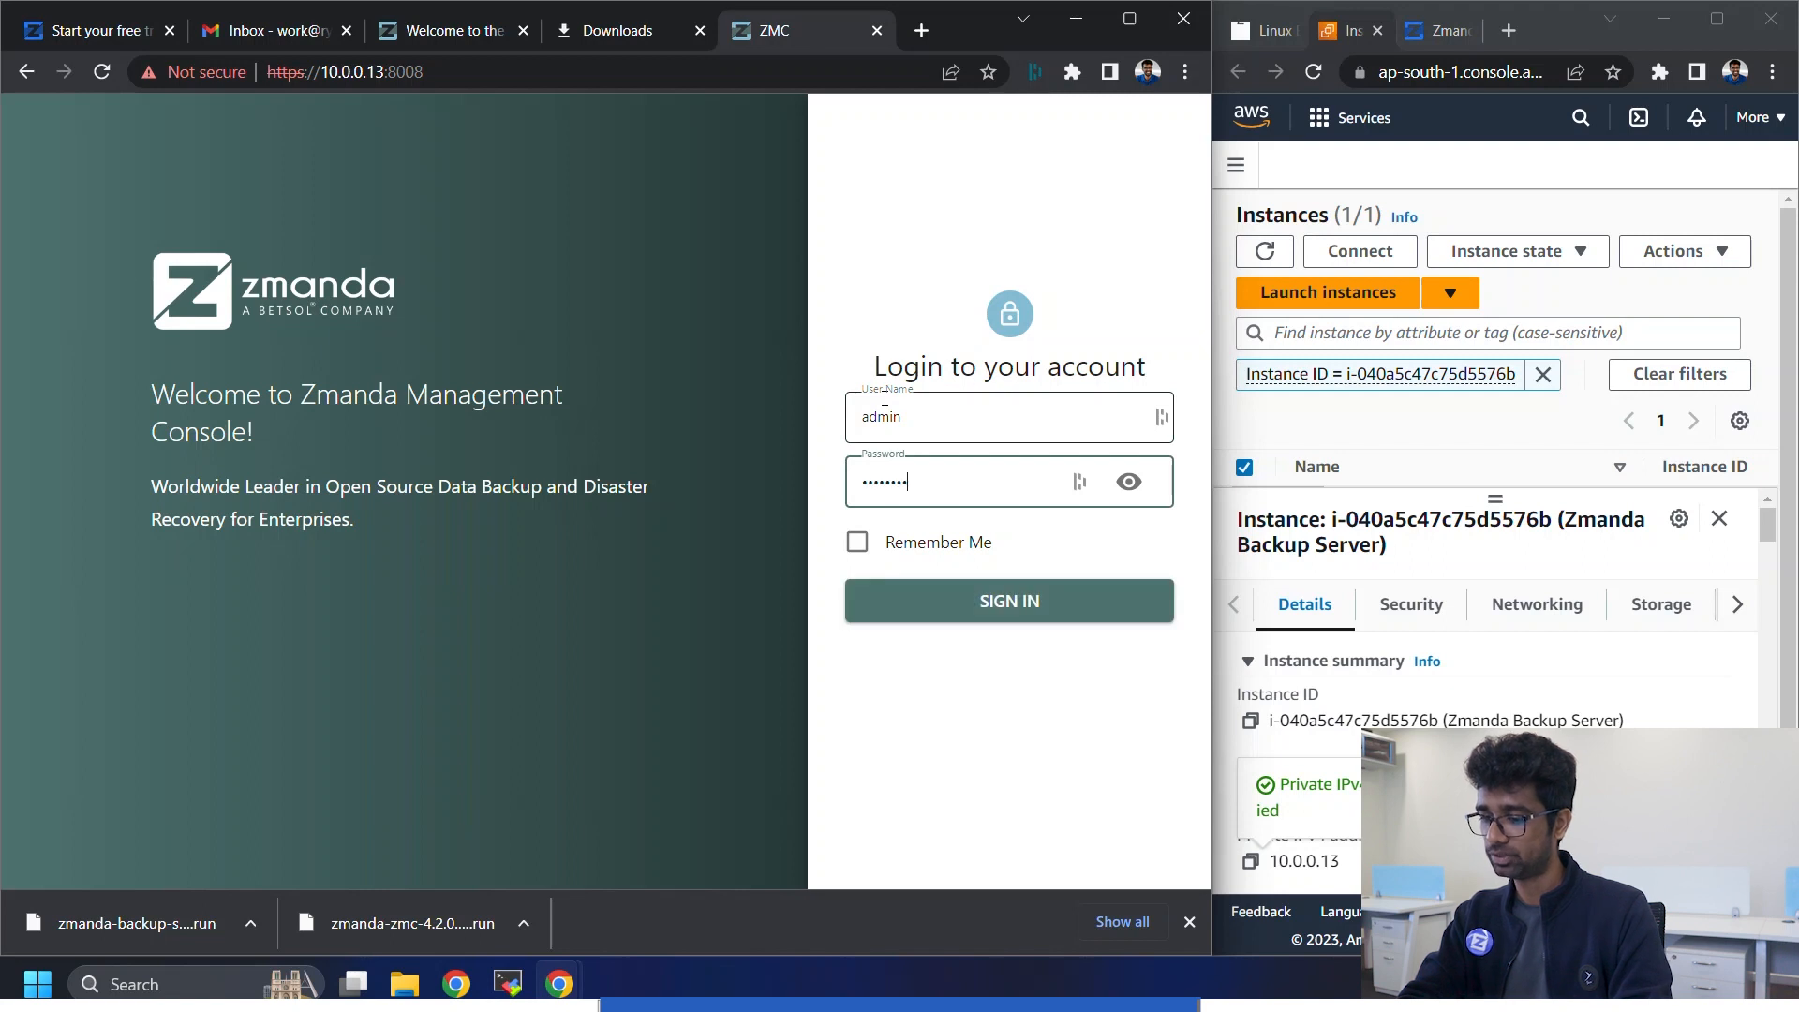
{"action": "left_click", "coordinate": [1010, 601]}
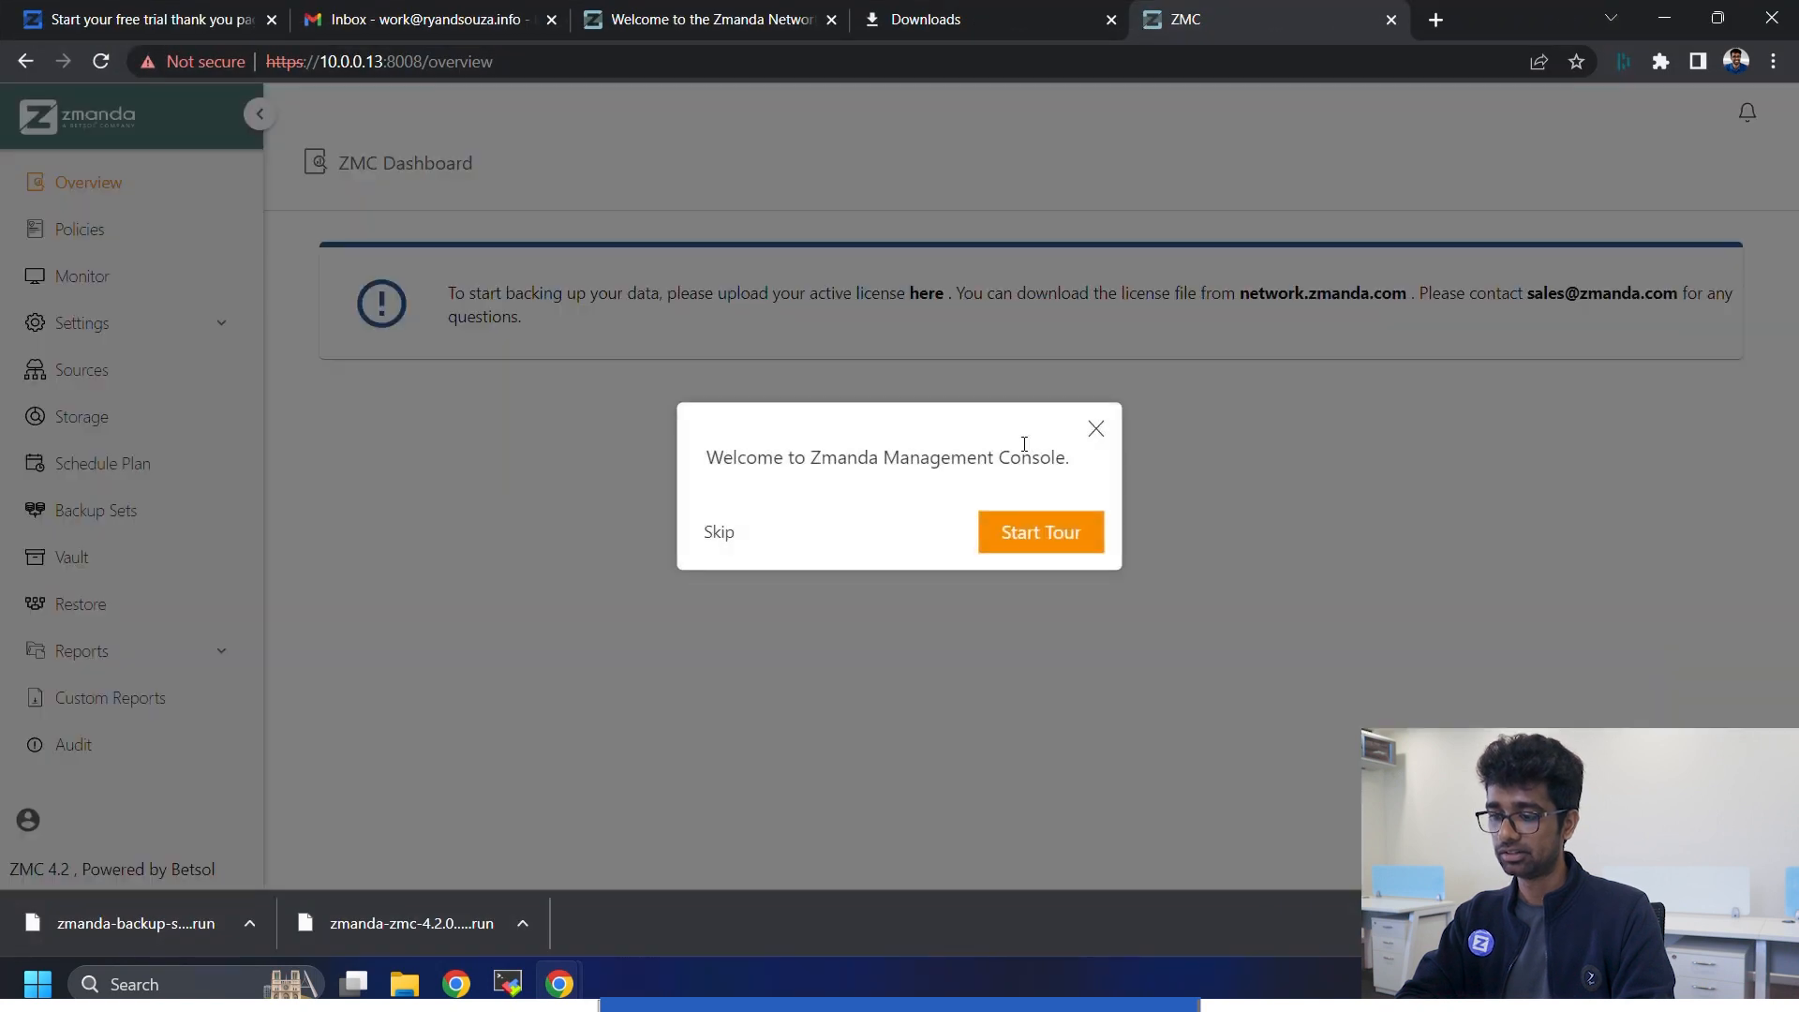
{"action": "left_click", "coordinate": [1097, 429]}
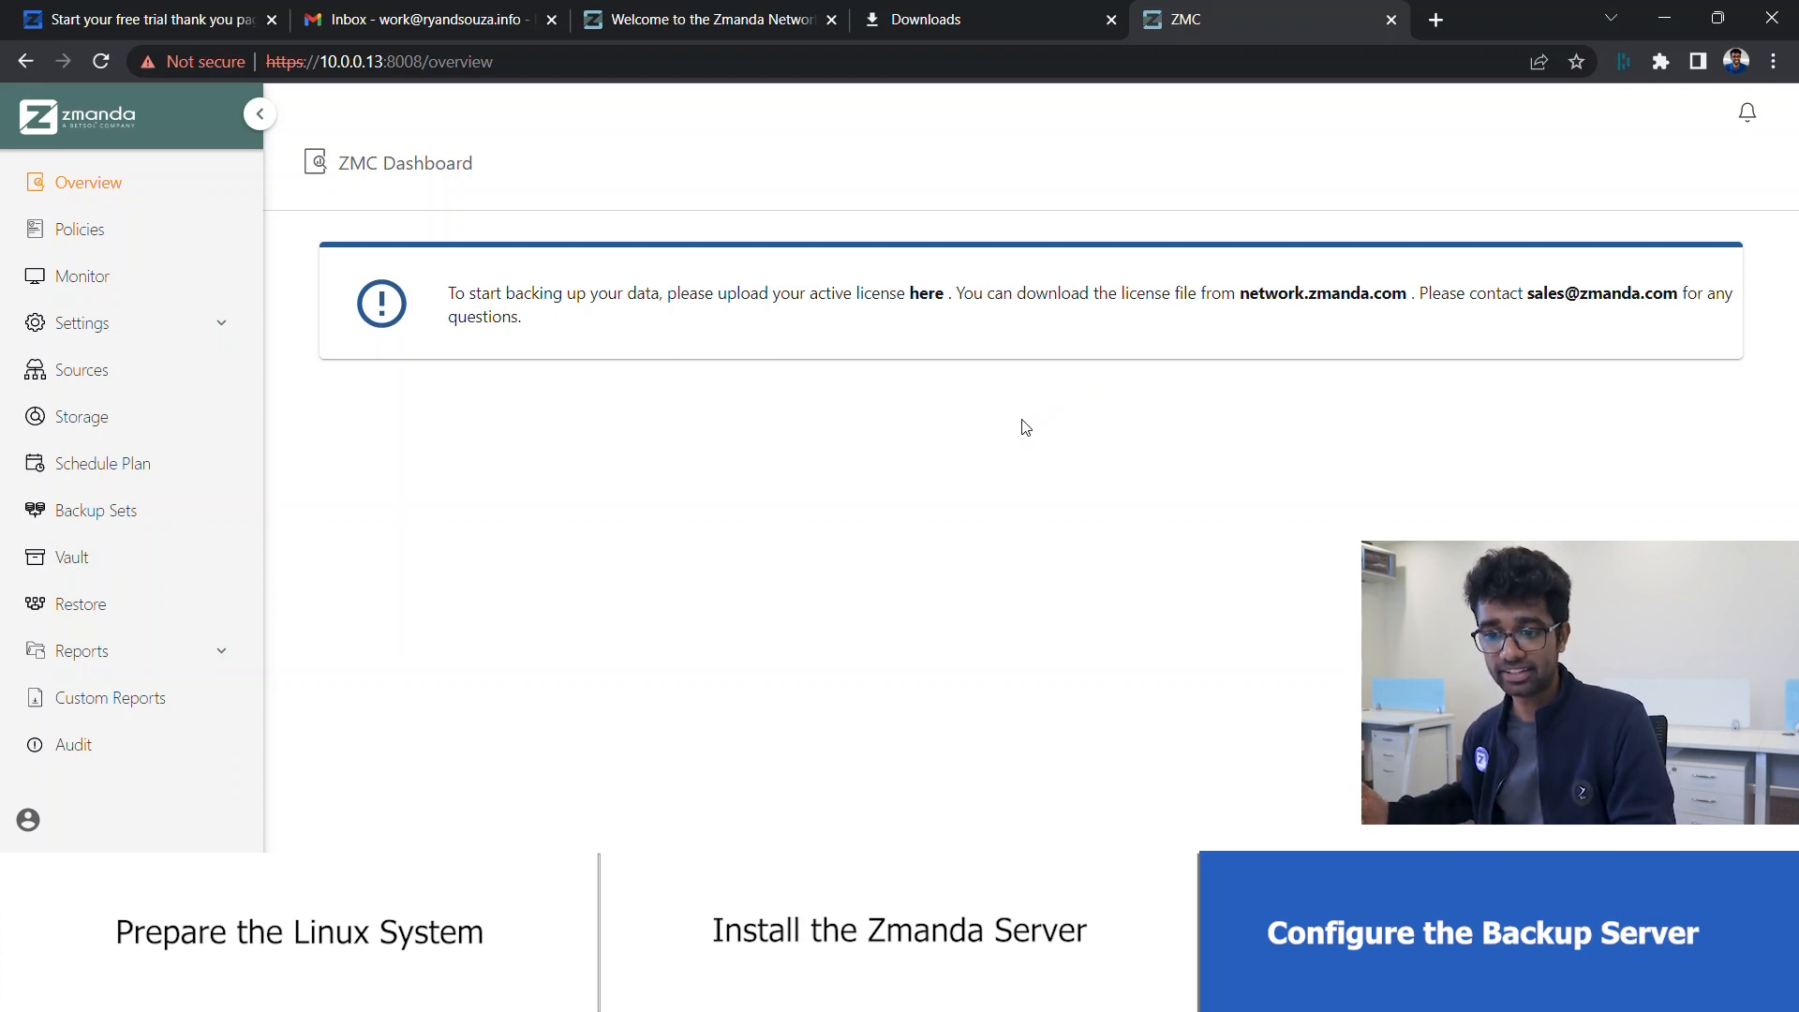
{"action": "mouse_move", "coordinate": [940, 640]}
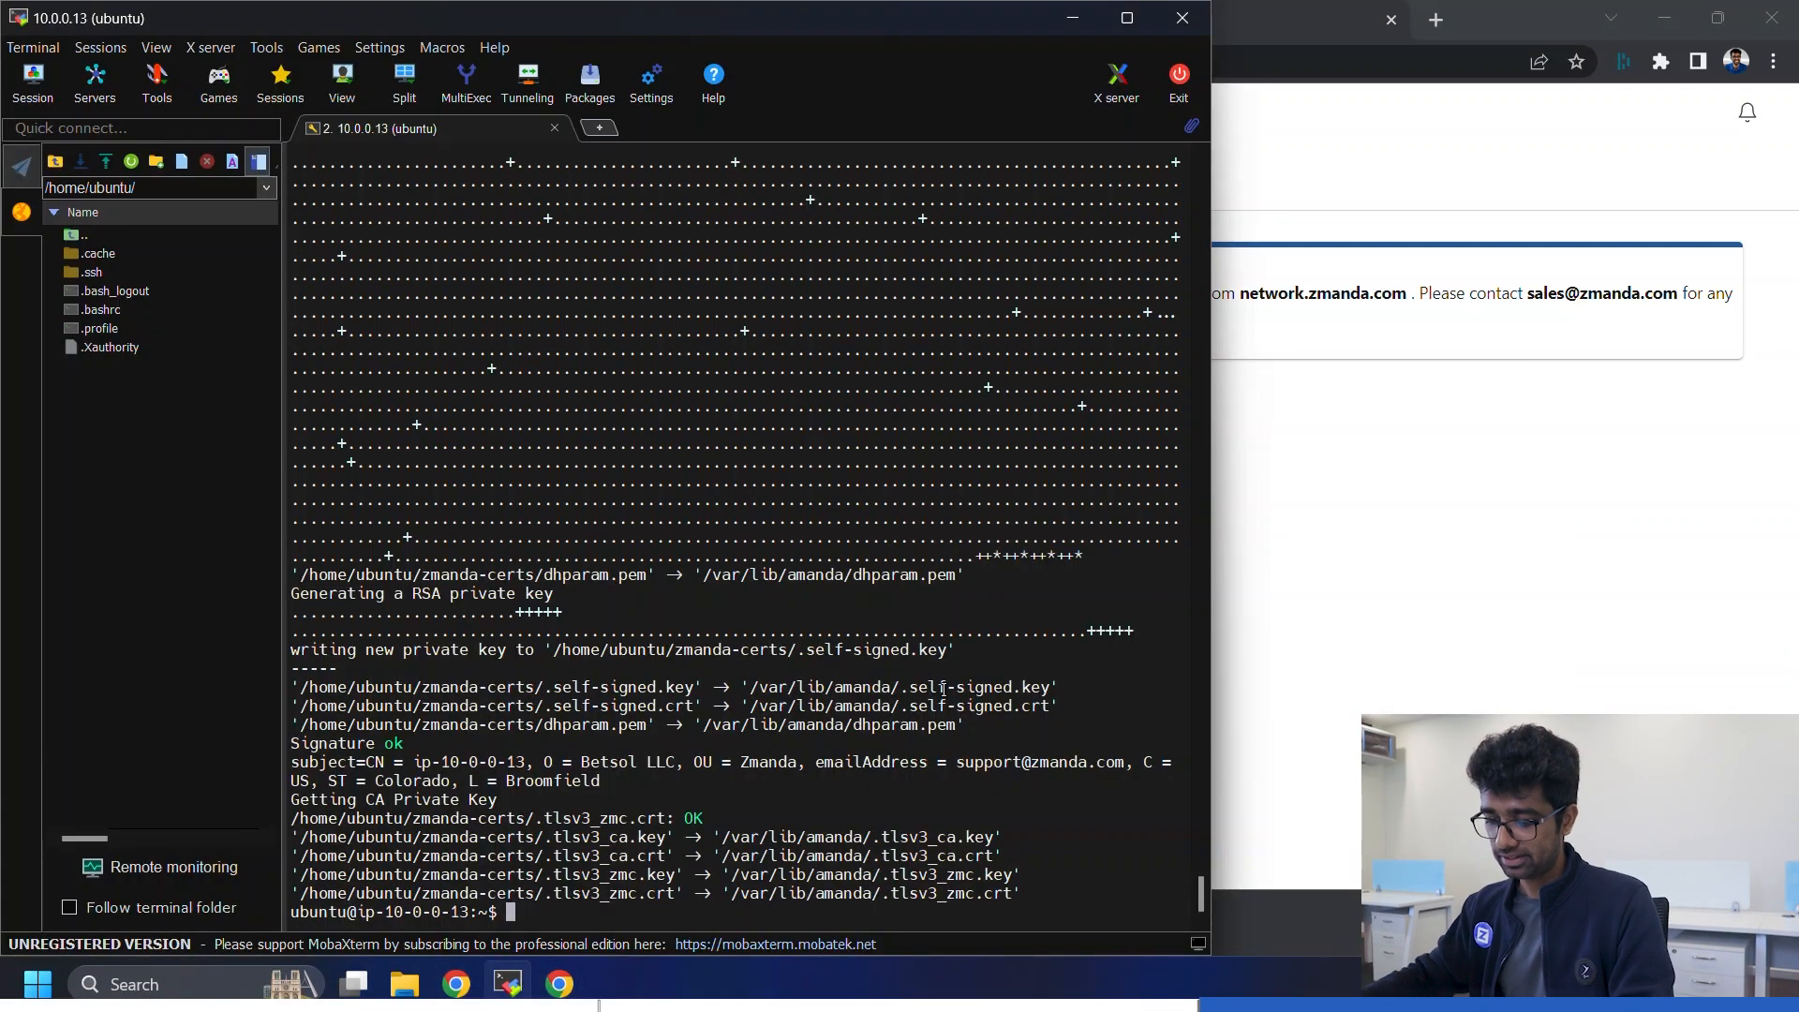
- Run 'ip address' in the terminal to read the server's MAC address
{"action": "type", "text": "ip"}
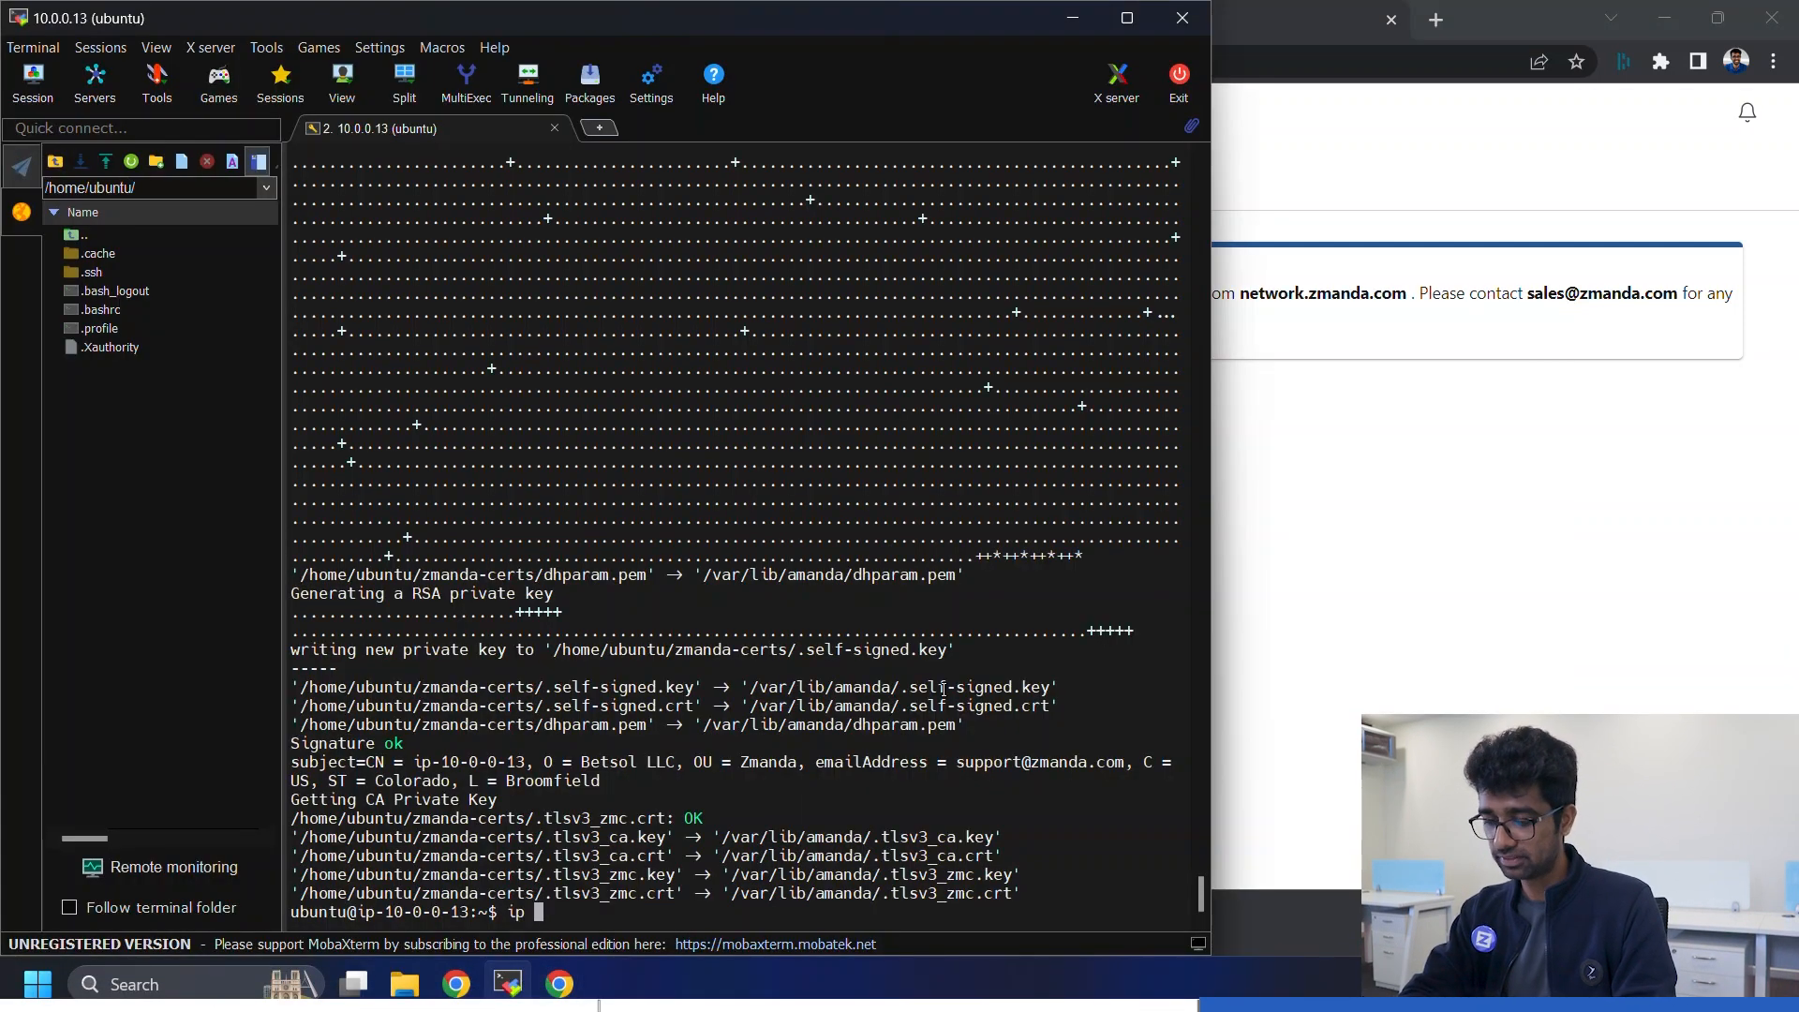
{"action": "type", "text": "a"}
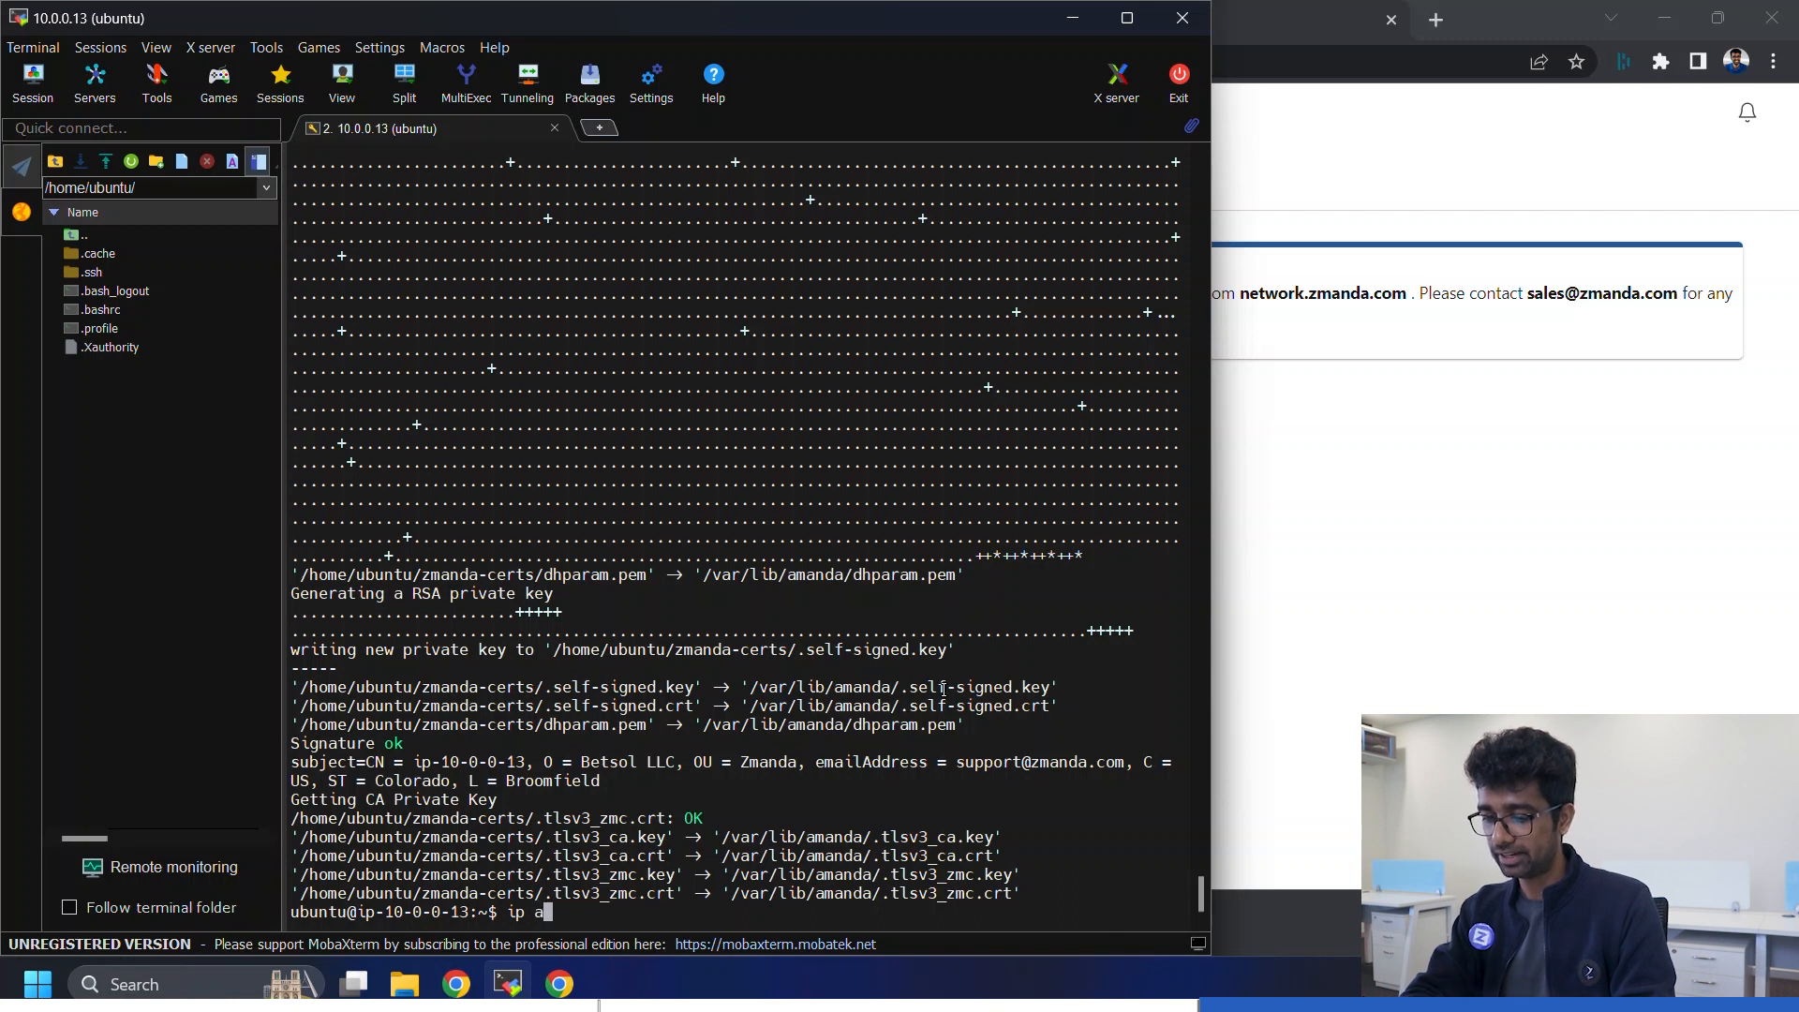
{"action": "type", "text": "ddress"}
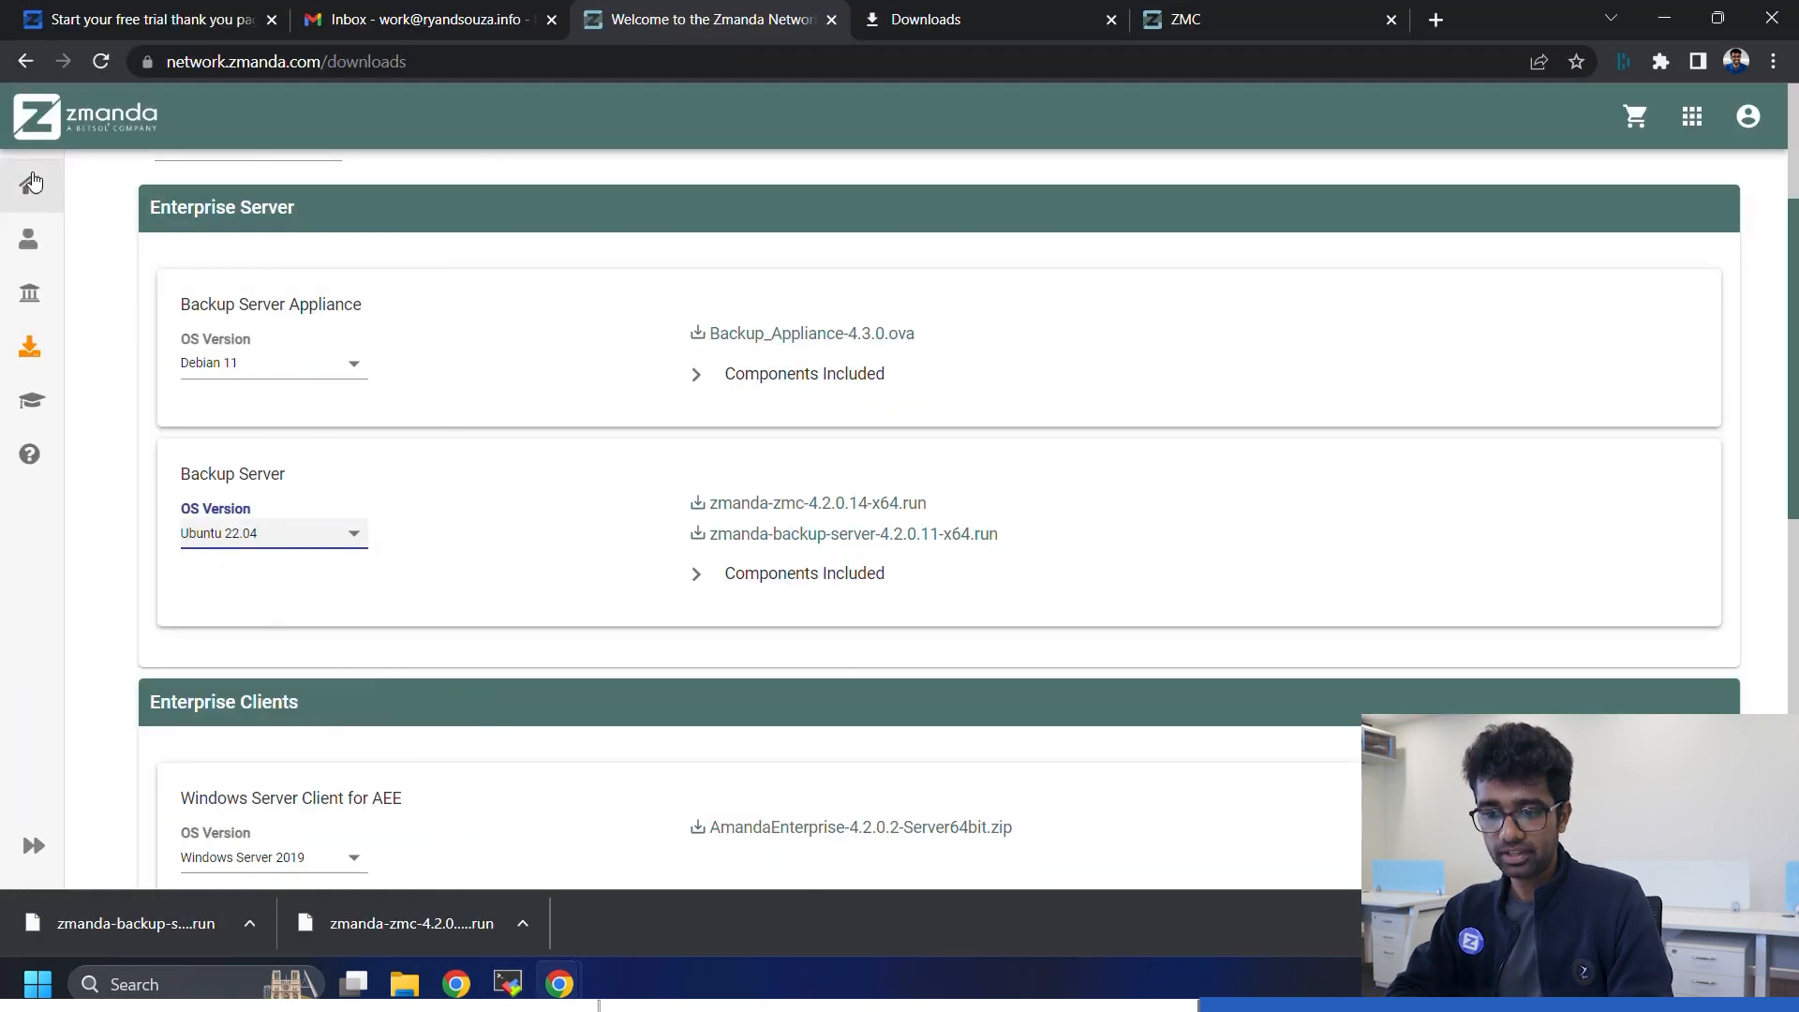
- Go to the Zmanda Network home page and start the zmanda_license download
{"action": "left_click", "coordinate": [29, 185]}
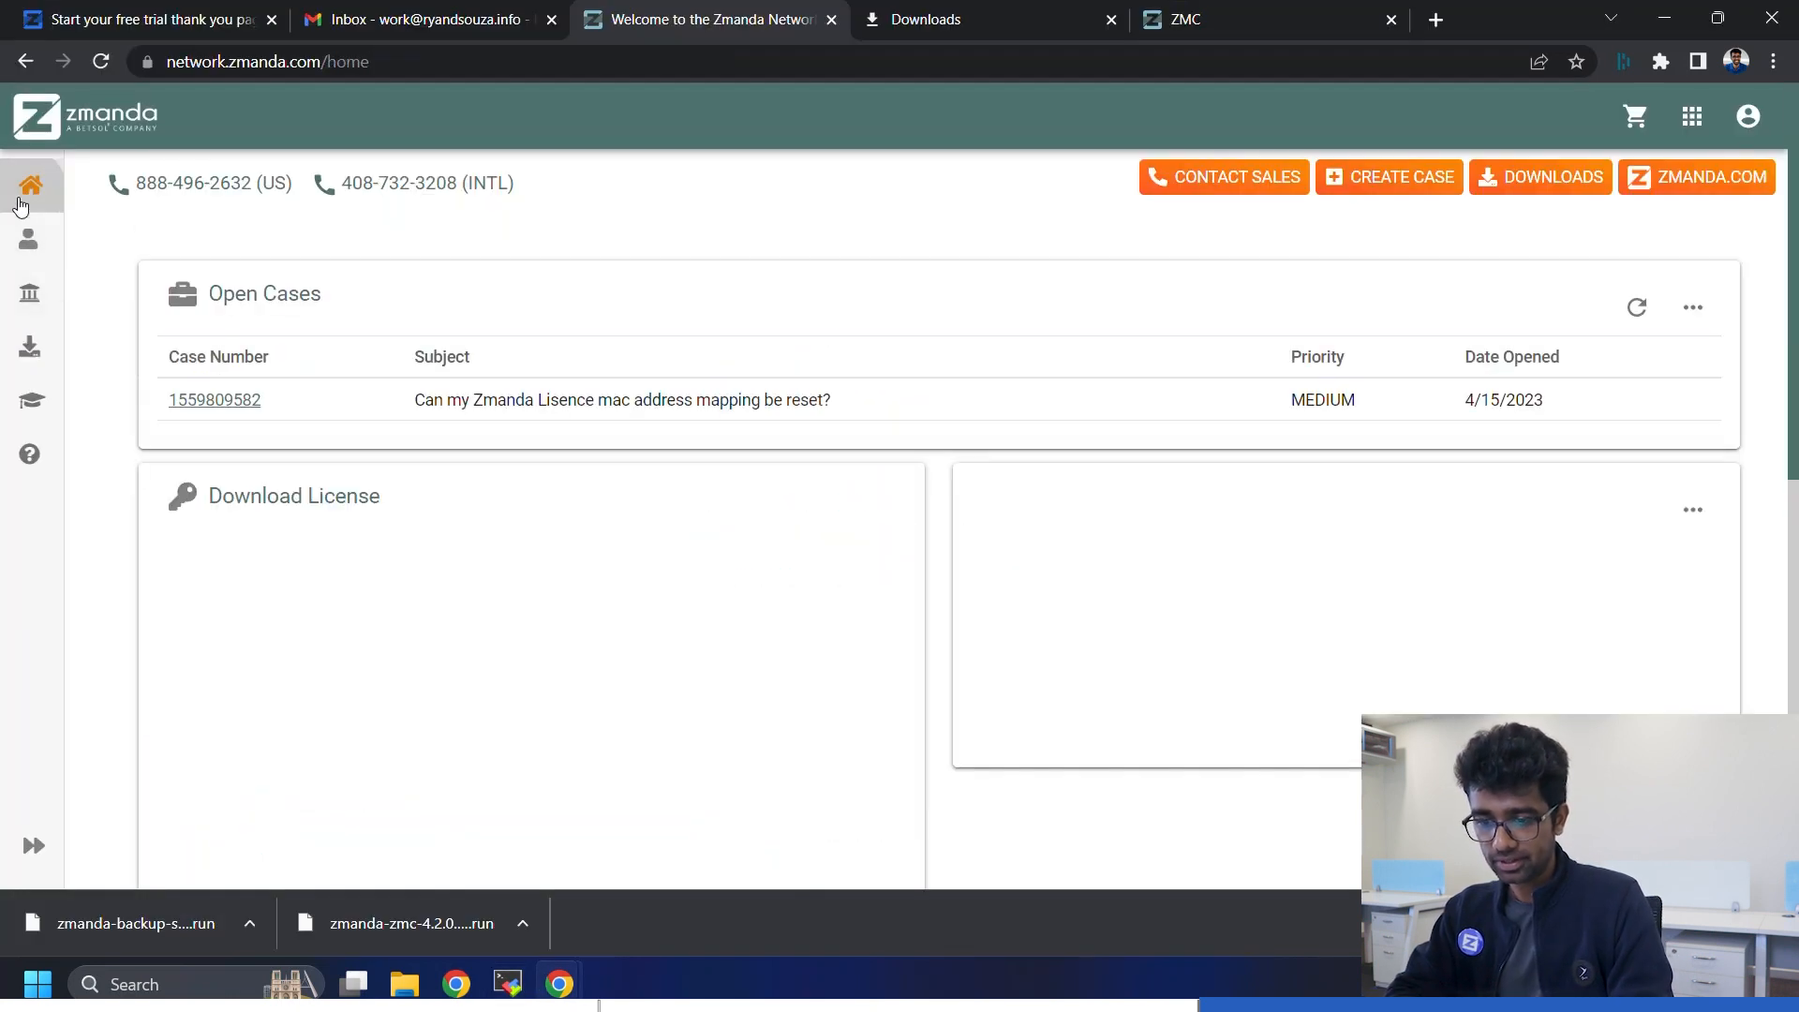
{"action": "scroll", "scroll_direction": "down", "scroll_amount": 3}
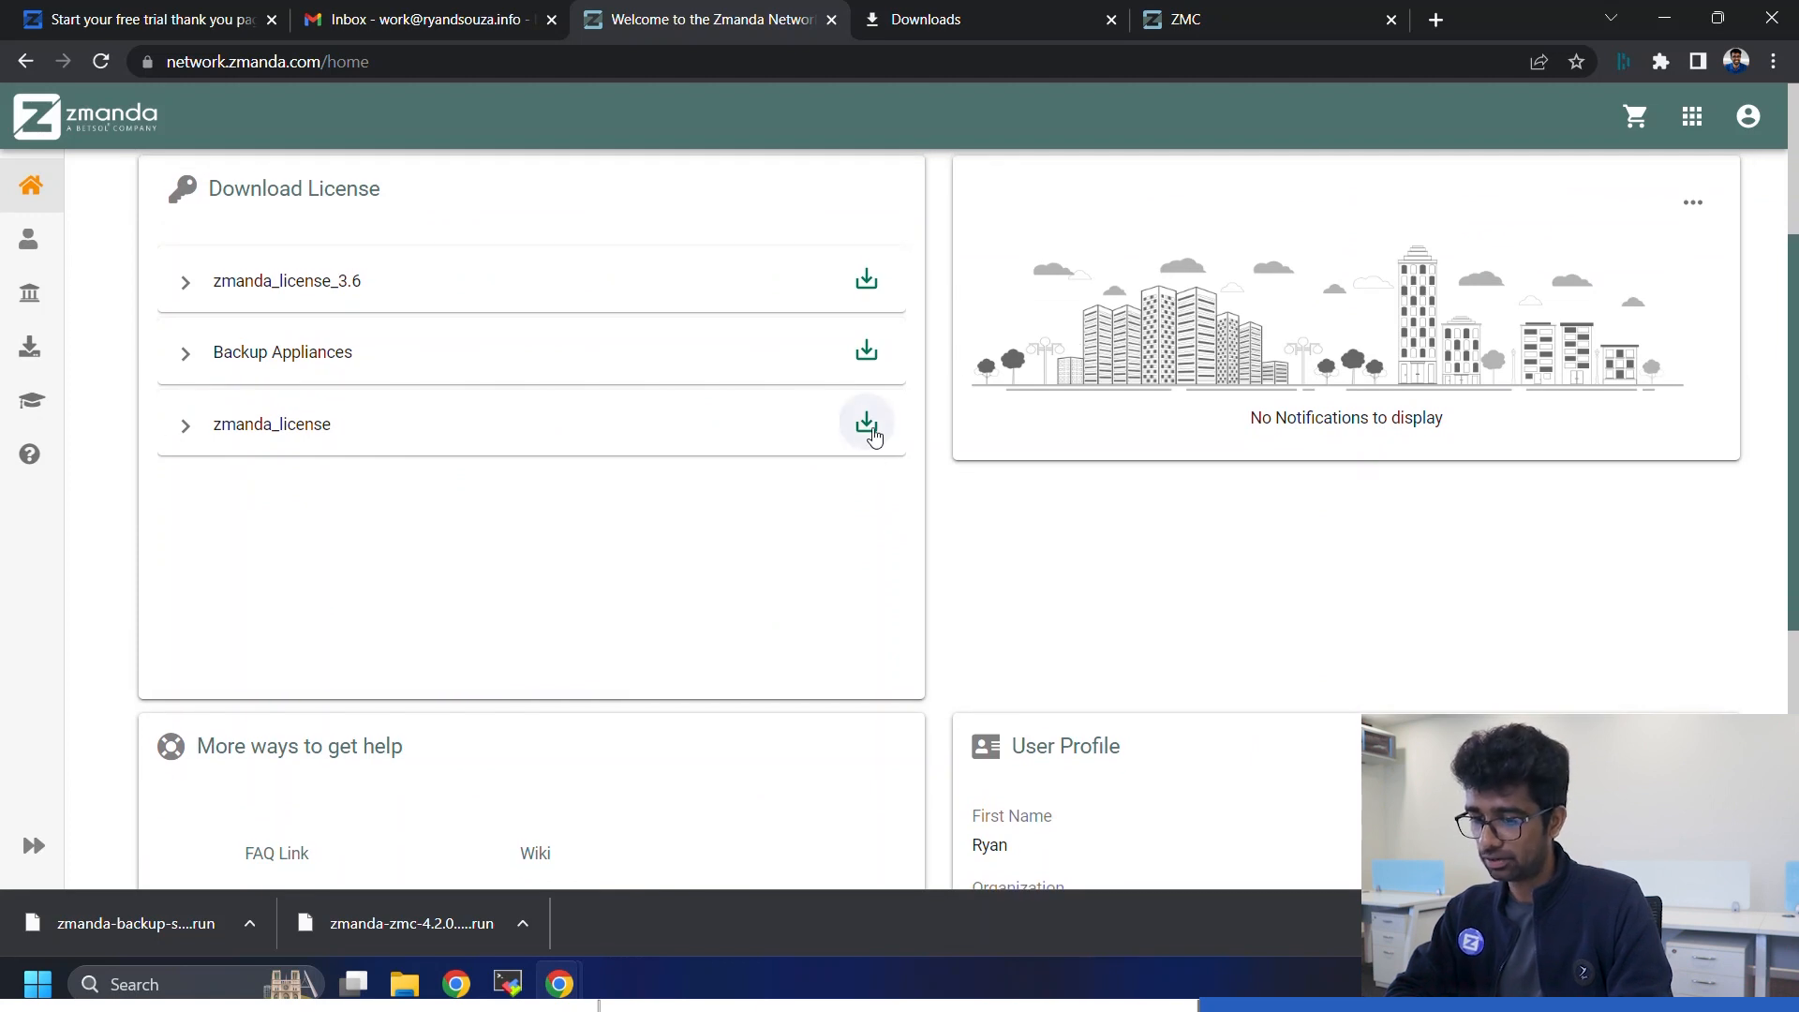
{"action": "left_click", "coordinate": [866, 423]}
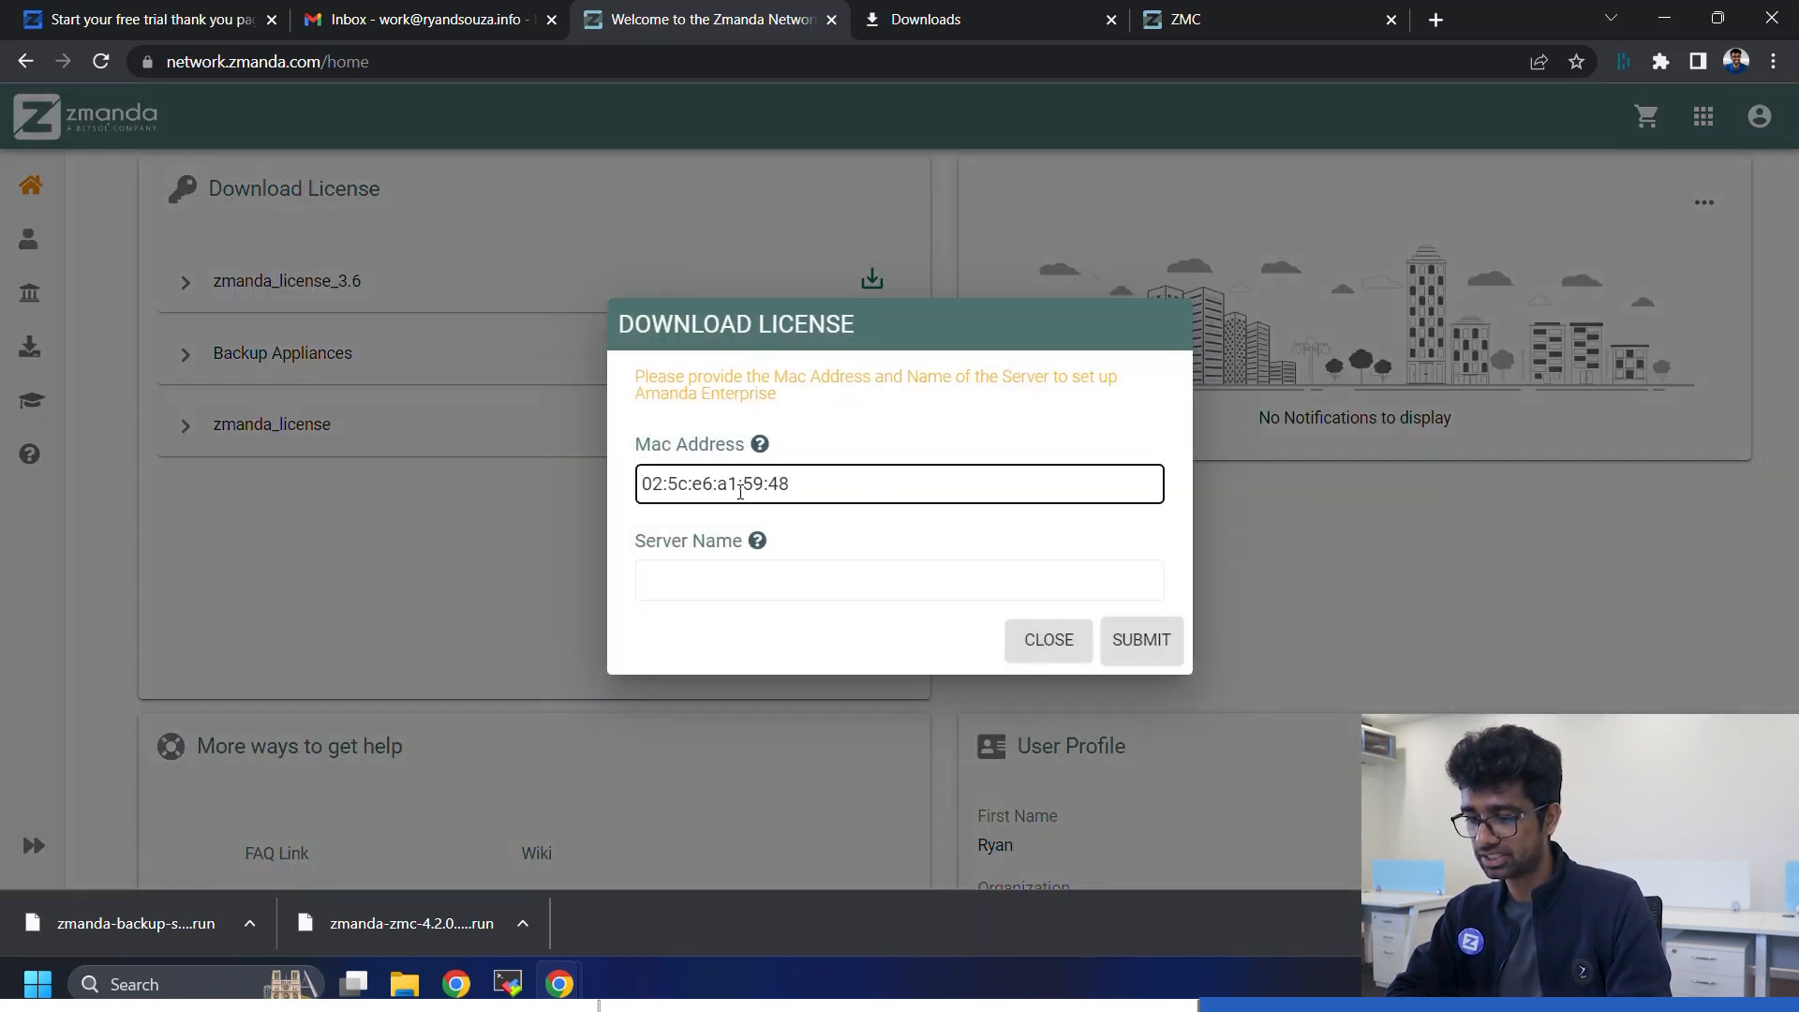
- Enter the server name MumbaiZone with the MAC address and submit to download the license
{"action": "left_click", "coordinate": [900, 581]}
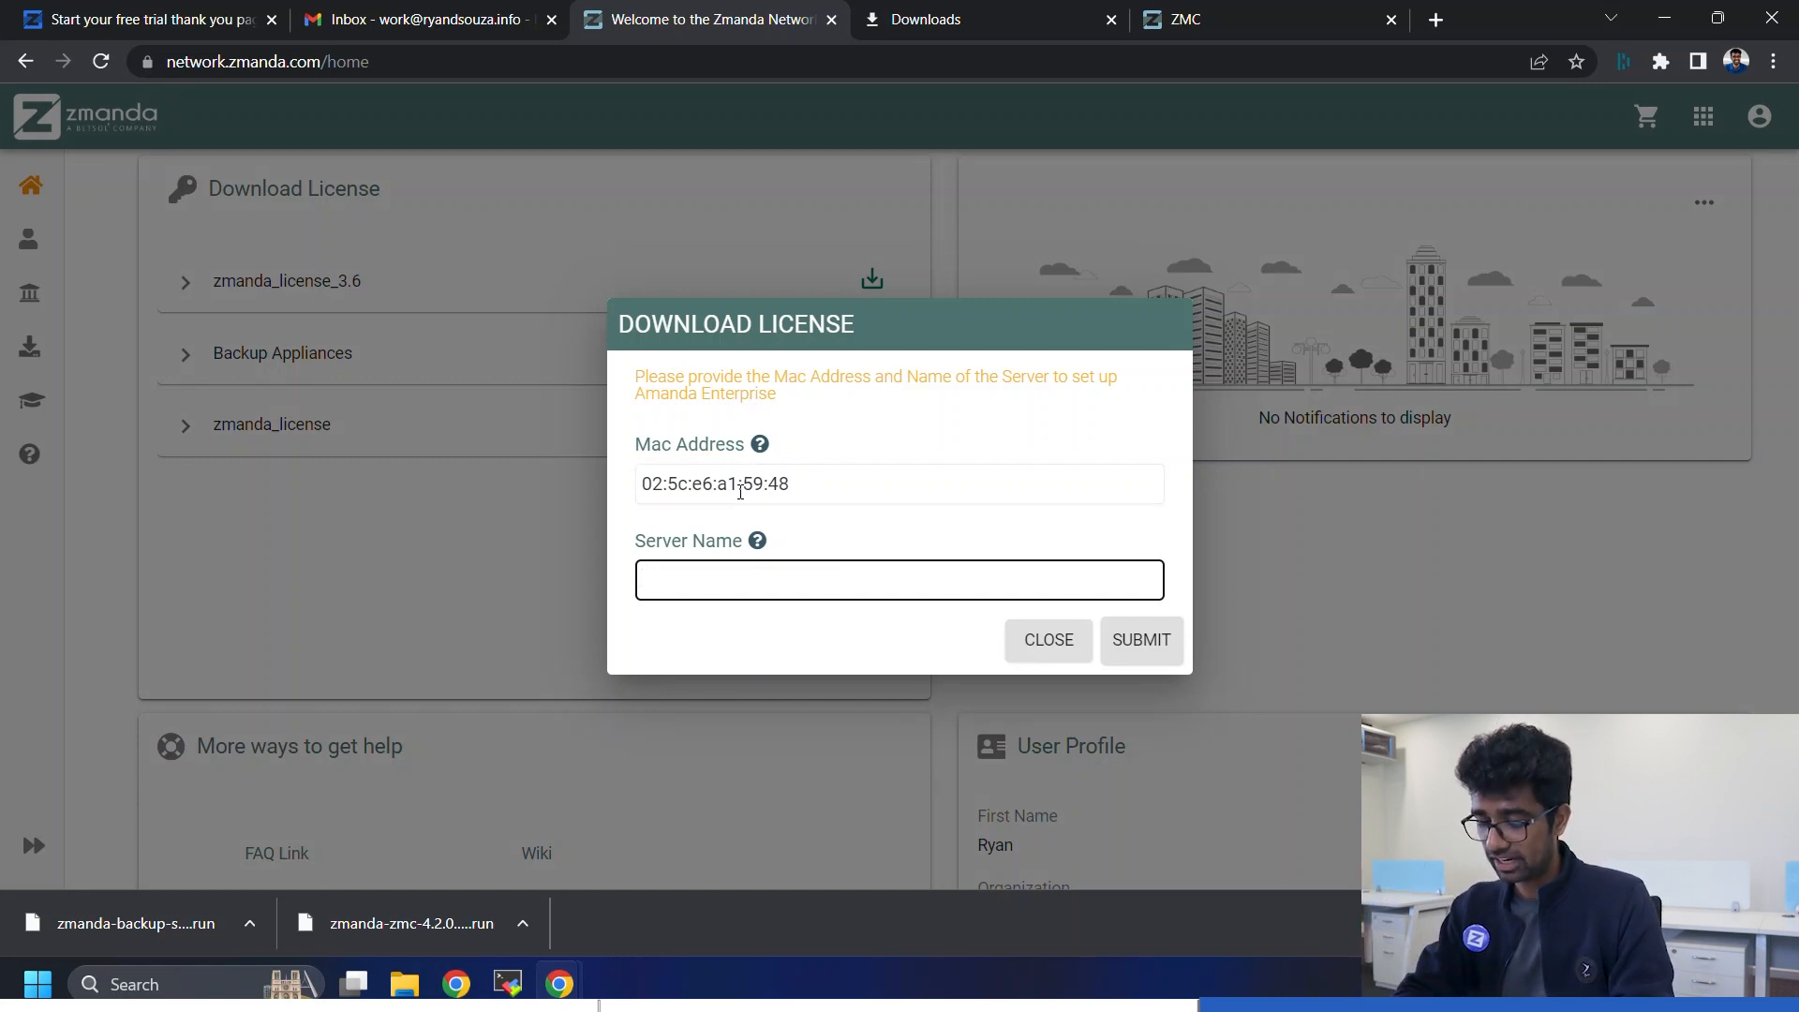
{"action": "type", "text": "M"}
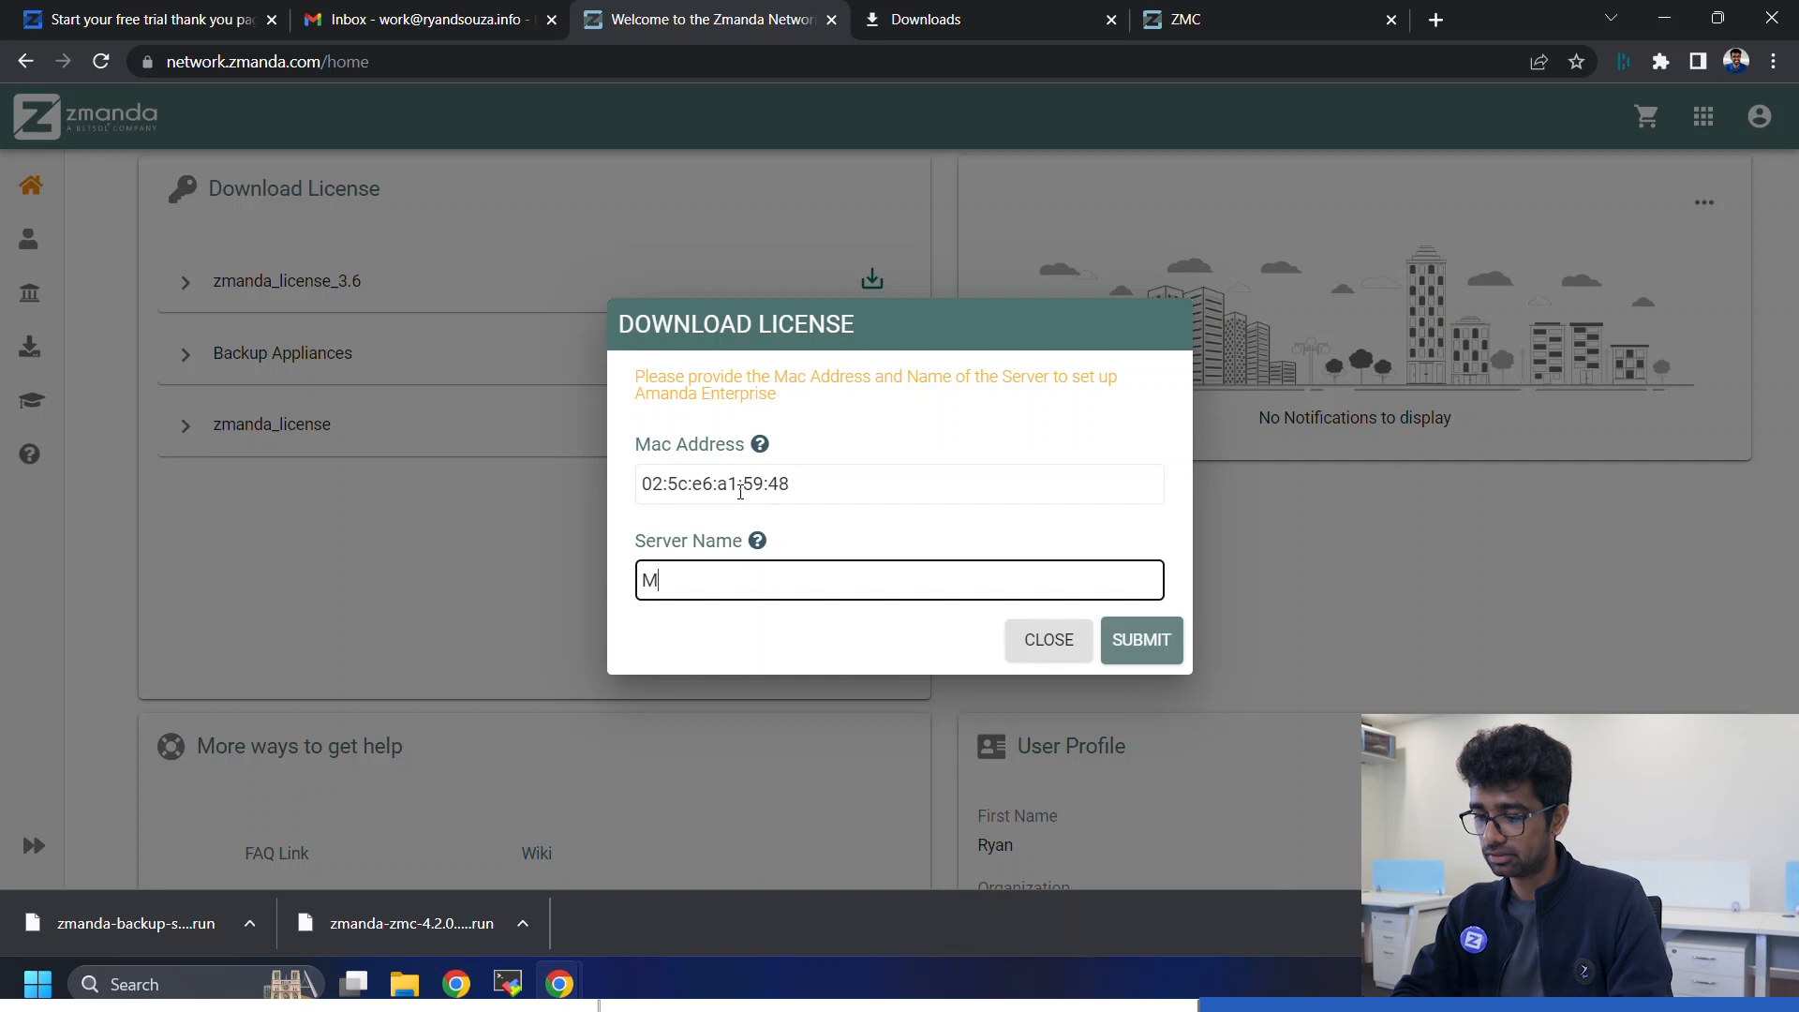
{"action": "type", "text": "umbai"}
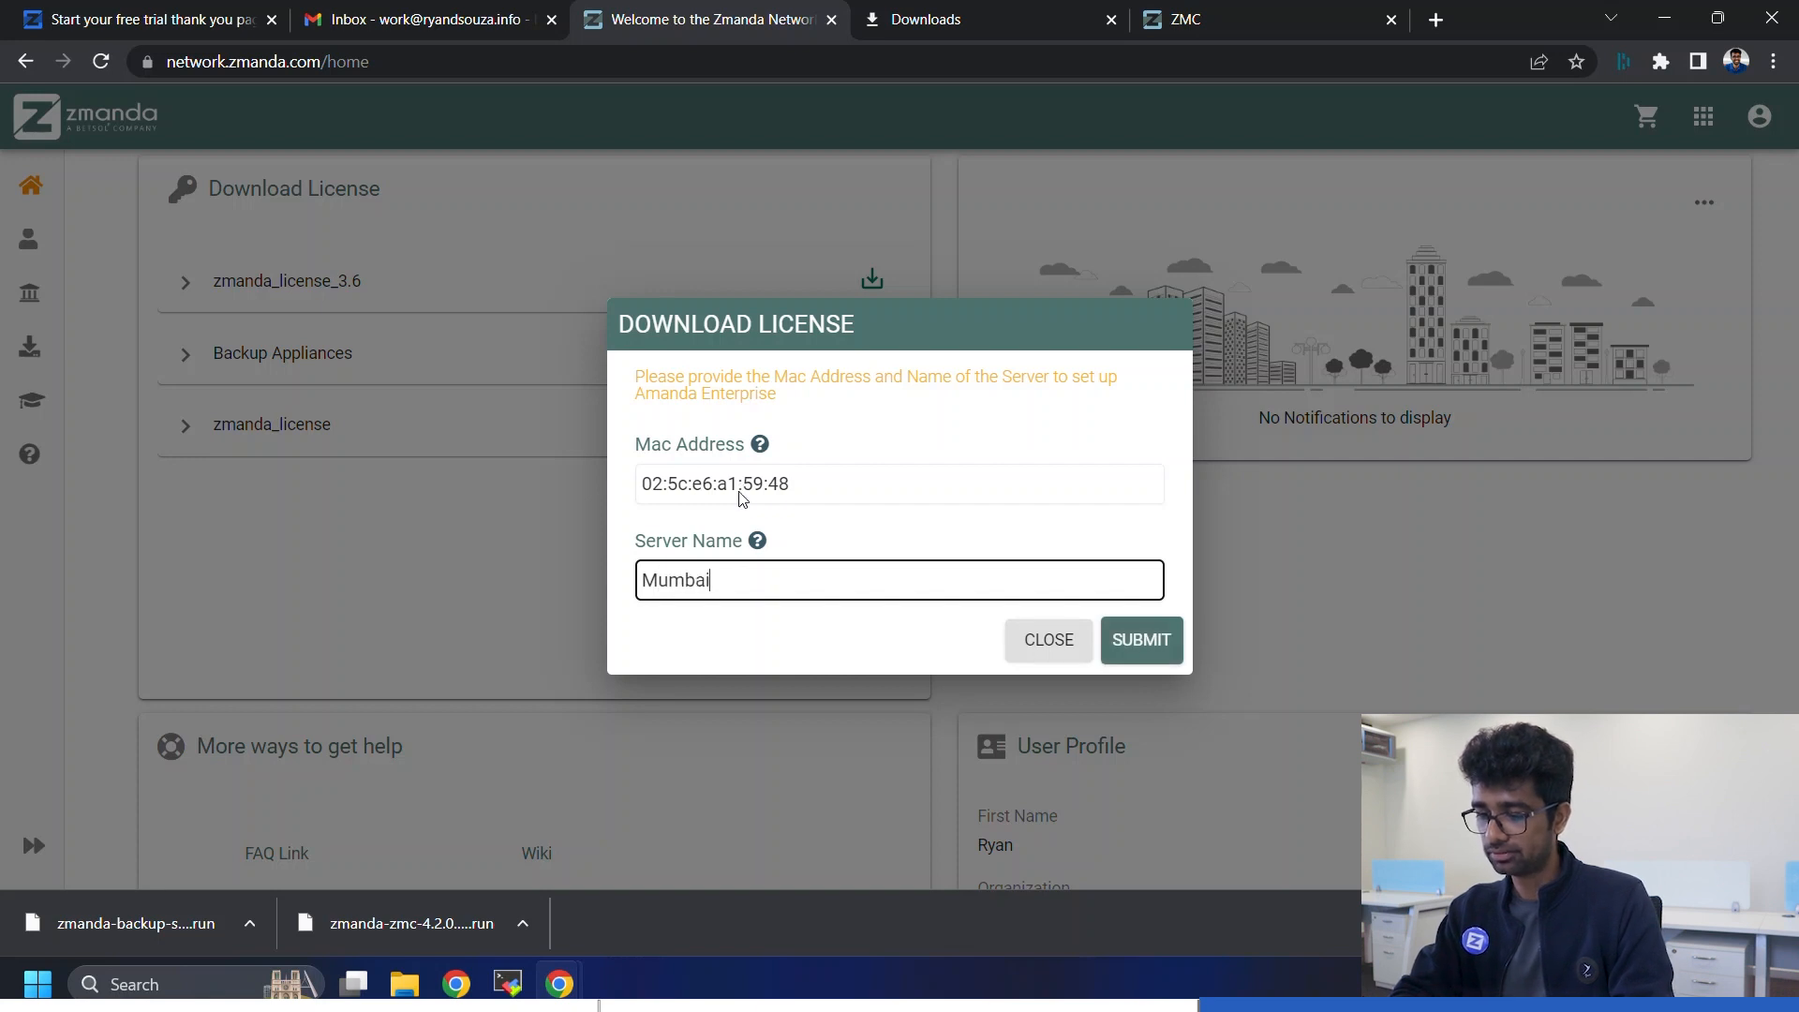
{"action": "type", "text": "Zone"}
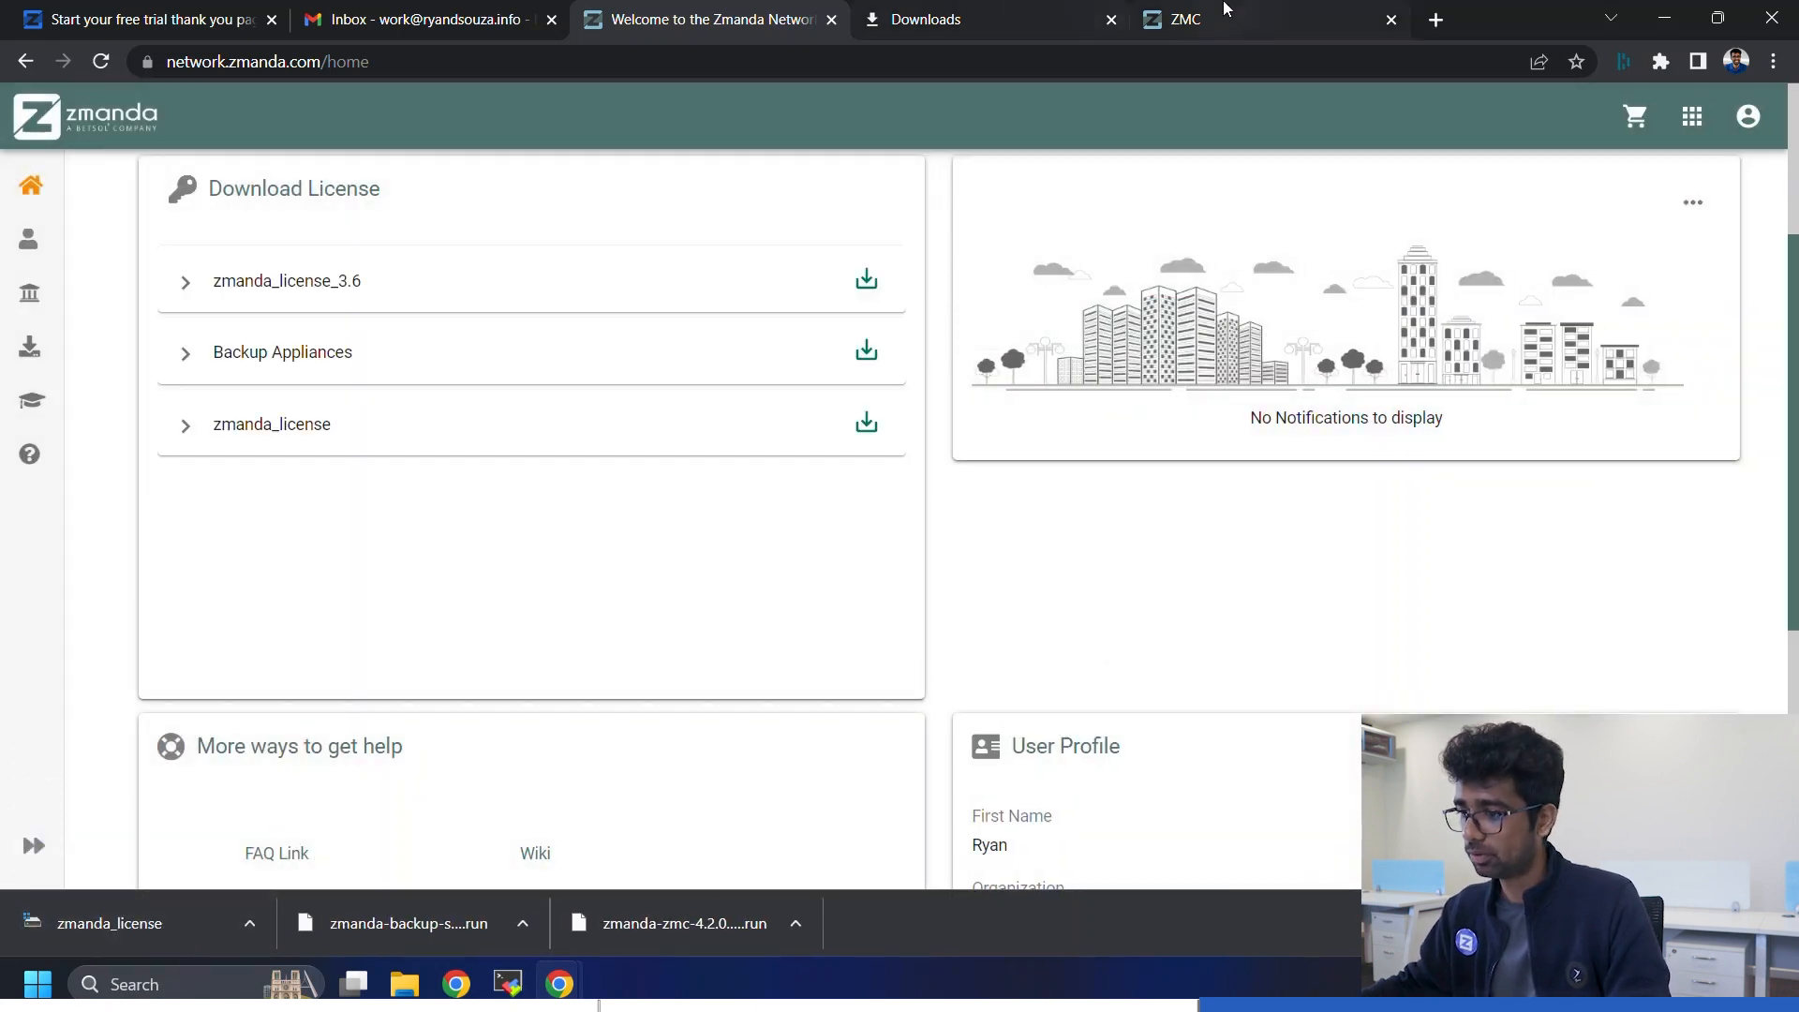
- In Settings > Licenses, choose the downloaded zmanda_license file for upload
{"action": "left_click", "coordinate": [1187, 20]}
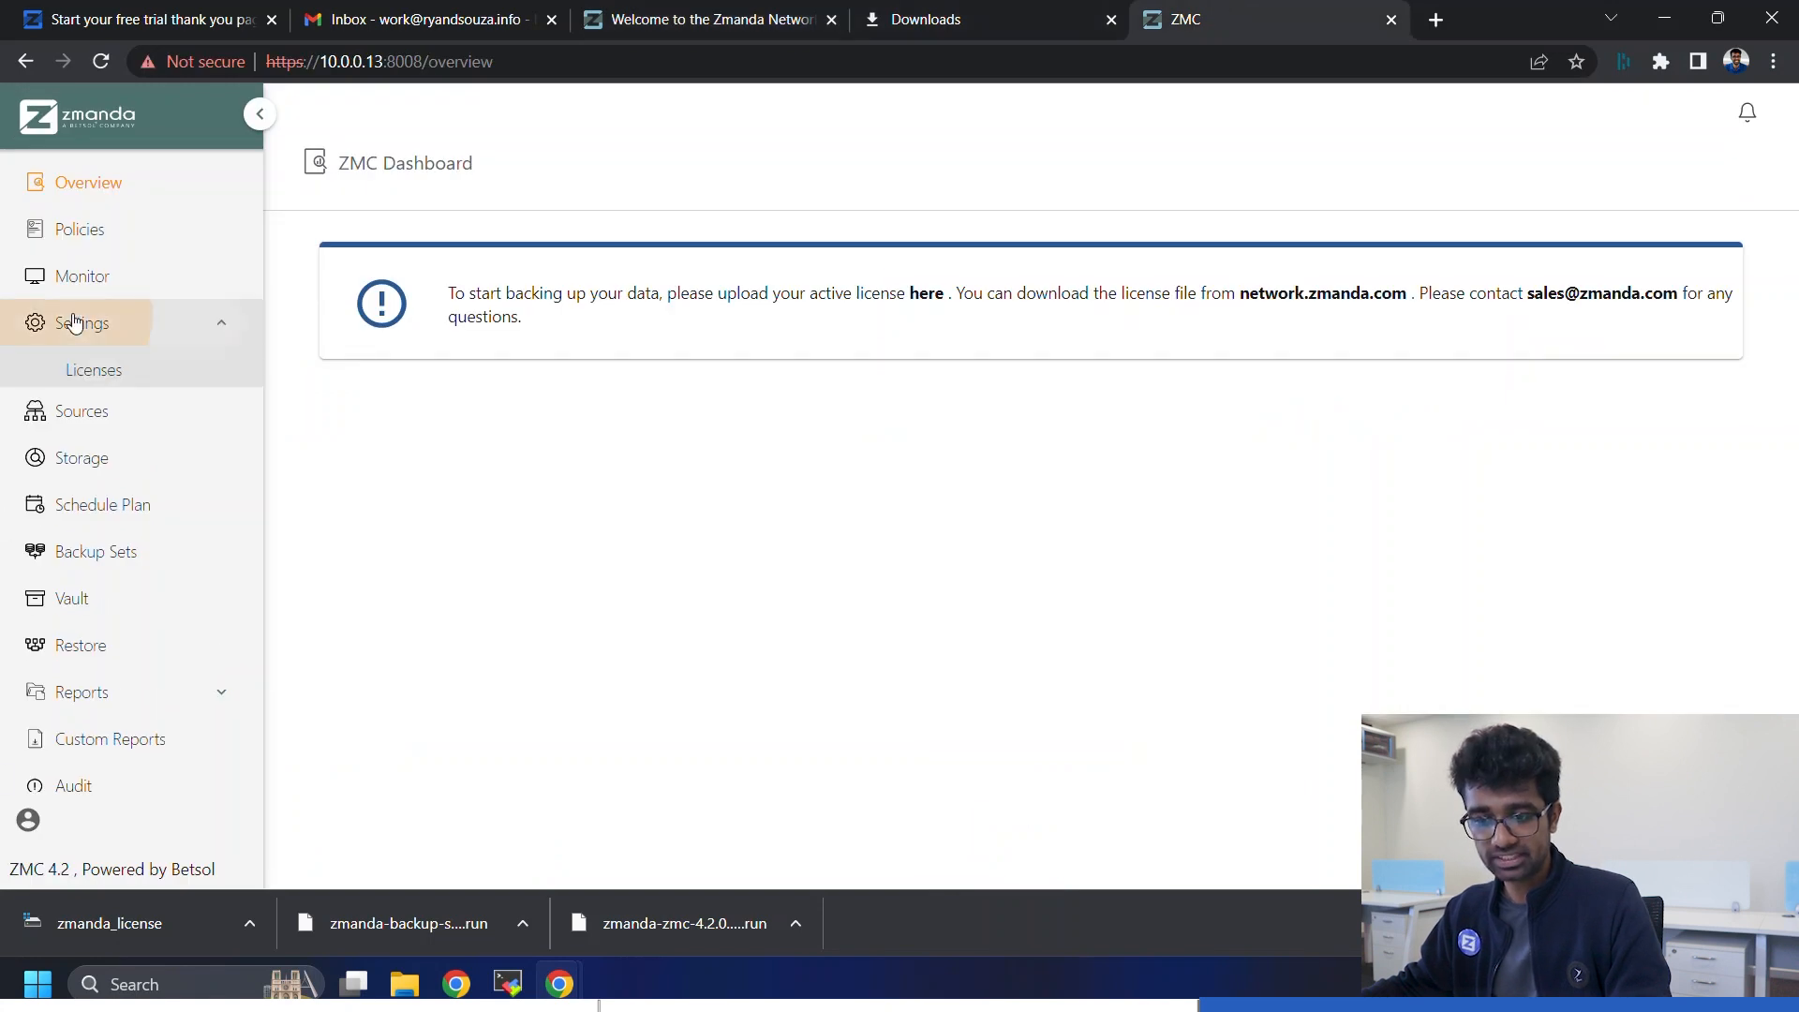
{"action": "left_click", "coordinate": [93, 371]}
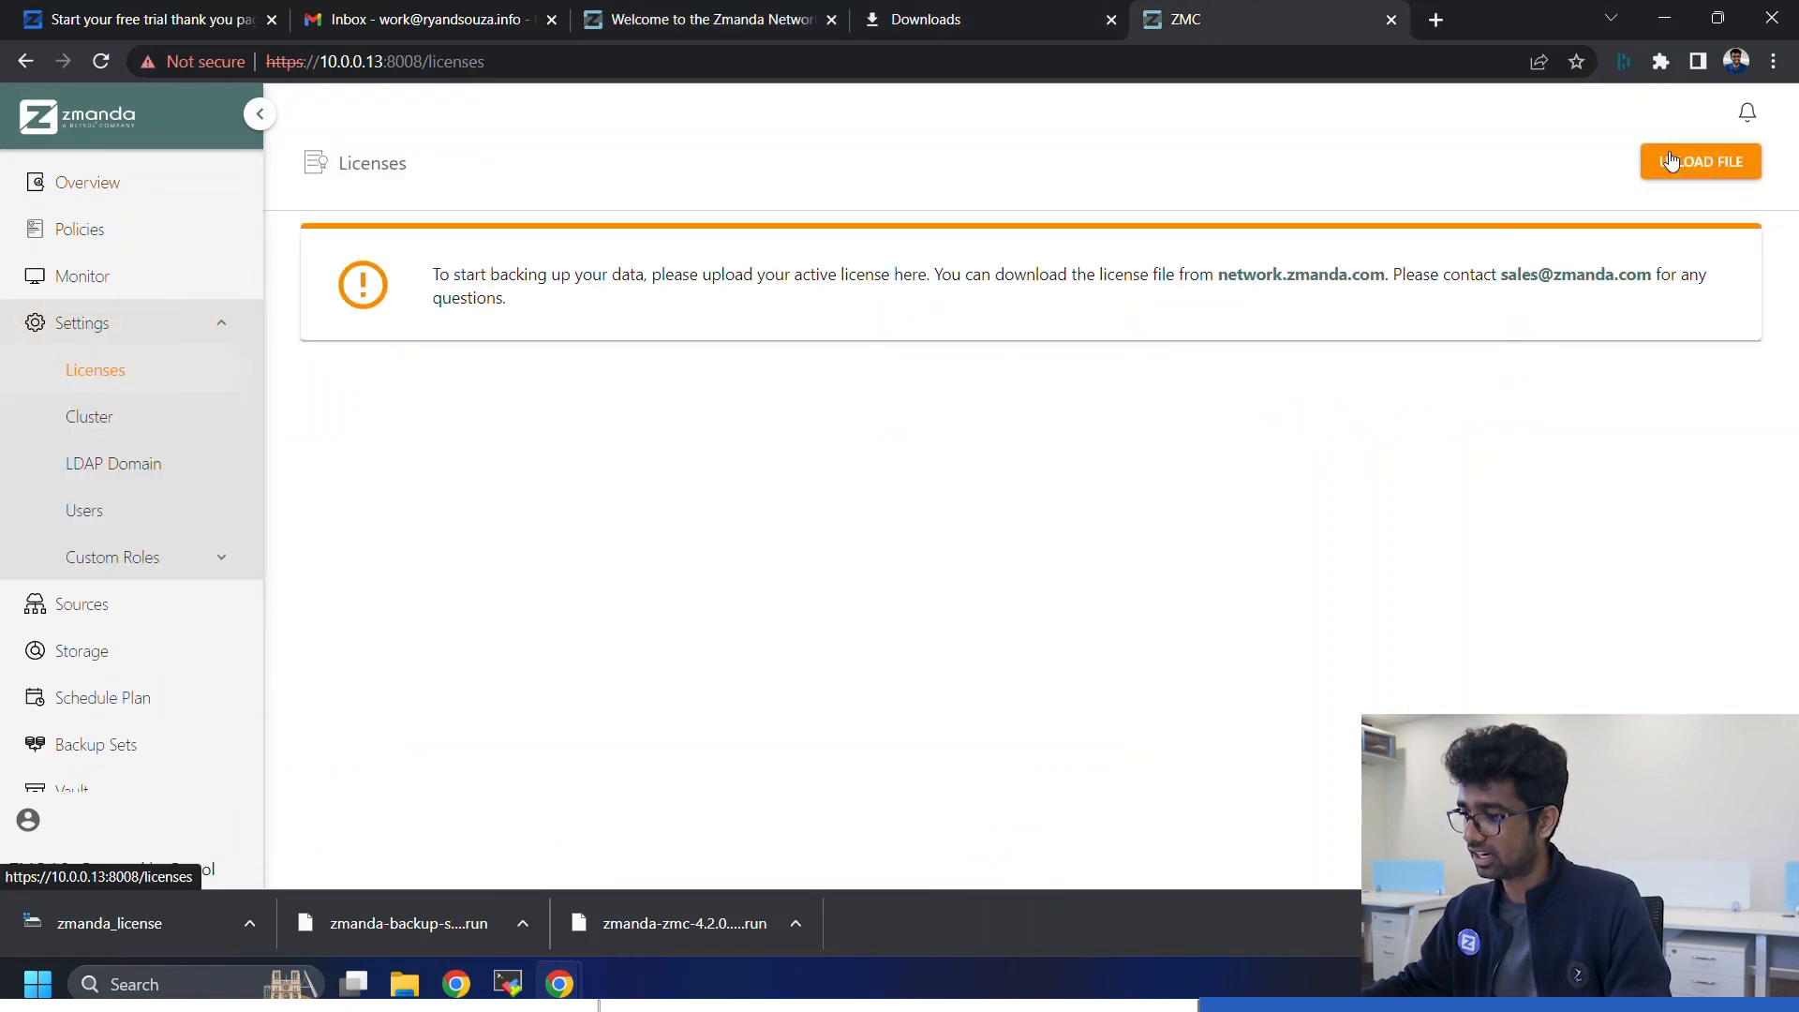
{"action": "left_click", "coordinate": [1701, 161]}
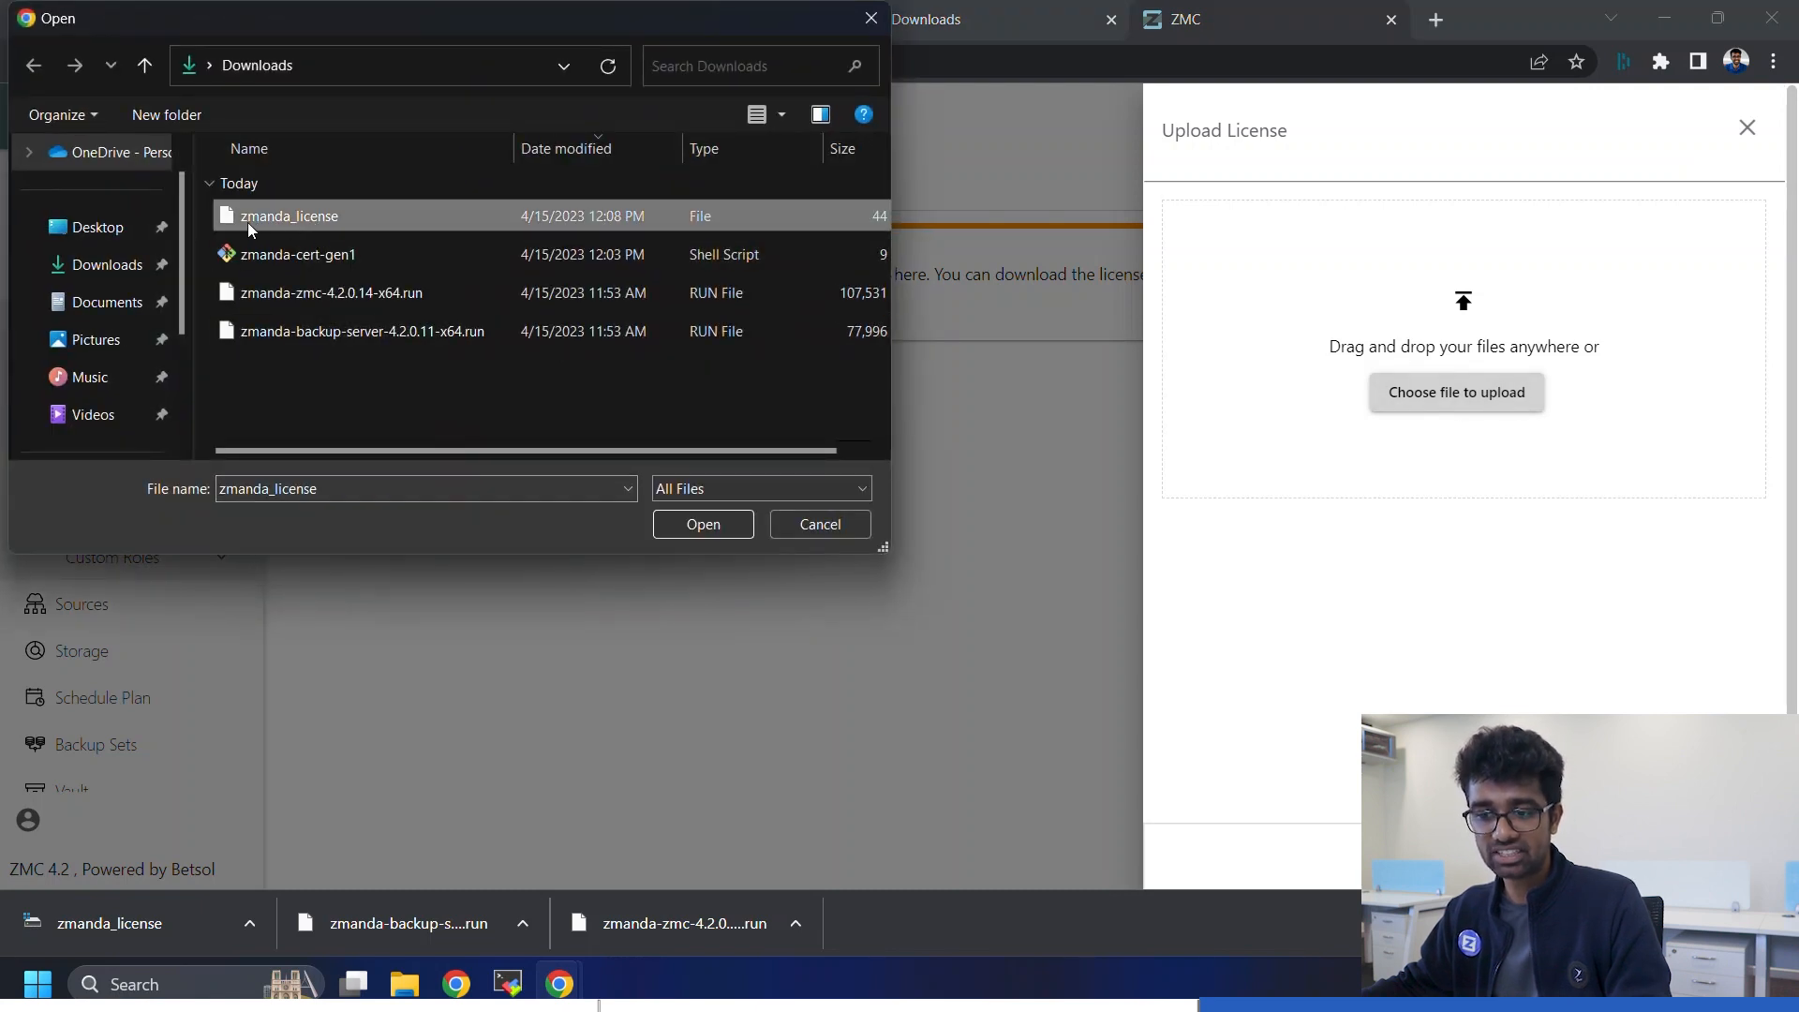
{"action": "mouse_move", "coordinate": [325, 245]}
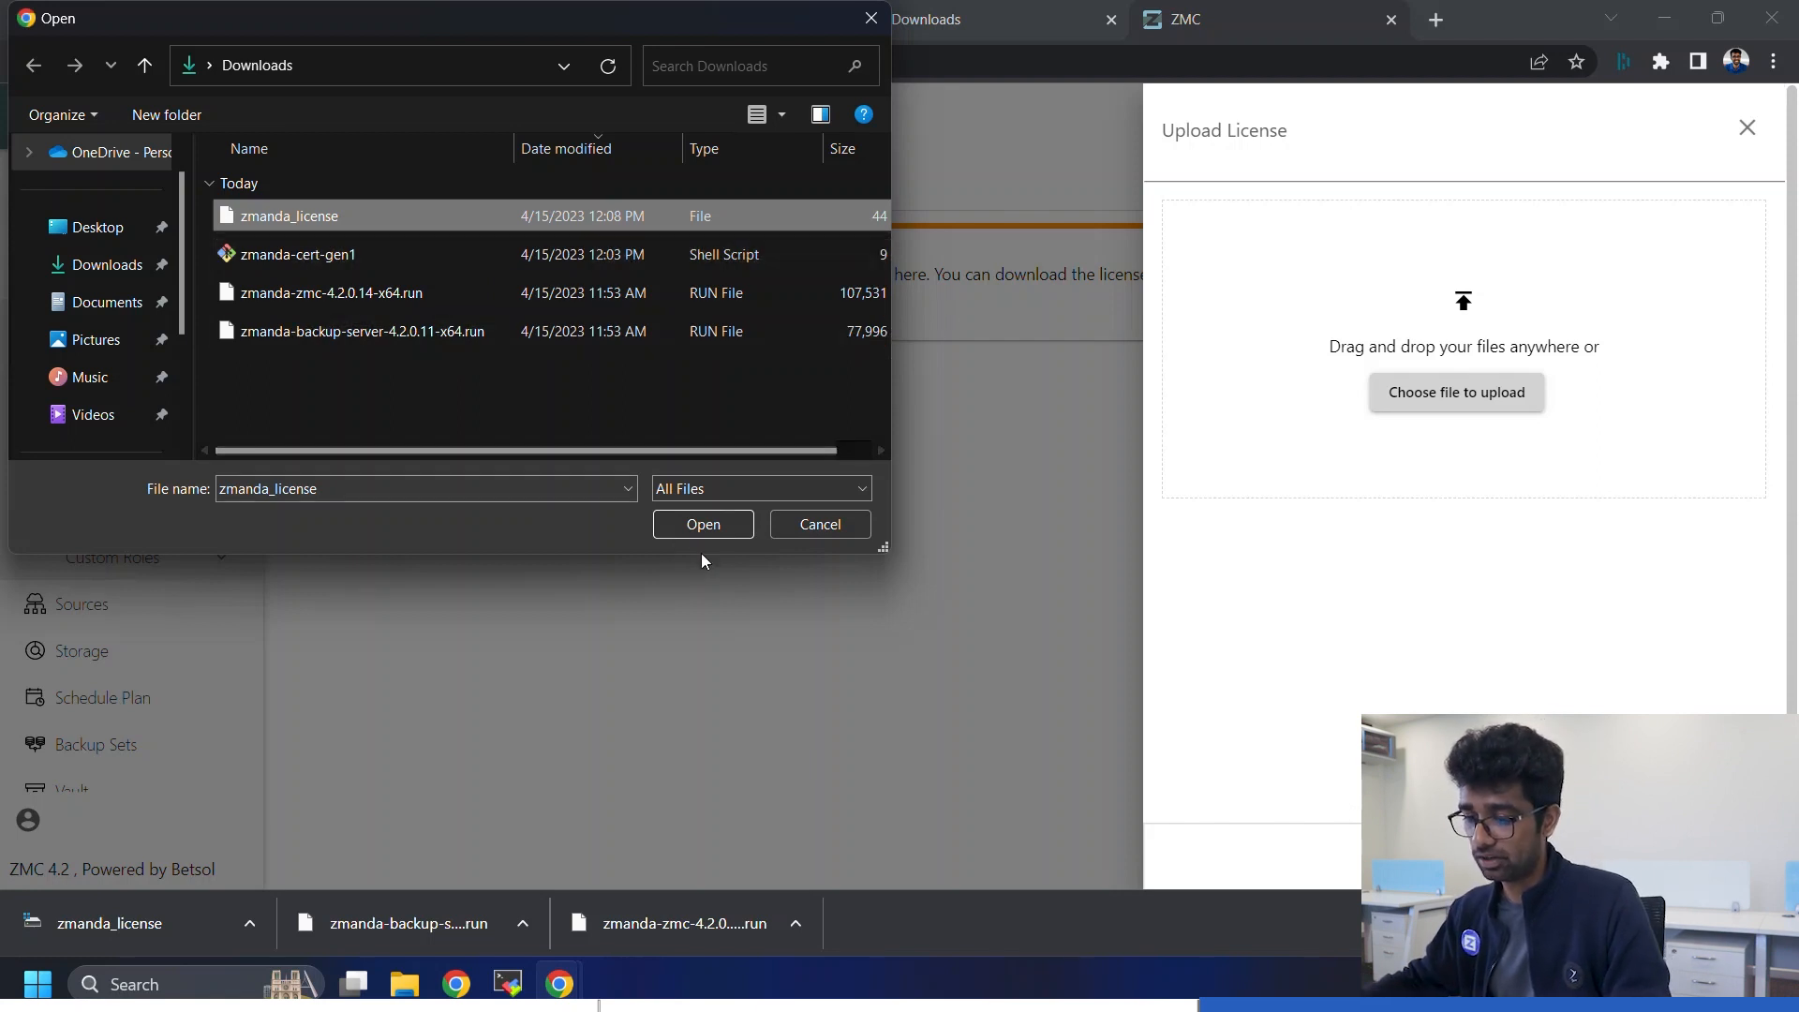
{"action": "left_click", "coordinate": [703, 524]}
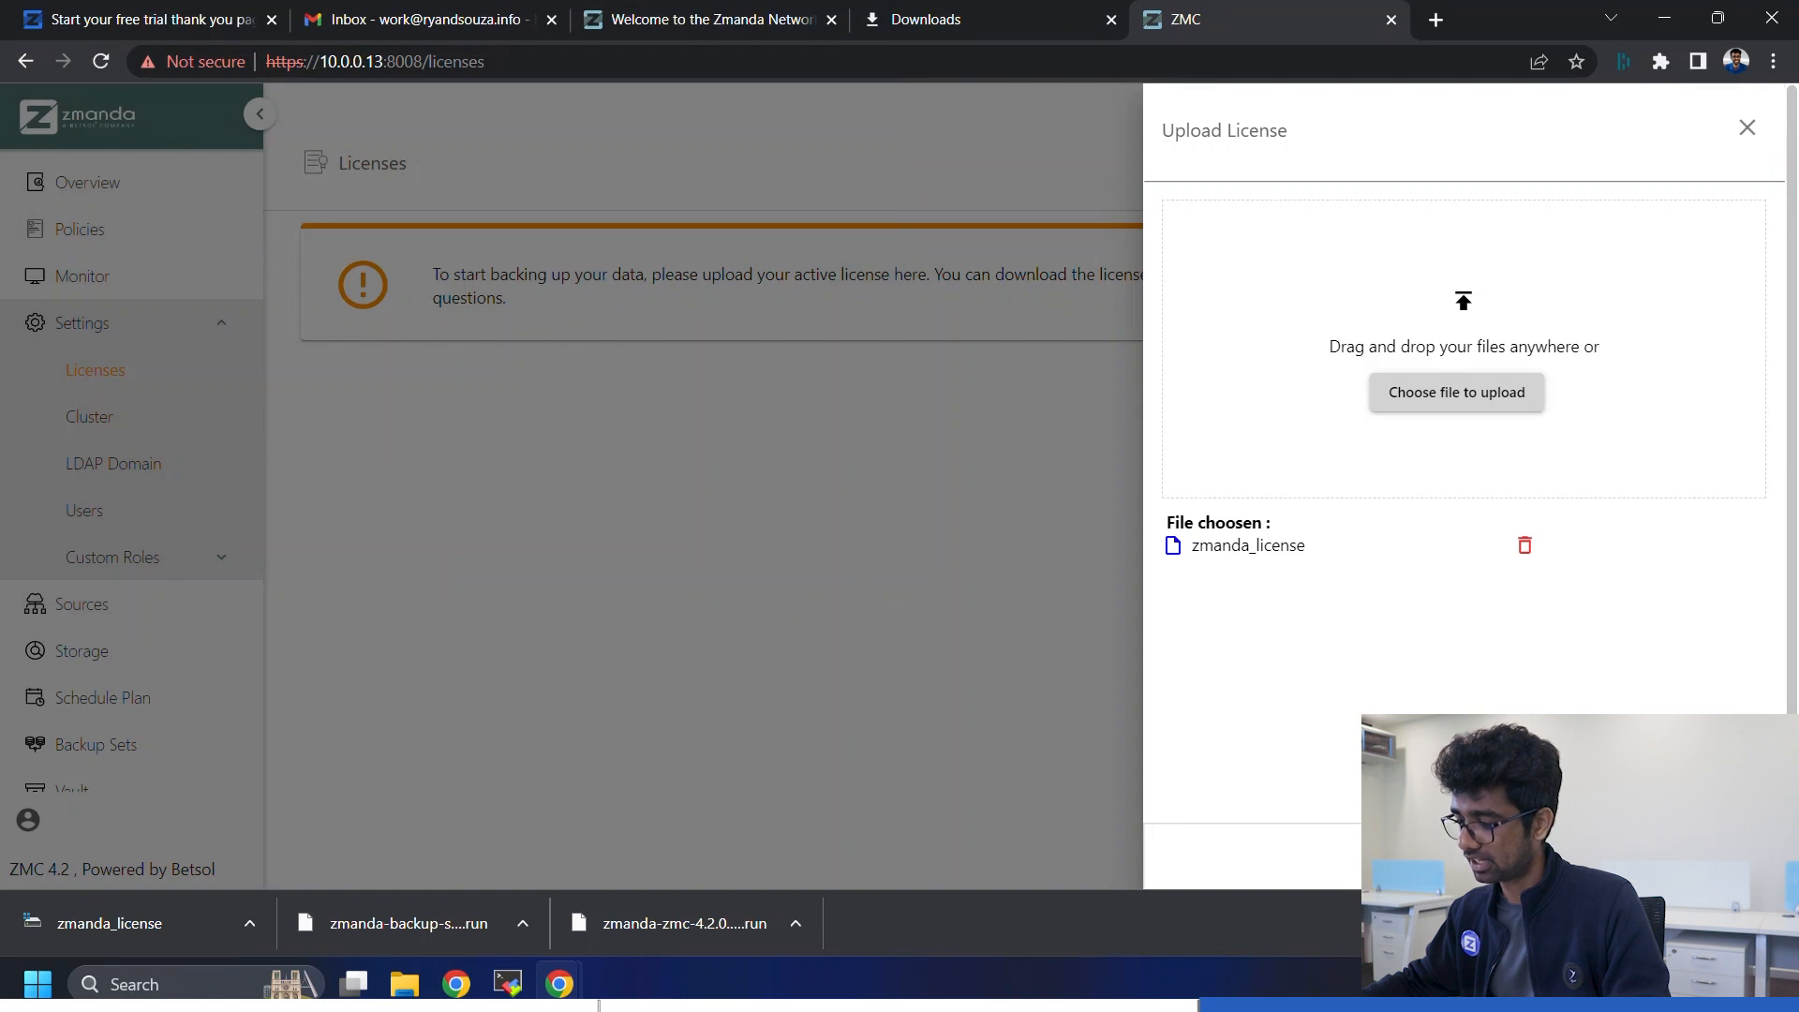
- Upload the license so the features summary appears, then go to Settings > Cluster
{"action": "left_click", "coordinate": [1747, 127]}
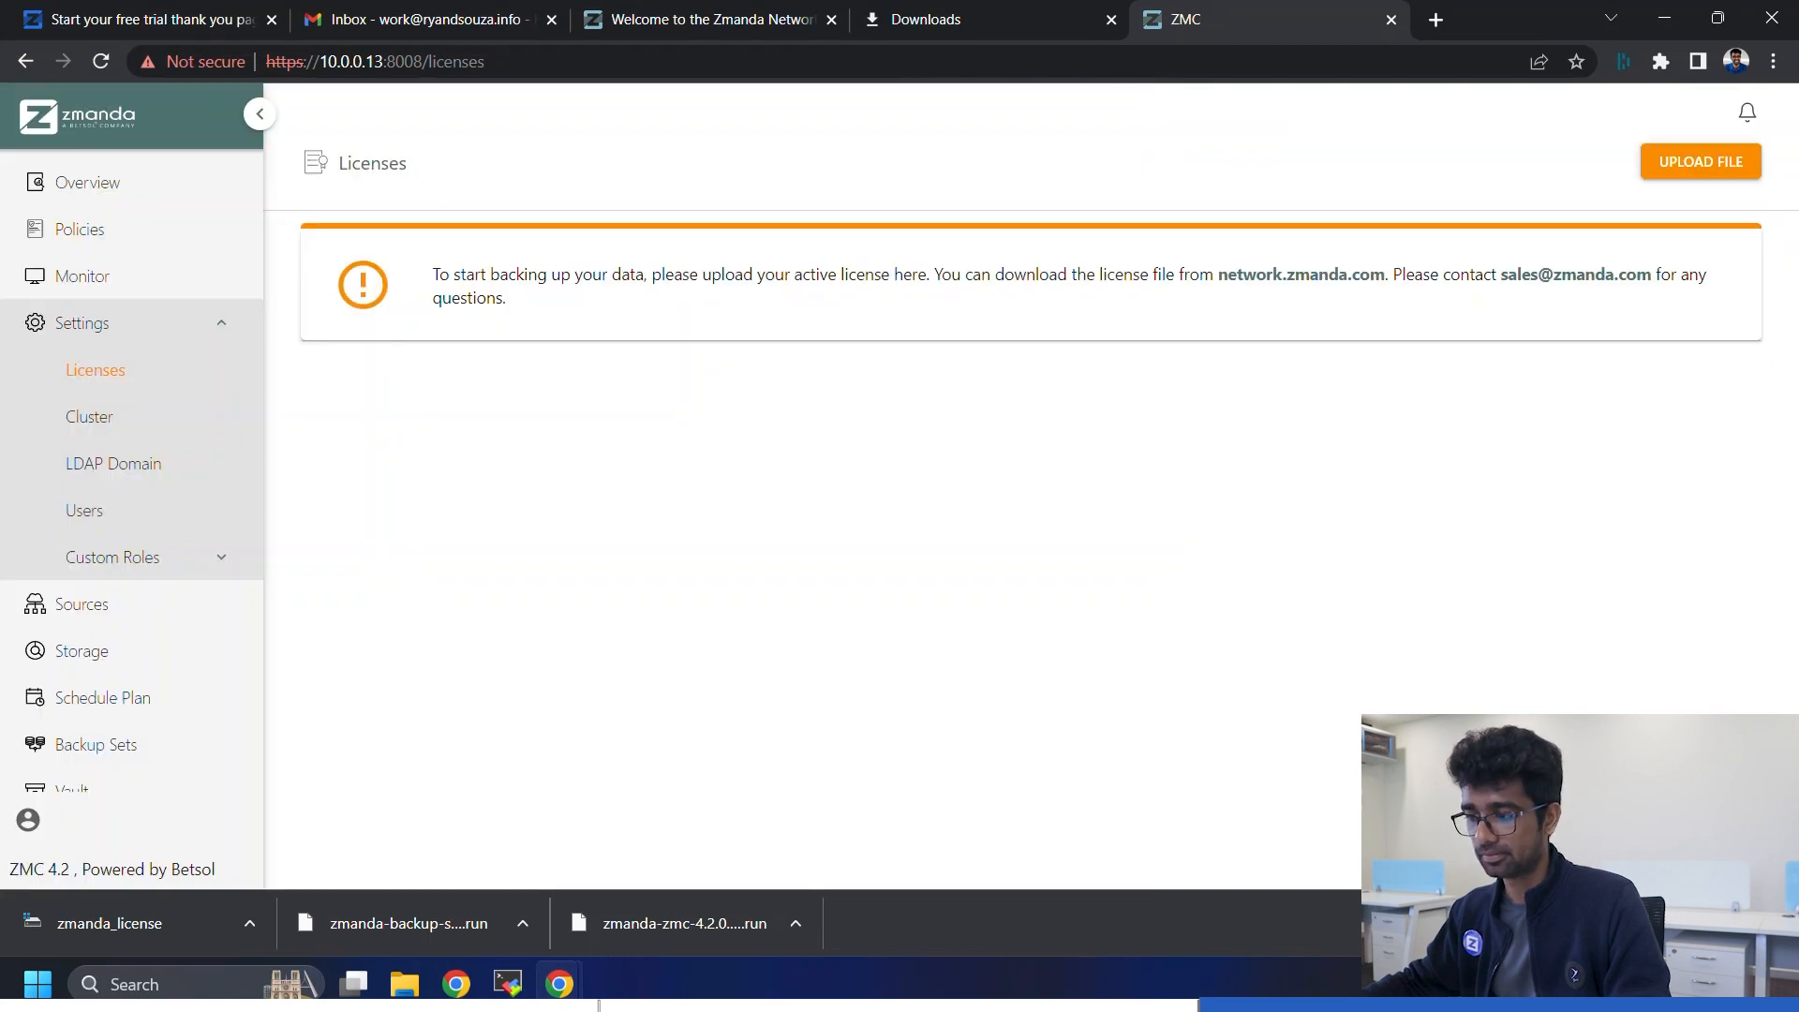
{"action": "left_click", "coordinate": [1701, 161]}
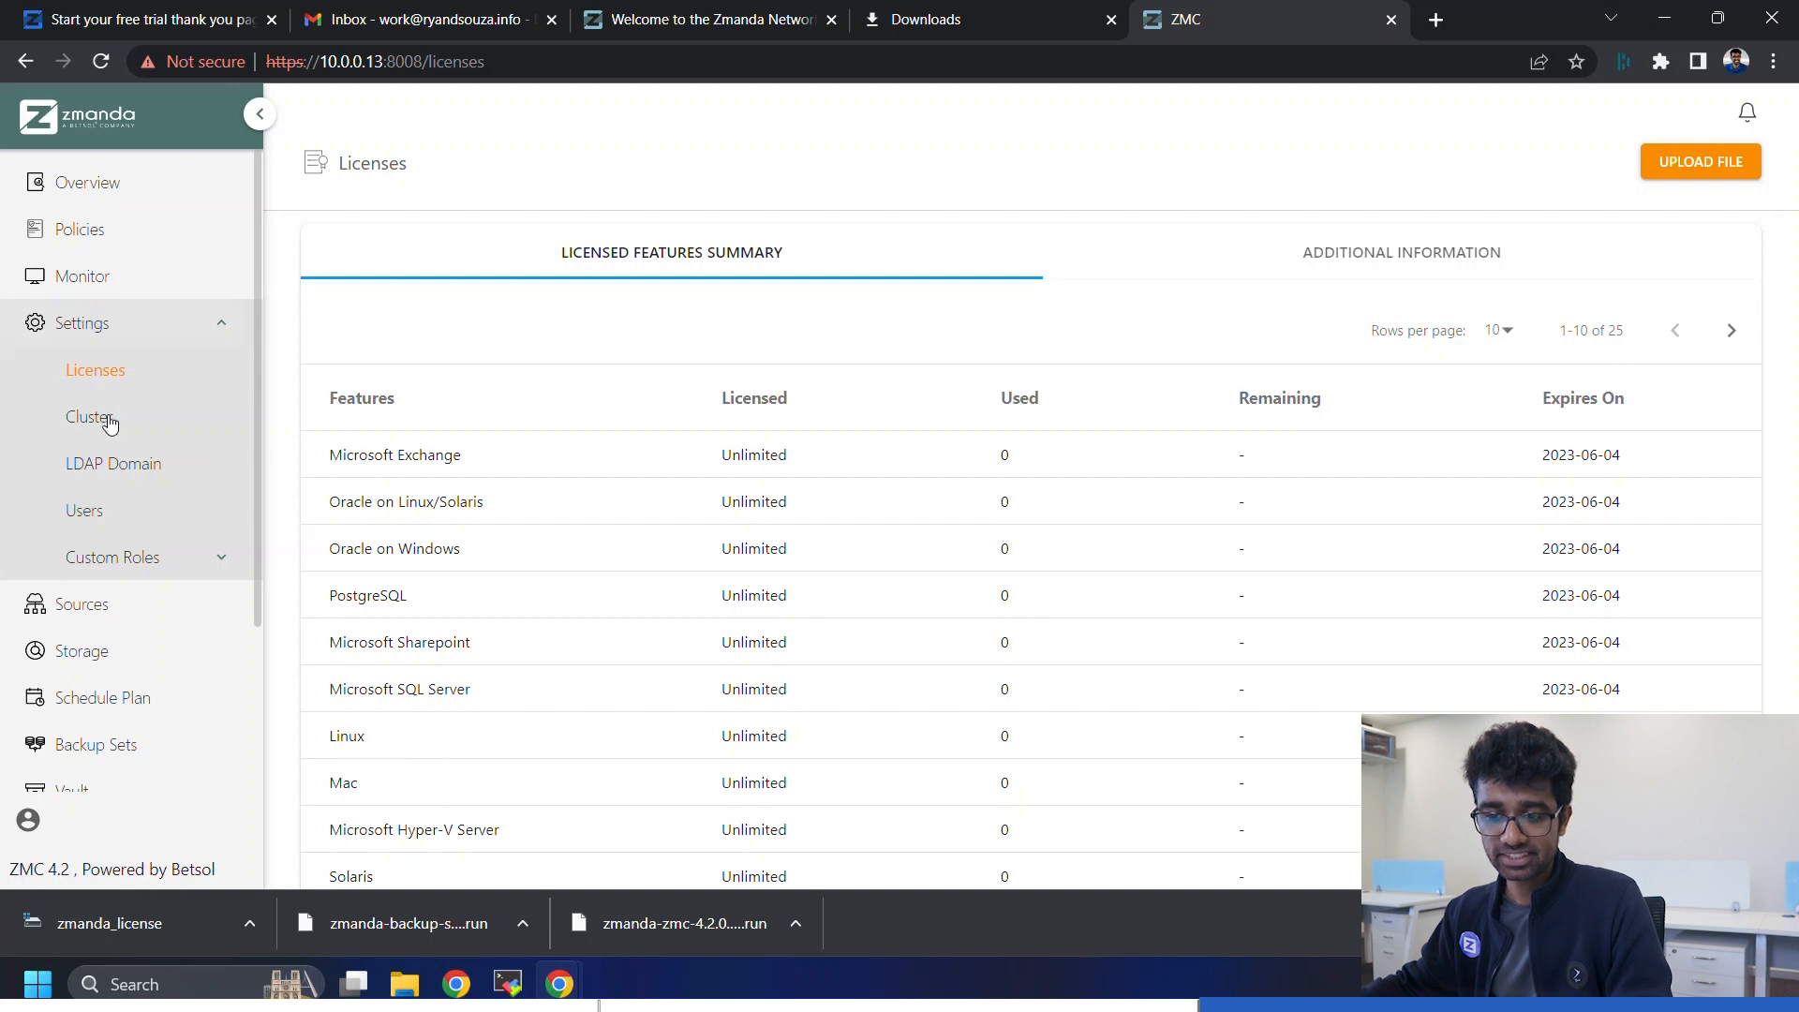
{"action": "left_click", "coordinate": [90, 416]}
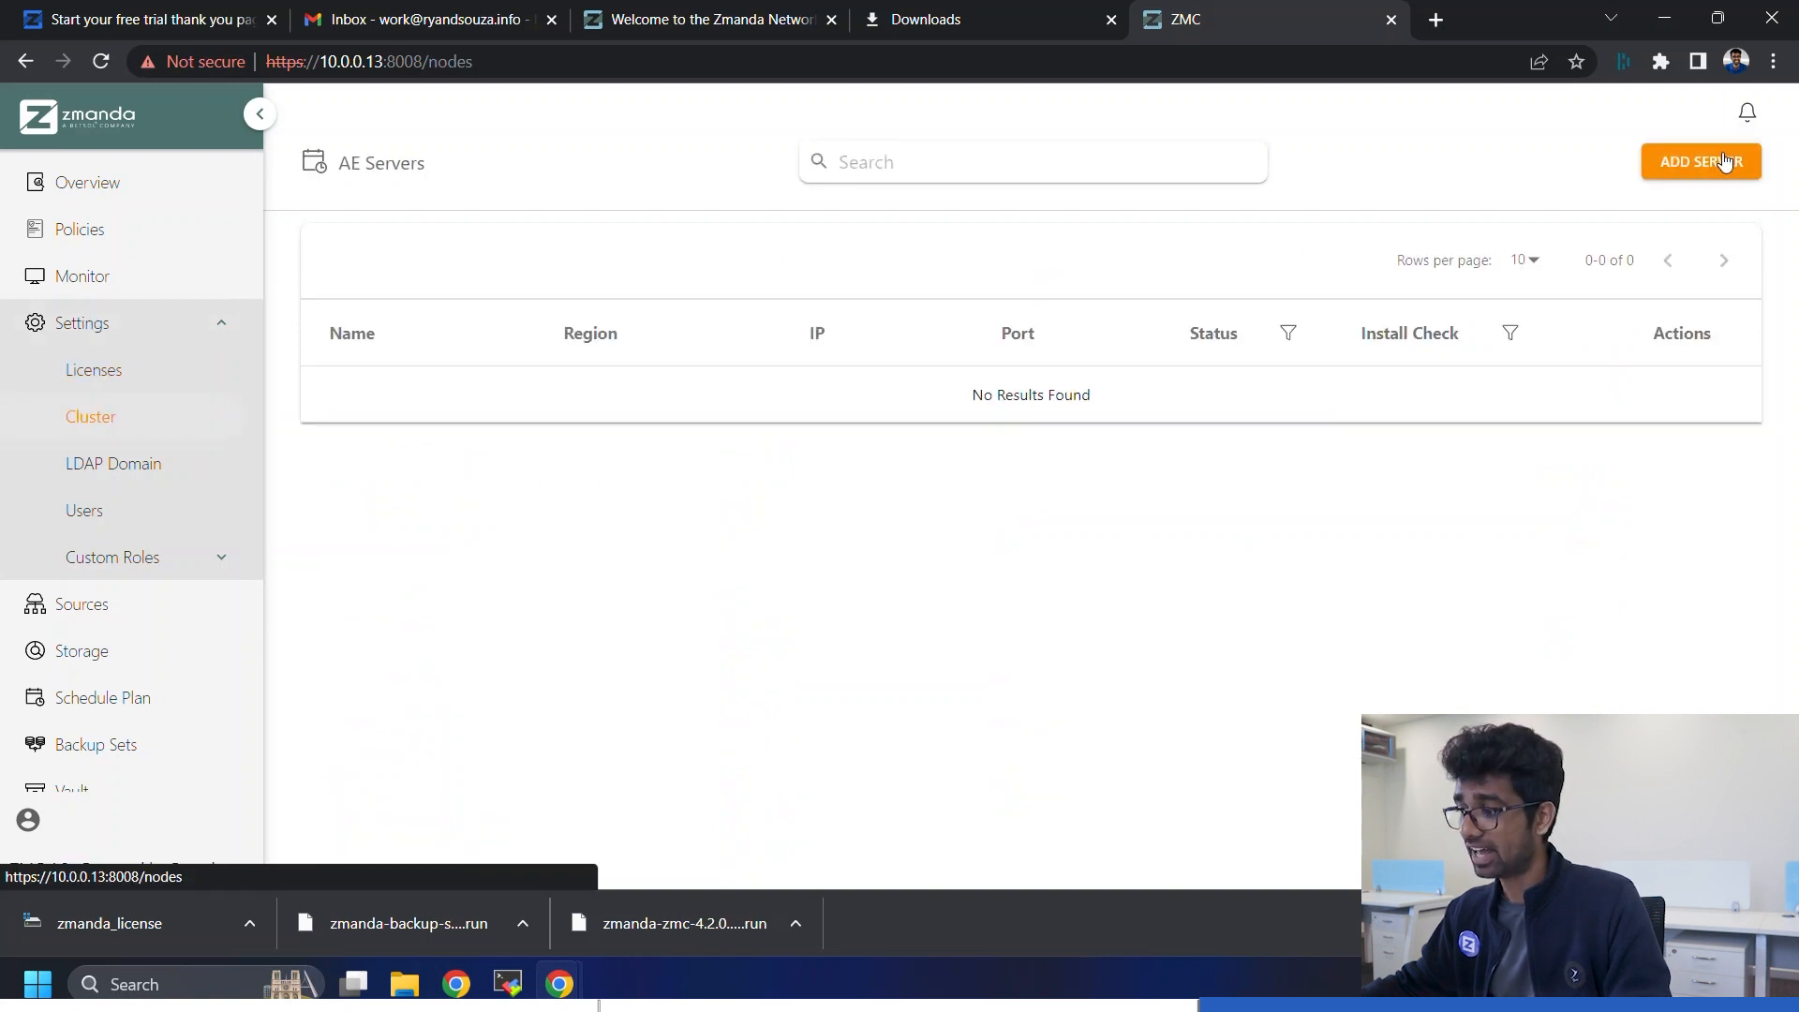
- Add a server named MumbaiServer, region IND, IP 10.0.0.13, port 8002
{"action": "left_click", "coordinate": [1701, 161]}
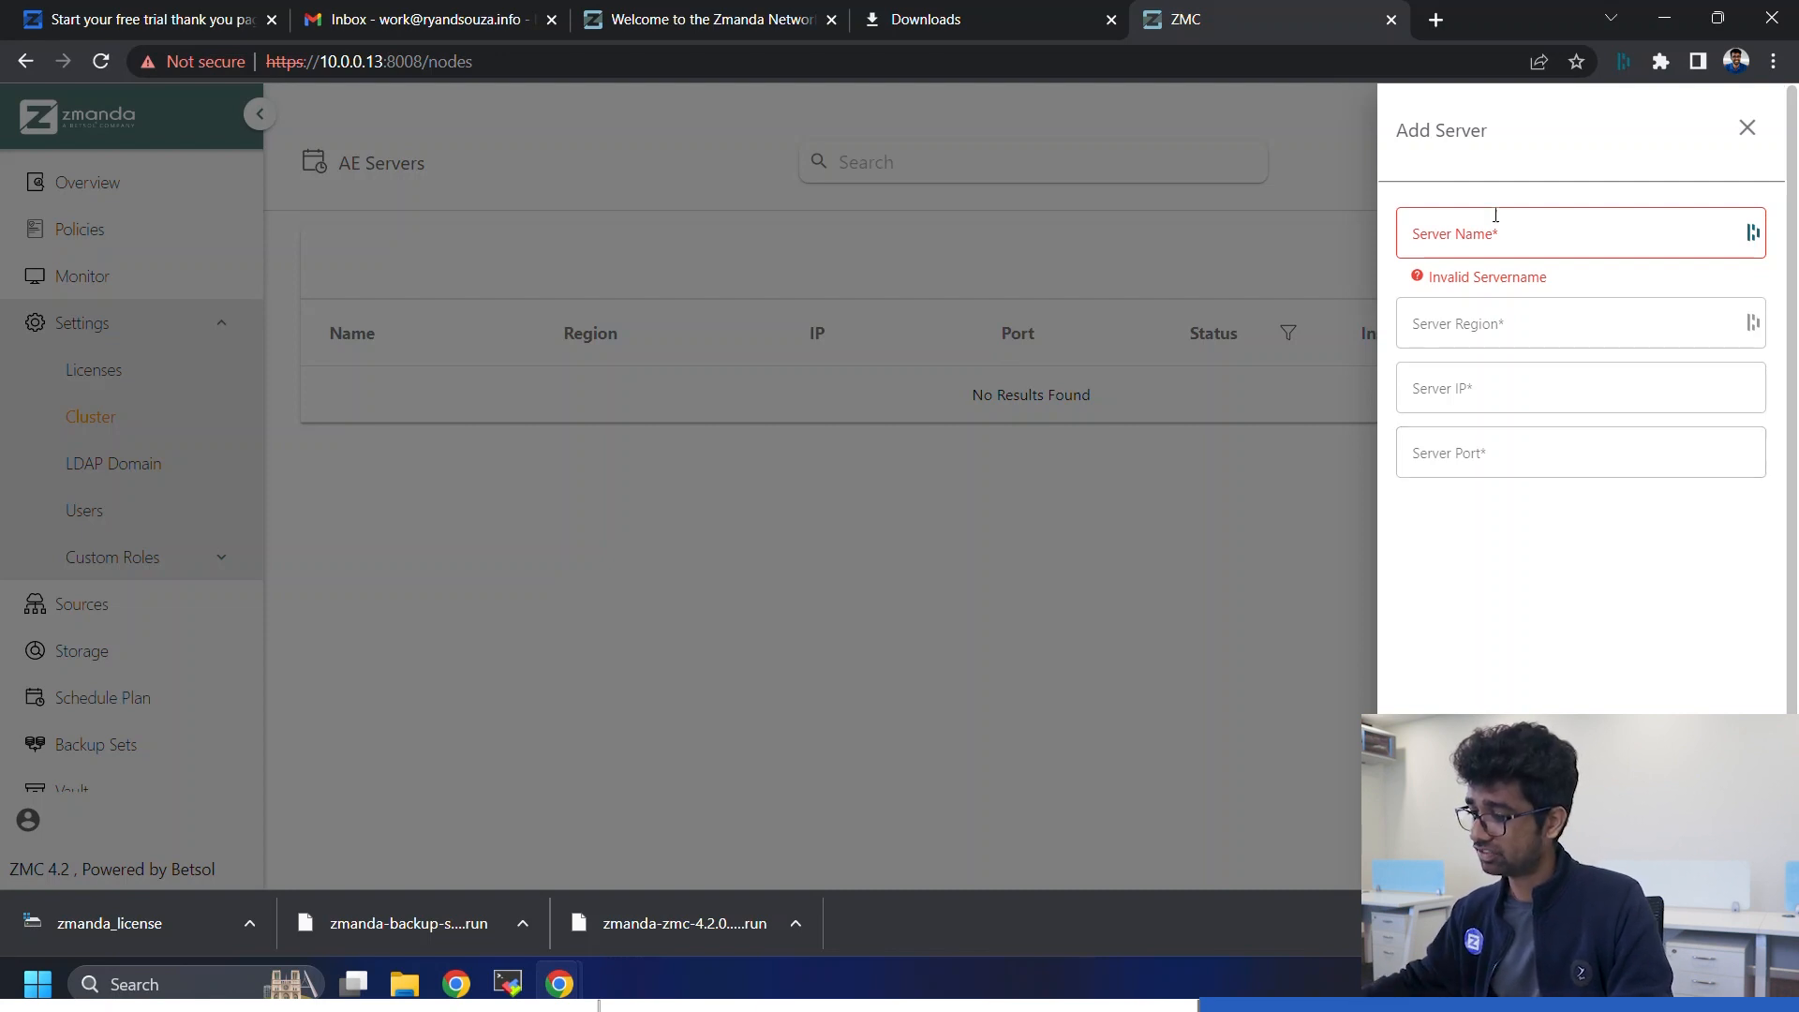
{"action": "type", "text": "M"}
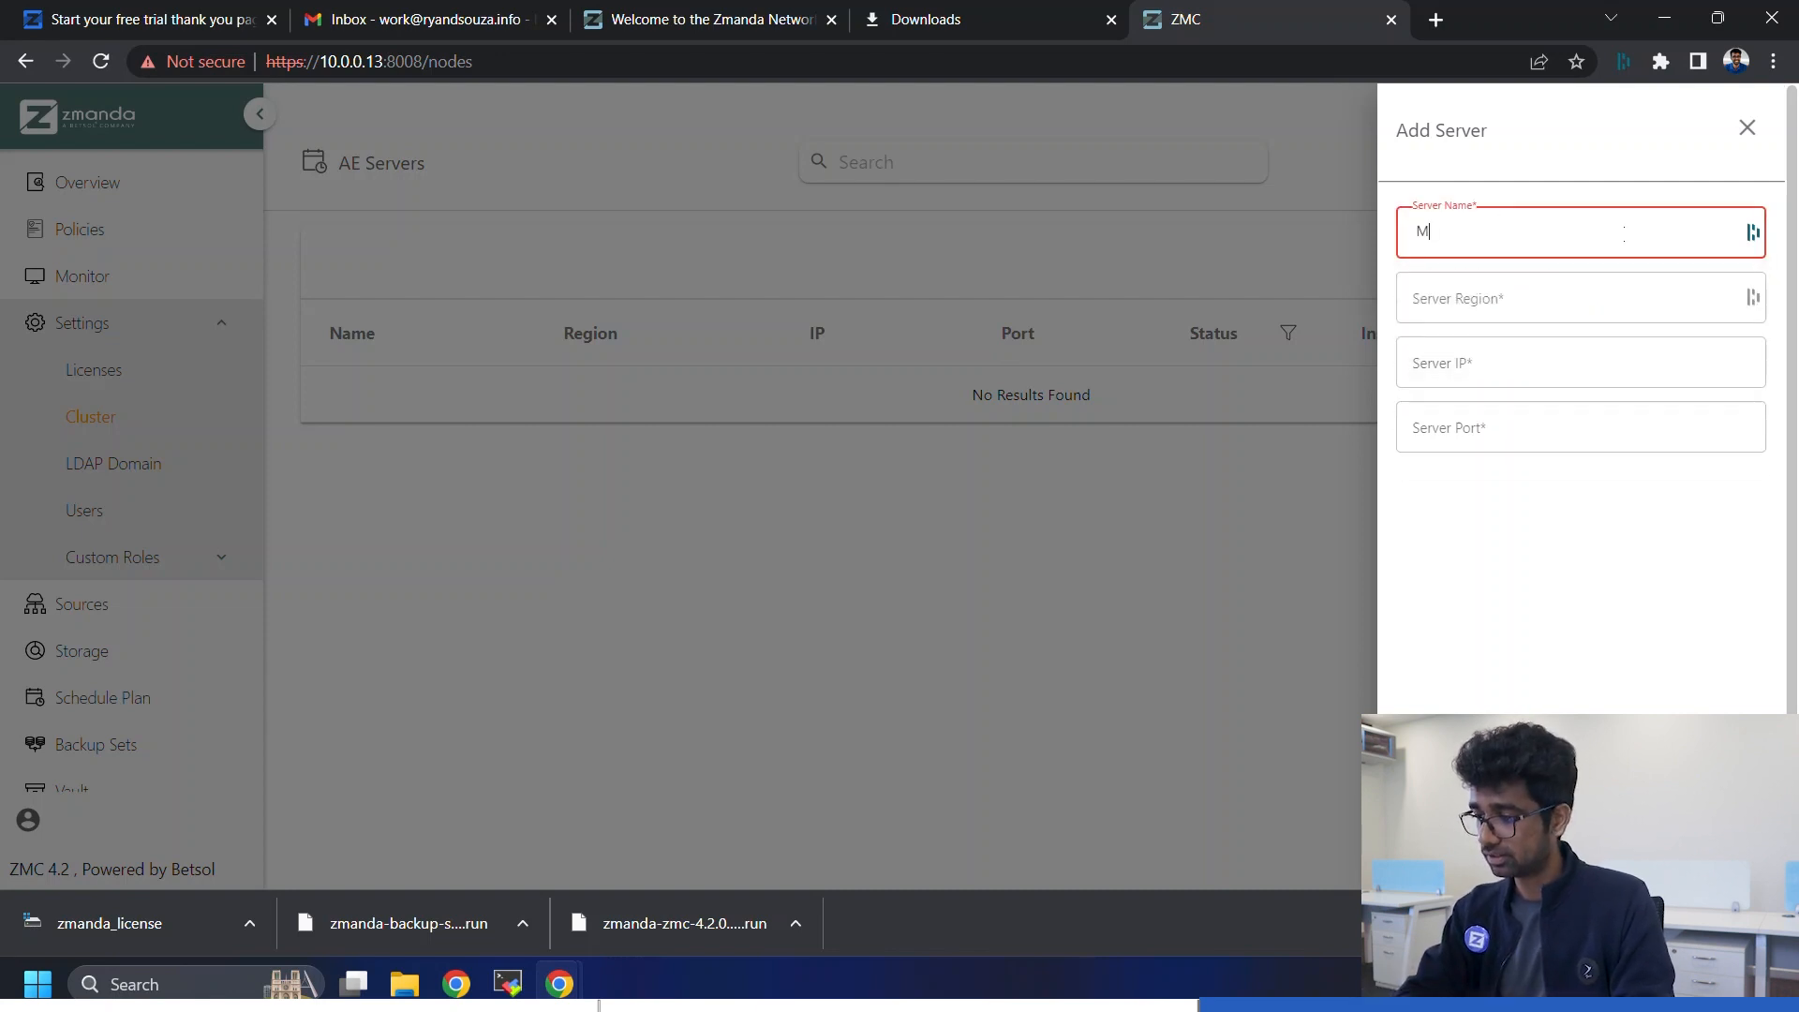
{"action": "type", "text": "umbaiS"}
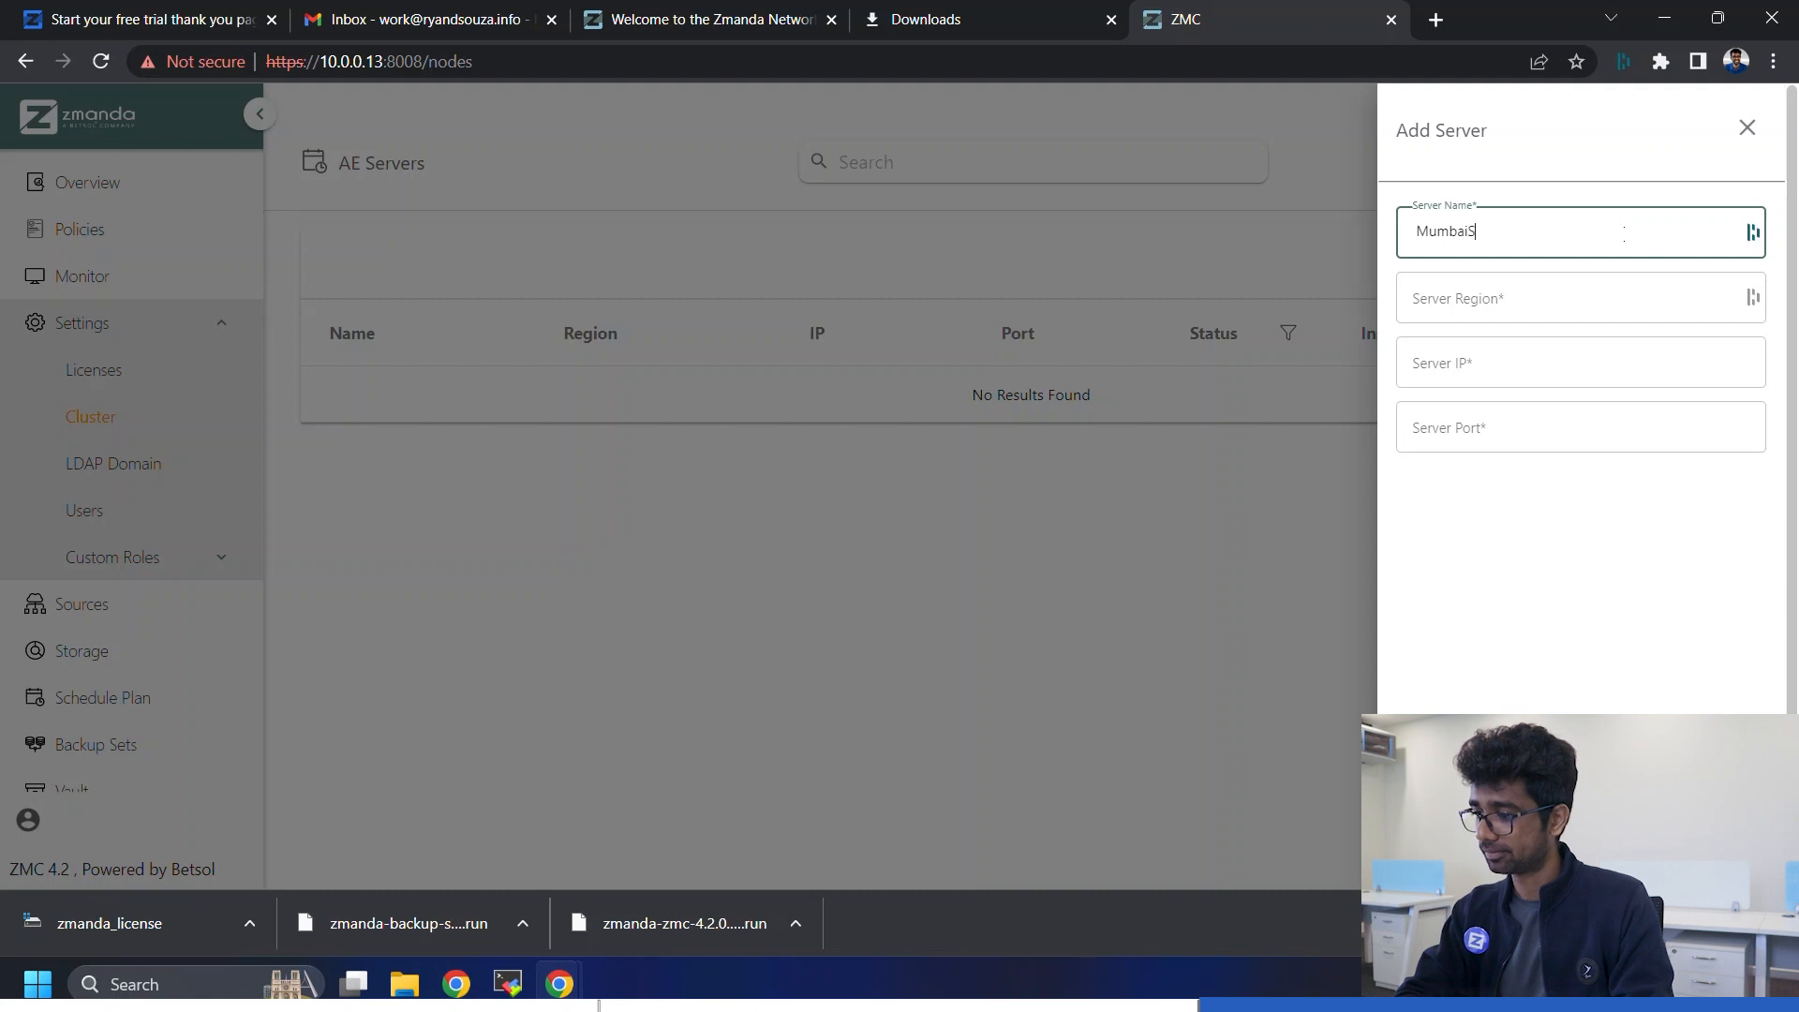
{"action": "type", "text": "erver"}
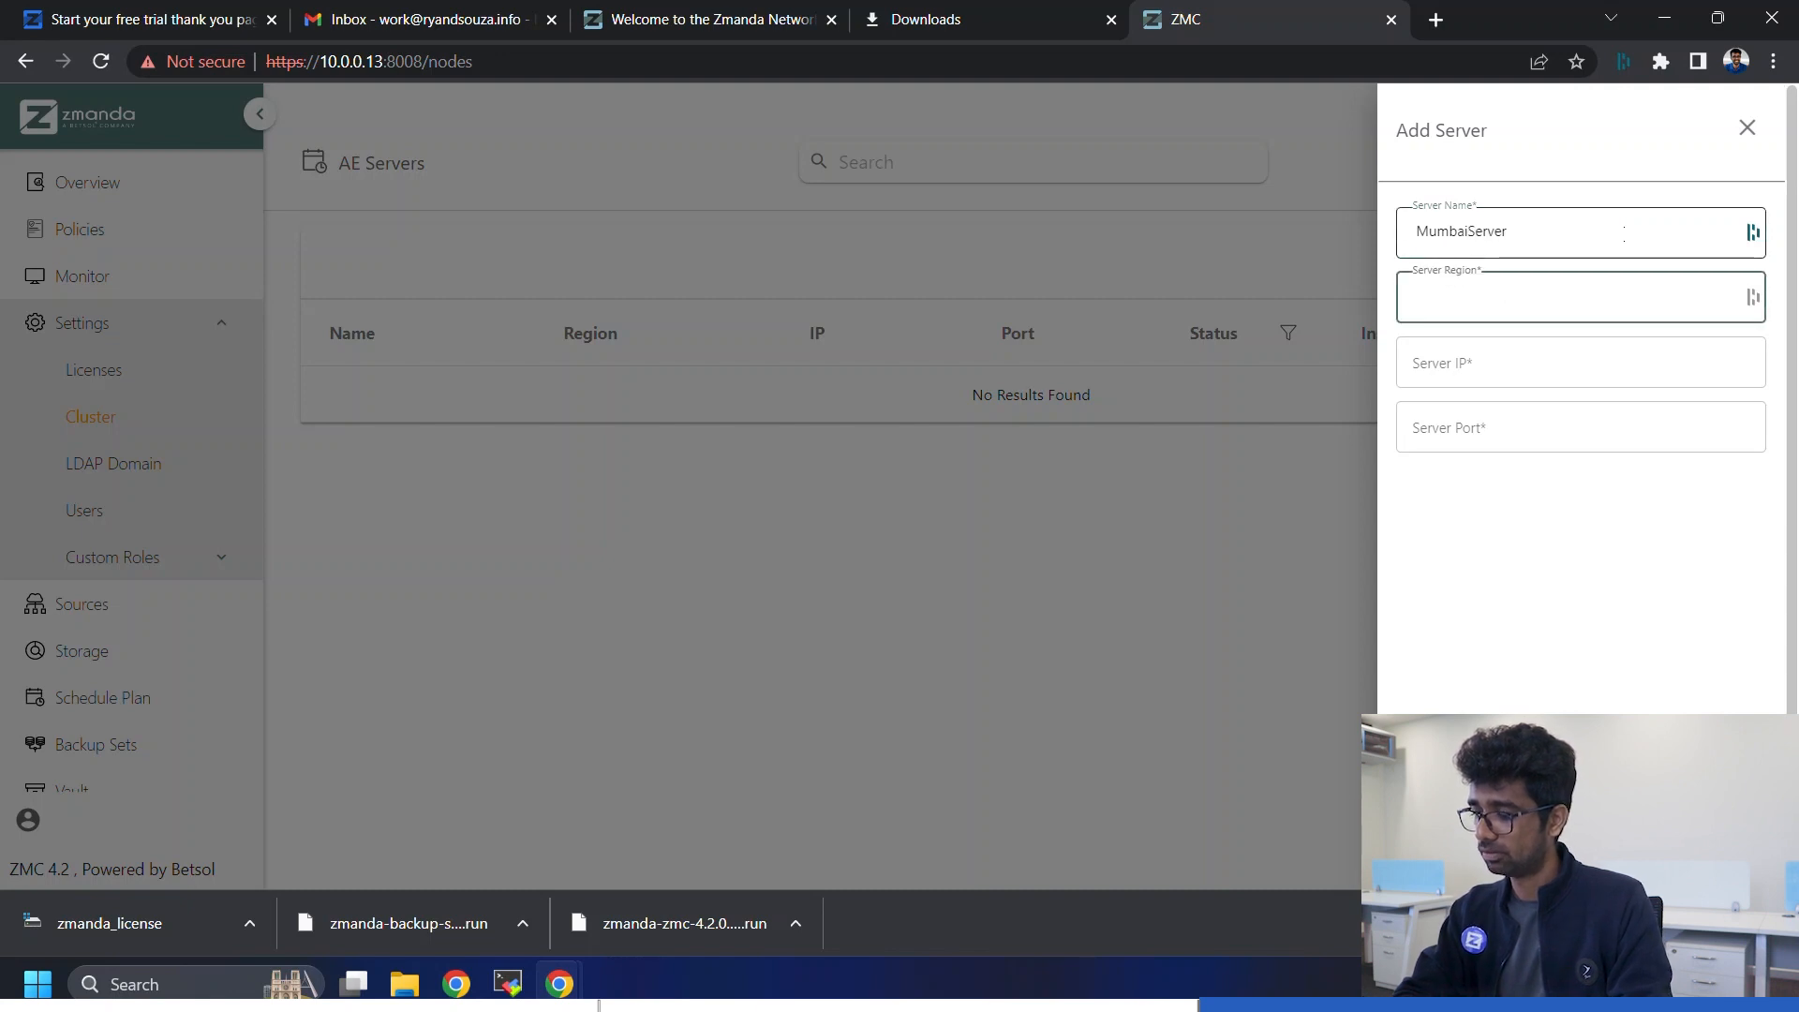
{"action": "type", "text": "IND"}
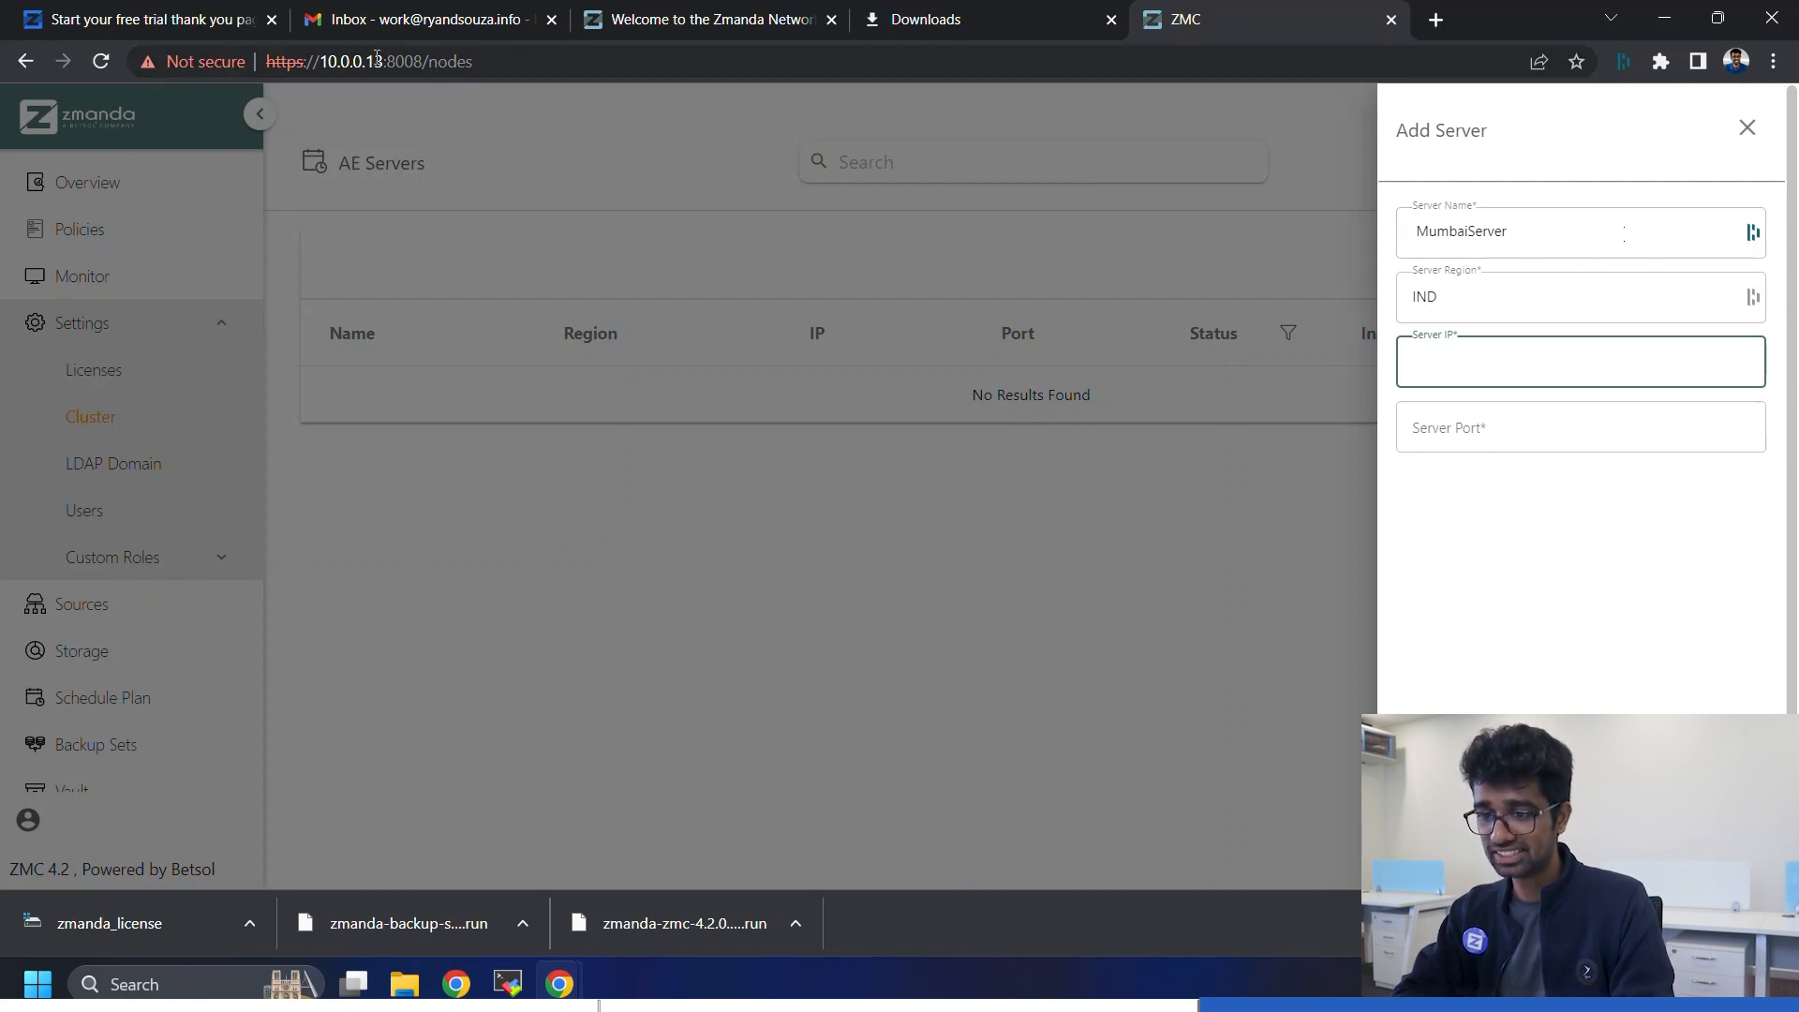
{"action": "type", "text": "10.0.0.13"}
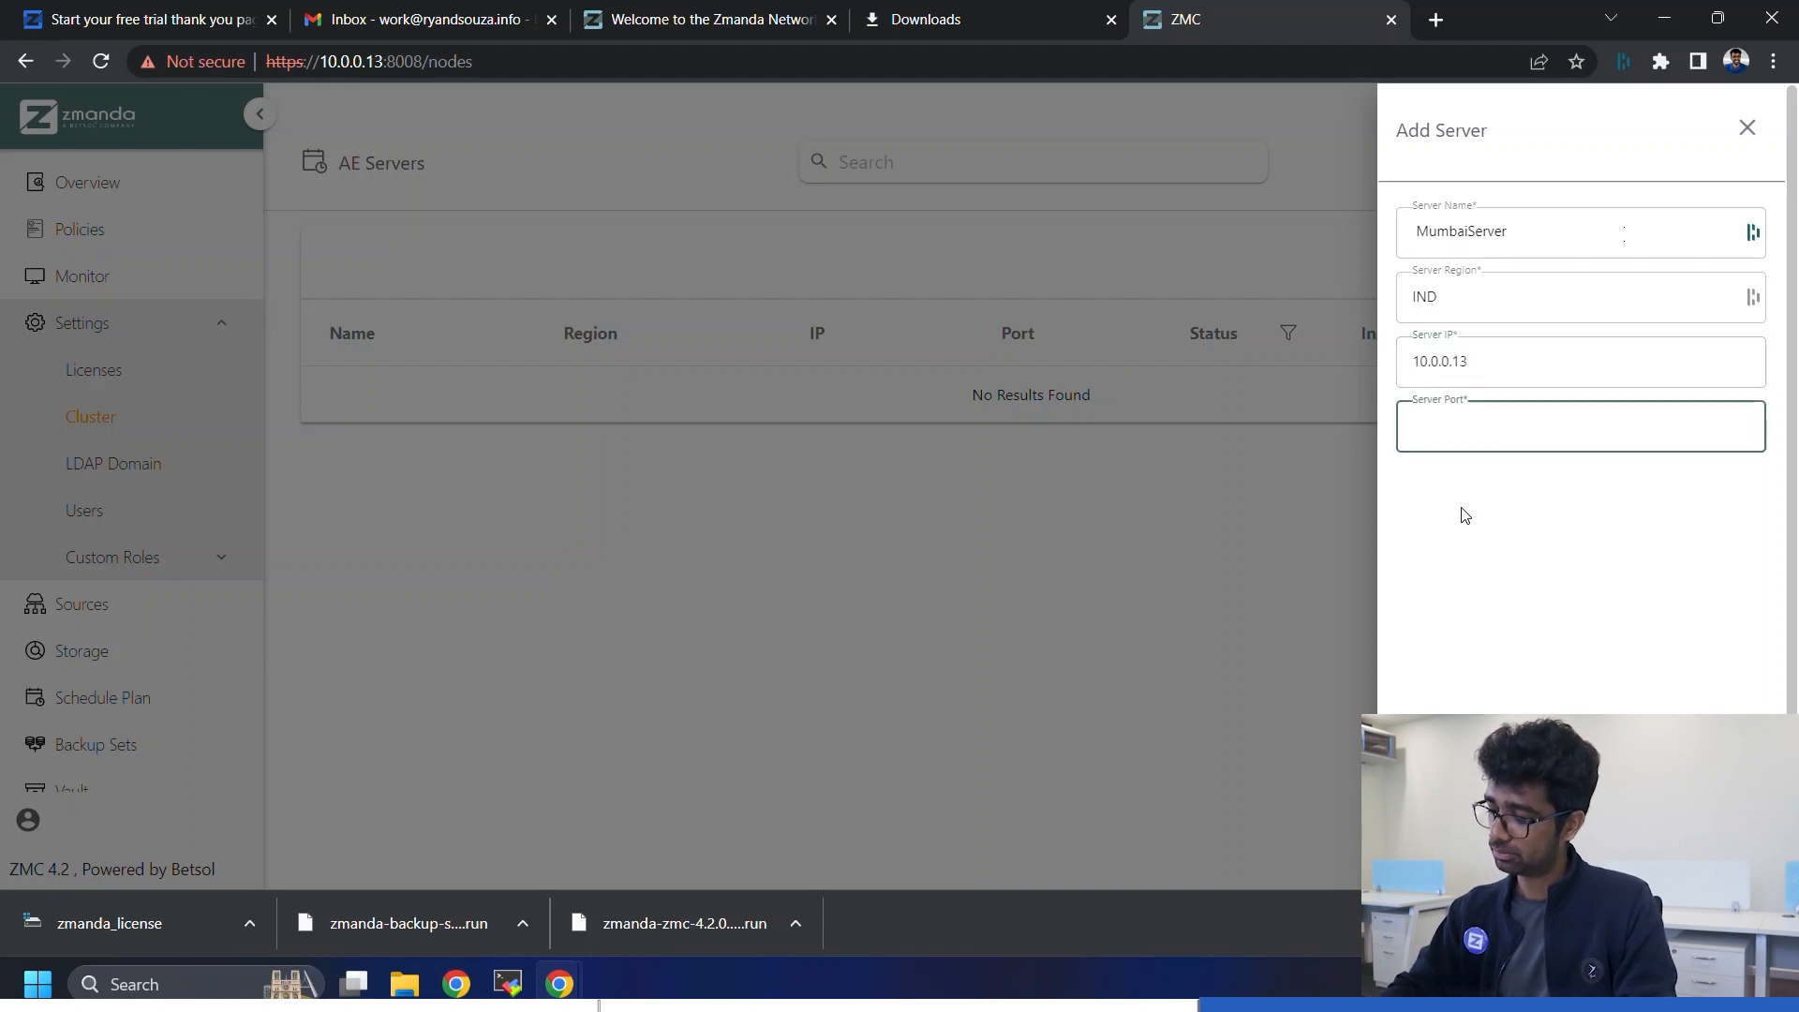
{"action": "type", "text": "8002"}
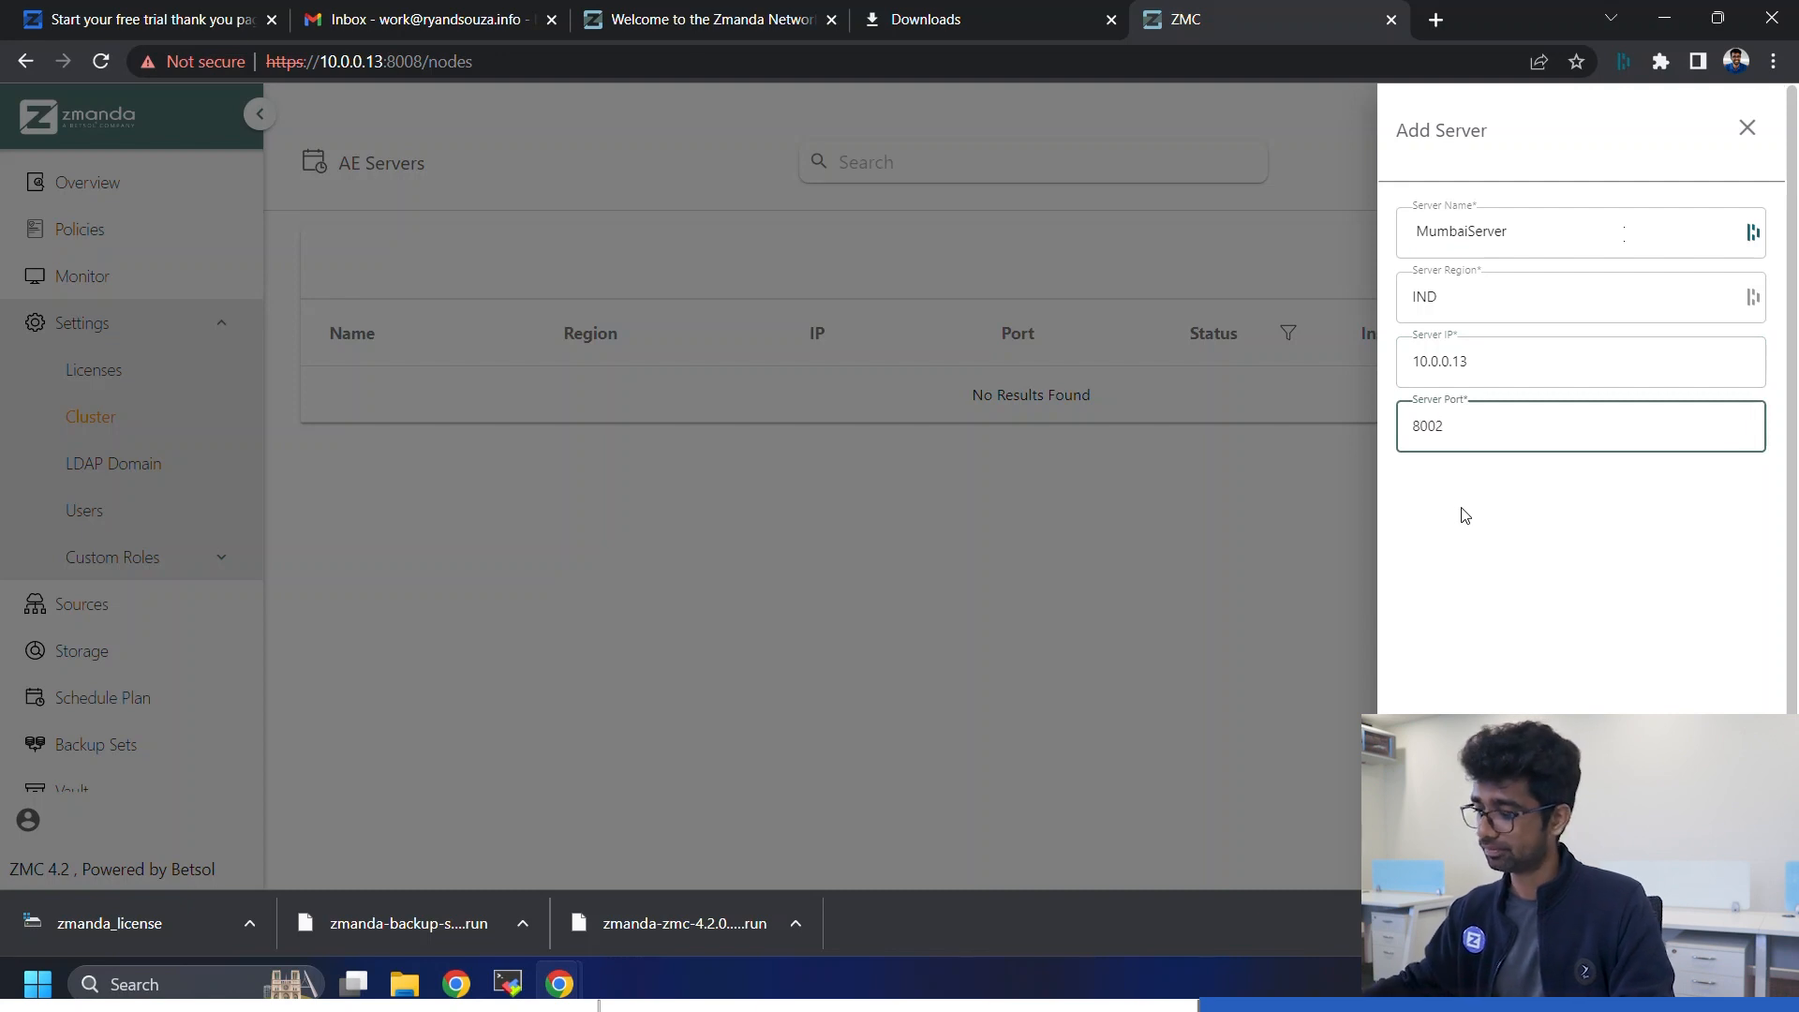